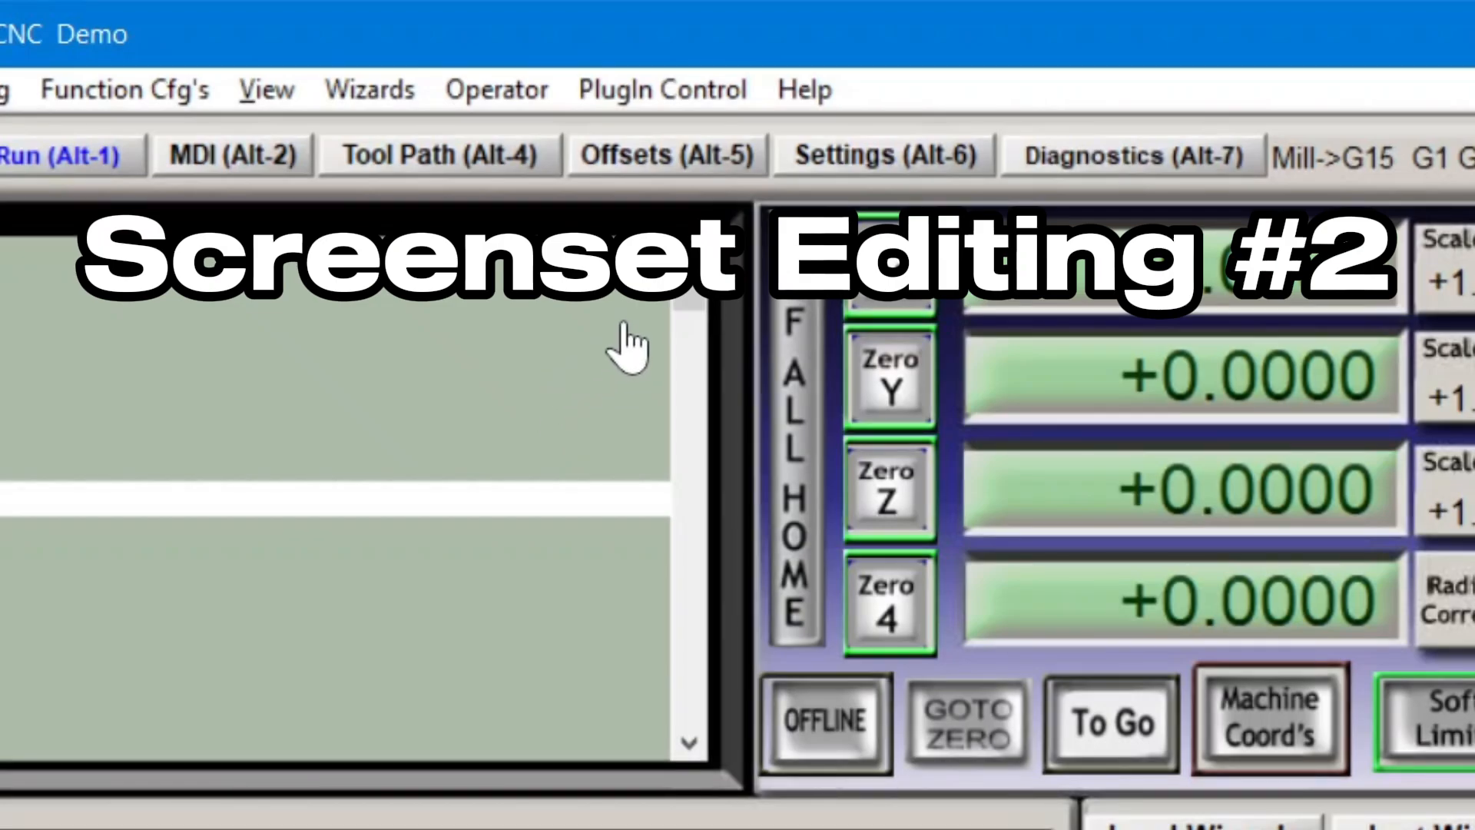
# Step: Switch Mach3 to the Offsets (Alt-5) screen and scroll down through it
pyautogui.click(667, 154)
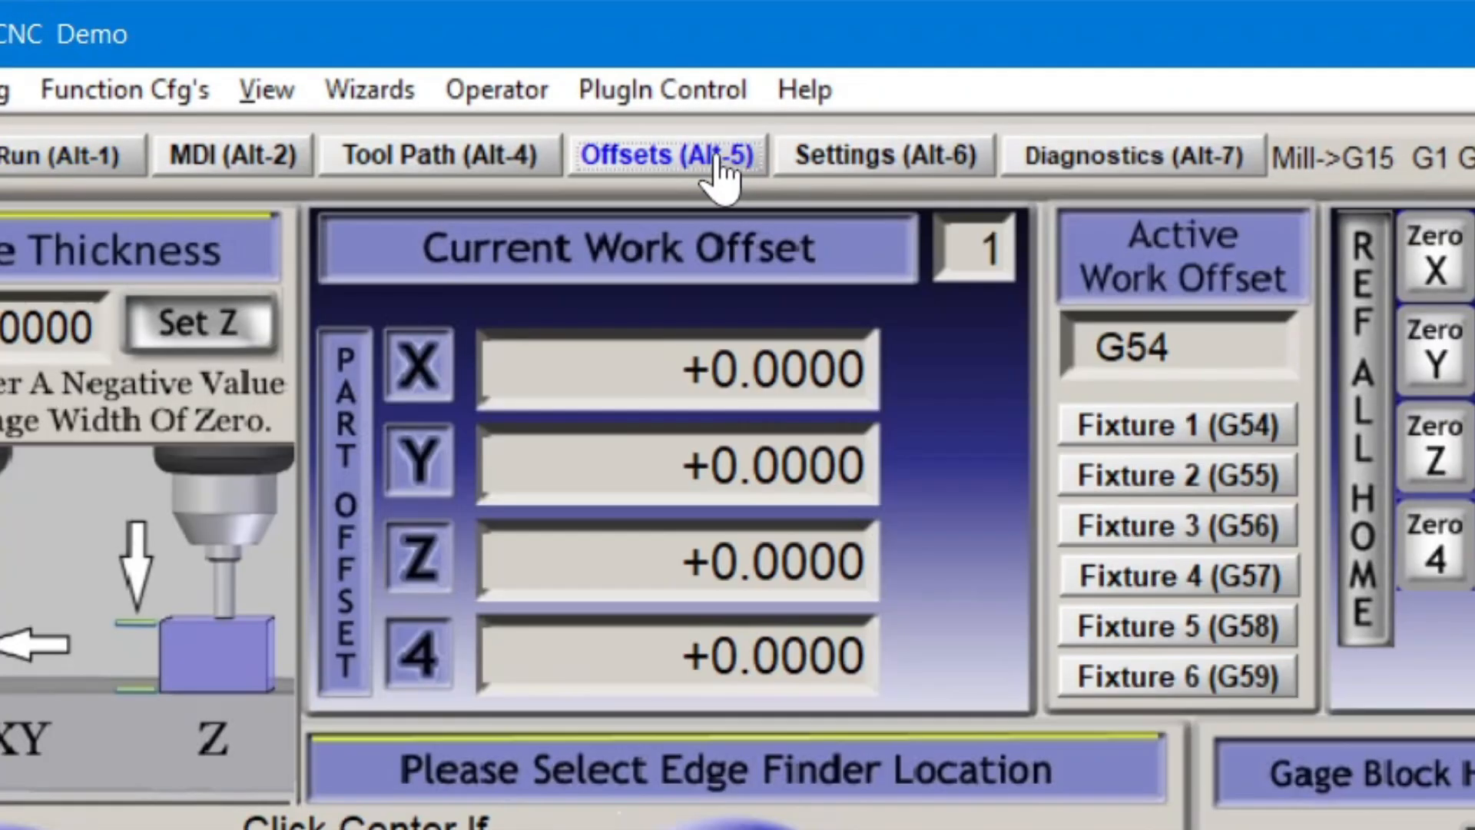
pyautogui.scroll(-3)
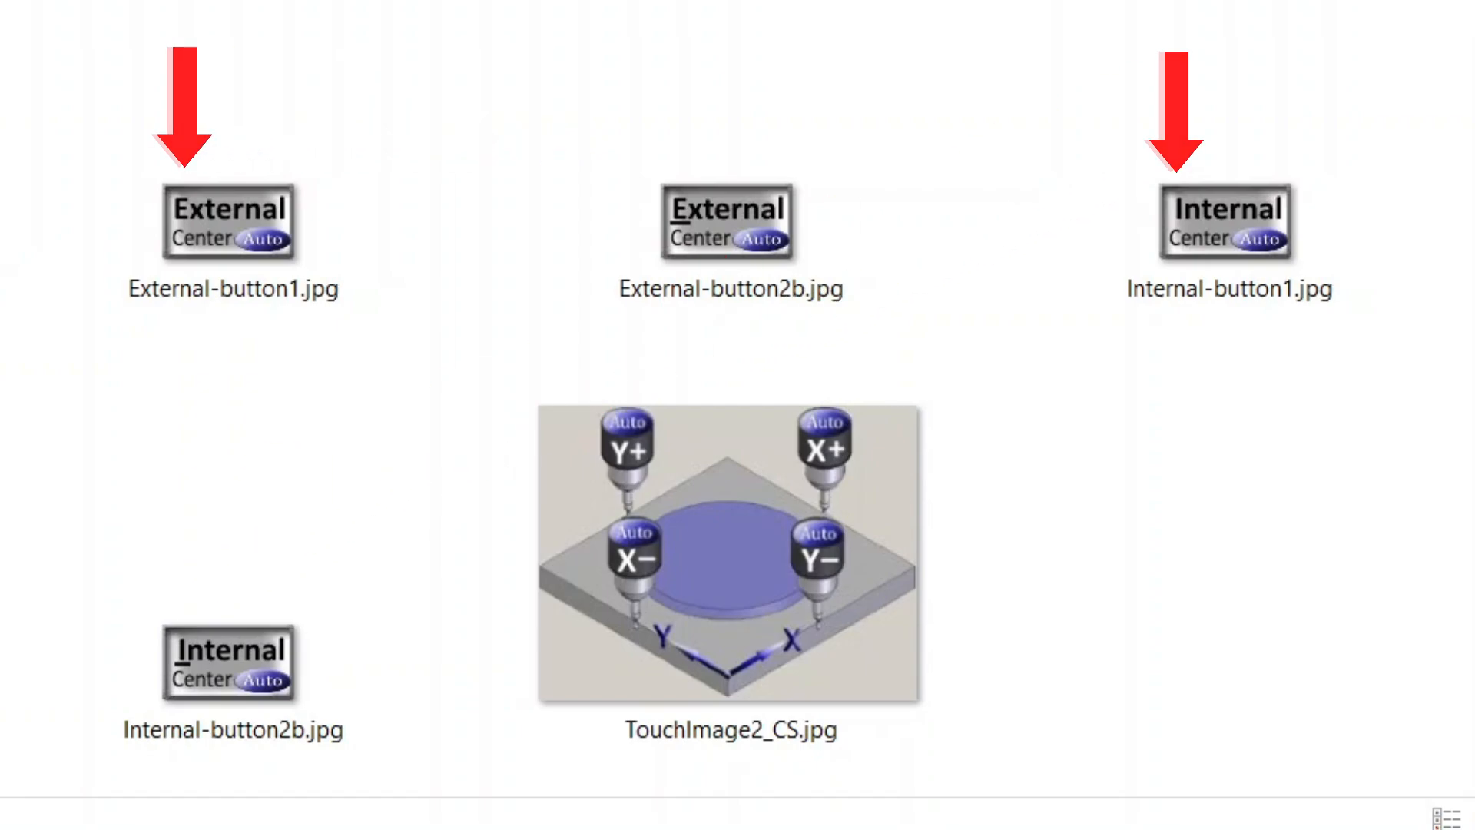
# Step: Paste the Internal-button2b, External-button2b and TouchImage2_CS images into MillBitmaps, replacing existing files
pyautogui.click(229, 663)
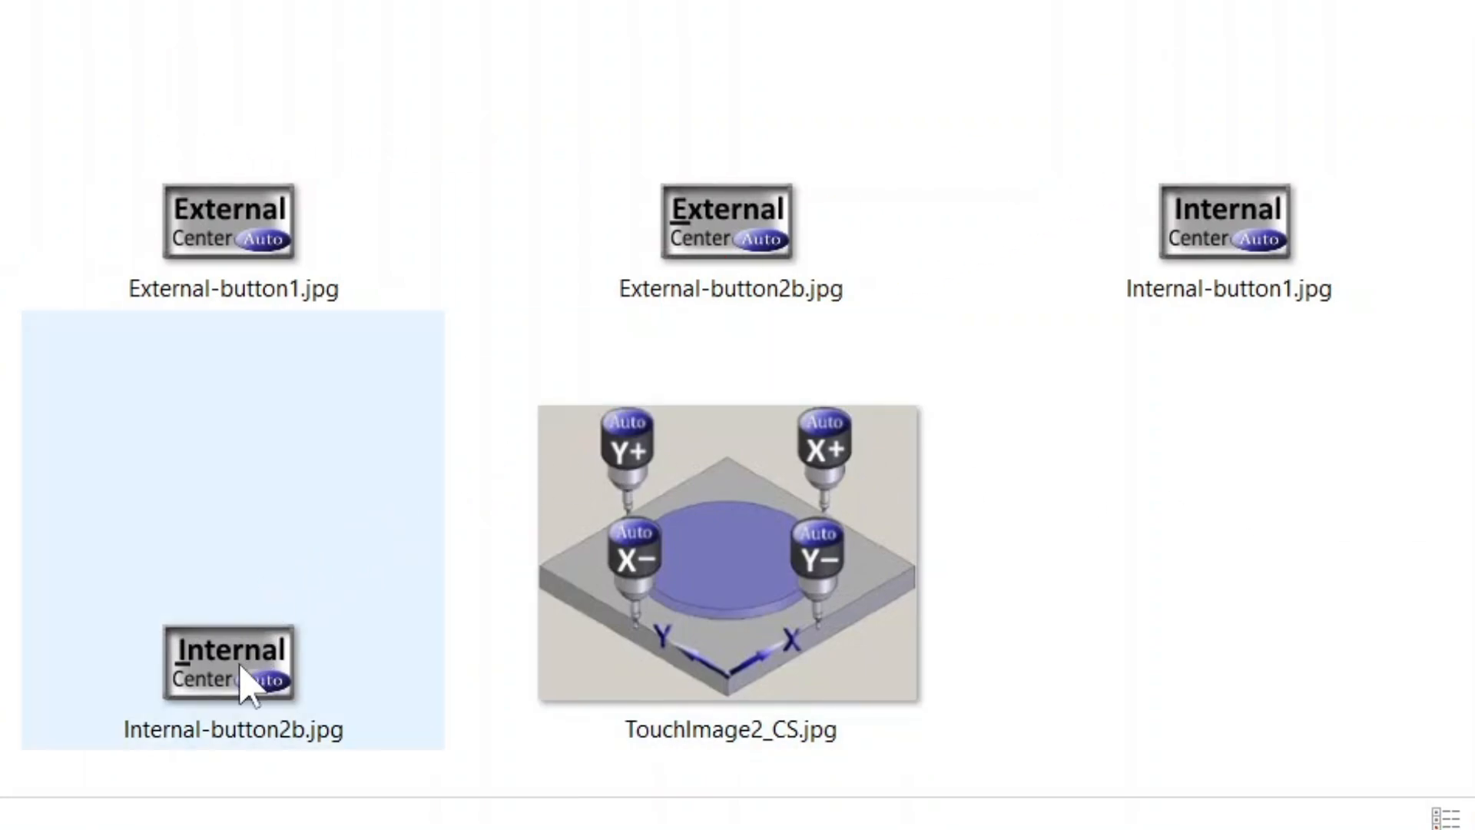
pyautogui.click(727, 223)
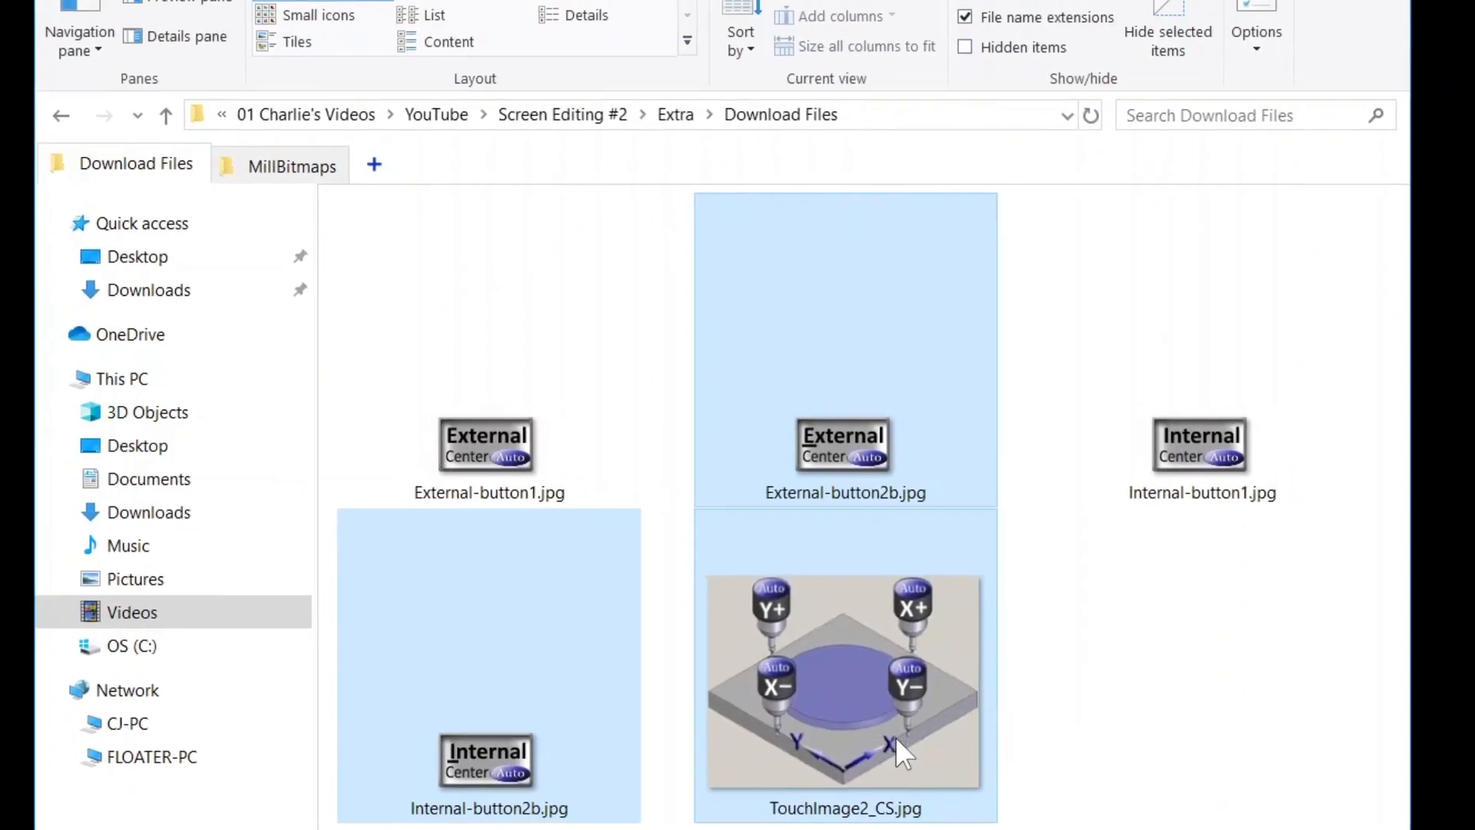
pyautogui.click(293, 167)
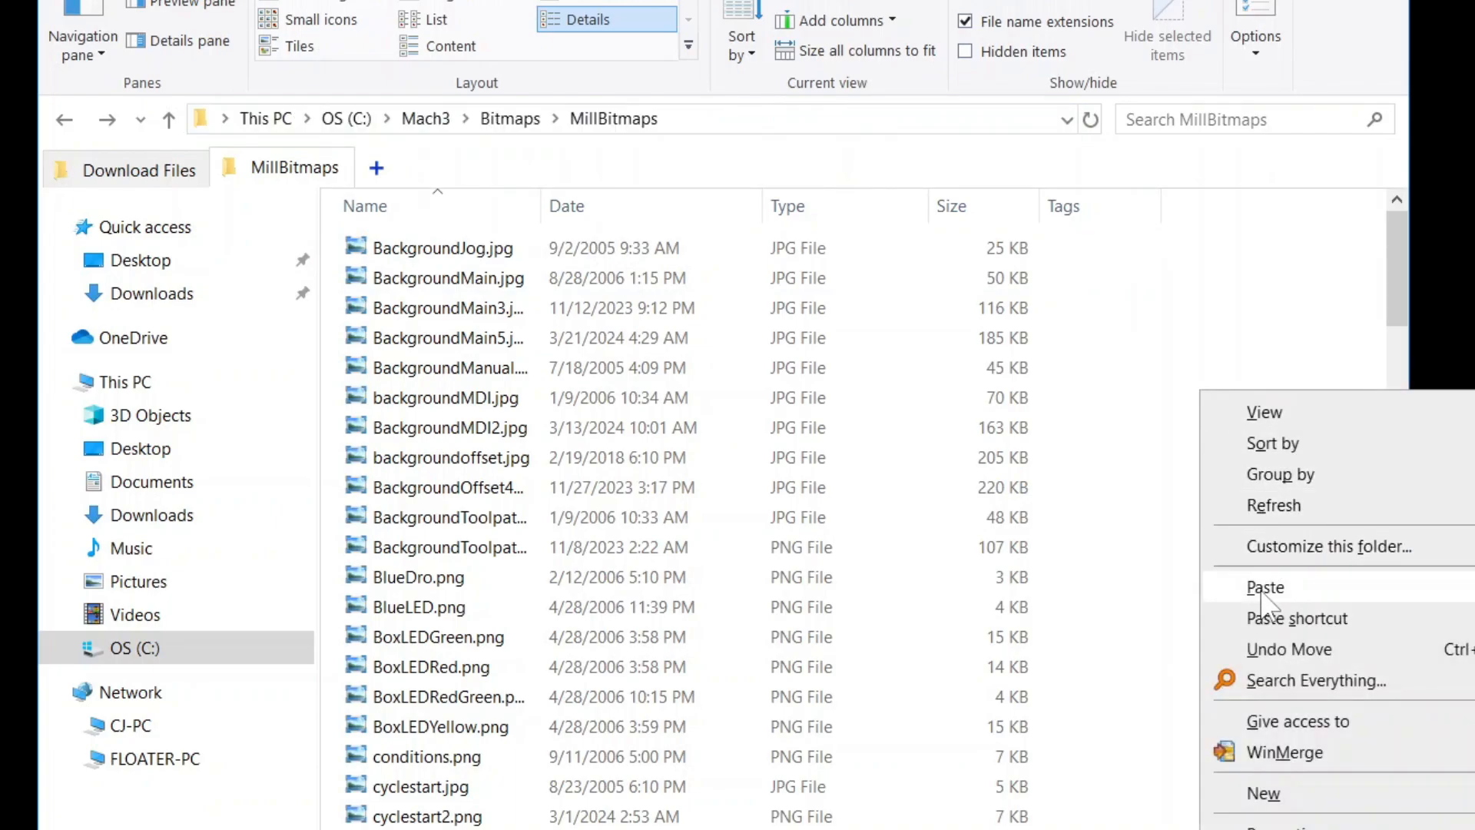
pyautogui.click(1264, 587)
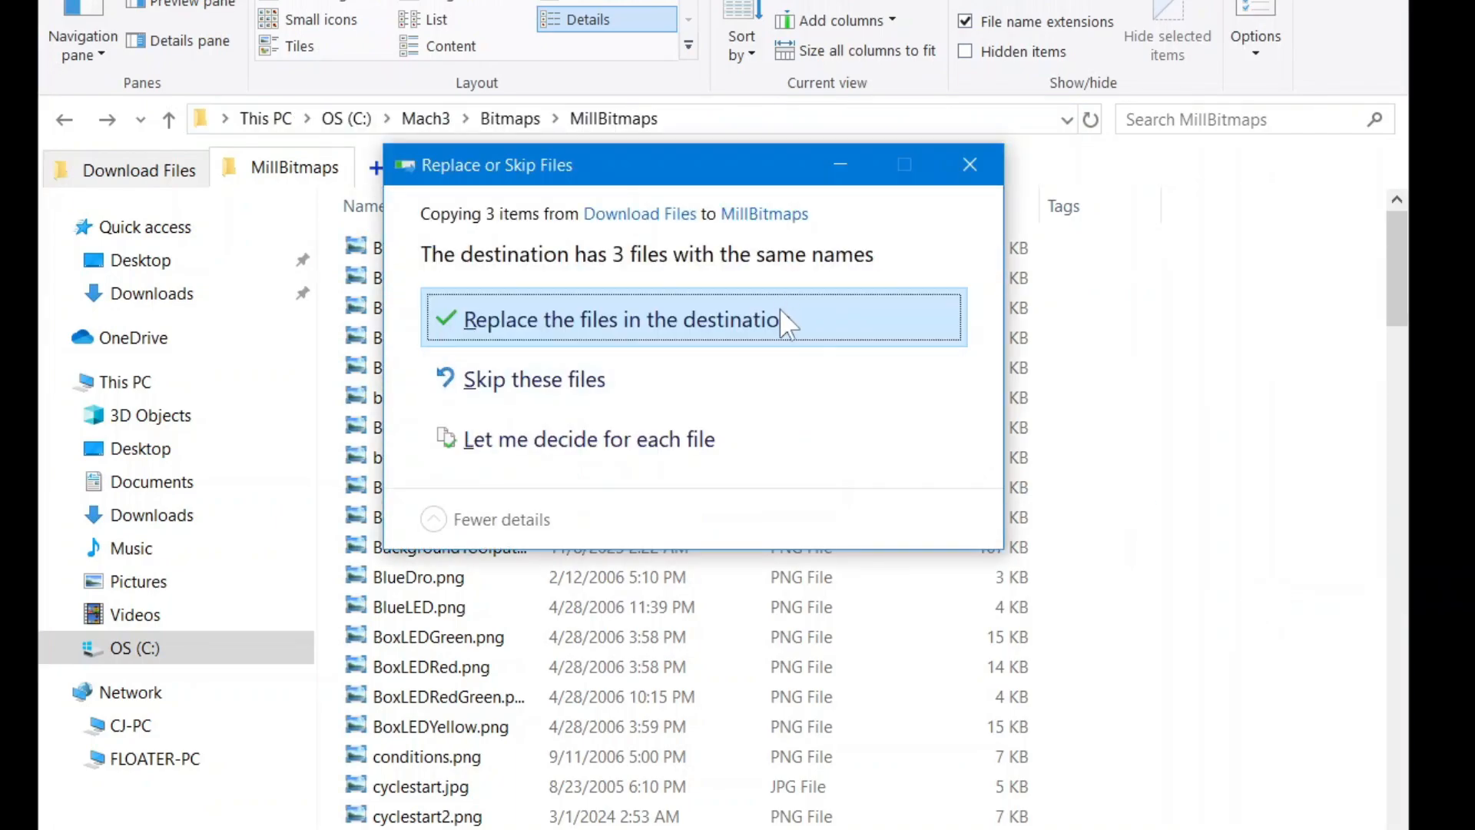
pyautogui.click(621, 319)
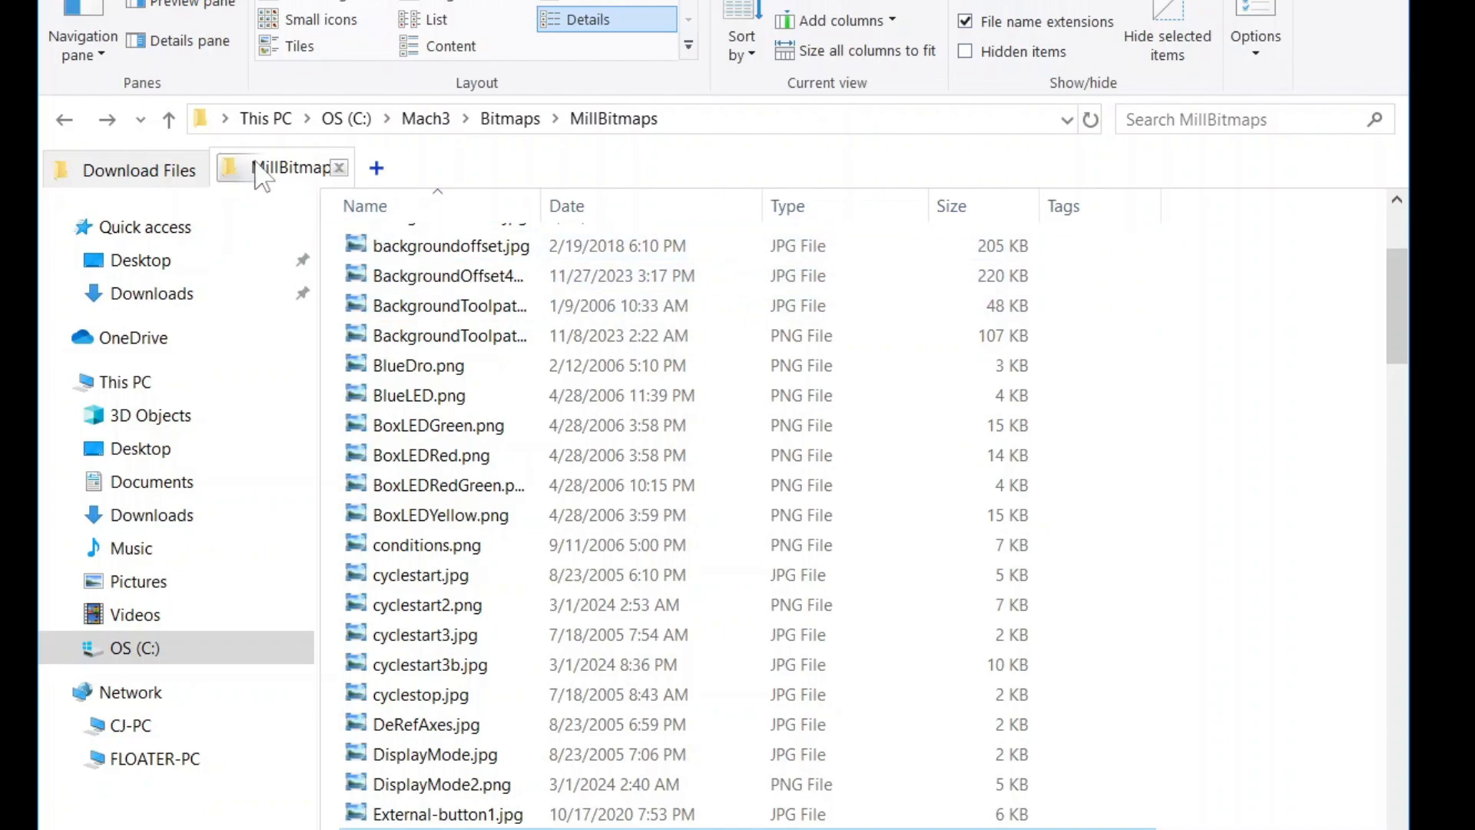
# Step: Go up to C:\Mach3 and duplicate 1024 - Edit1.set with copy and paste
pyautogui.click(169, 120)
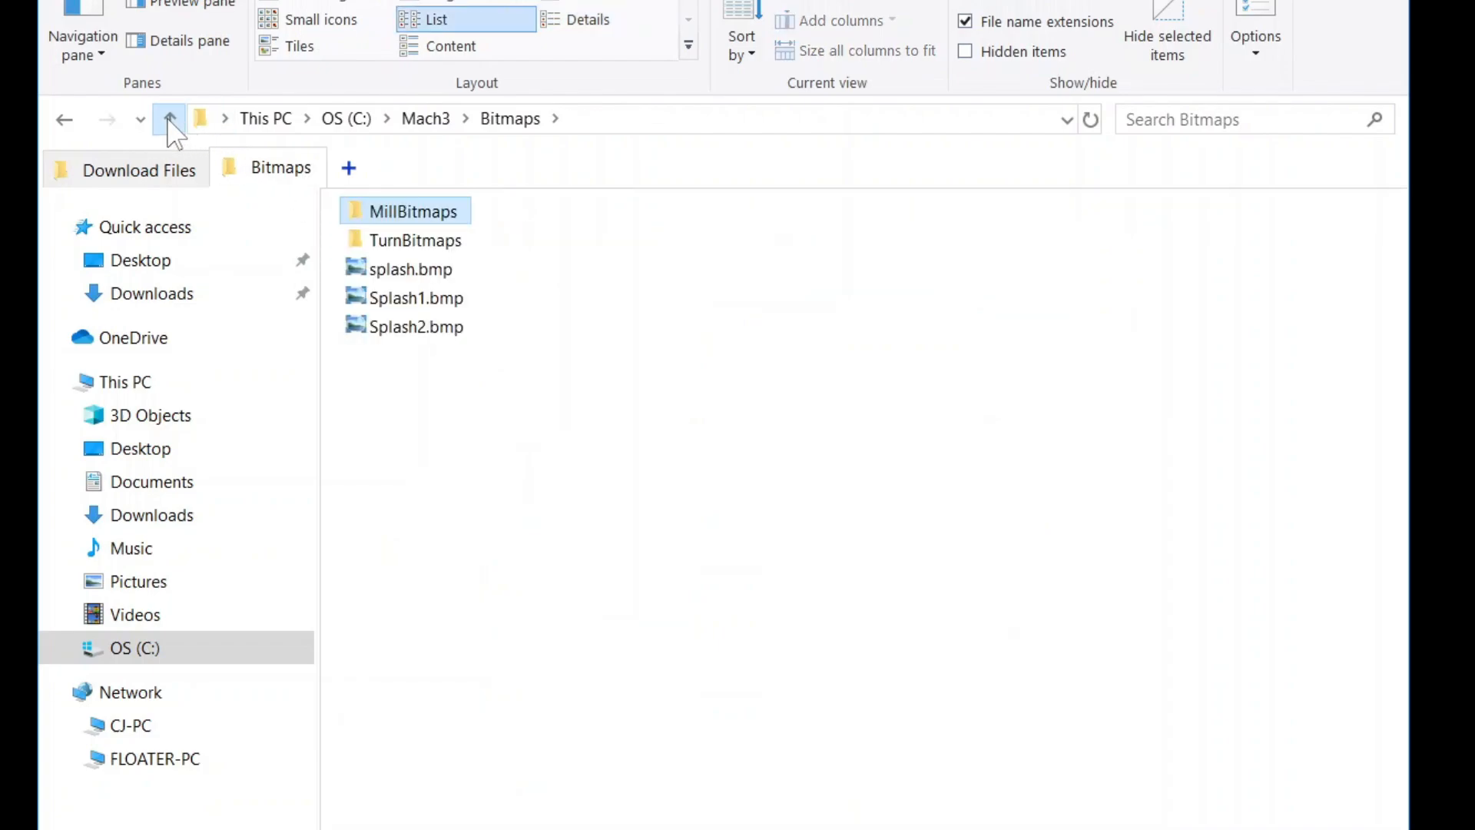
pyautogui.click(168, 118)
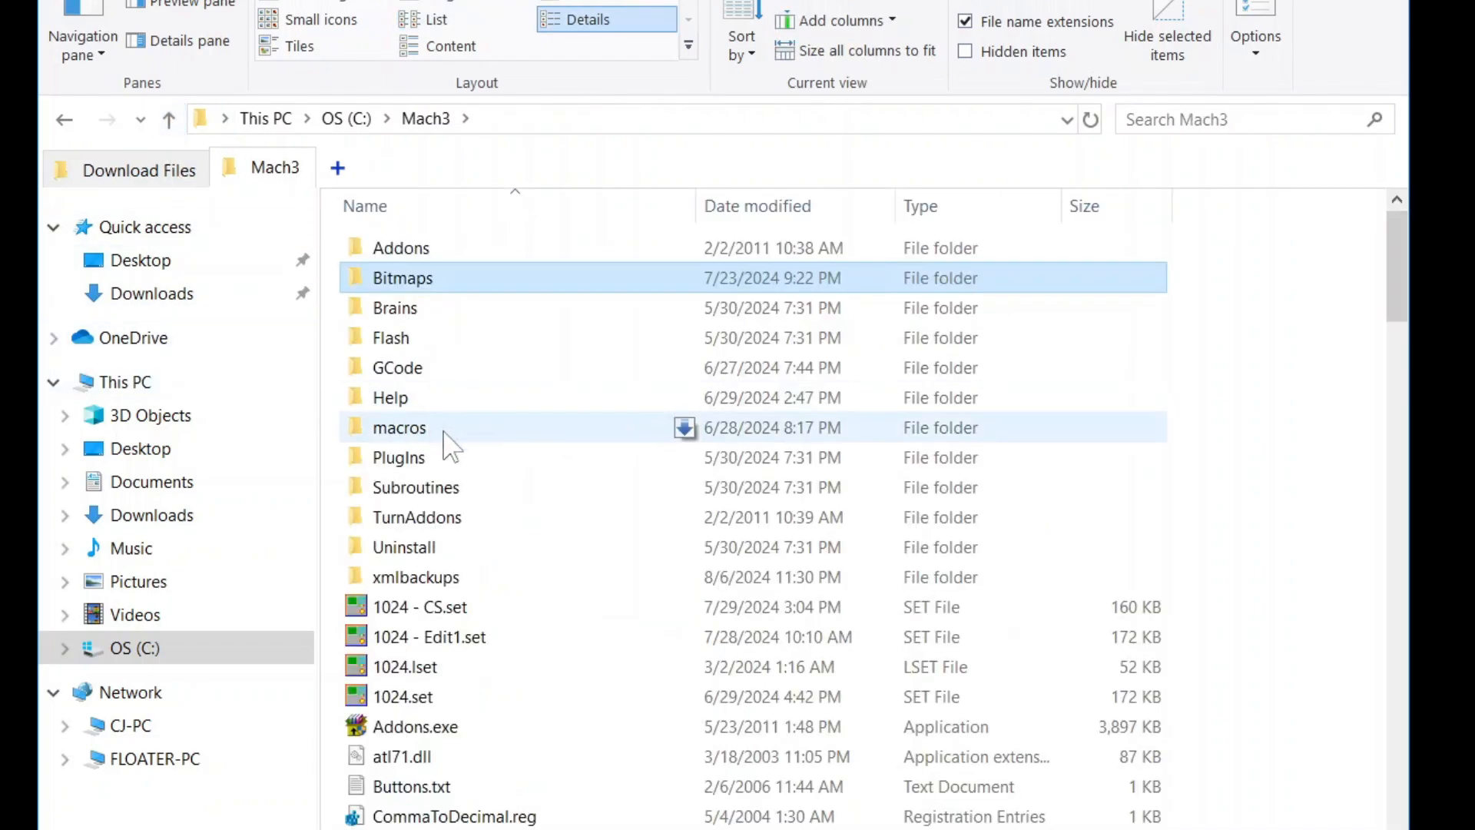
pyautogui.click(428, 637)
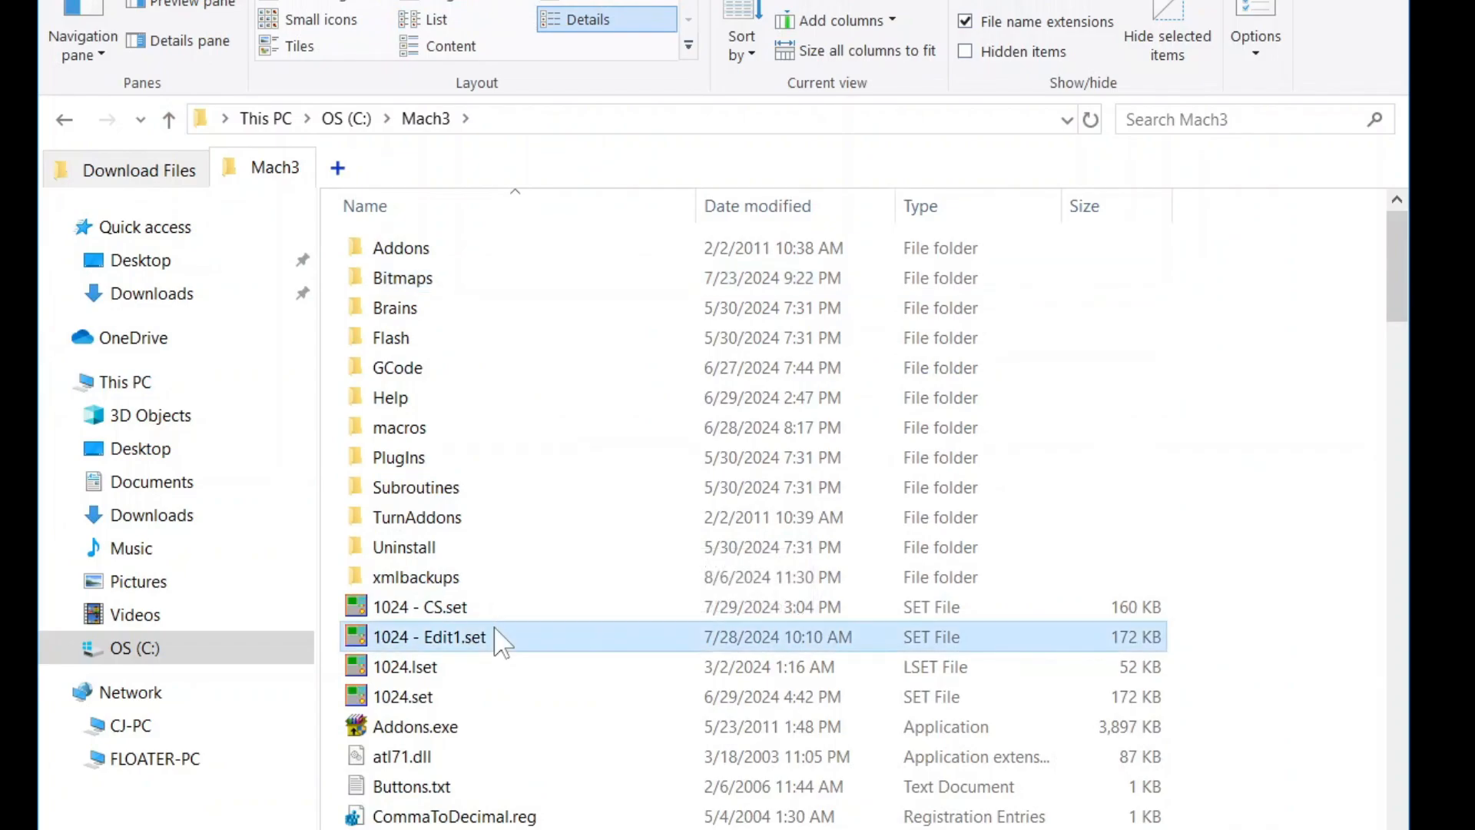
pyautogui.press('ctrl+c')
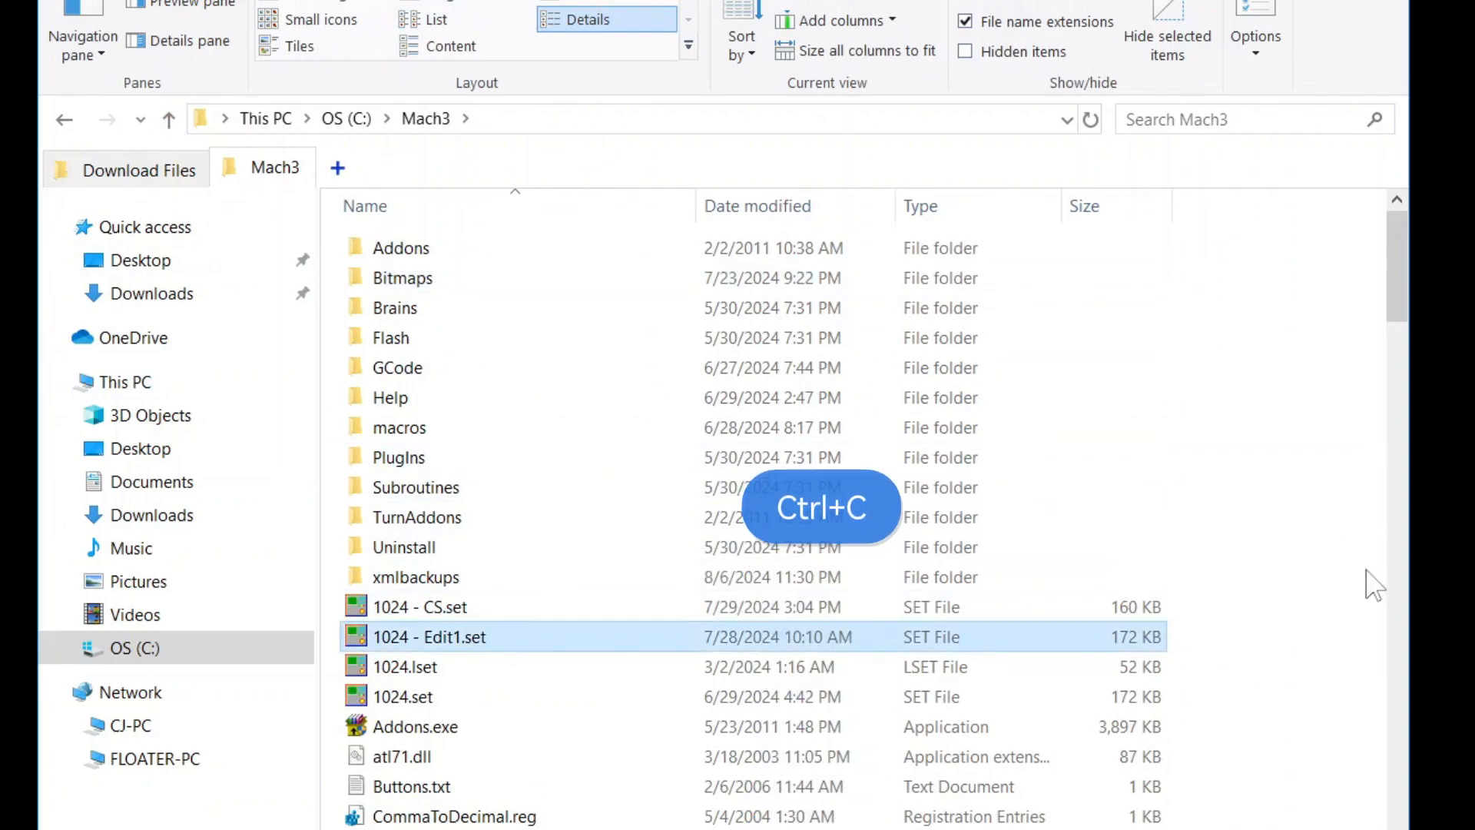
pyautogui.press('ctrl+v')
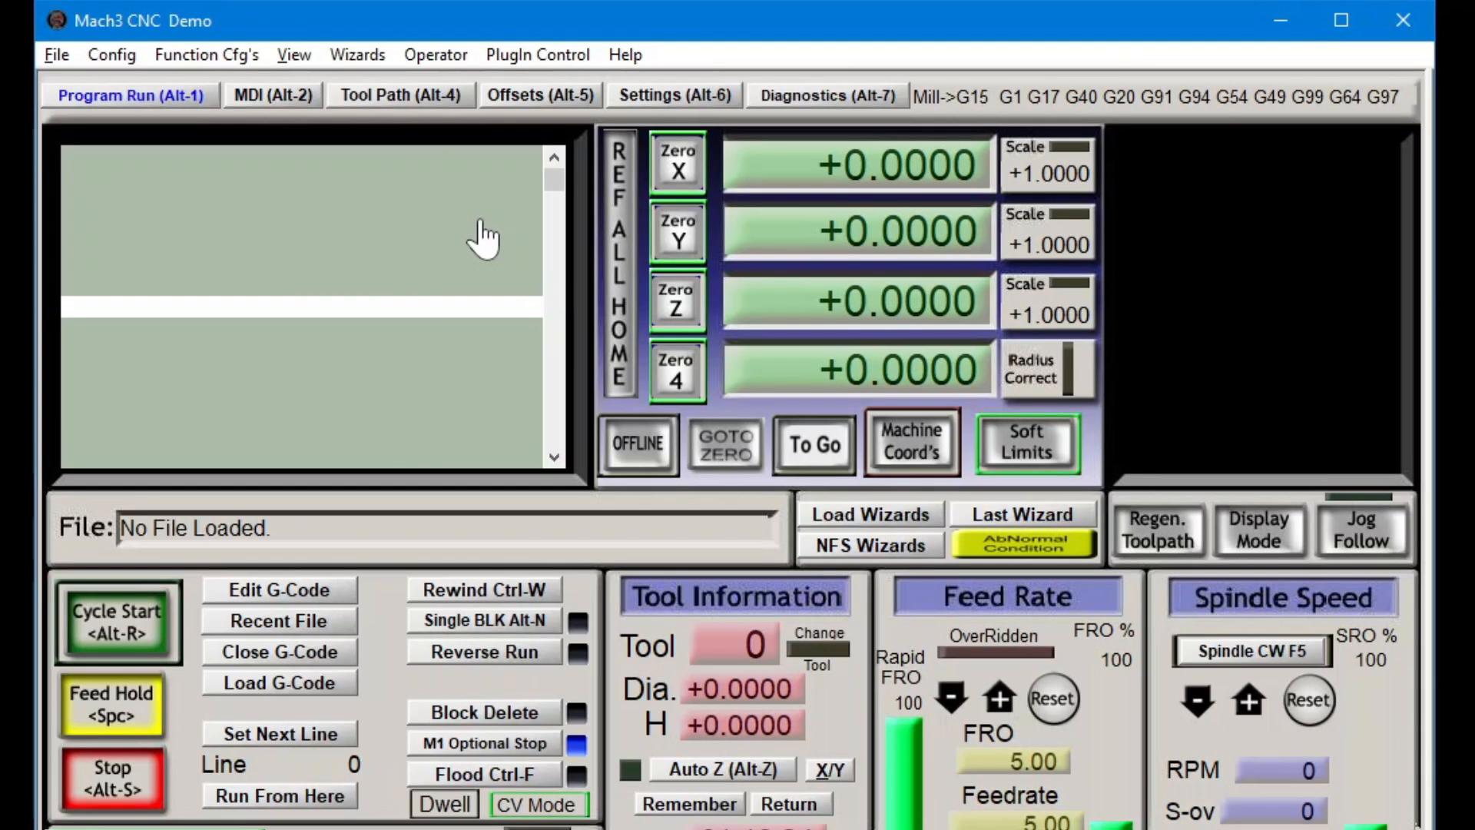
# Step: Load the 1024 - Edit2.set screenset and switch to its Offsets (Alt-5) page
pyautogui.click(280, 682)
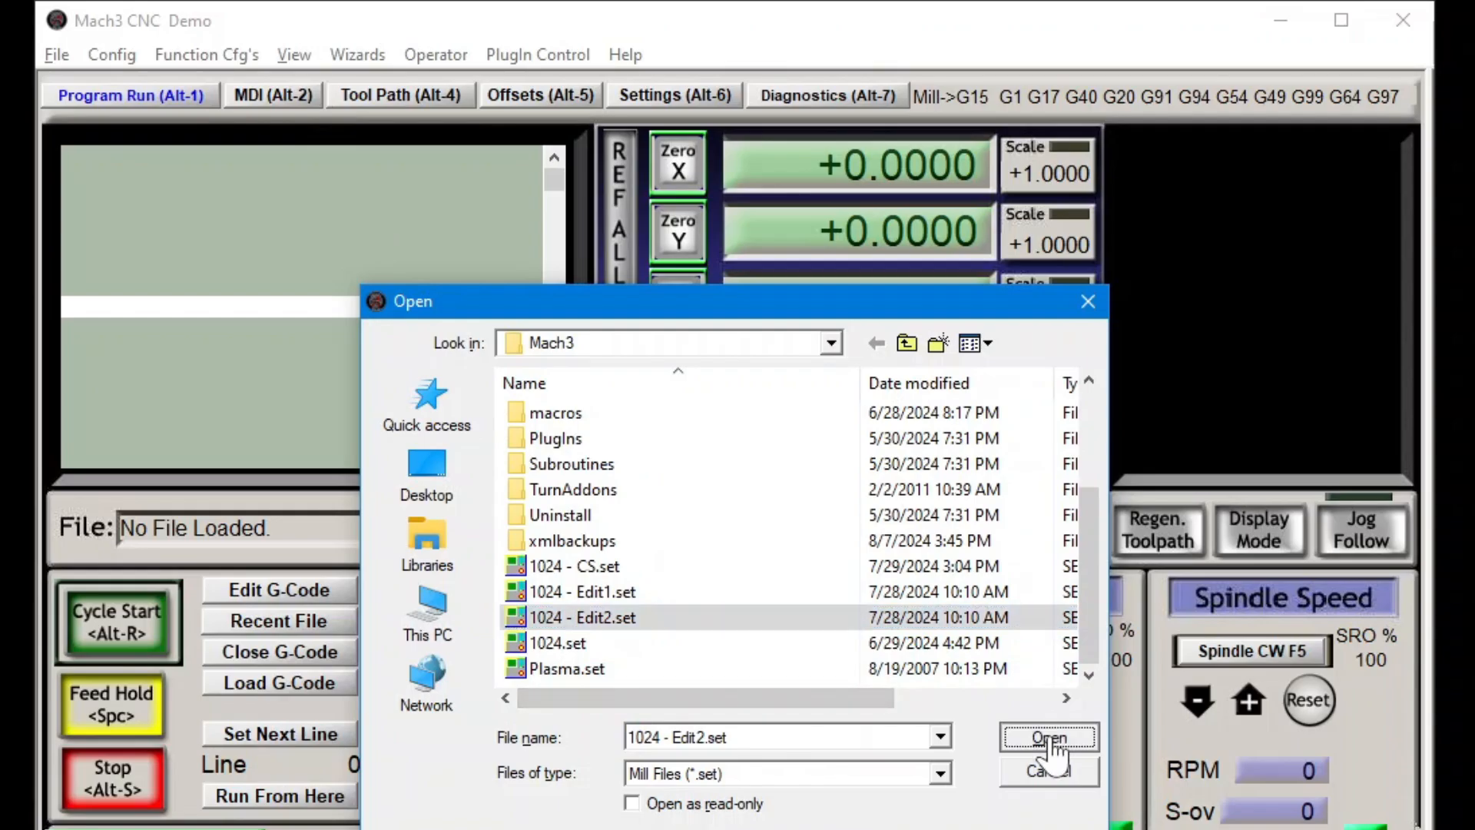
pyautogui.click(1048, 736)
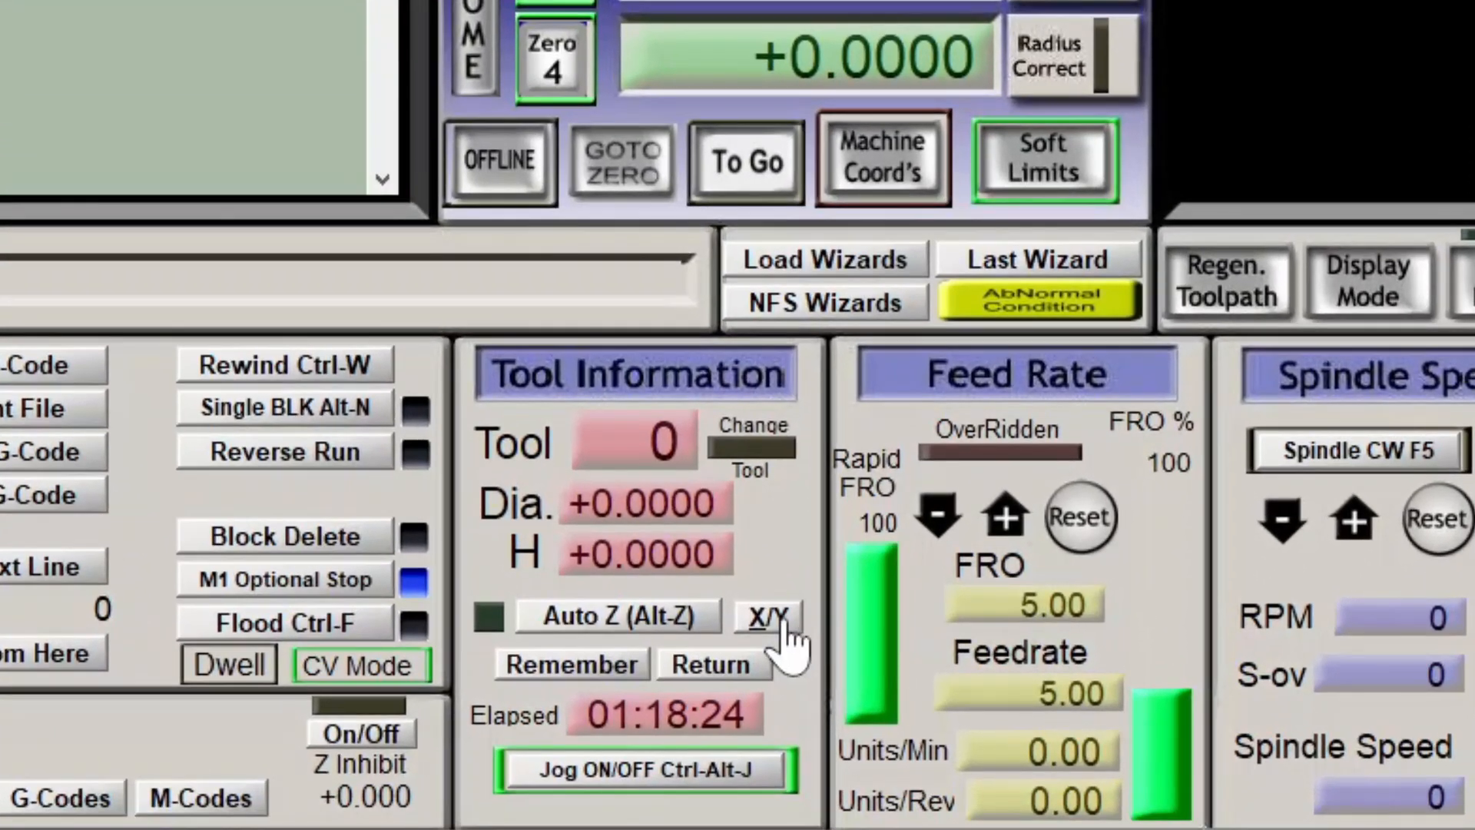
pyautogui.click(577, 42)
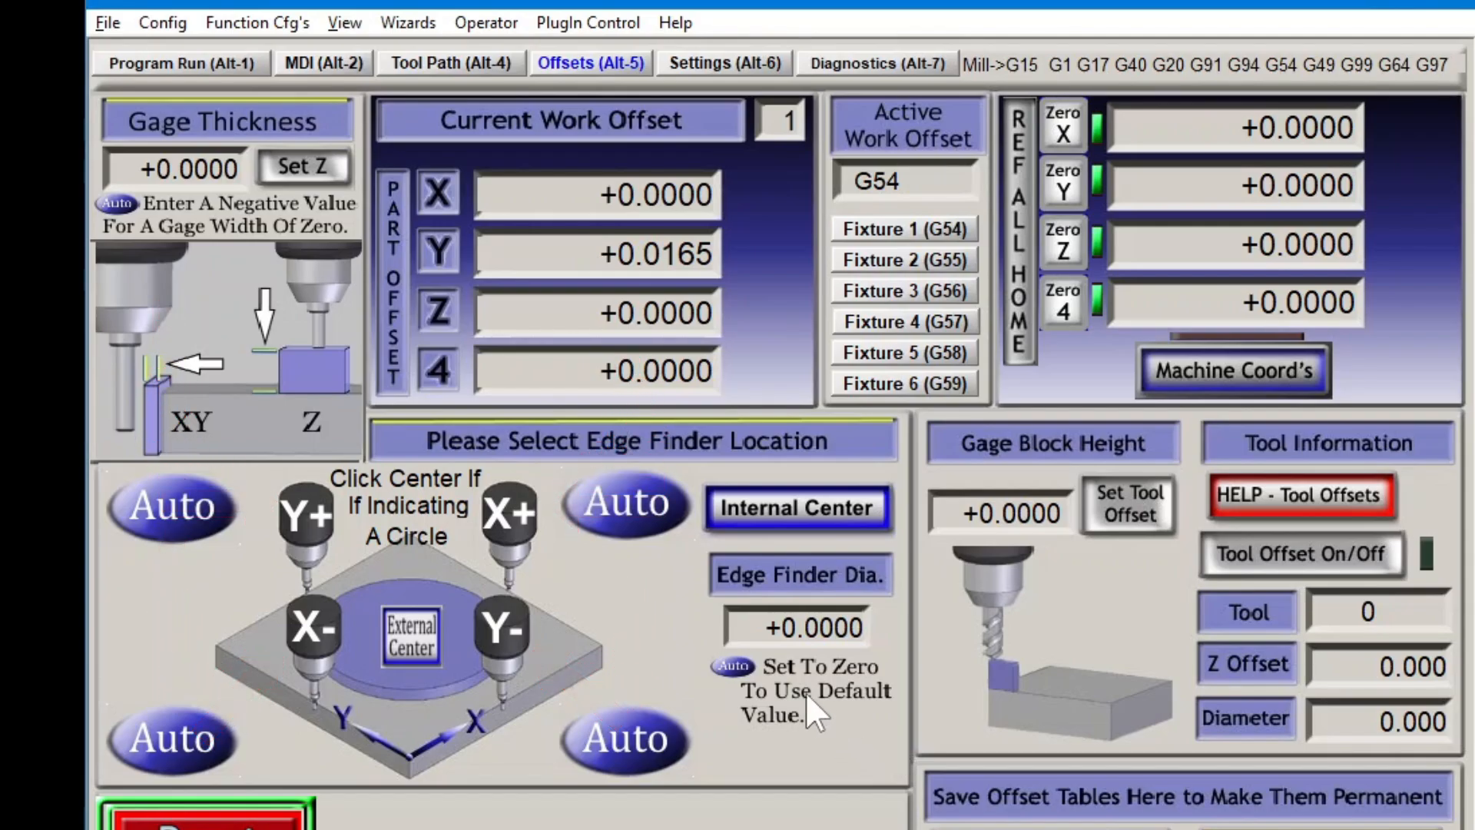
# Step: Copy the entire Y-axis negative-side touch script from its button's script editor
pyautogui.click(485, 22)
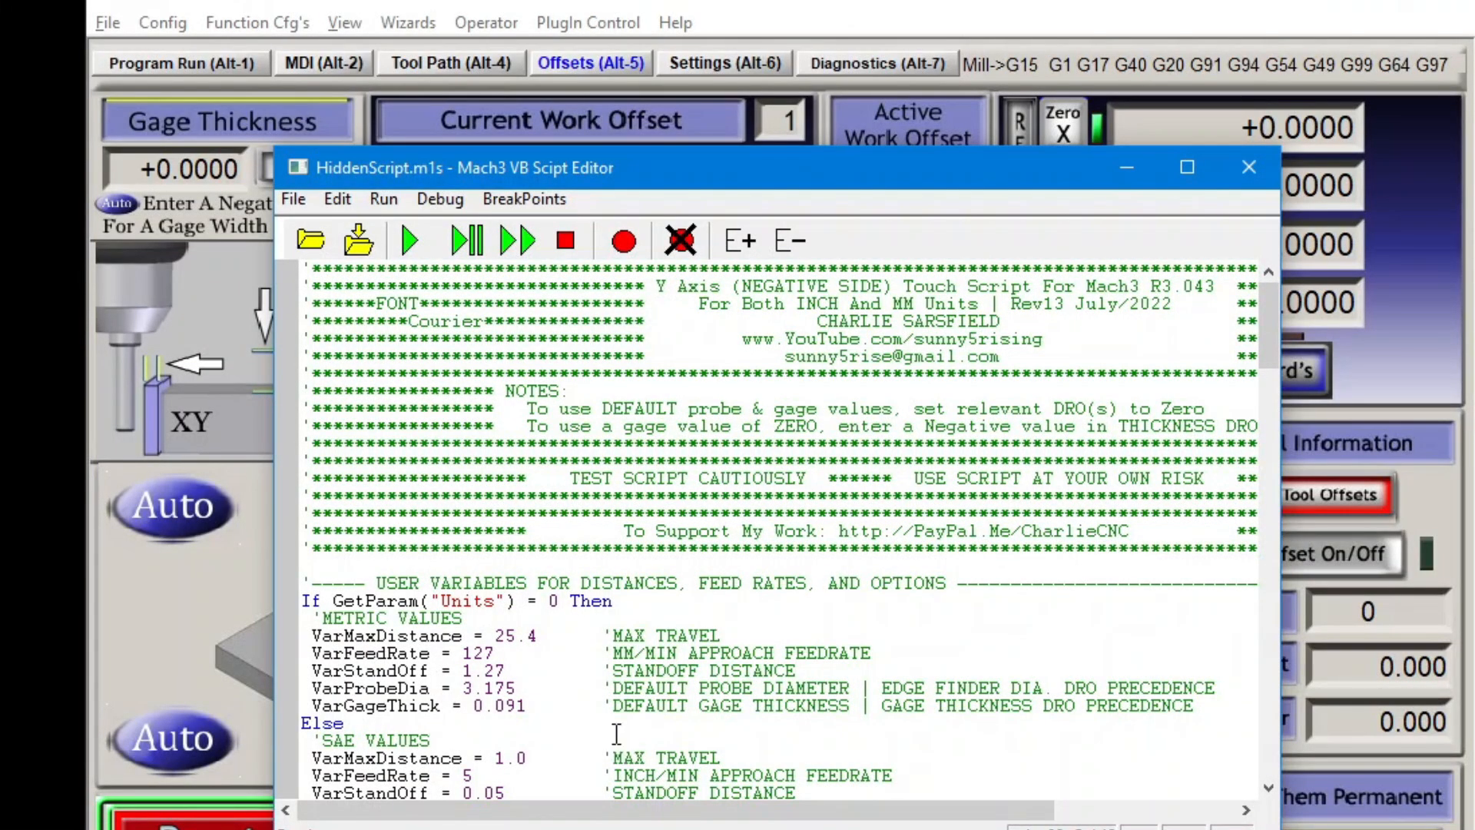
pyautogui.press('ctrl+a')
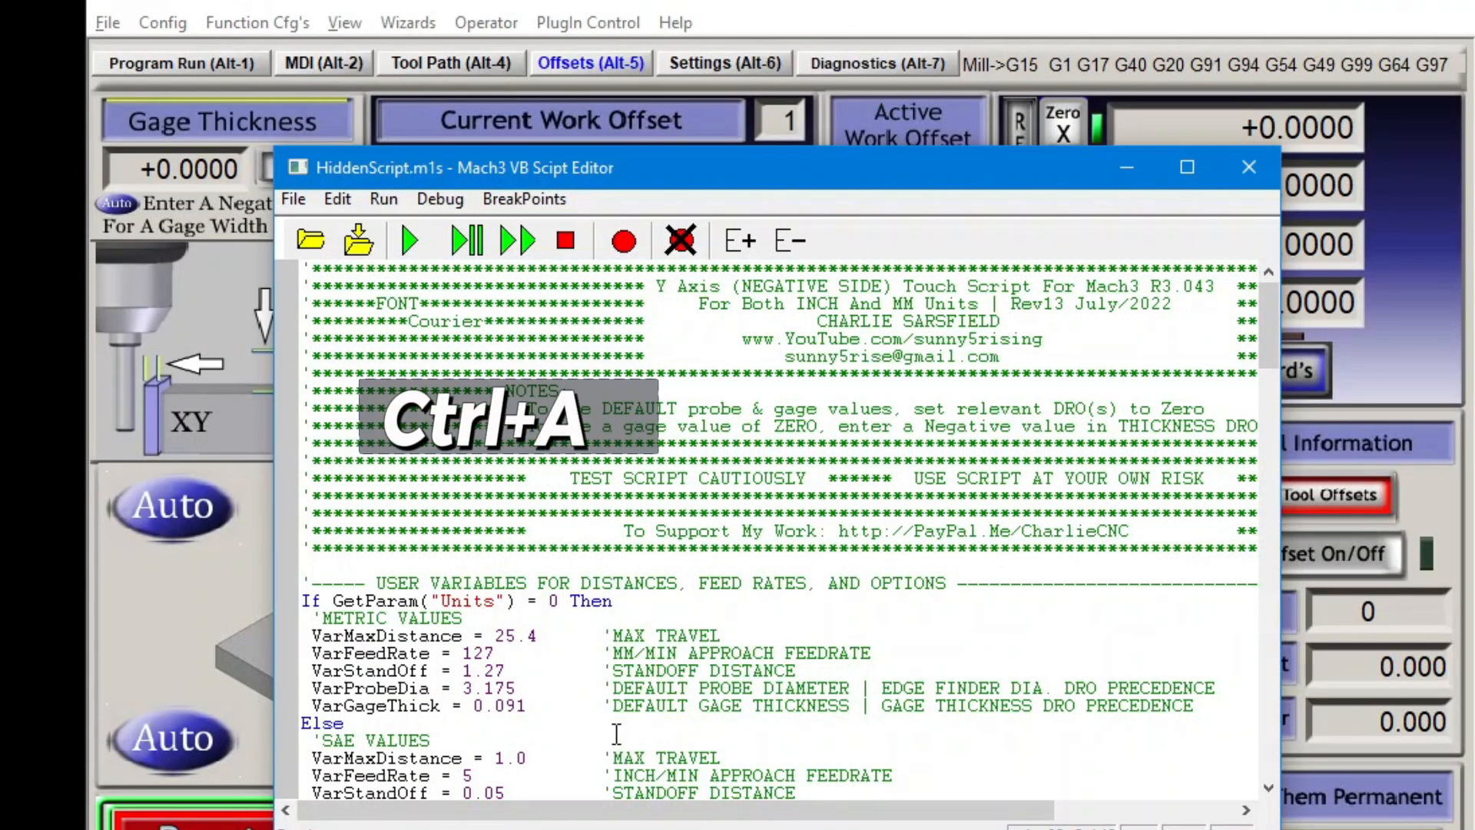
pyautogui.press('ctrl+c')
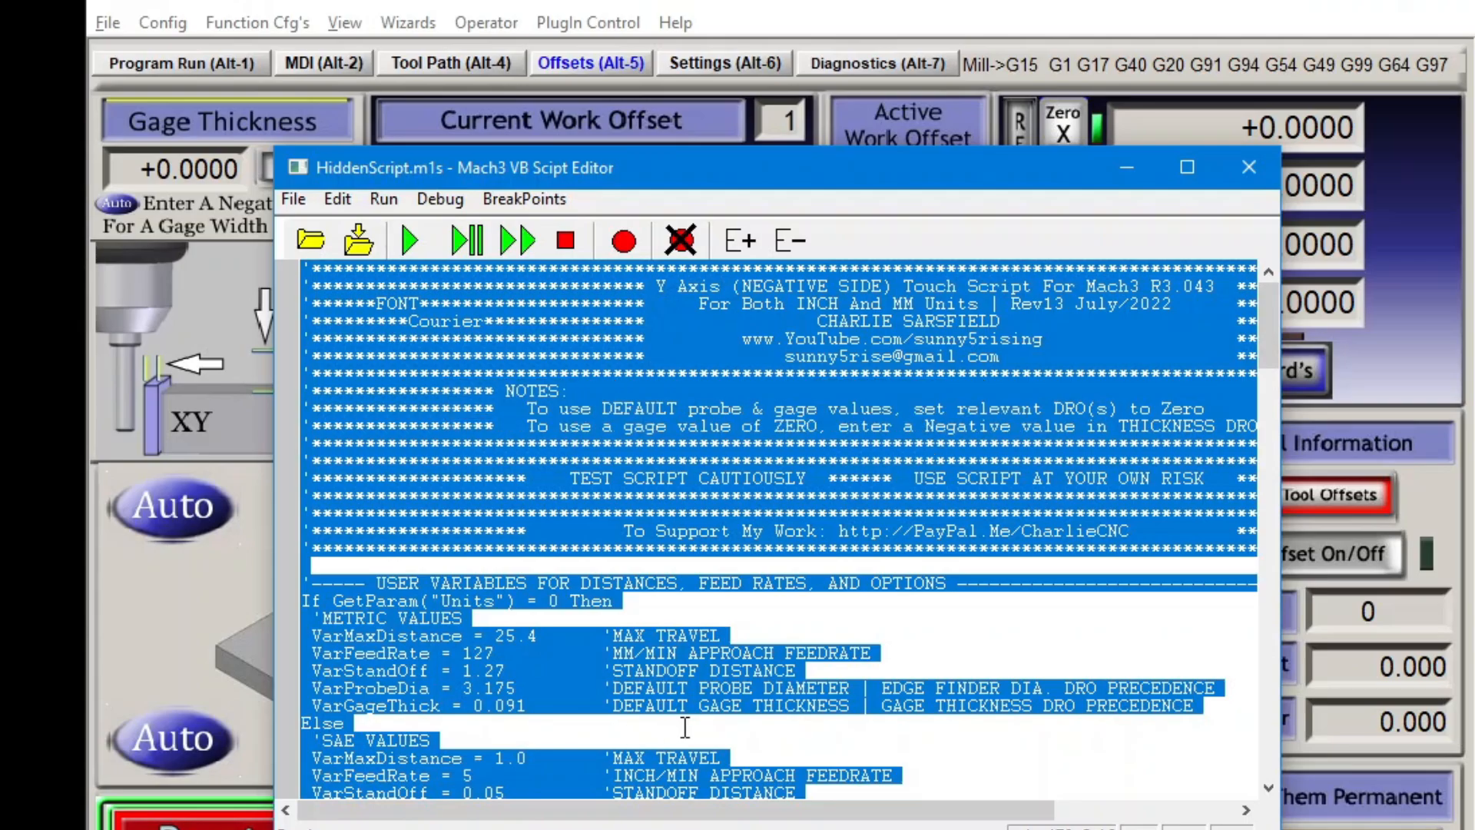
pyautogui.click(1248, 167)
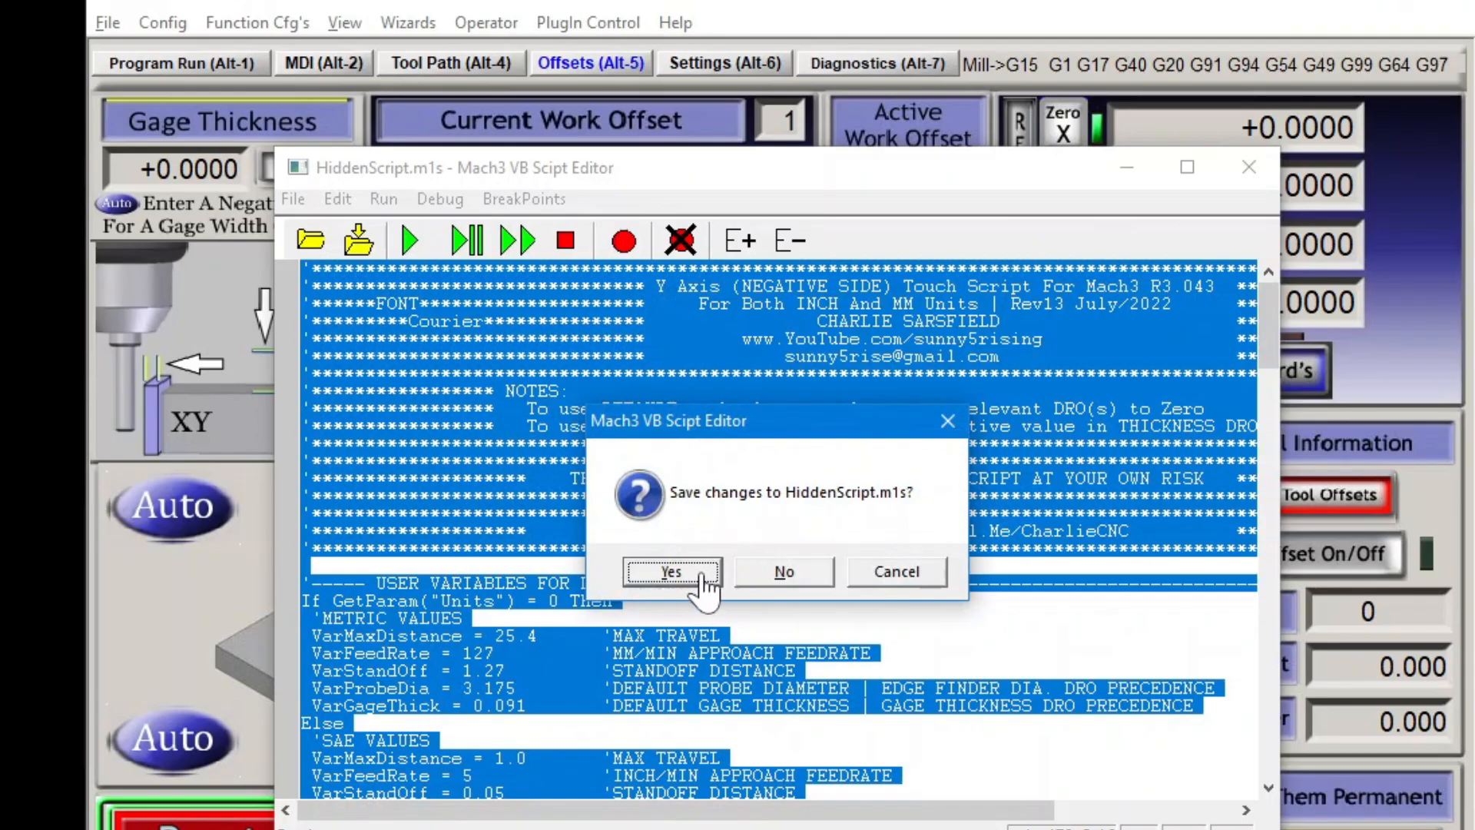
pyautogui.click(670, 570)
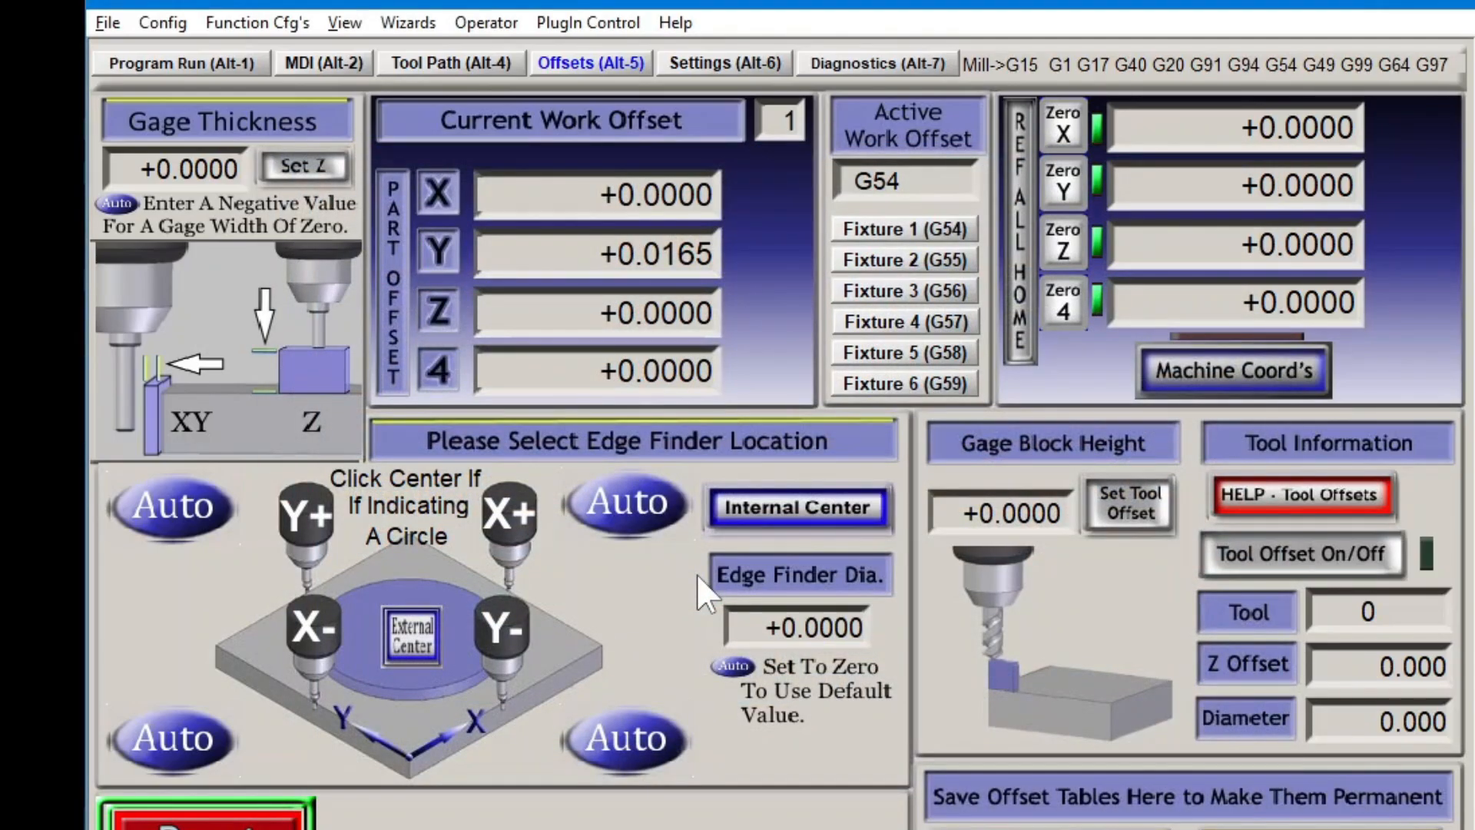
# Step: Replace the target button's short G92.2 script with the copied touch script and save
pyautogui.click(485, 21)
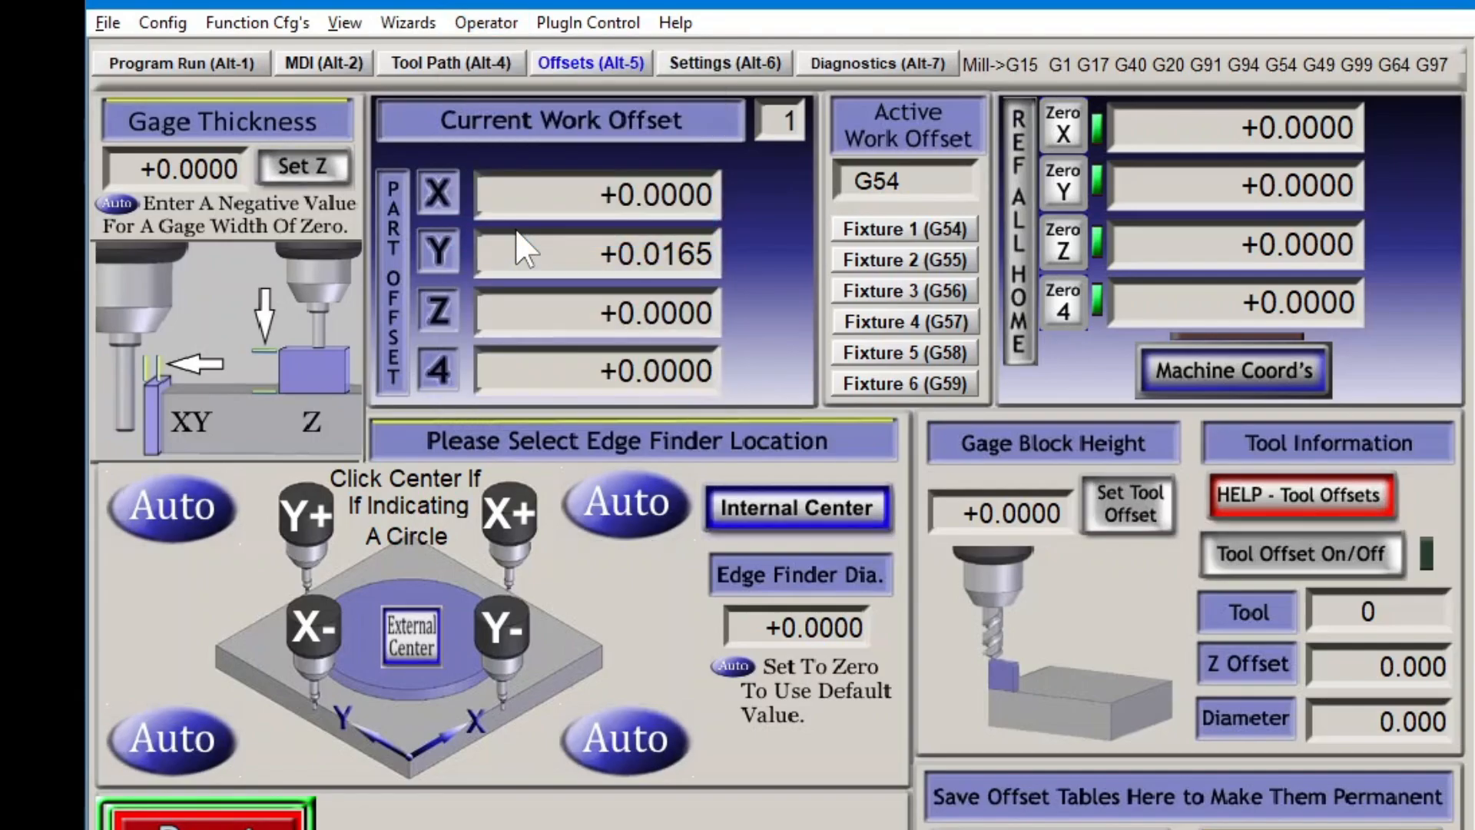
pyautogui.moveTo(508, 649)
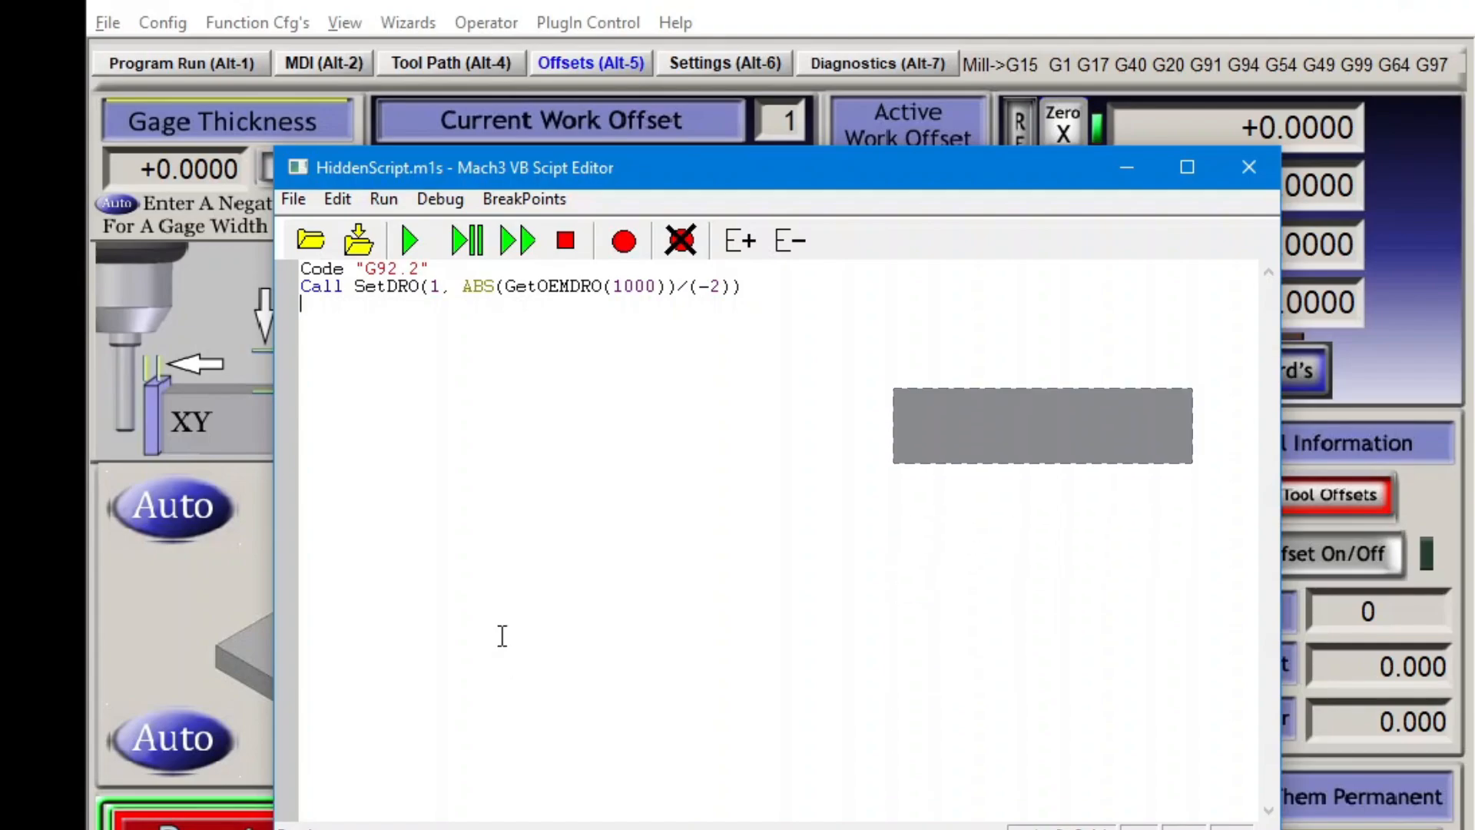
pyautogui.press('ctrl+a')
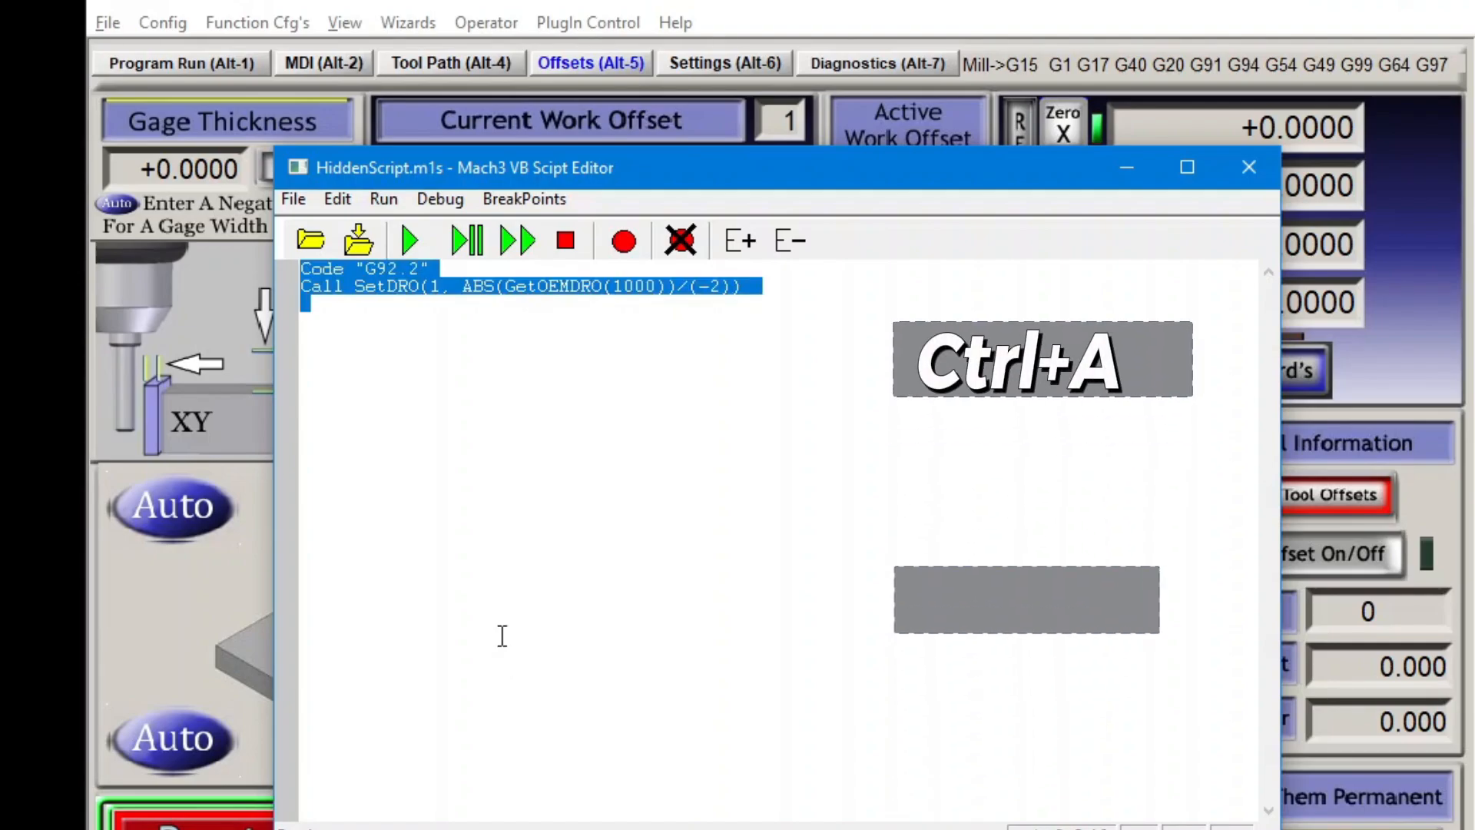
pyautogui.press('delete')
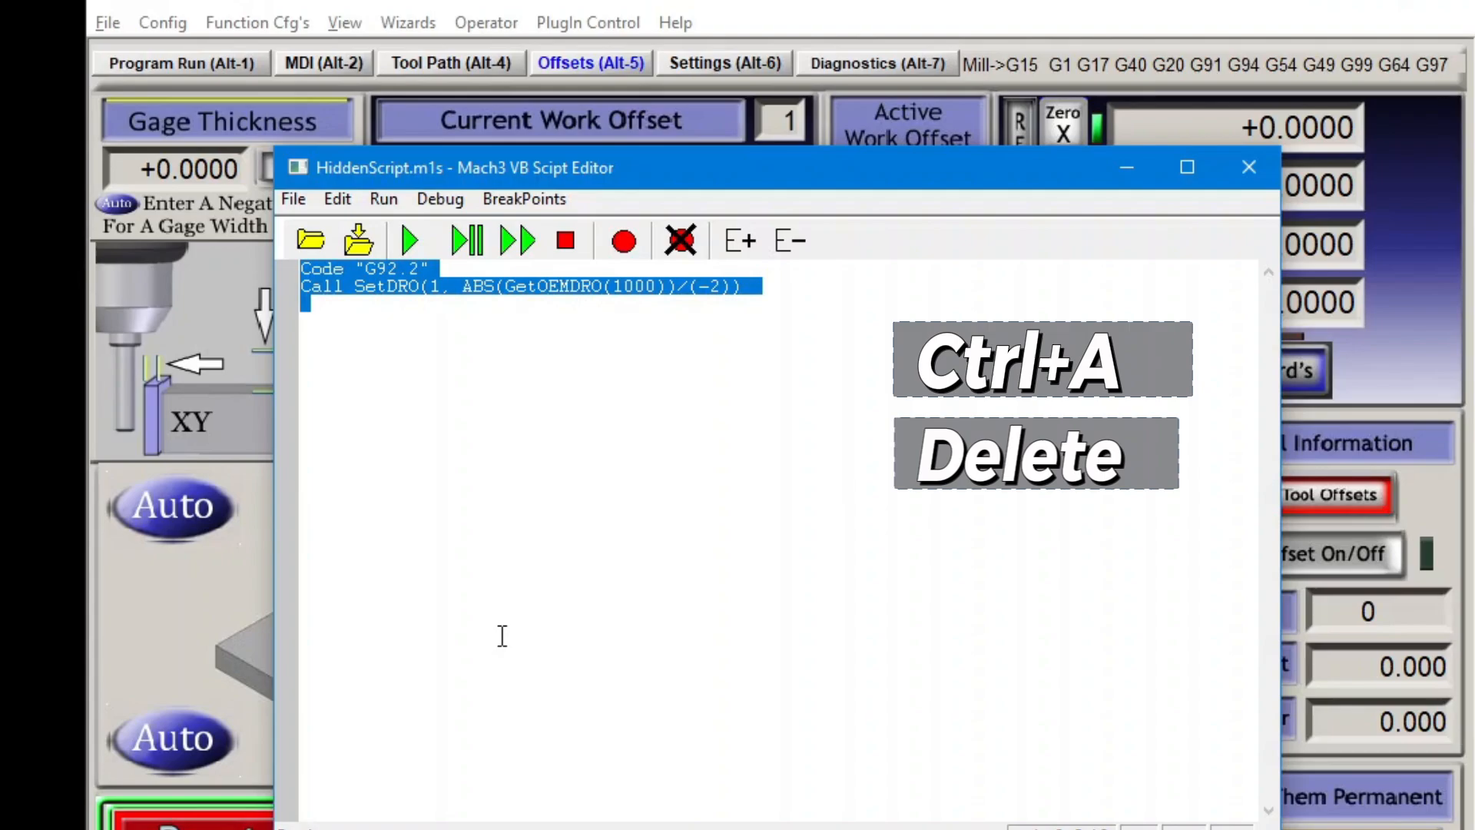
pyautogui.press('Delete')
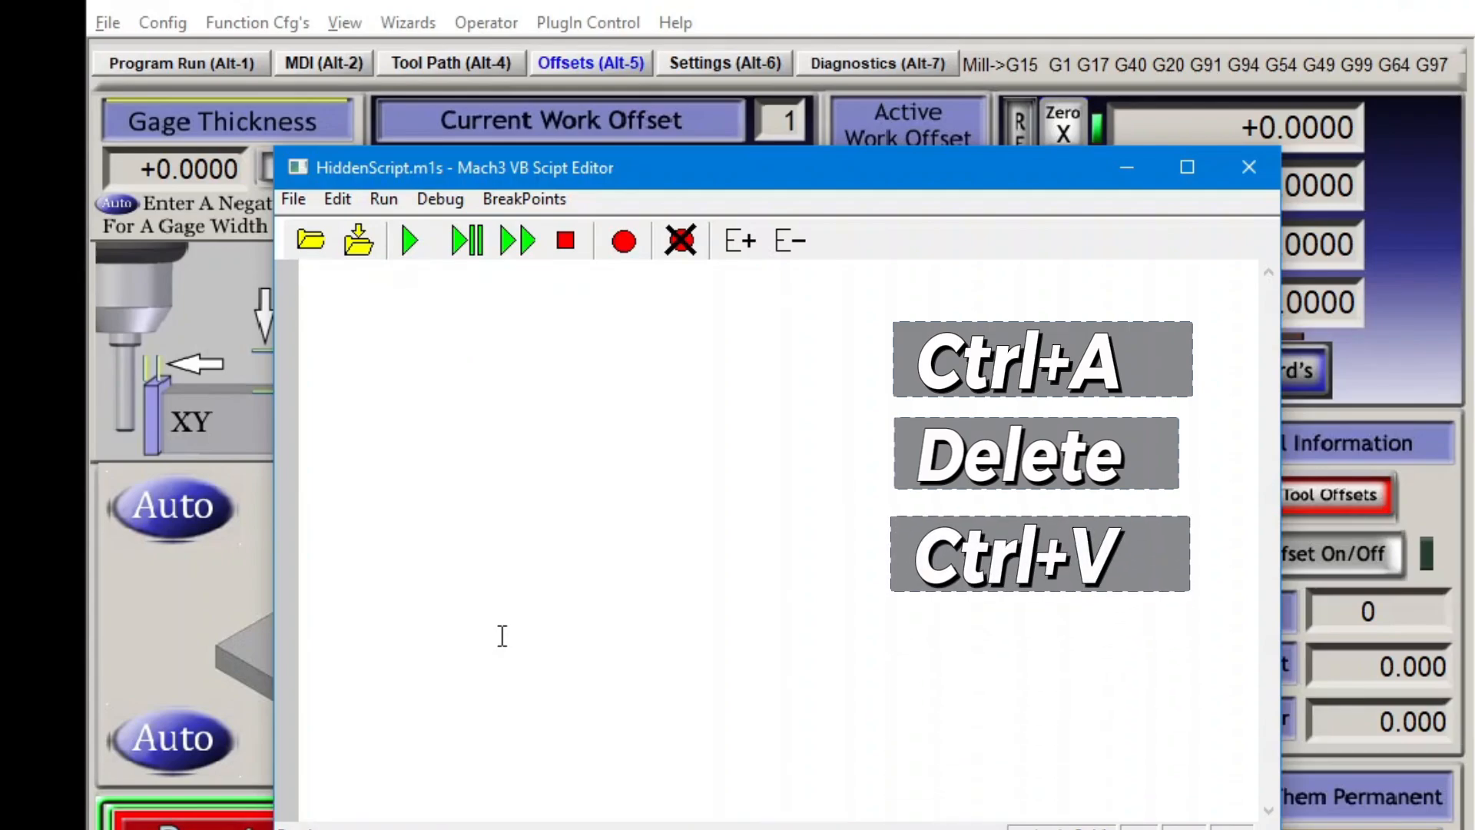
pyautogui.press('ctrl+v')
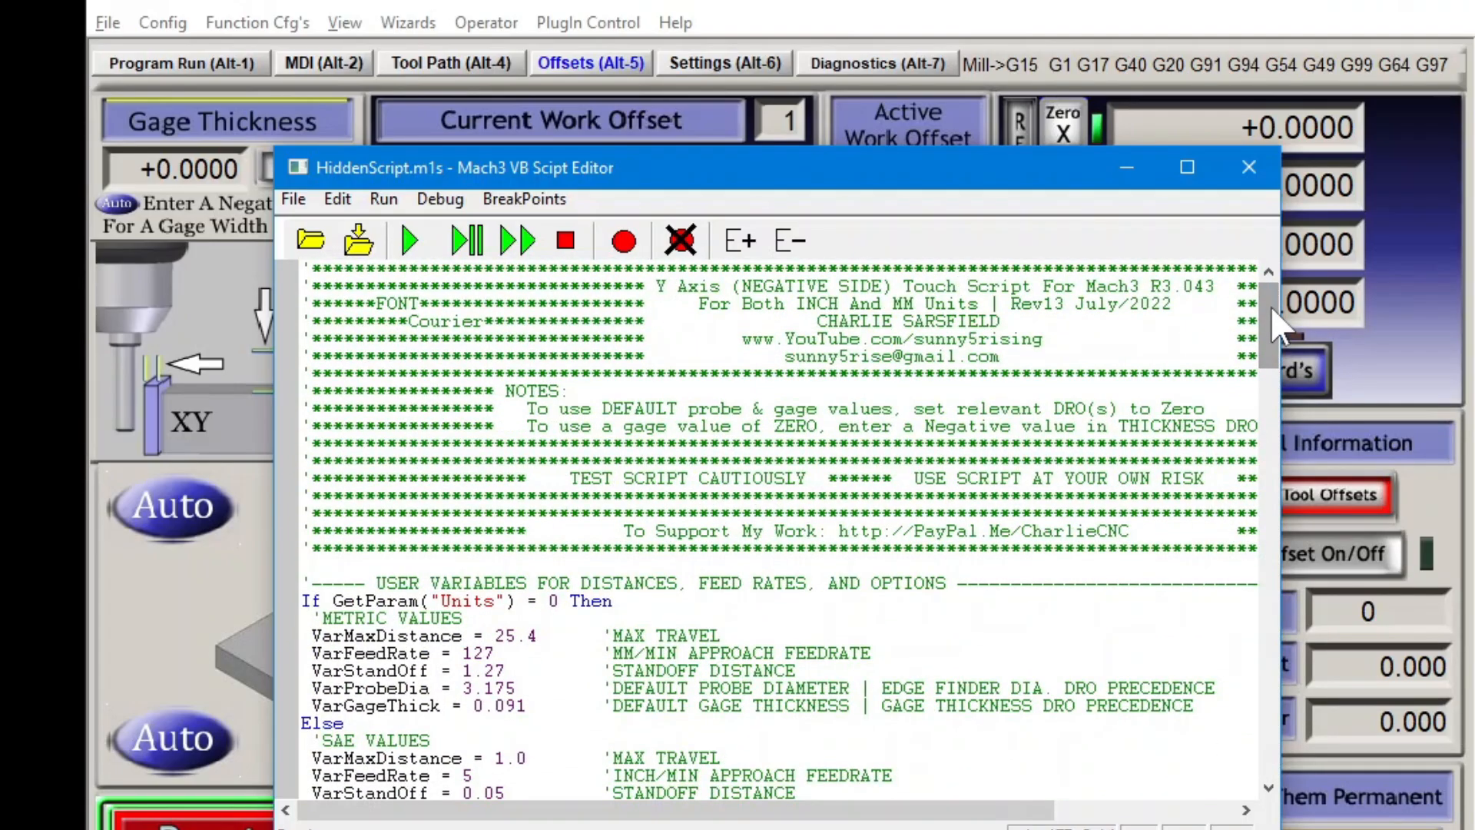
pyautogui.click(1249, 168)
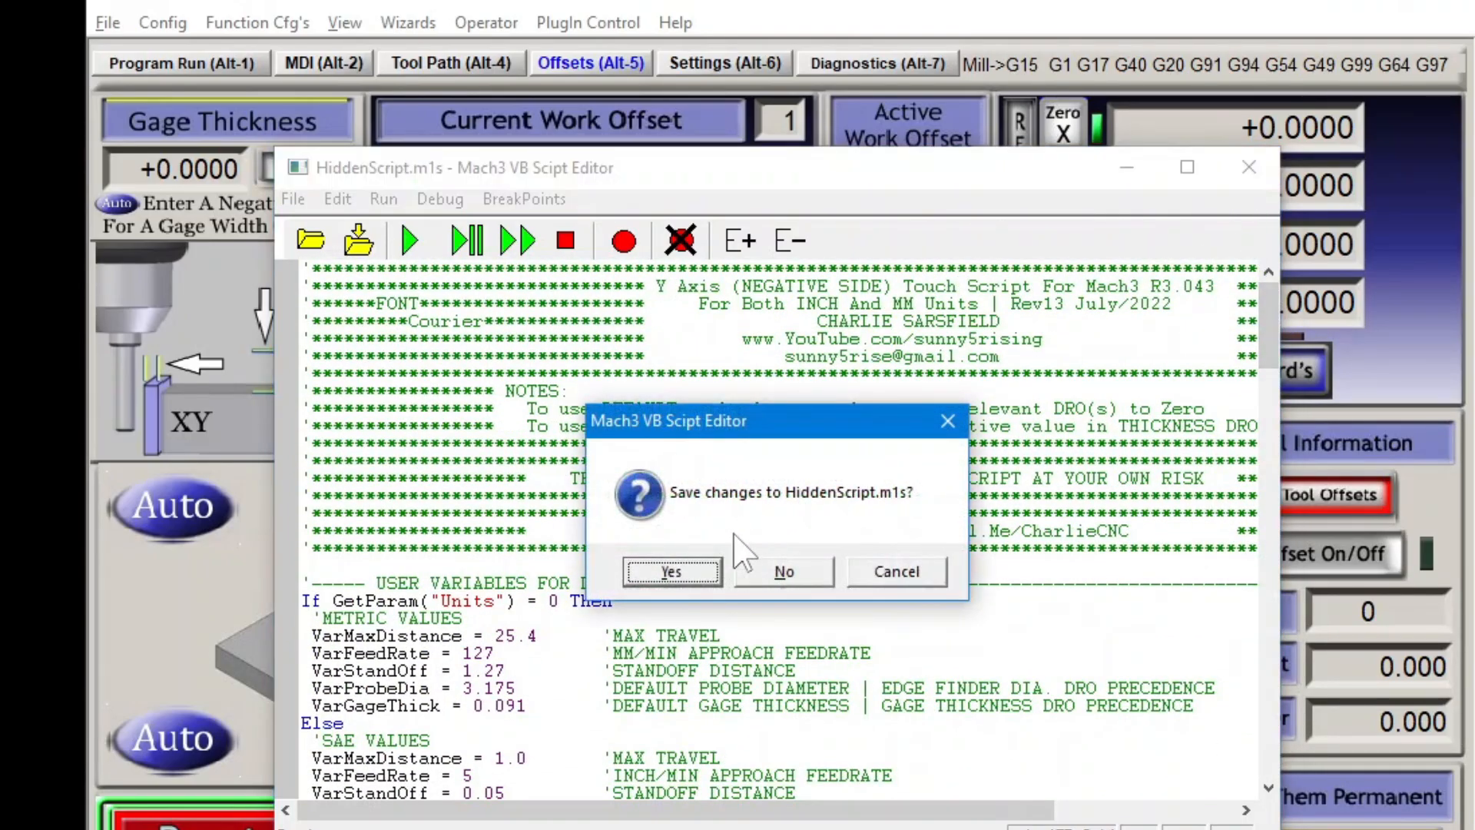
pyautogui.click(782, 571)
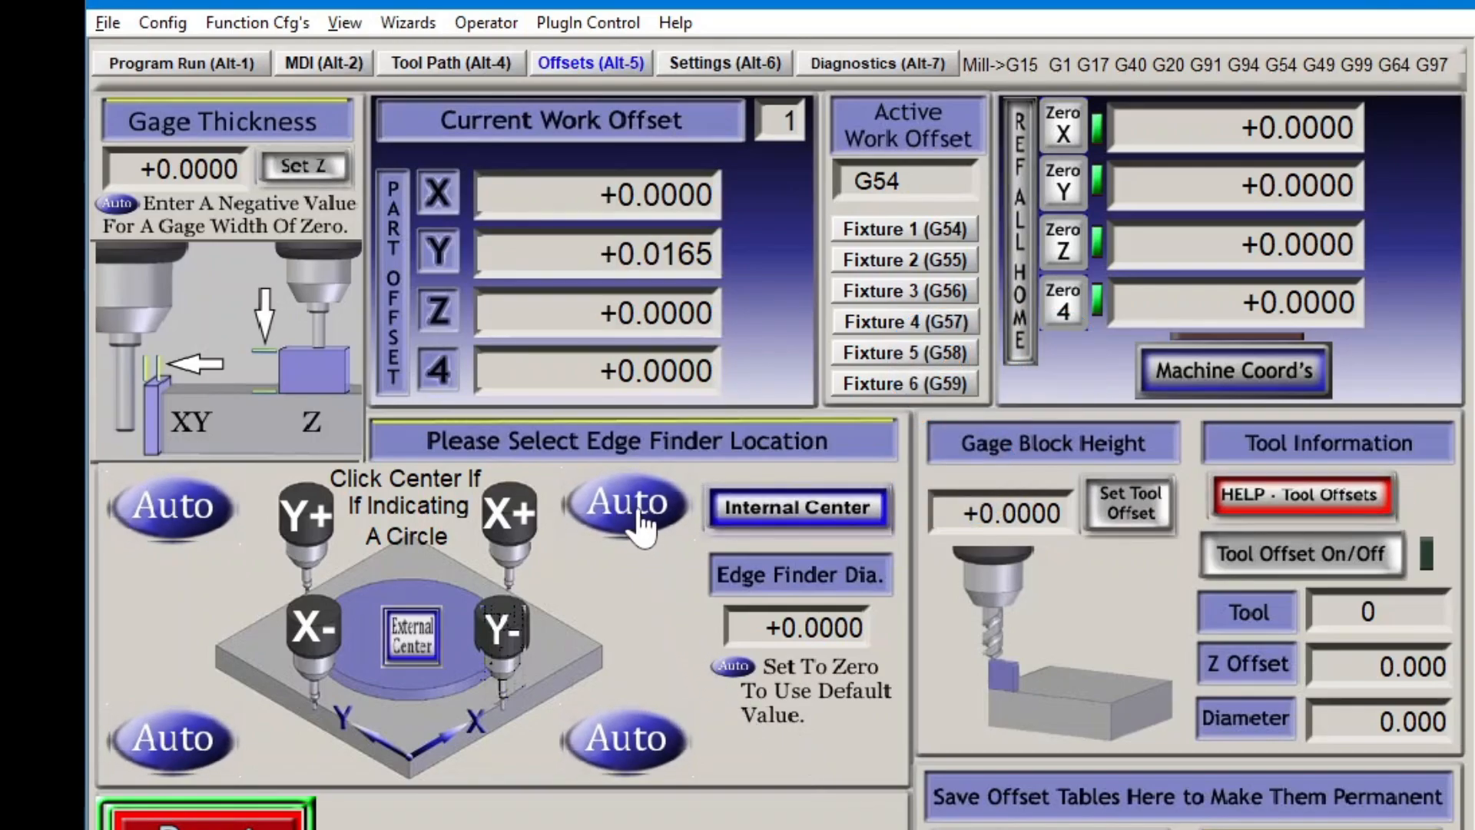
# Step: Close the X-axis touch script editor, answer the save prompt, and open 1024 - Edit2.set
pyautogui.click(623, 505)
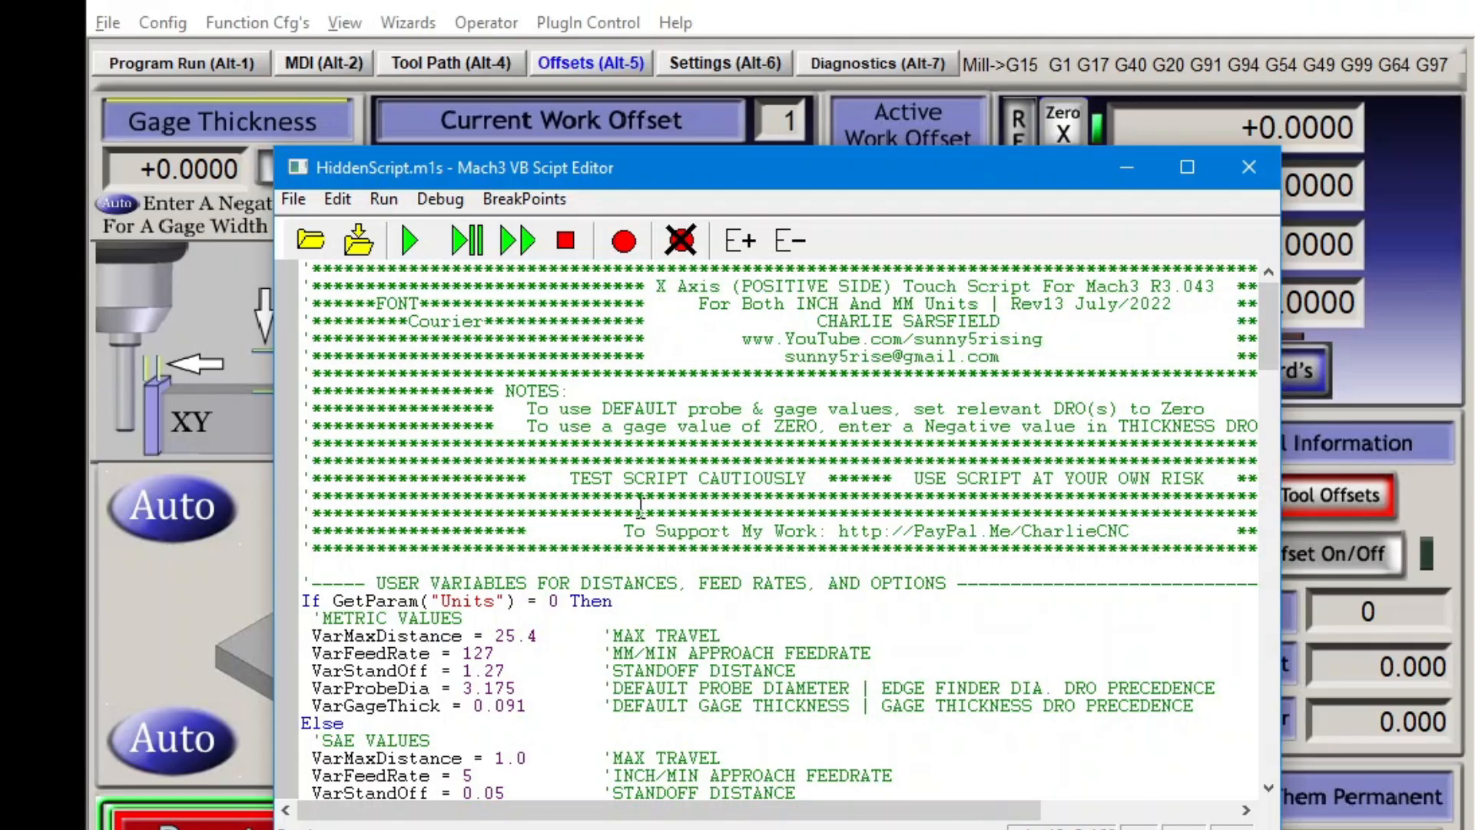
pyautogui.click(1248, 168)
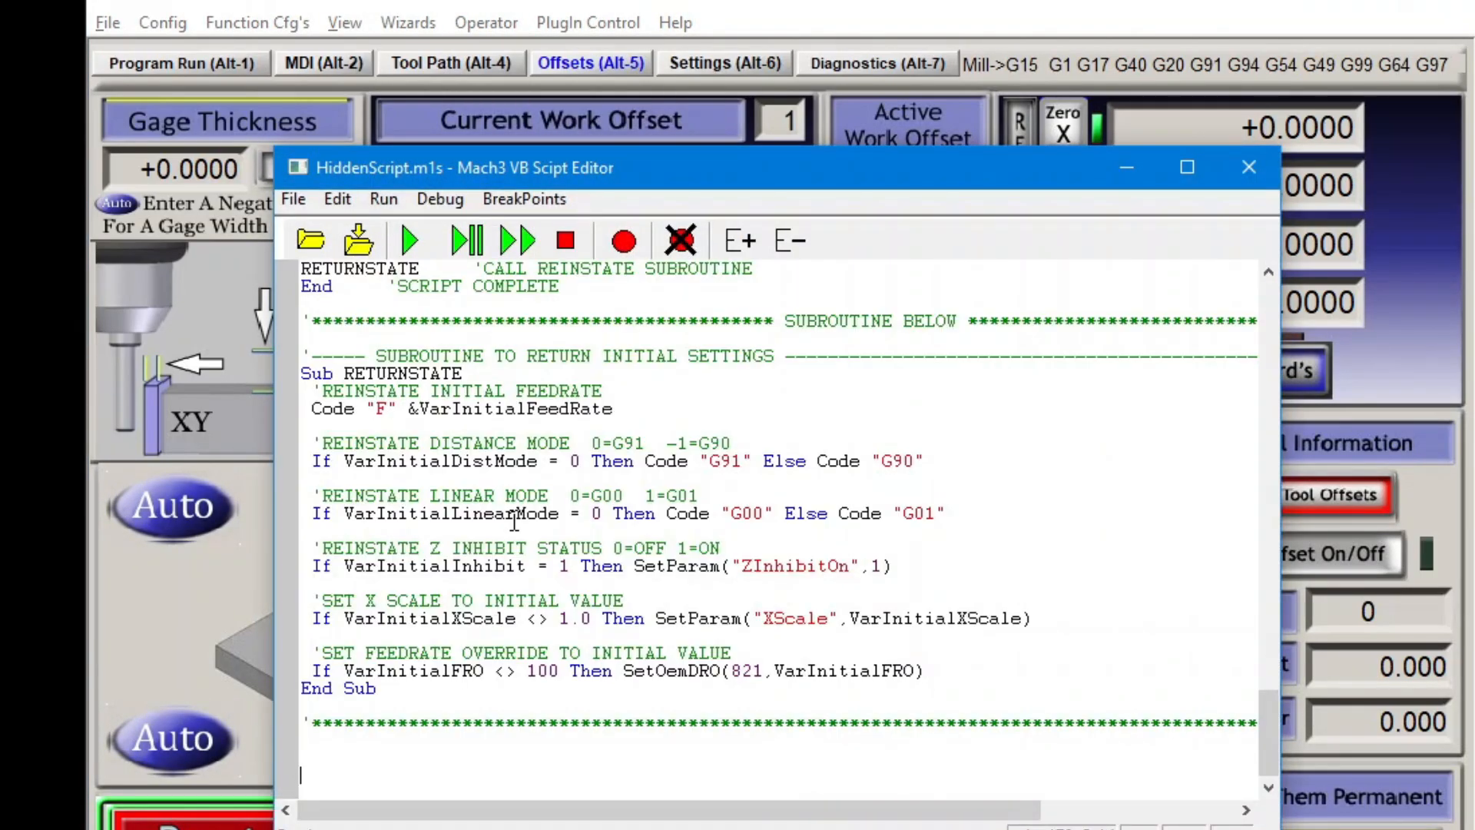
pyautogui.click(1249, 167)
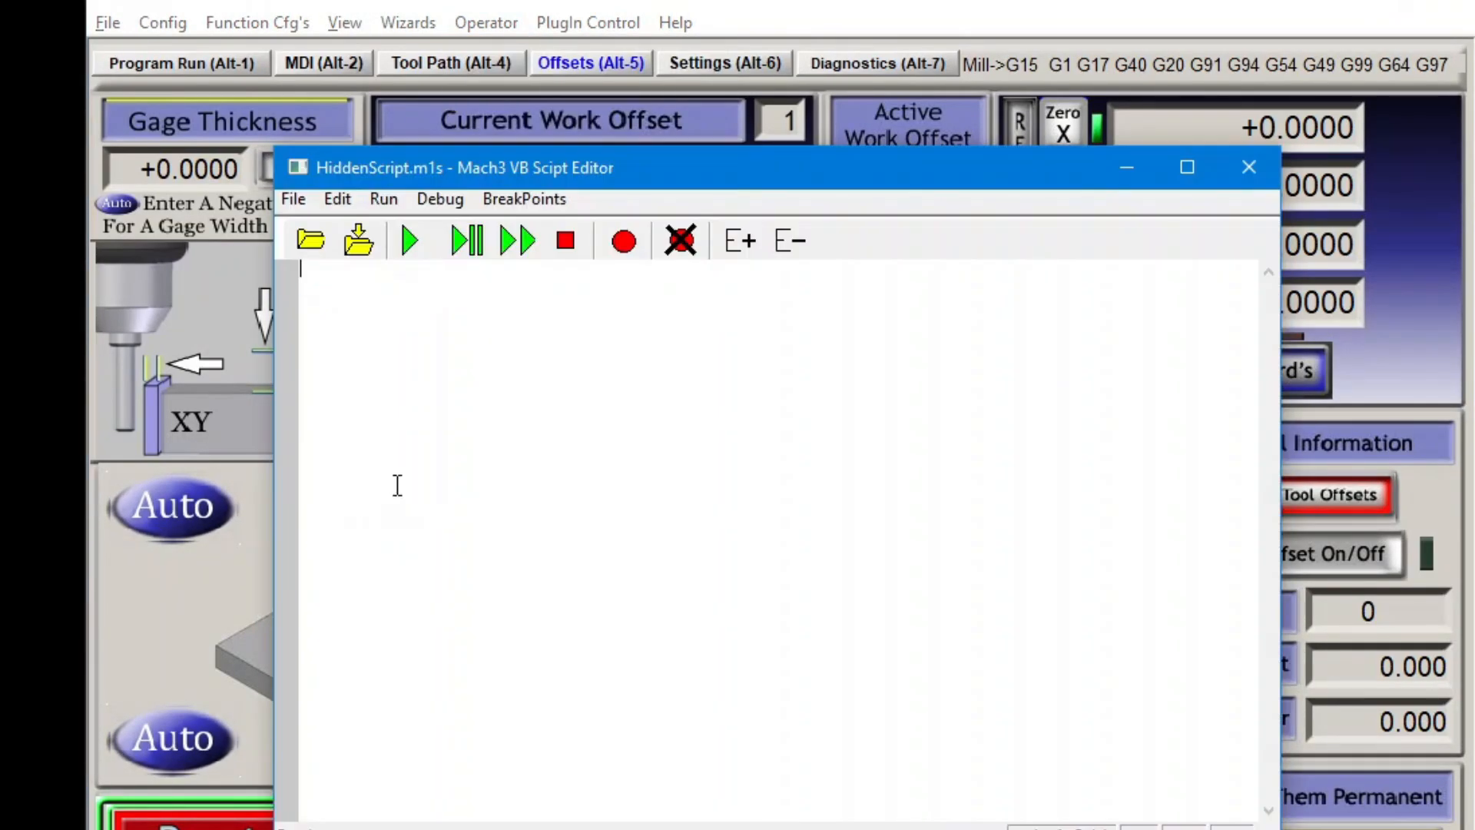
pyautogui.click(1248, 167)
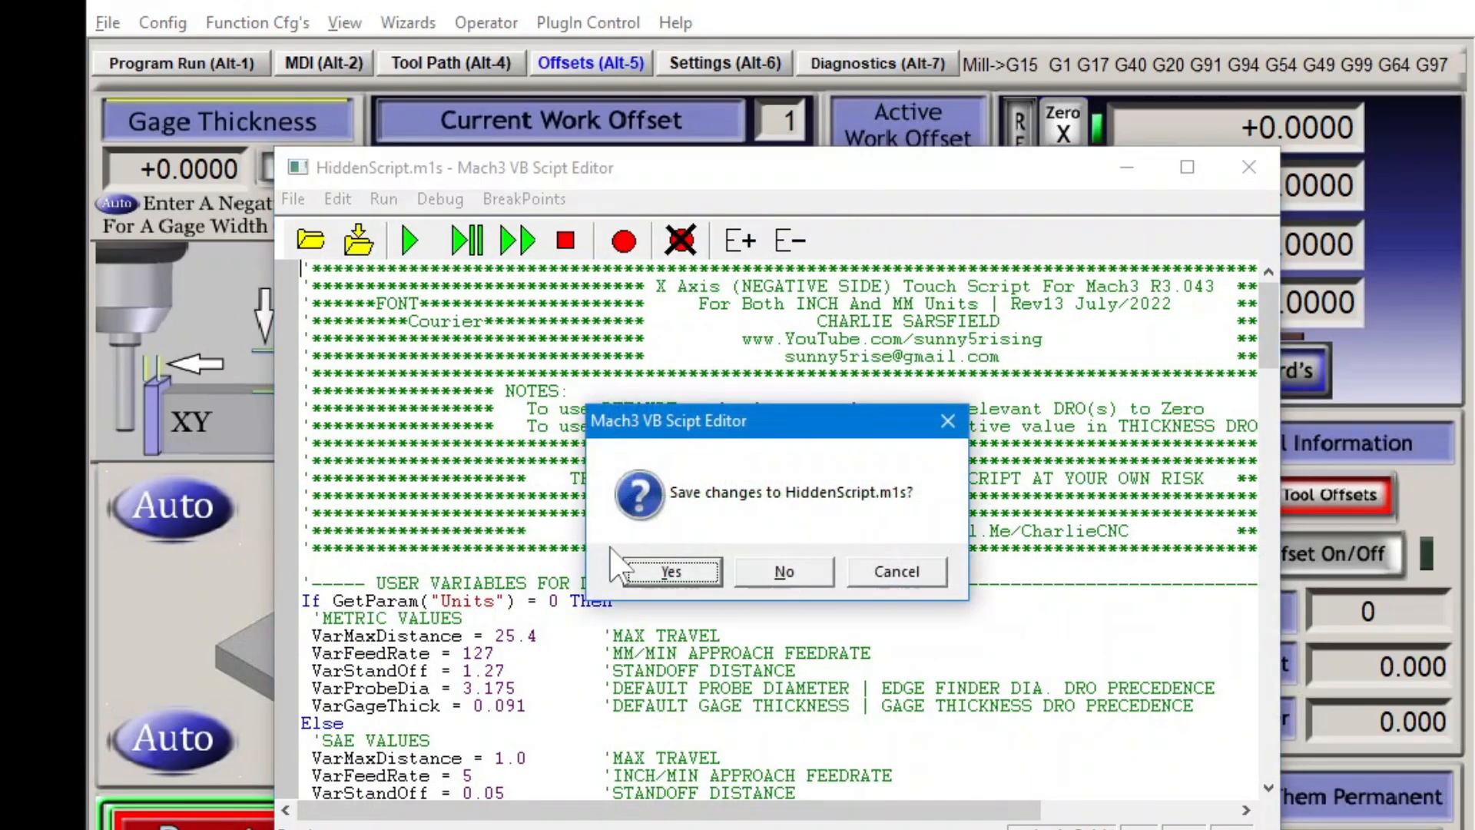
pyautogui.click(782, 571)
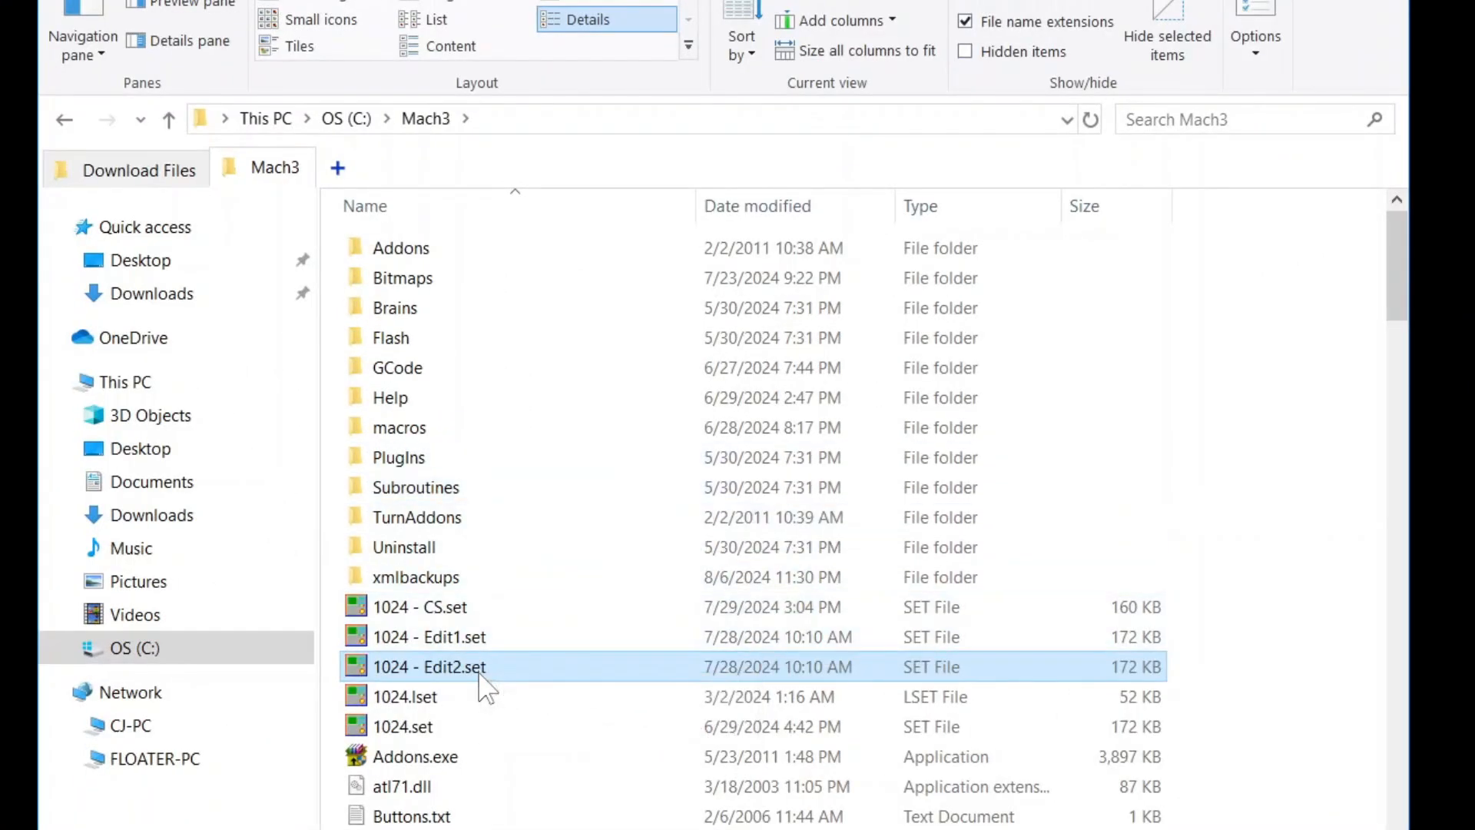
pyautogui.doubleClick(429, 667)
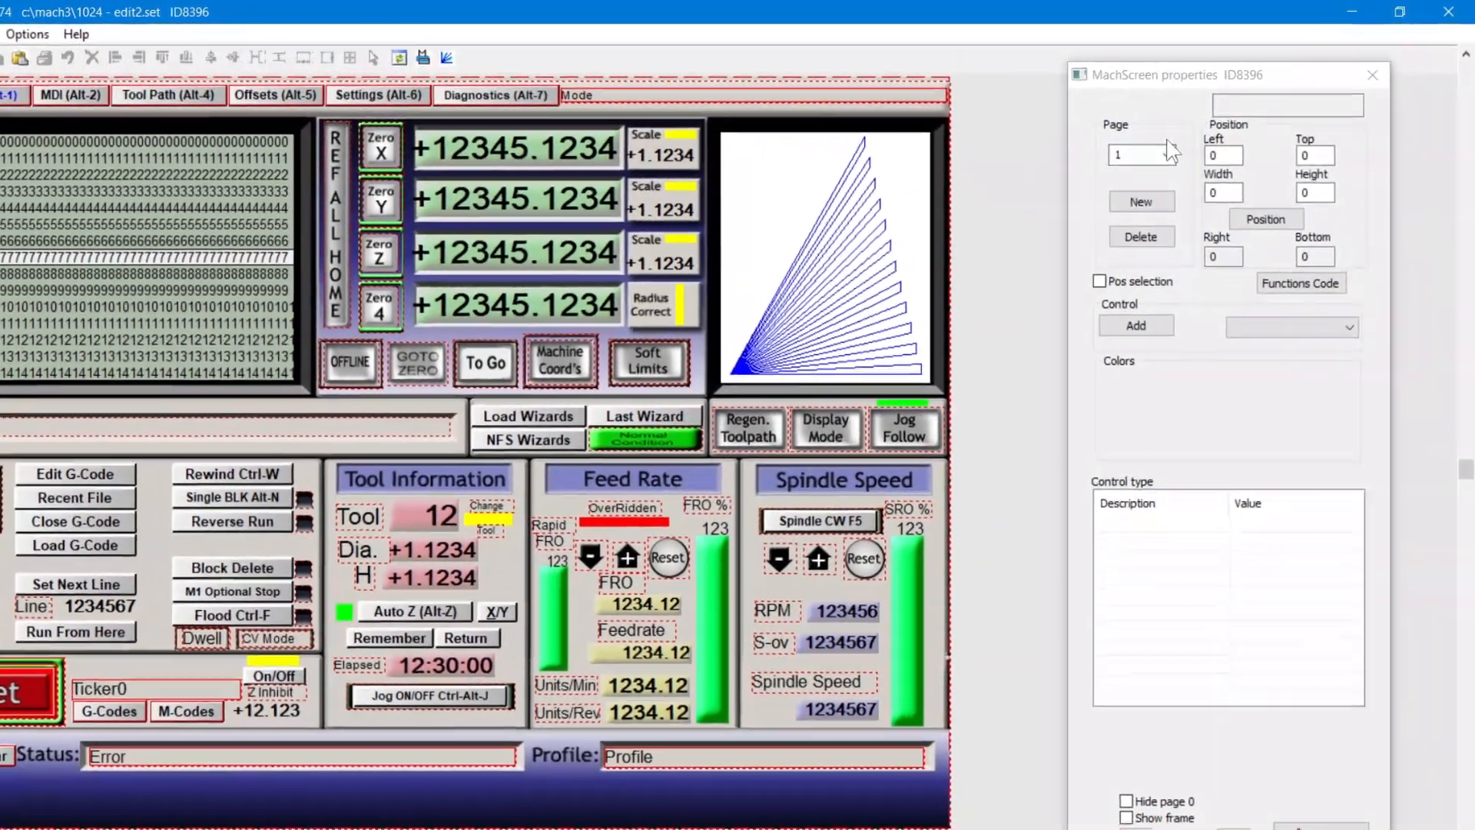
# Step: On the offsets page, set the background image's Selectable property to No
pyautogui.click(1167, 154)
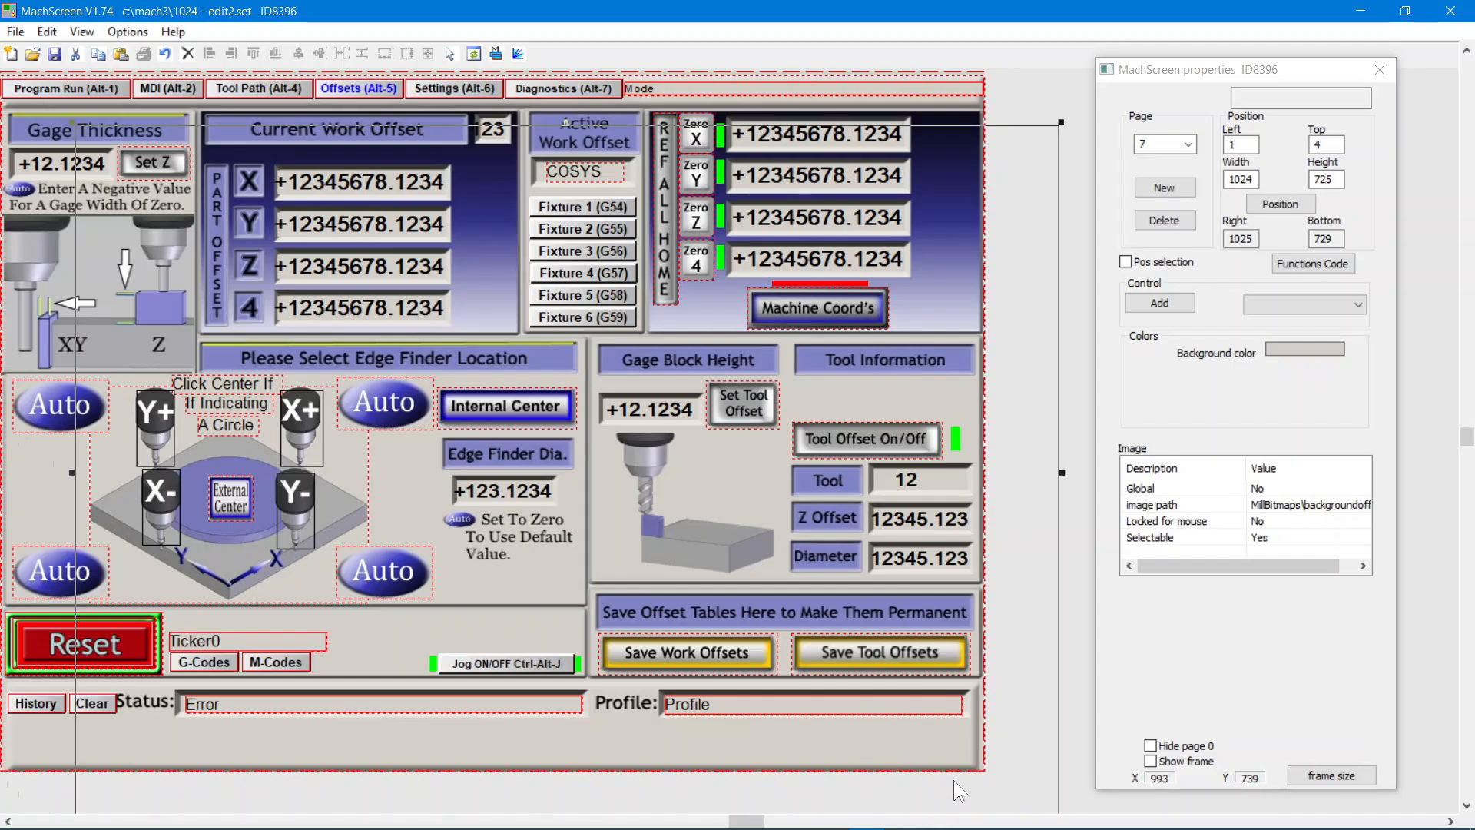
pyautogui.press('ctrl+z')
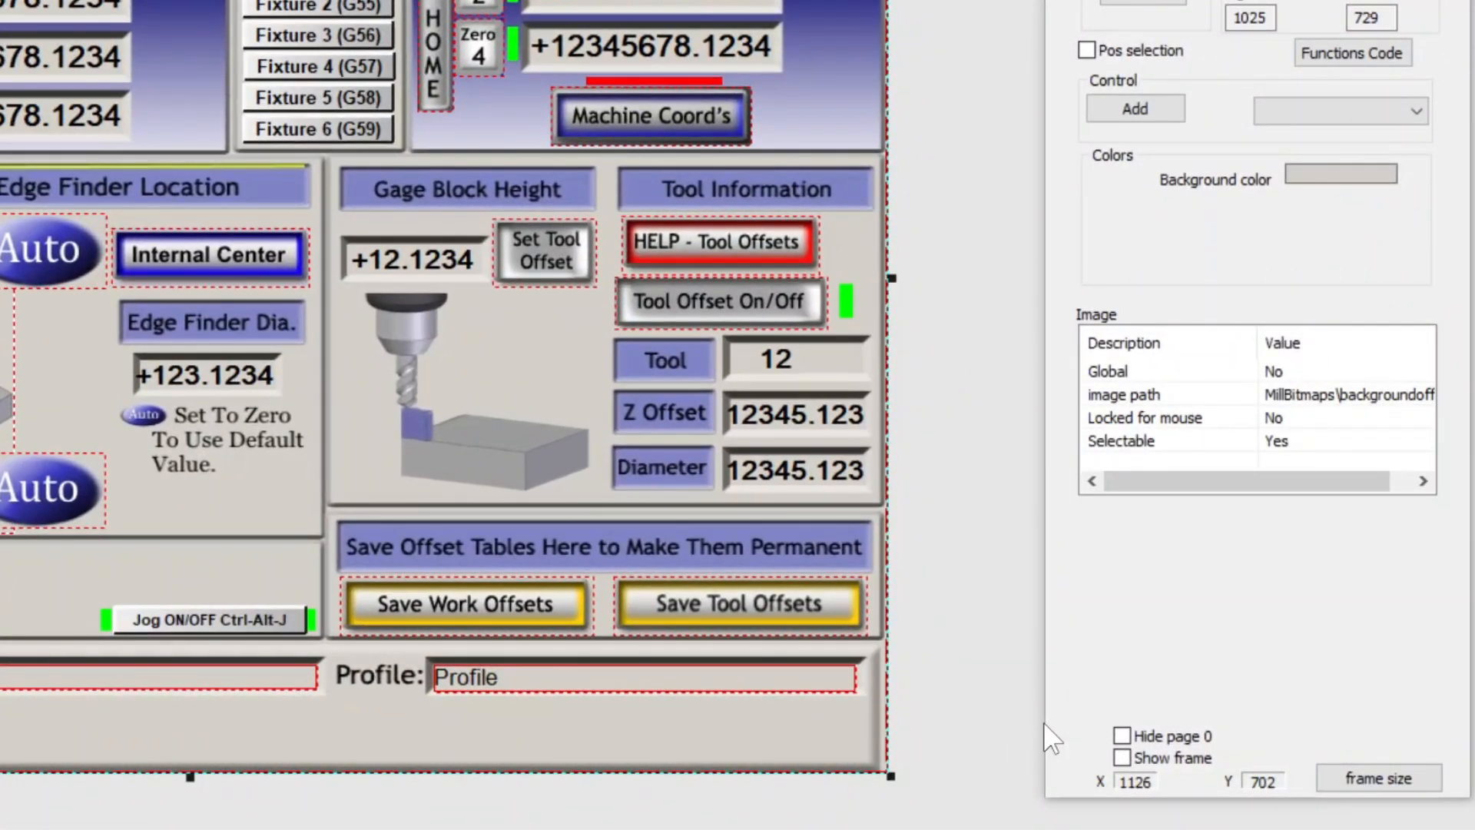
pyautogui.click(1166, 440)
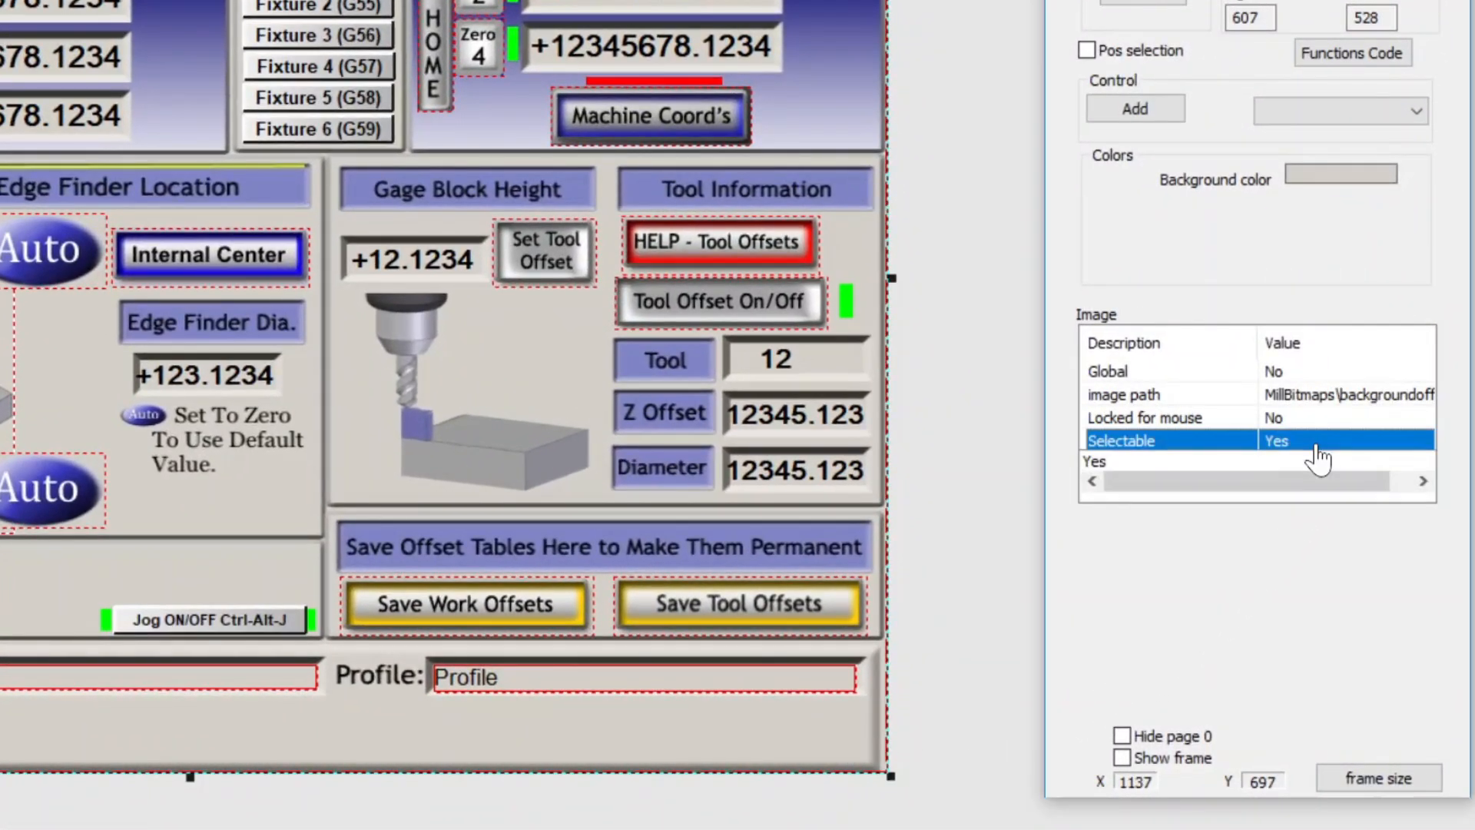
pyautogui.click(1094, 479)
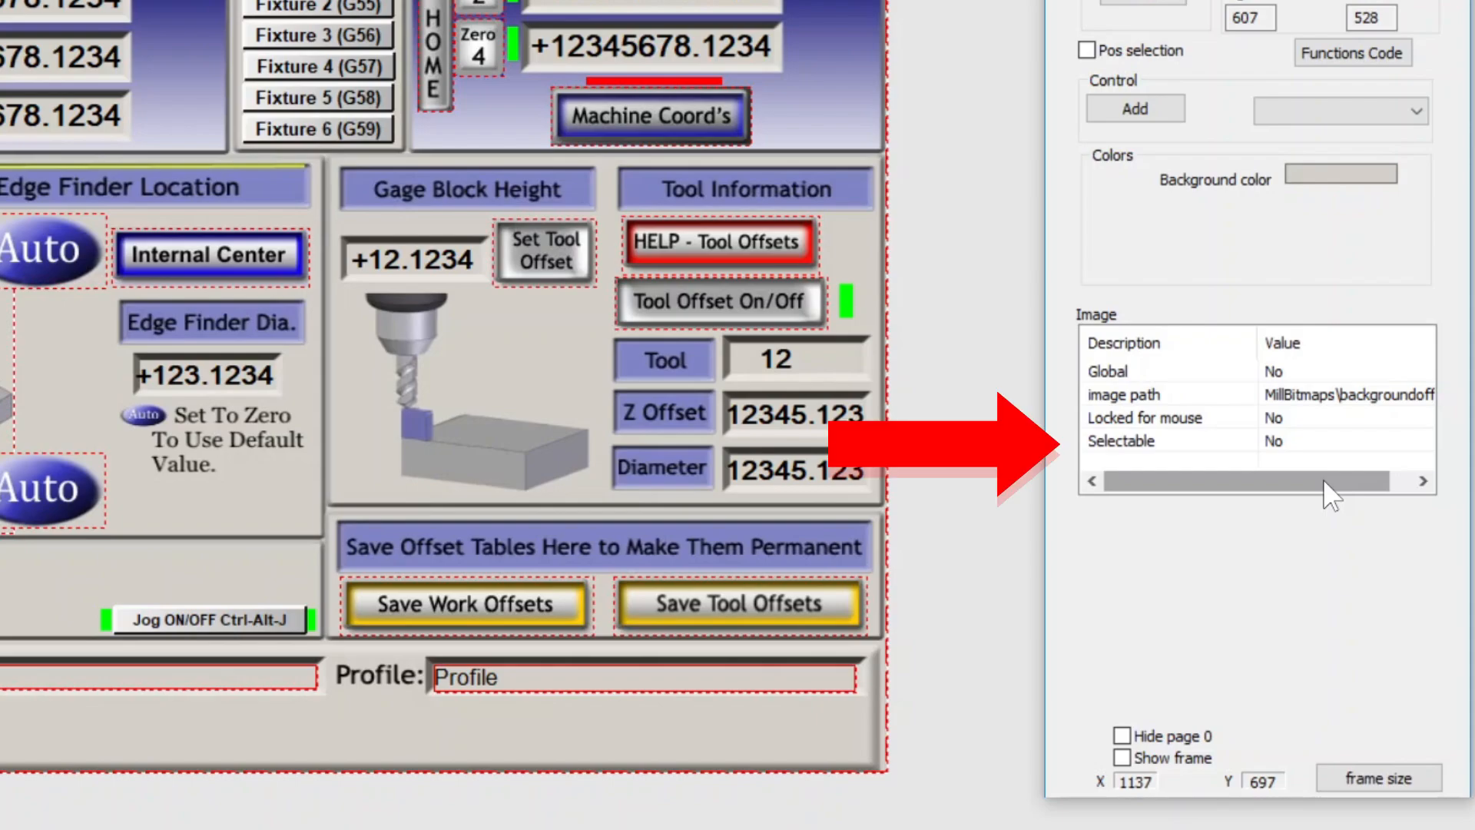
# Step: Open the MachScreen editor settings and confirm them with OK
pyautogui.click(180, 44)
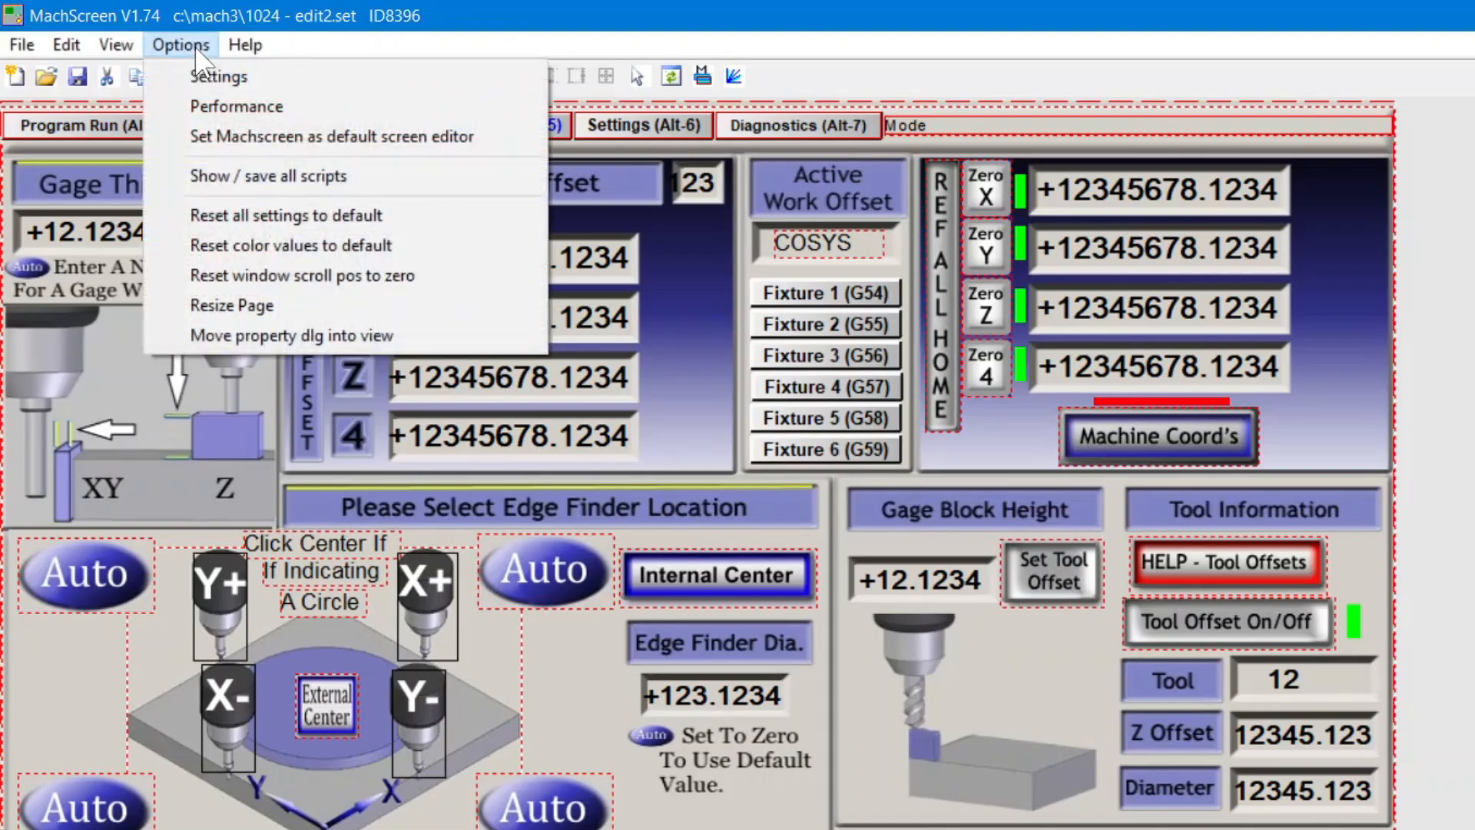
pyautogui.click(219, 76)
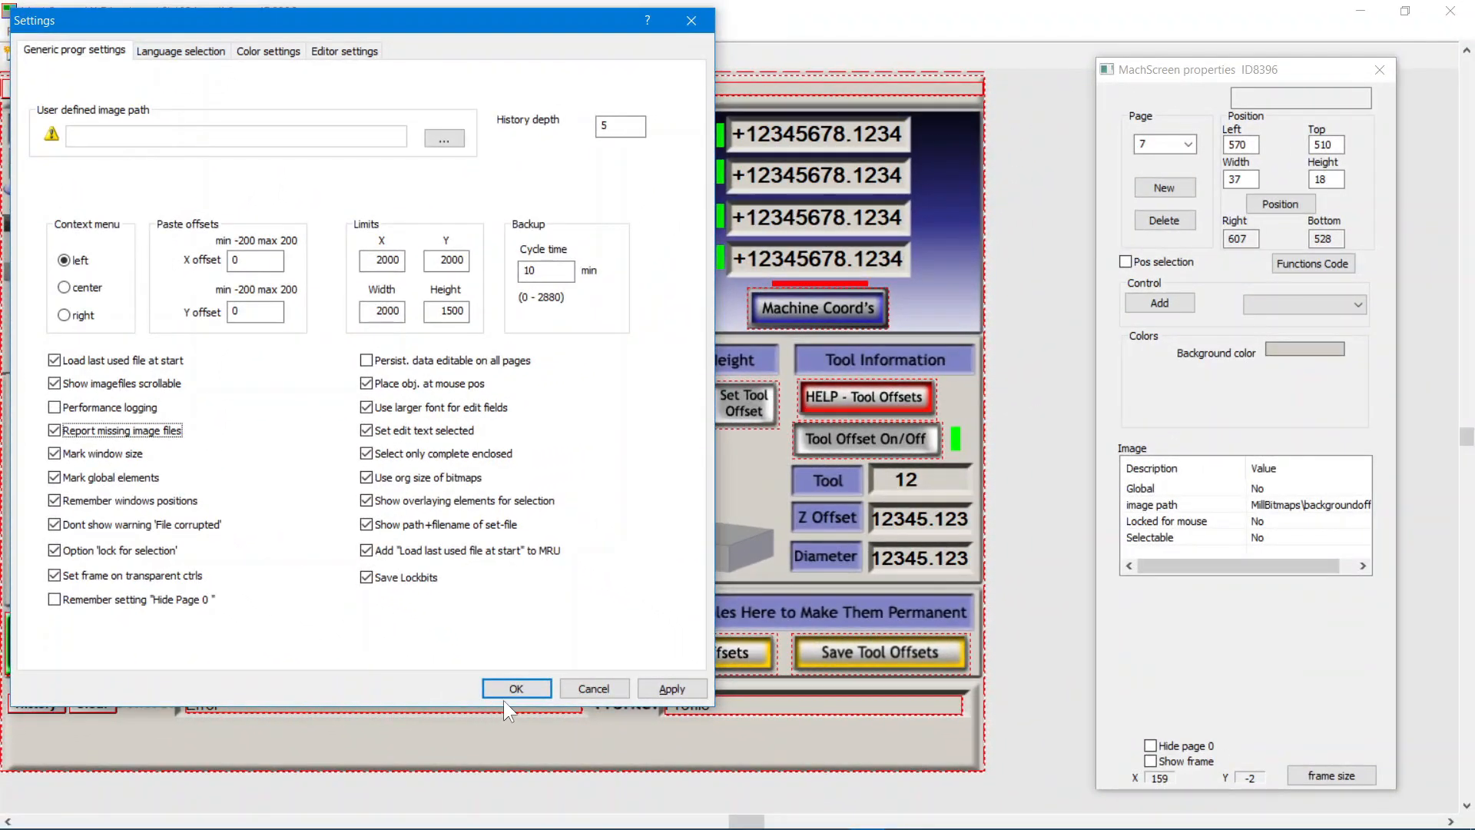
pyautogui.click(515, 688)
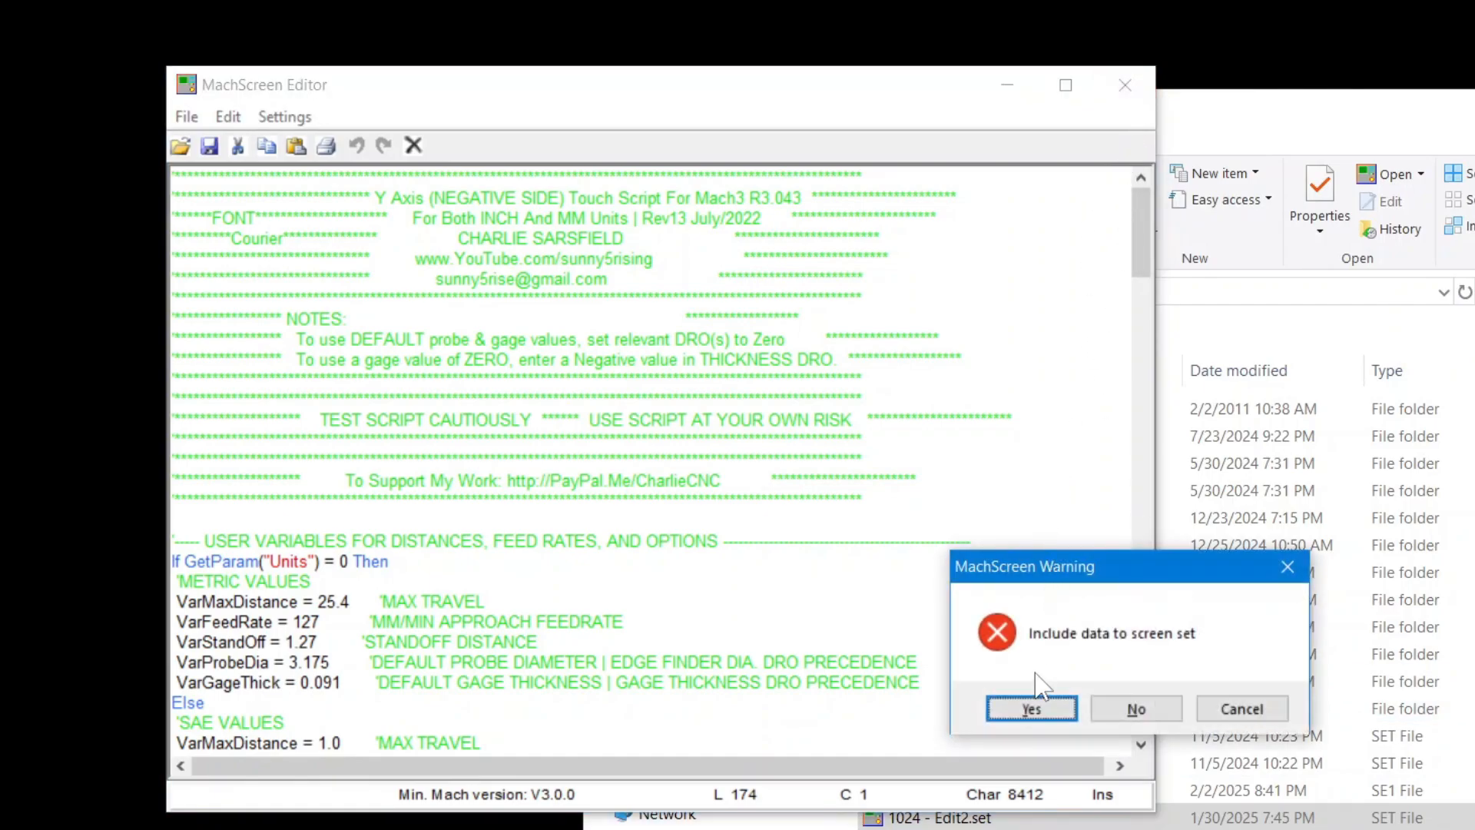
# Step: Include the script data in the screen set and delete the Auto buttons around the probe image
pyautogui.click(1031, 708)
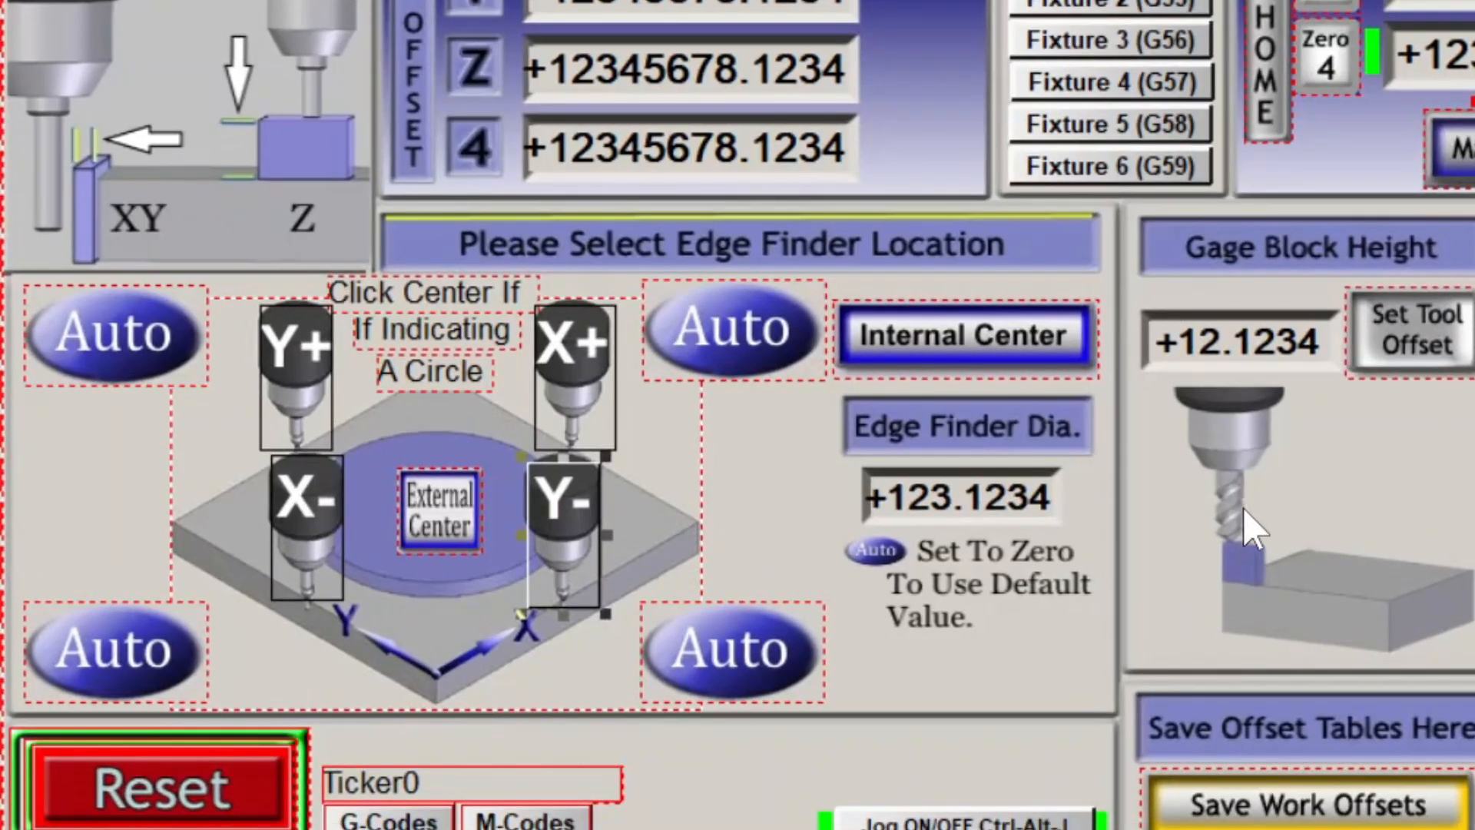
pyautogui.click(729, 653)
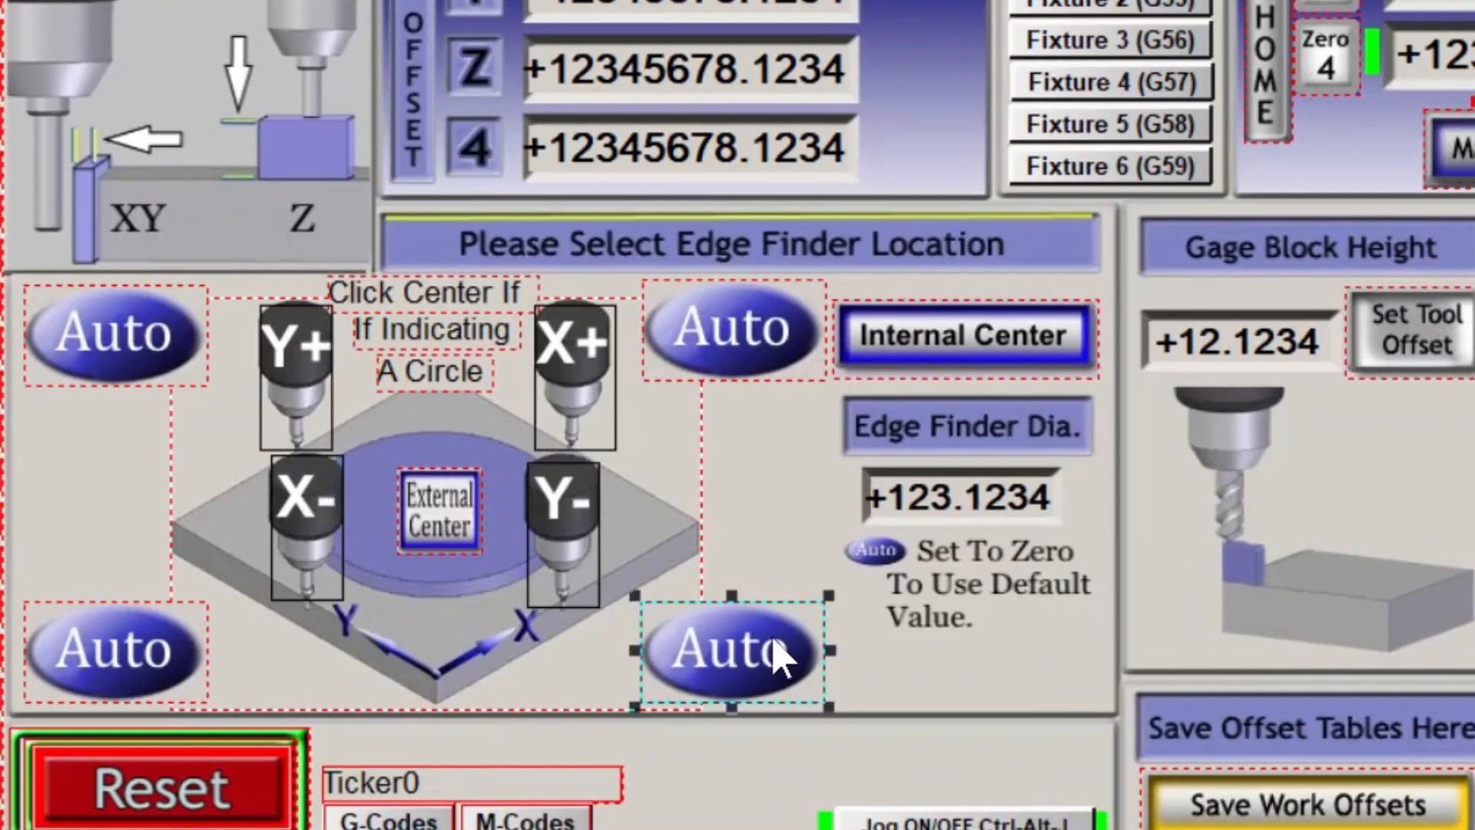
pyautogui.click(729, 330)
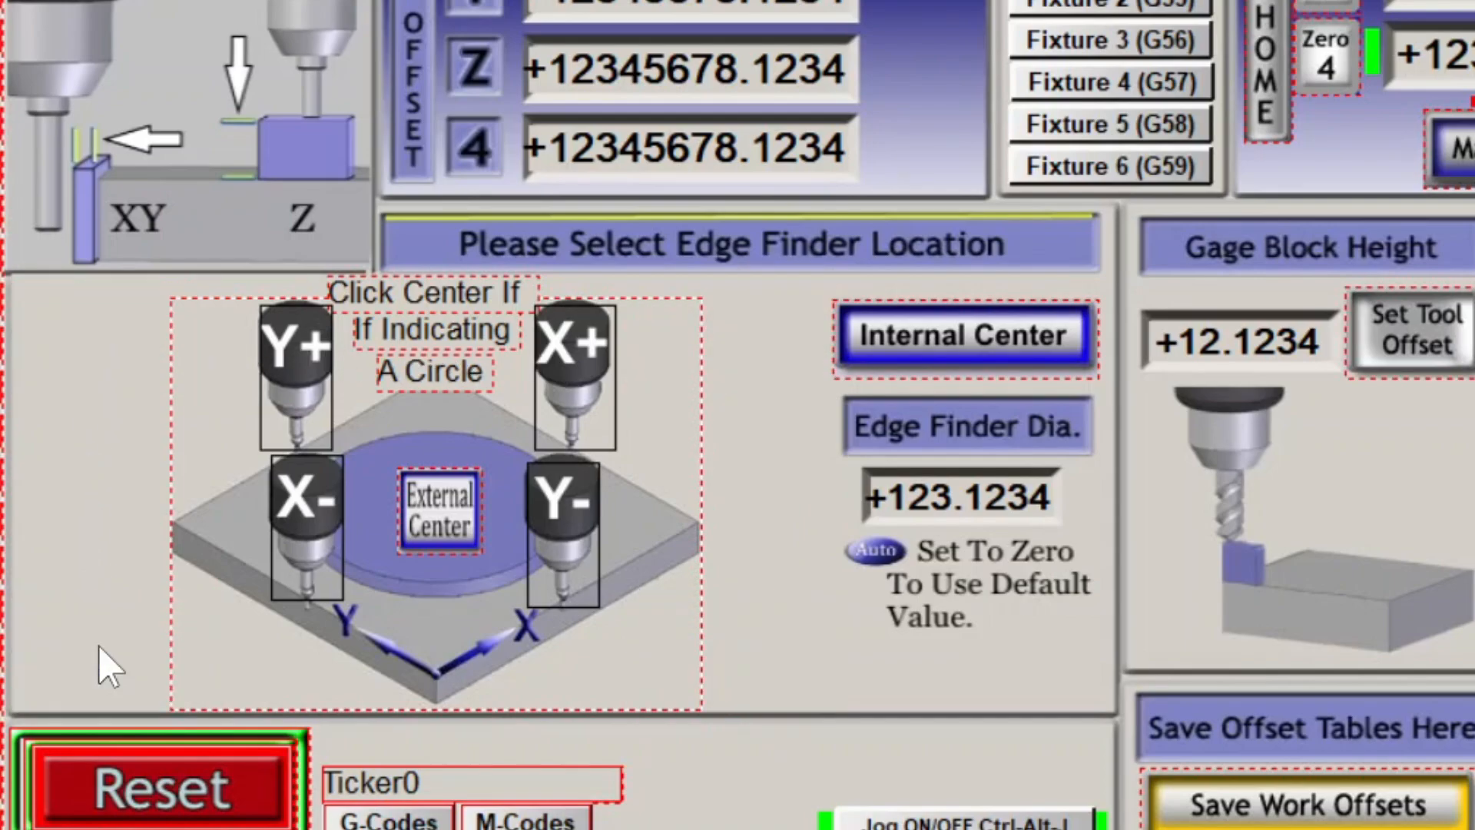
pyautogui.moveTo(436, 323)
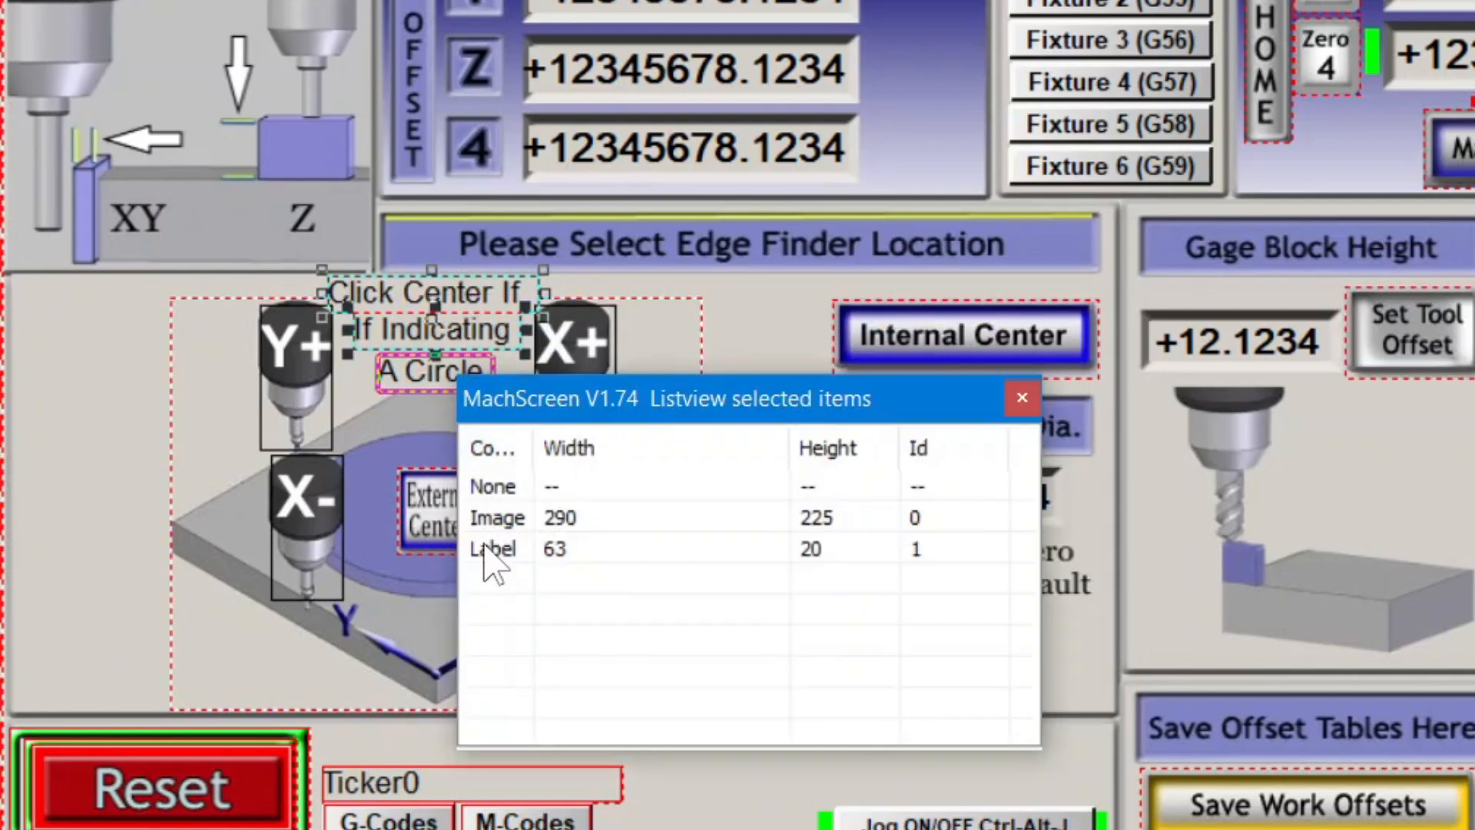
pyautogui.click(1023, 398)
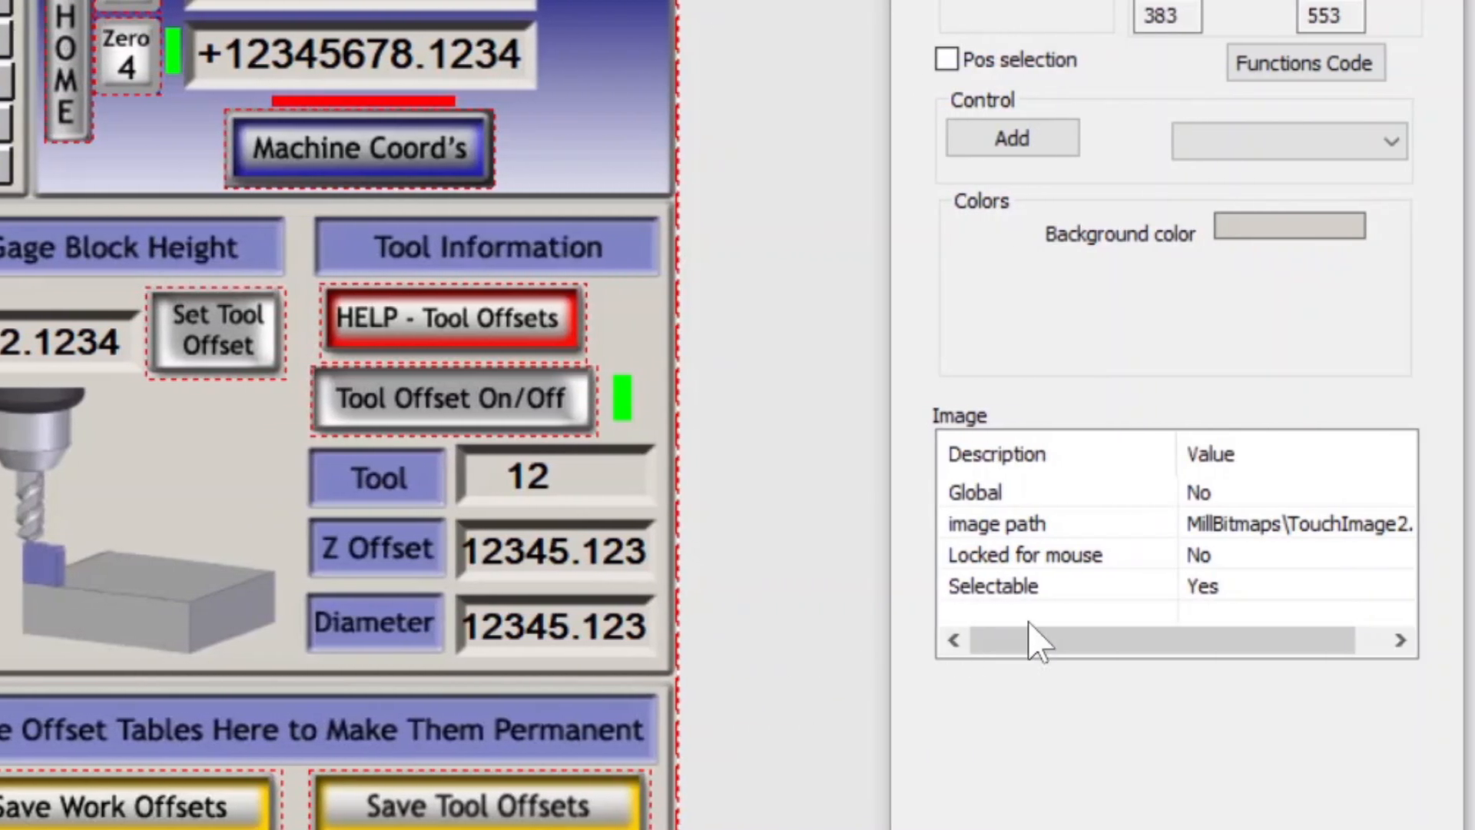
# Step: Set the probe diagram's picture to TouchImage2_CS.jpg from the MillBitmaps folder
pyautogui.click(1298, 524)
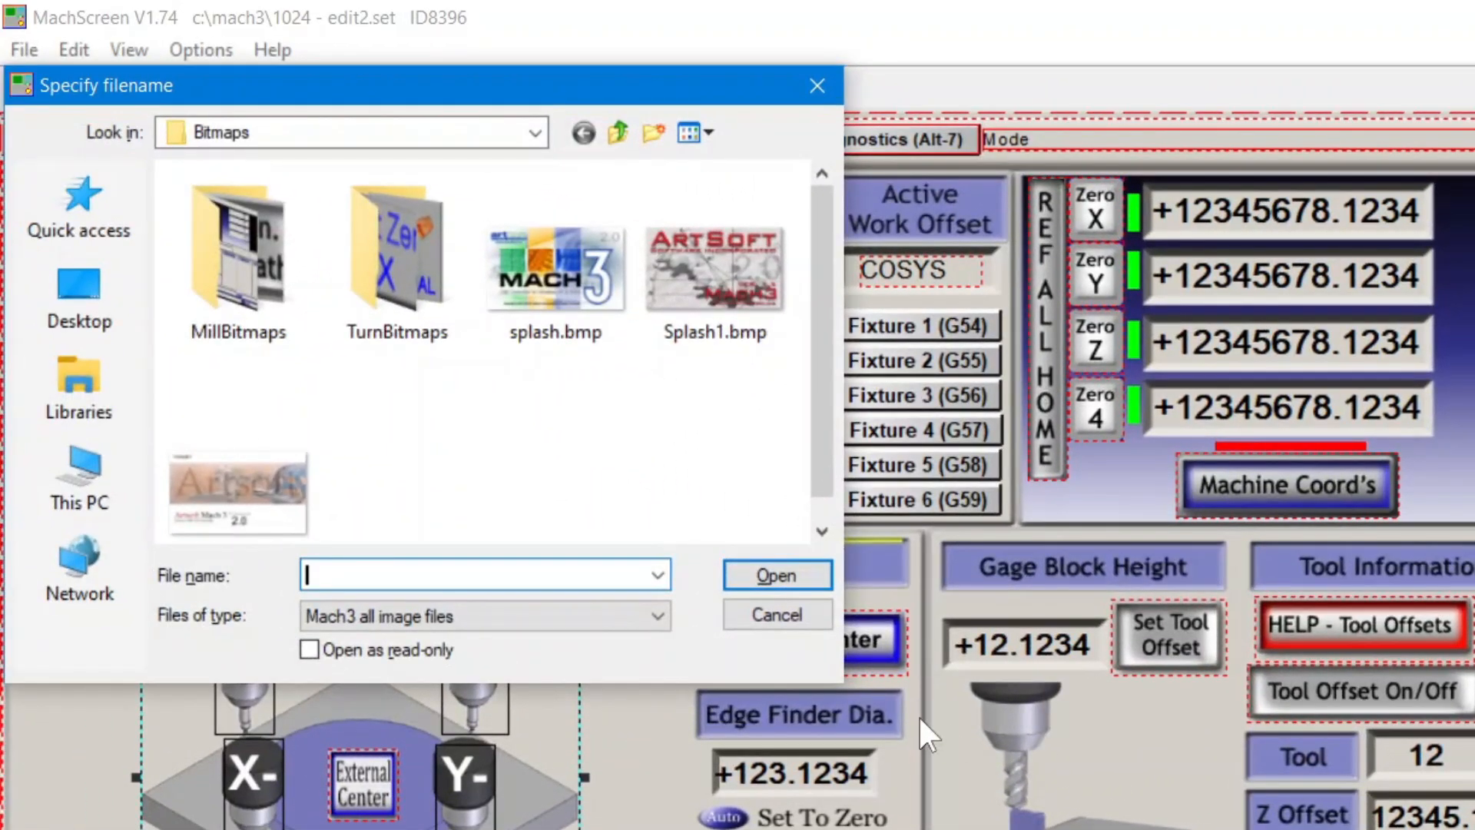
pyautogui.doubleClick(237, 244)
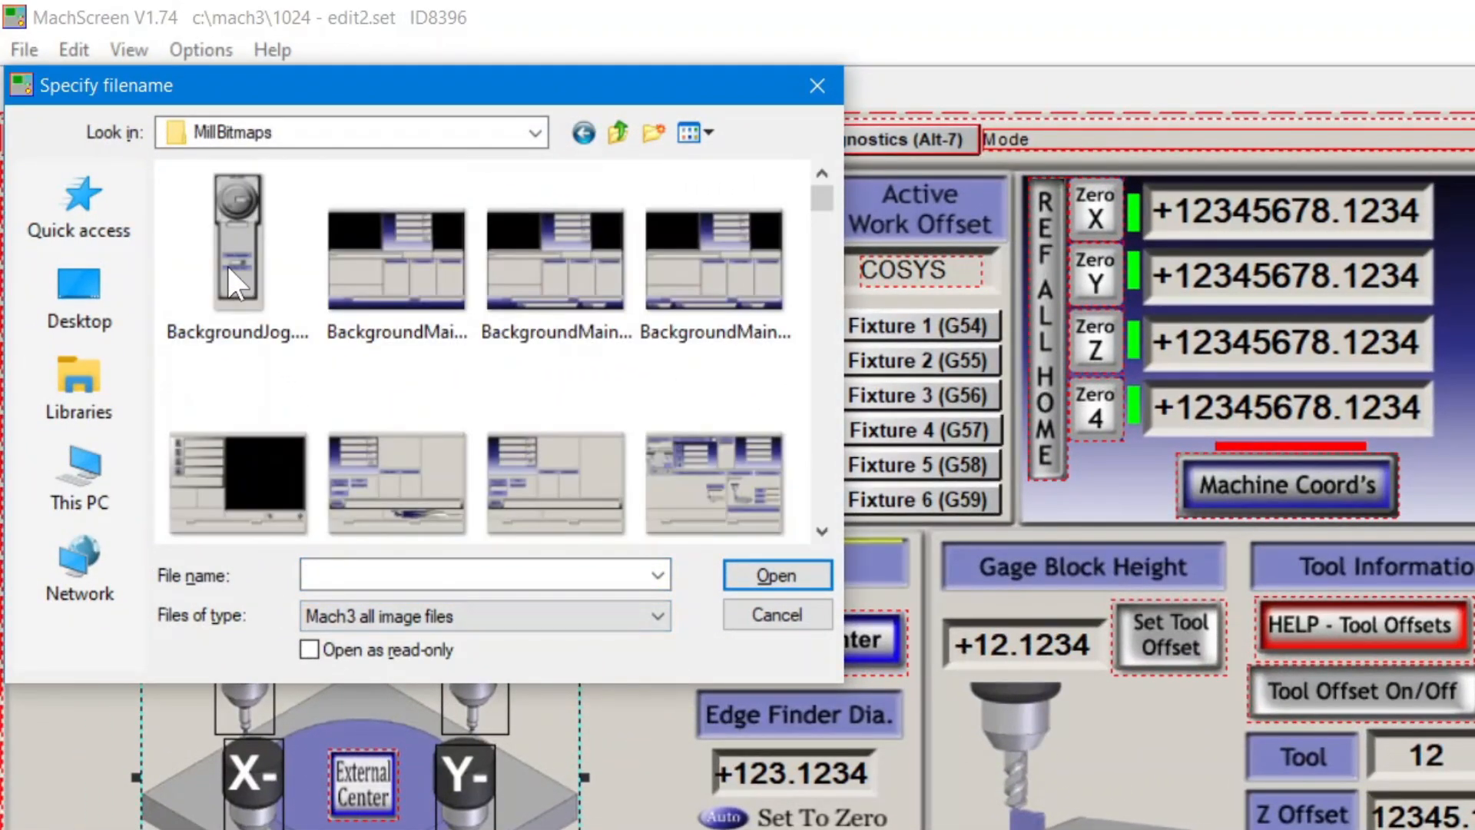
pyautogui.click(480, 574)
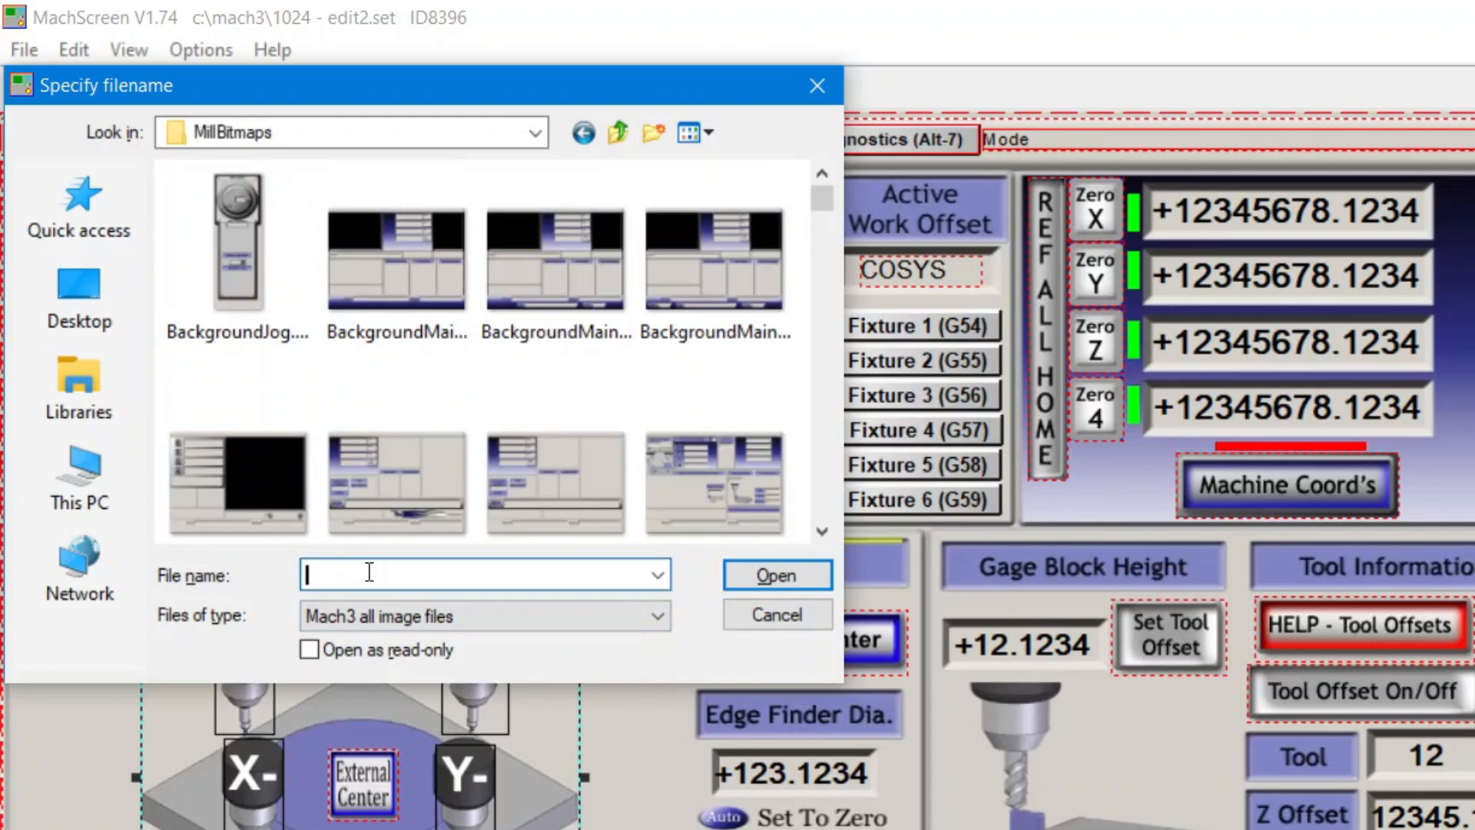
pyautogui.write('t')
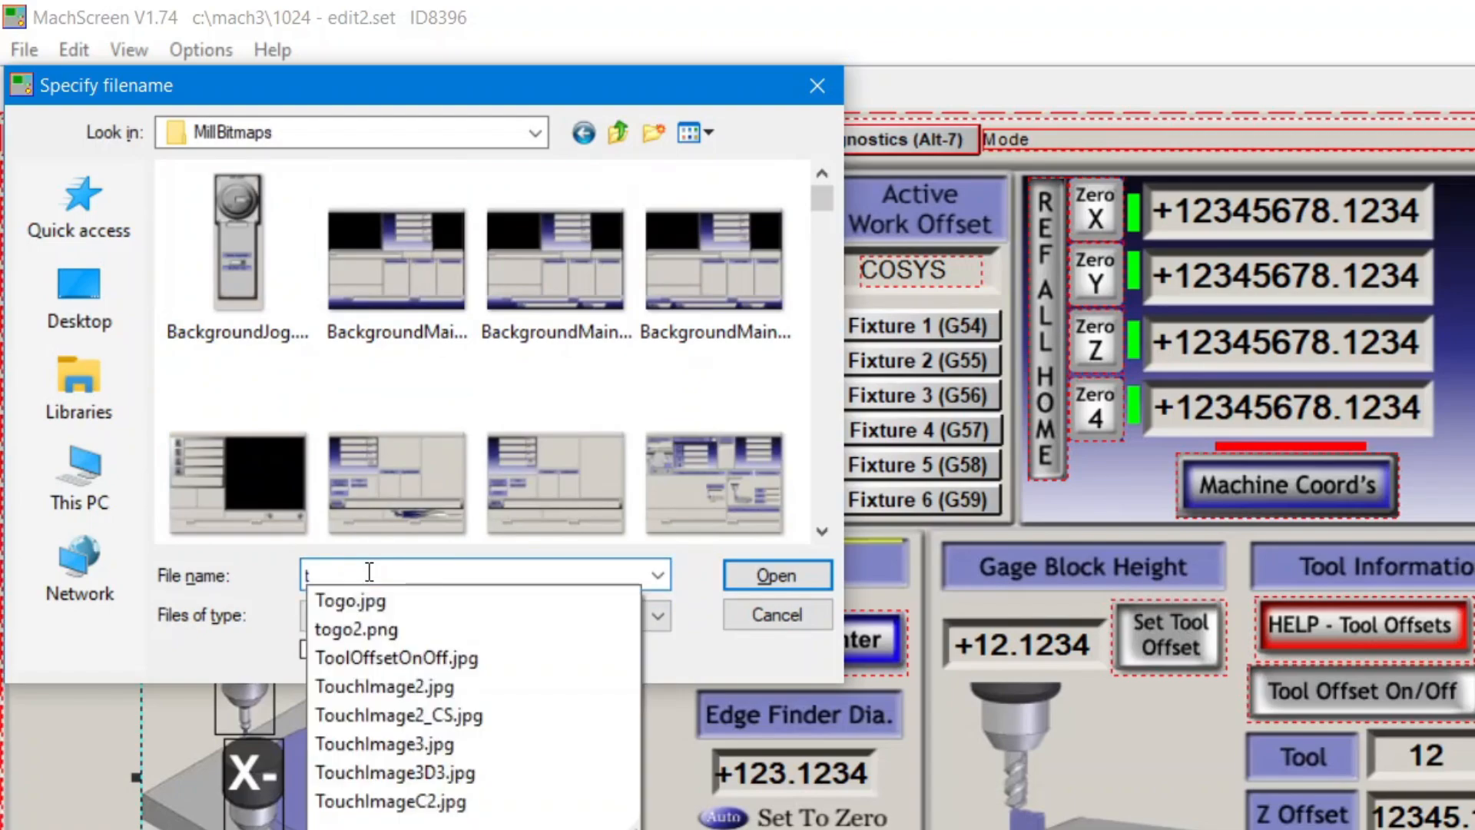
pyautogui.click(398, 715)
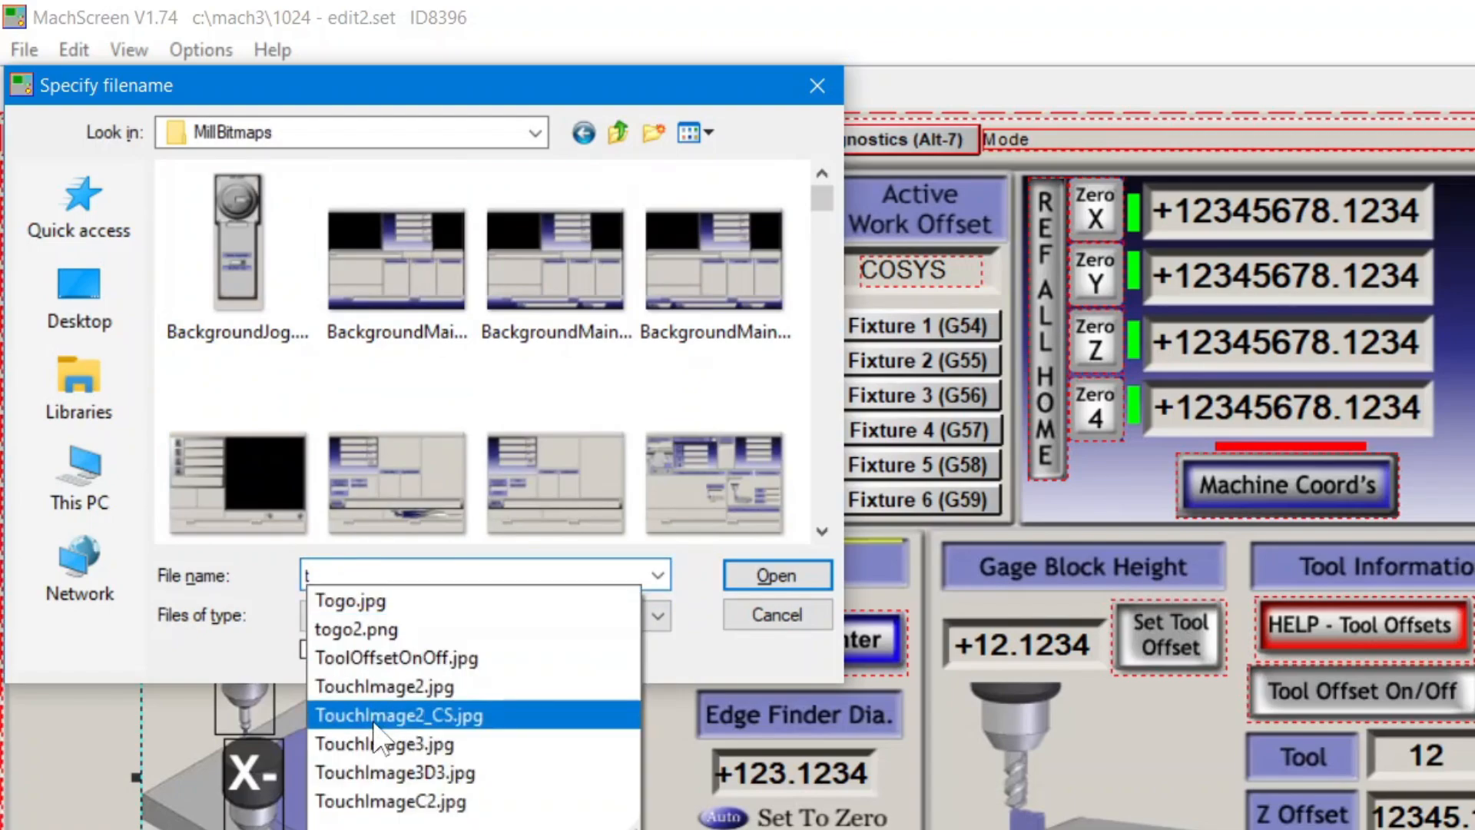
pyautogui.click(398, 715)
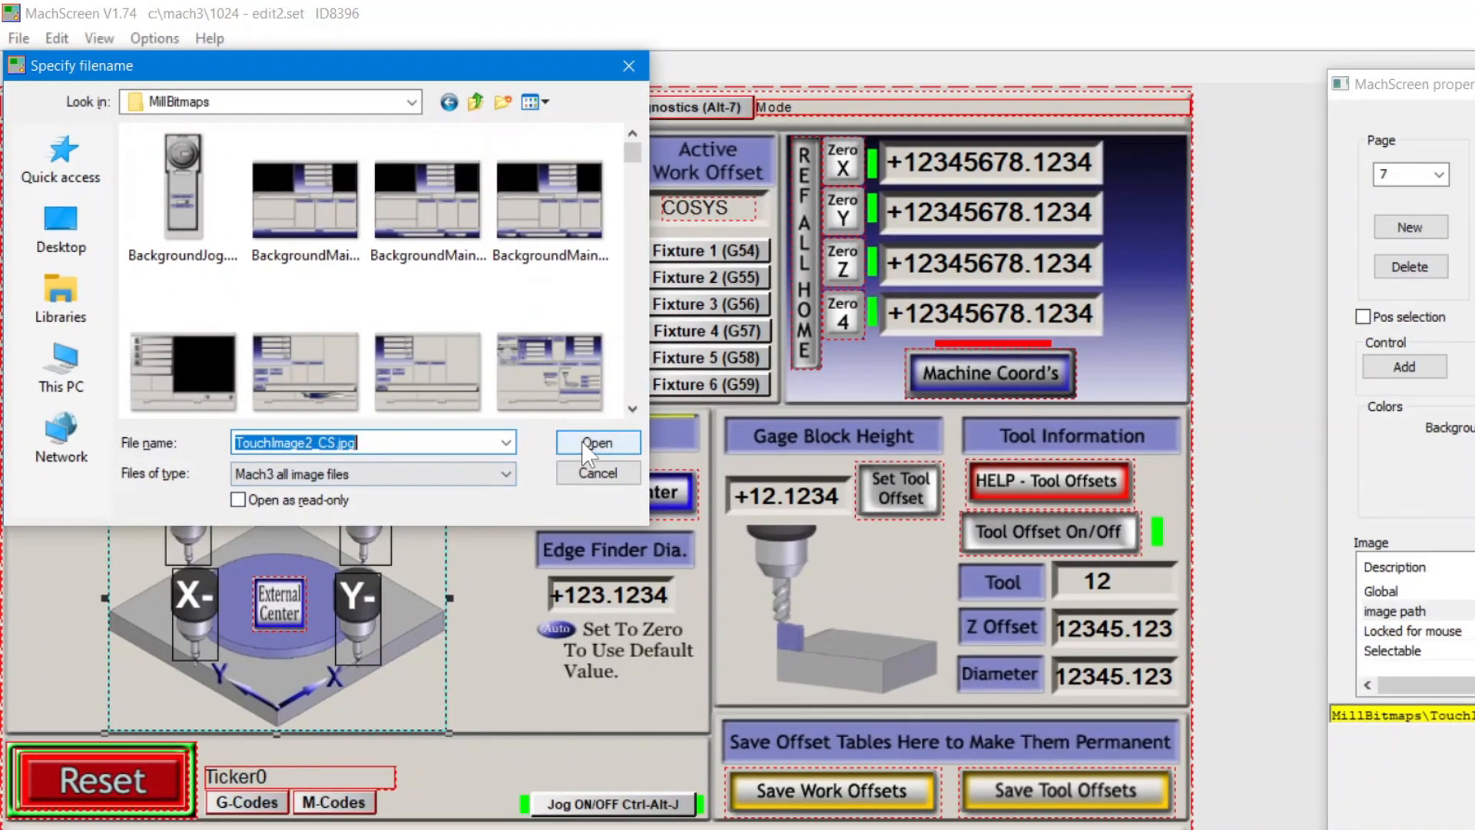
pyautogui.click(599, 443)
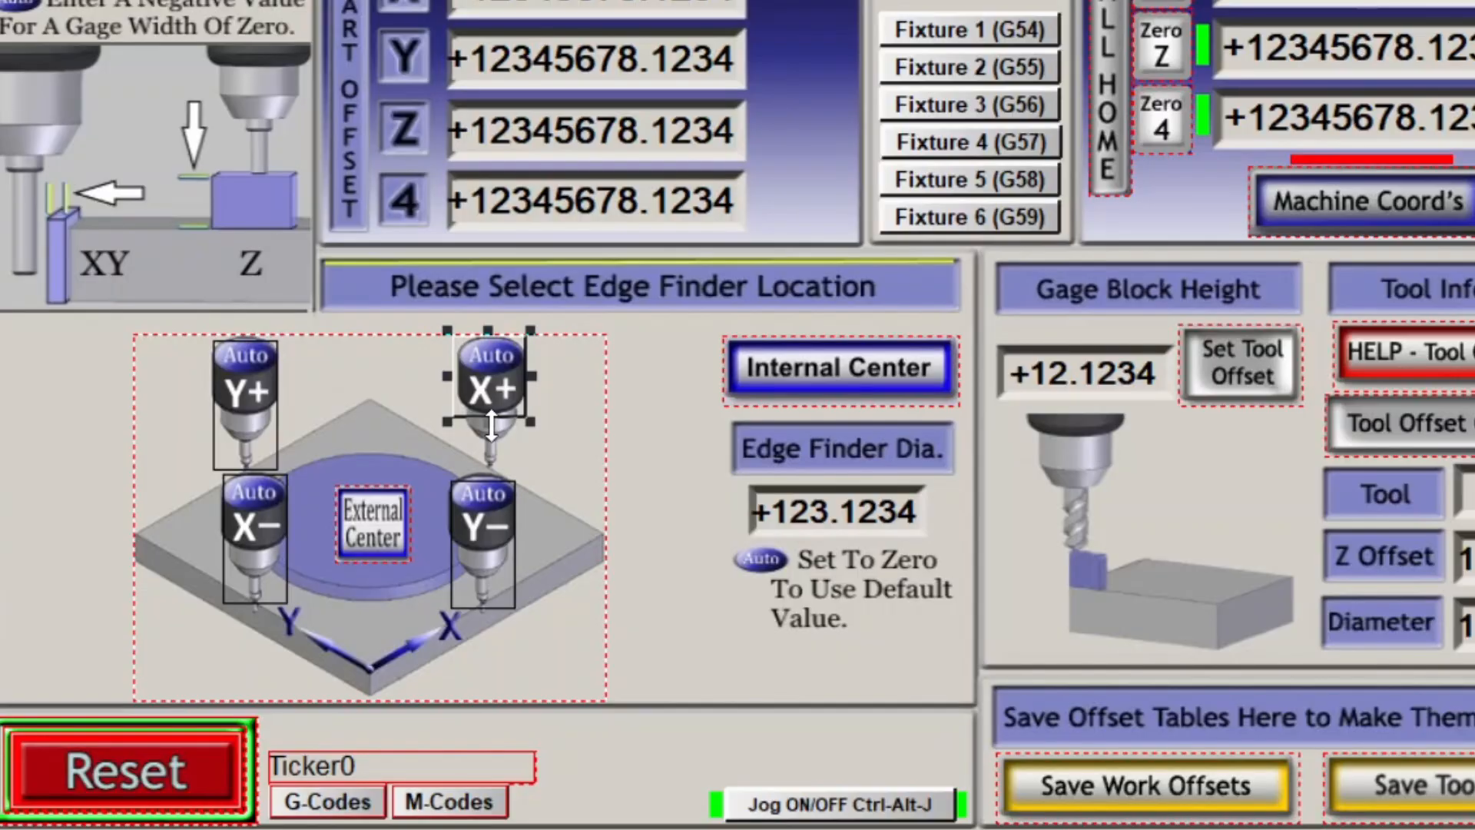
pyautogui.moveTo(348, 480)
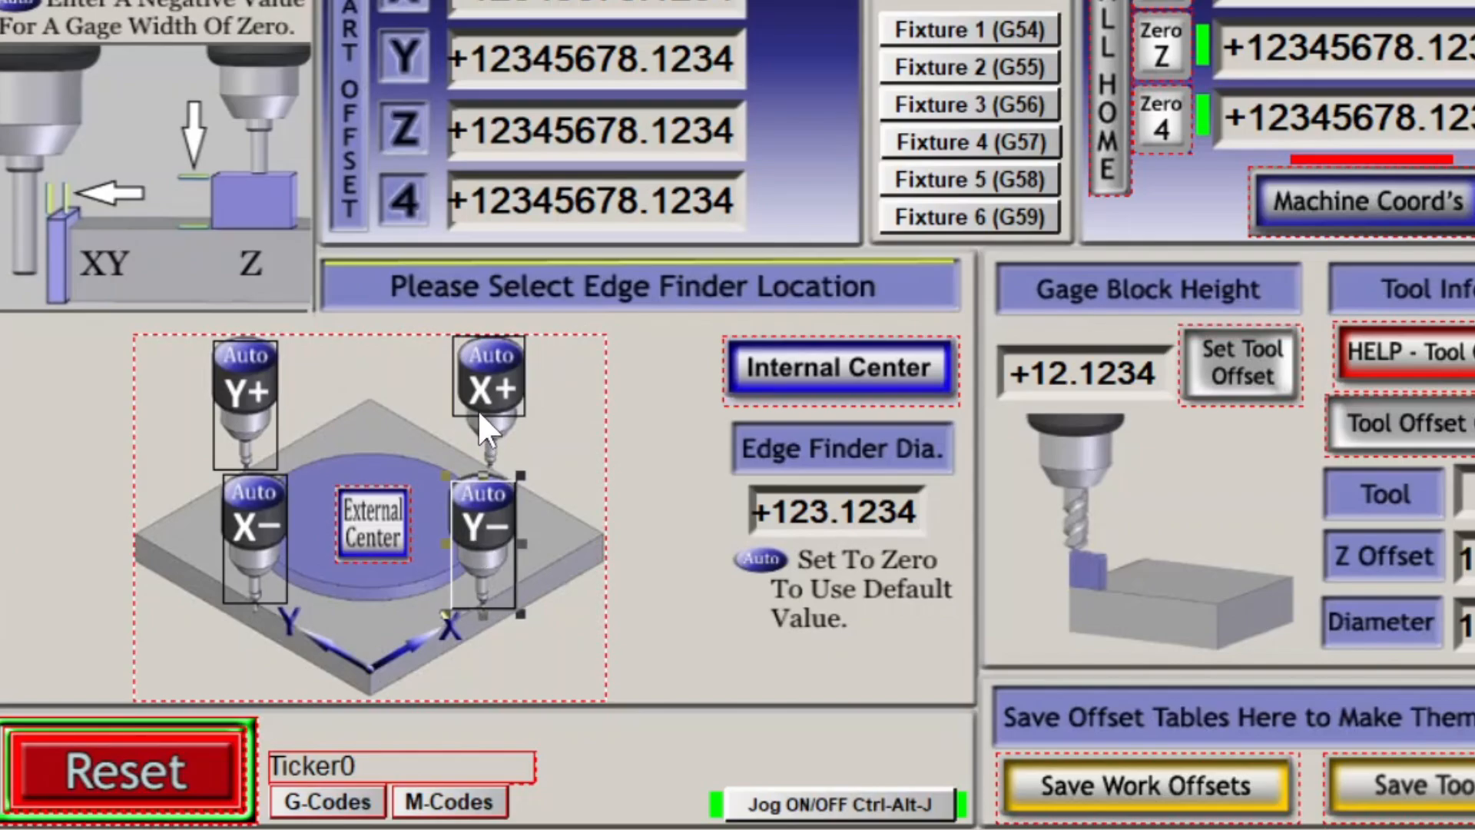
# Step: Select and adjust the transparent probe buttons over the X+ and Y+ probes
pyautogui.click(489, 381)
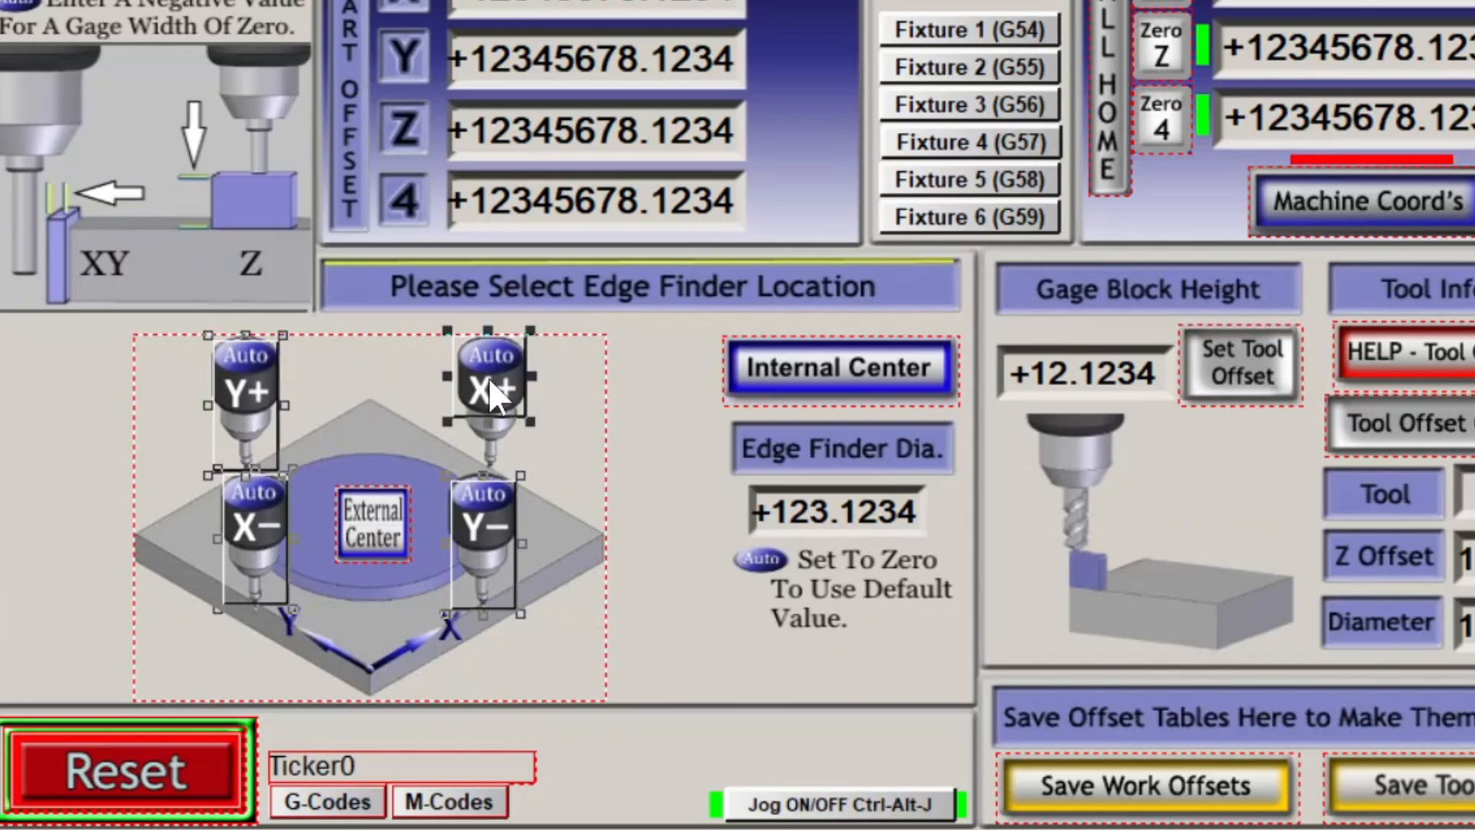
pyautogui.scroll(-3)
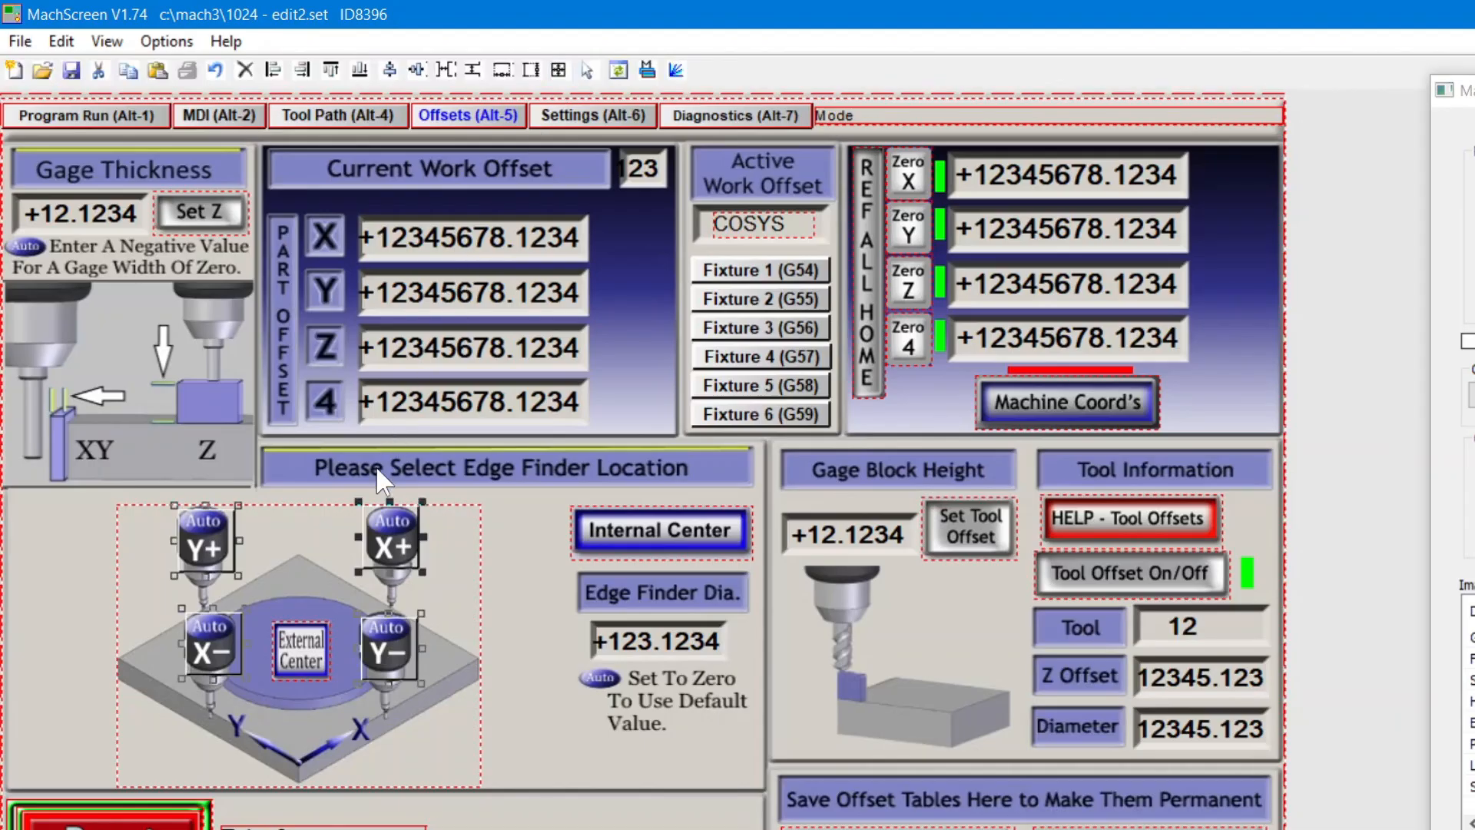
pyautogui.moveTo(247, 578)
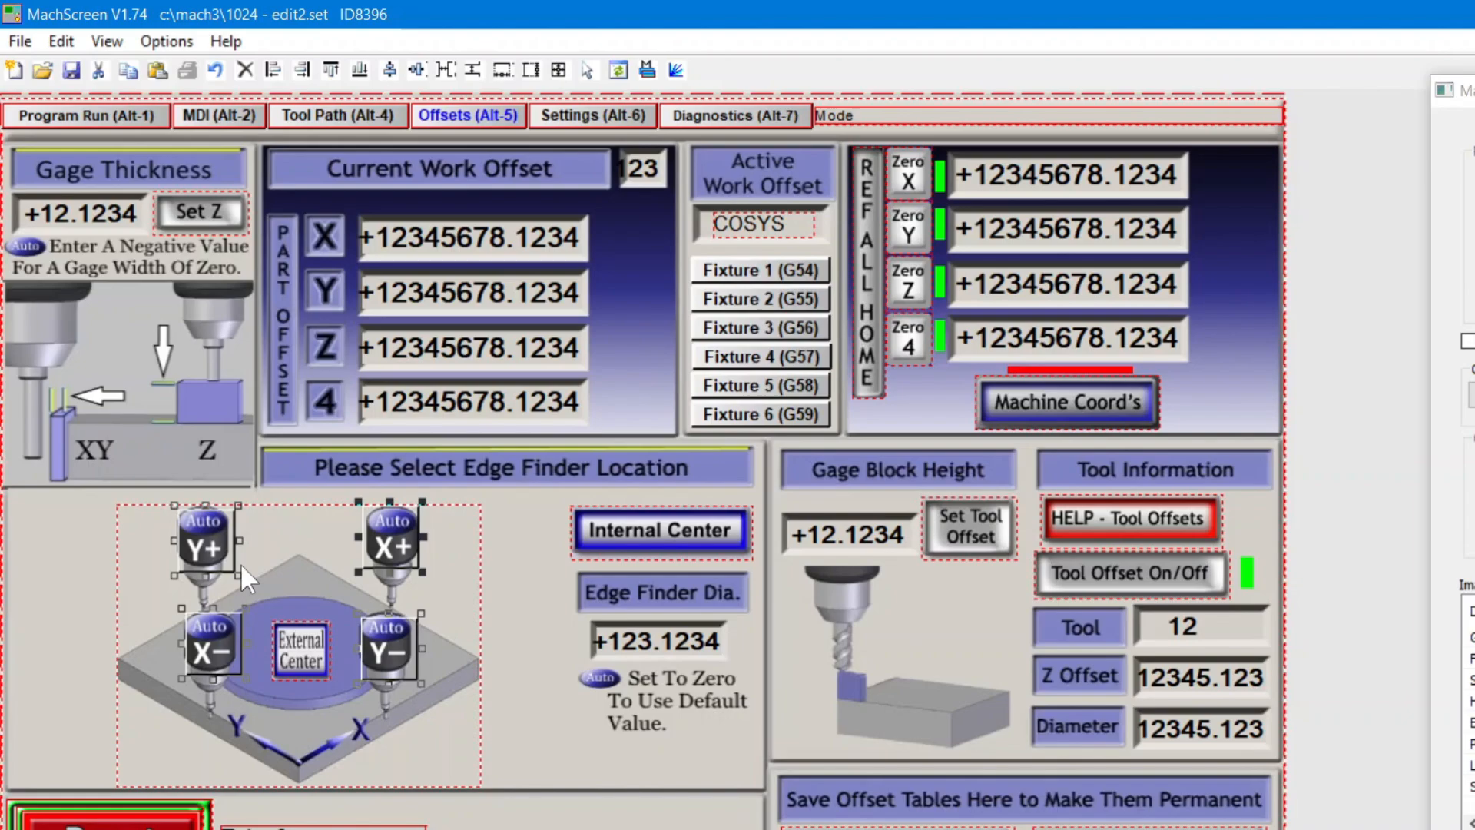
pyautogui.click(203, 543)
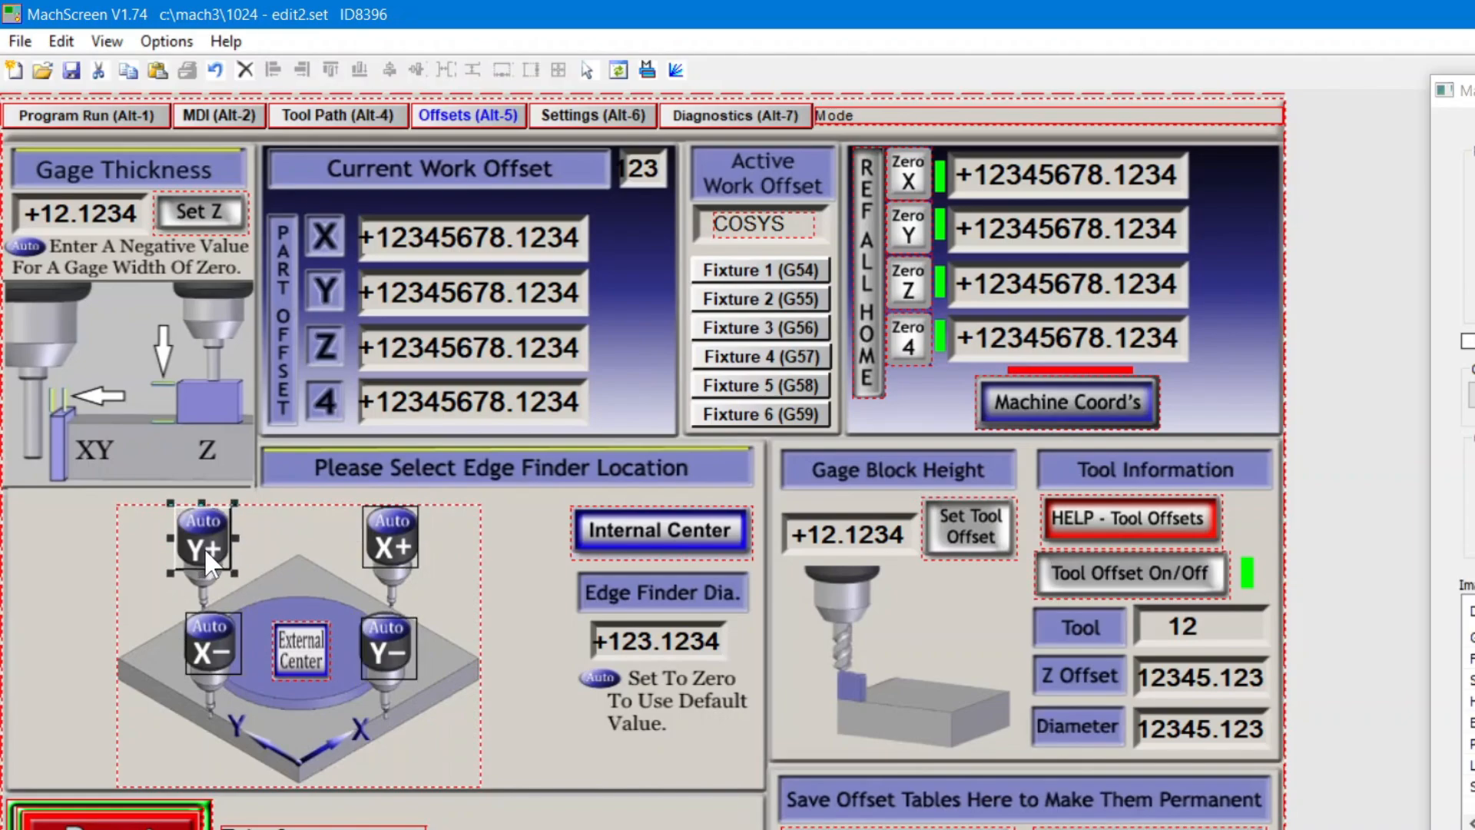
pyautogui.click(211, 644)
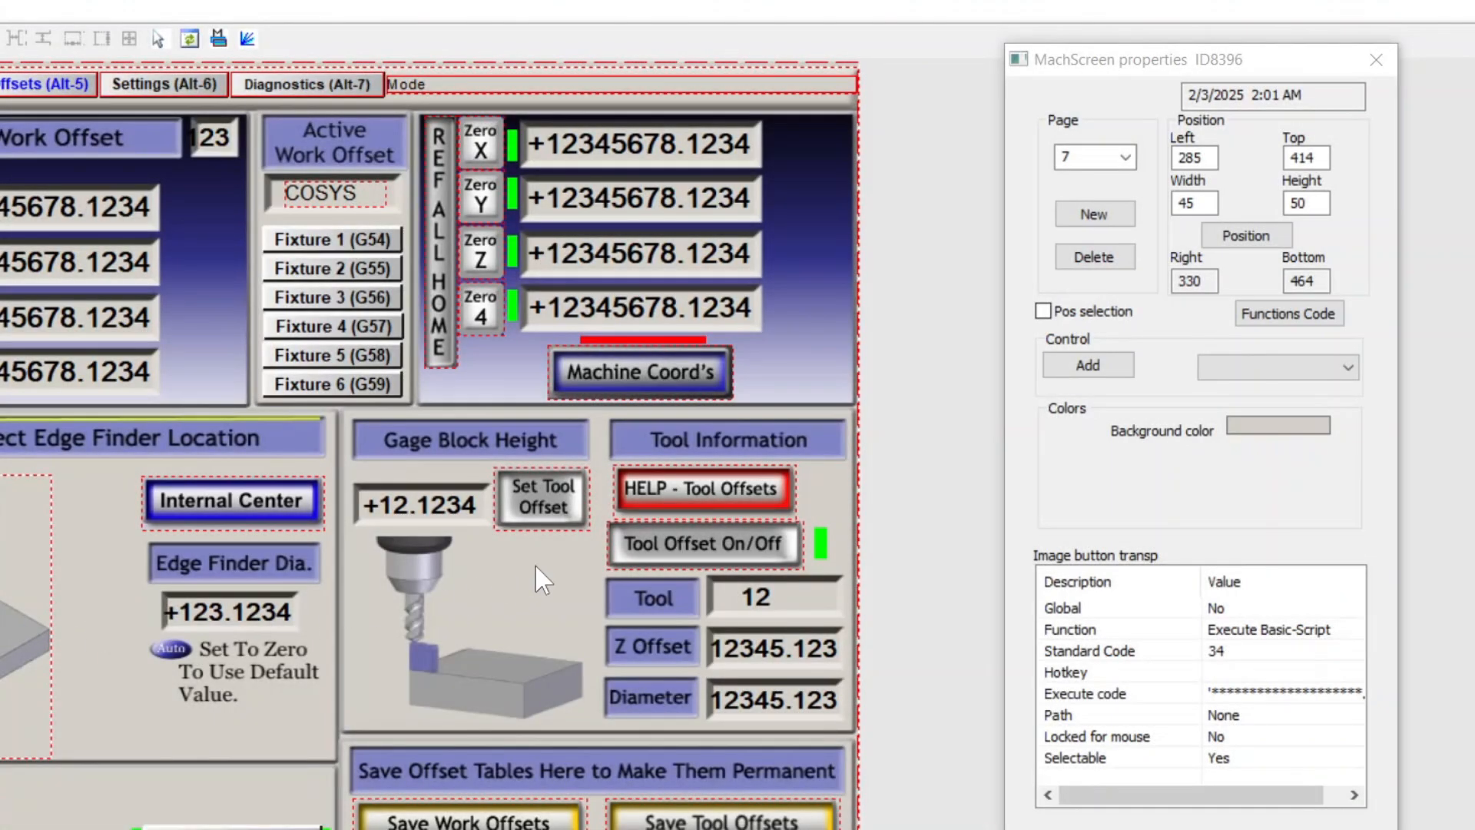
# Step: Copy the Digitize LED from diagnostics page 5 and paste it beside the offsets page probe
pyautogui.click(1125, 157)
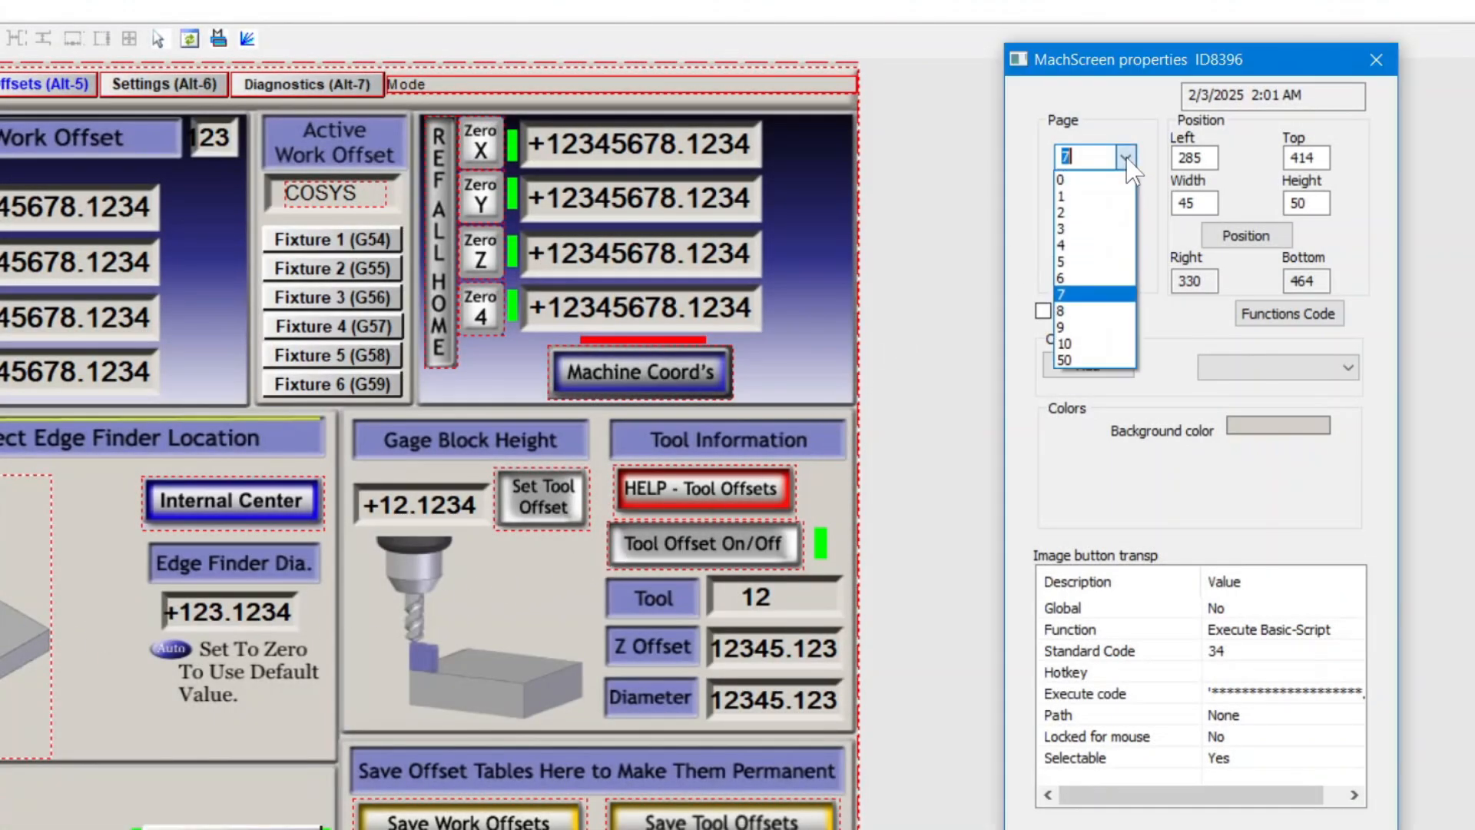
pyautogui.click(305, 84)
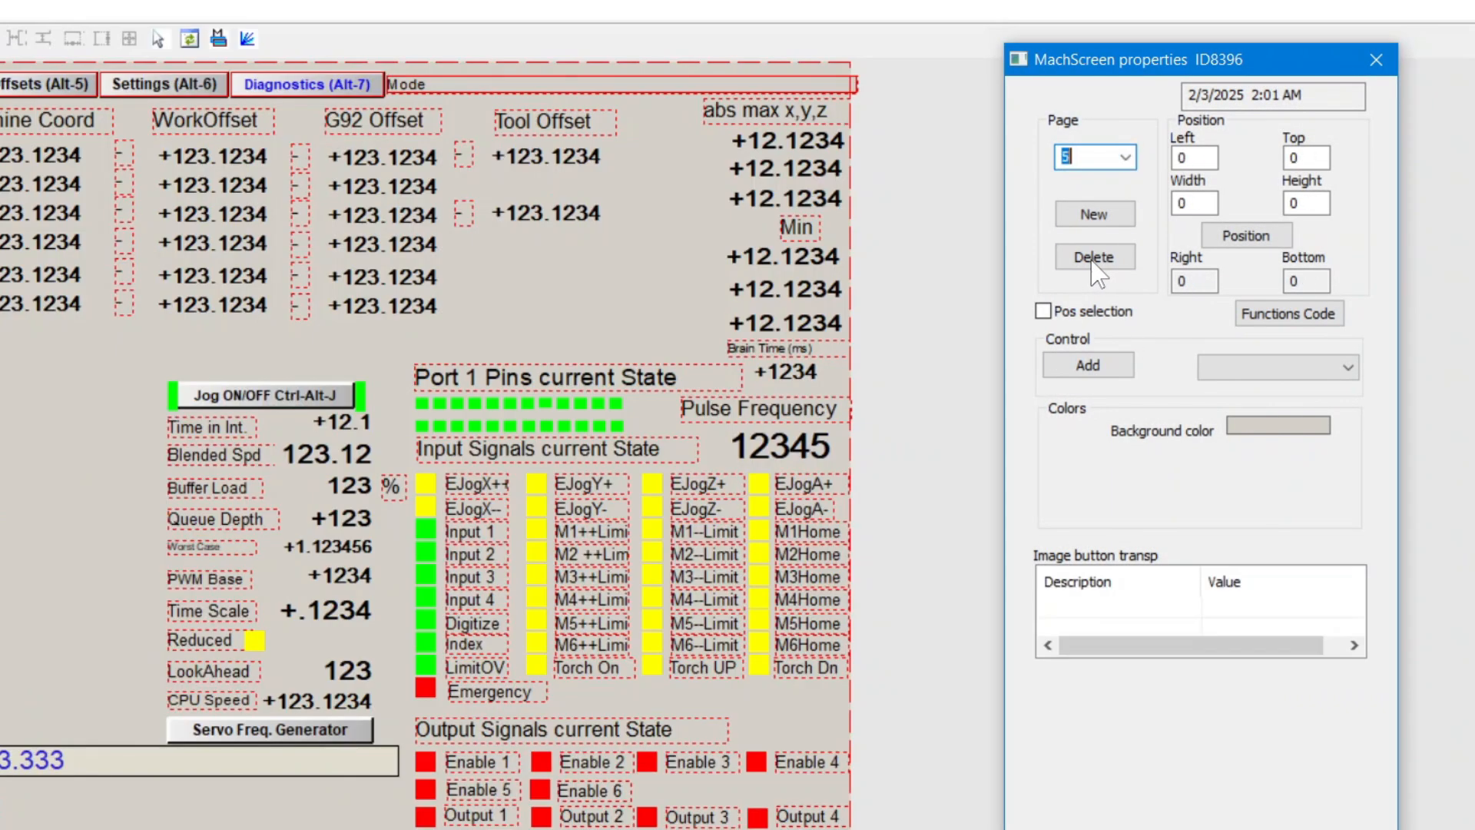
pyautogui.moveTo(431, 614)
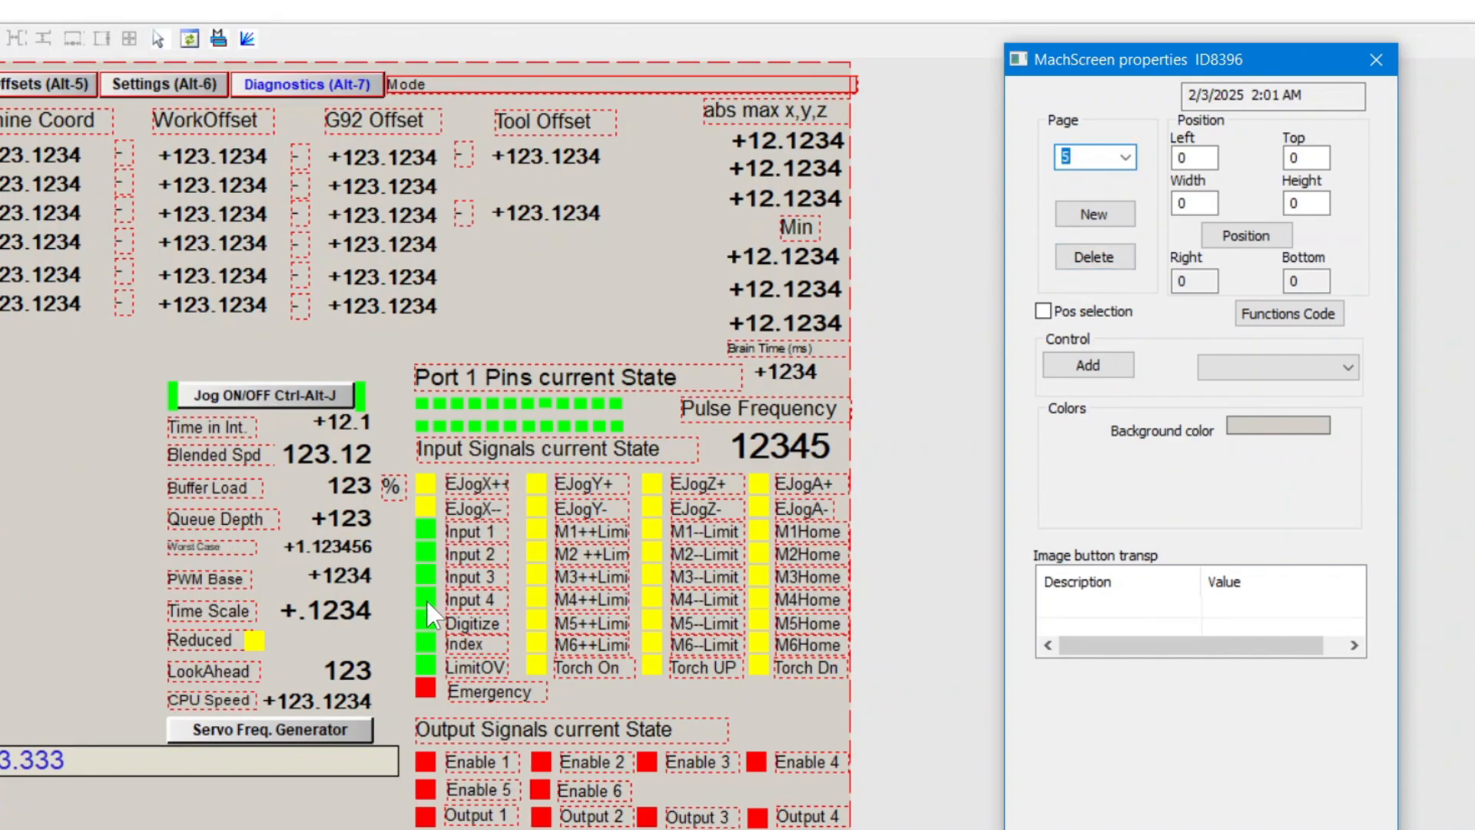
pyautogui.click(425, 622)
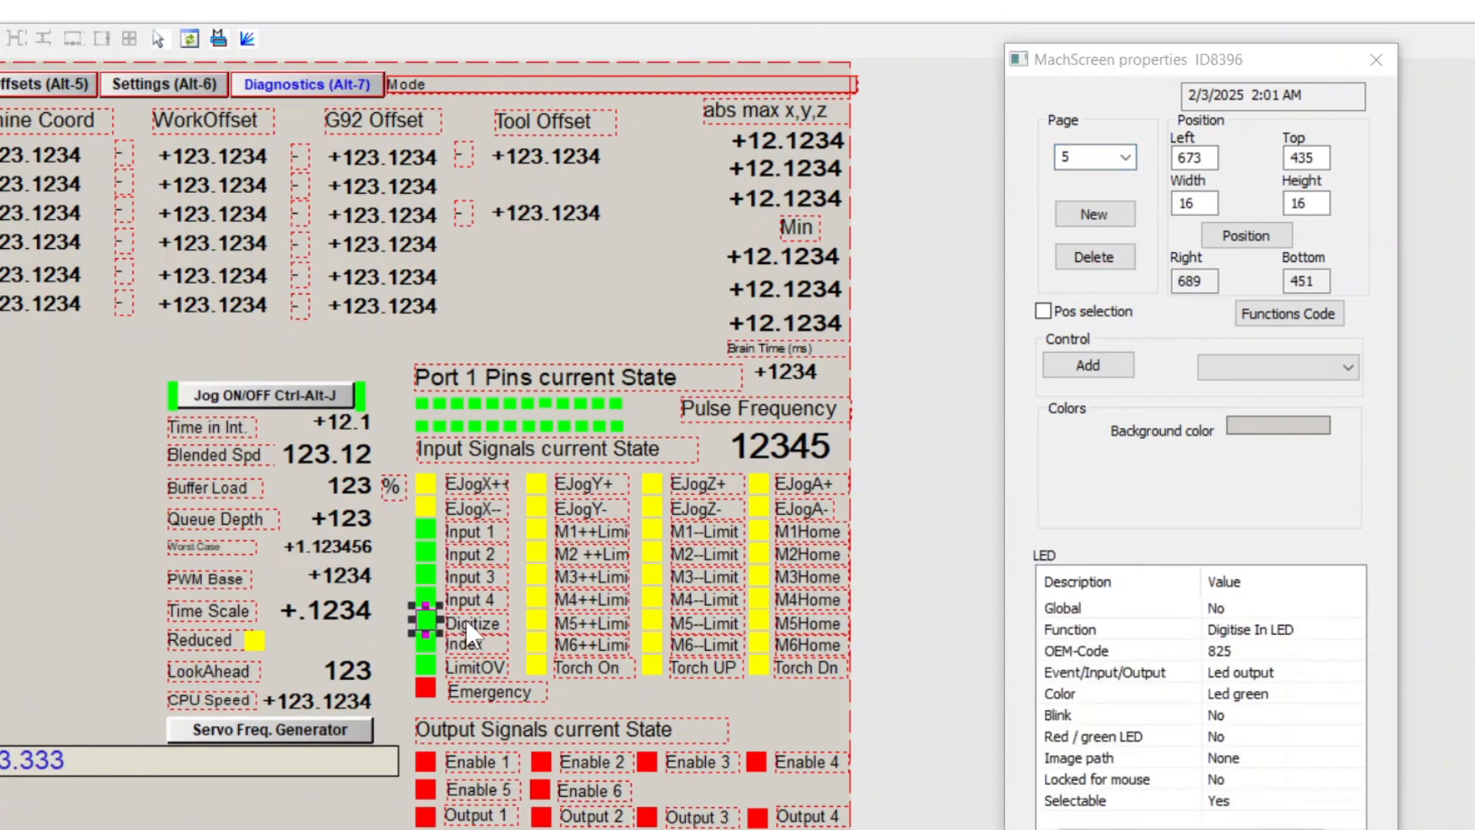
pyautogui.press('ctrl+c')
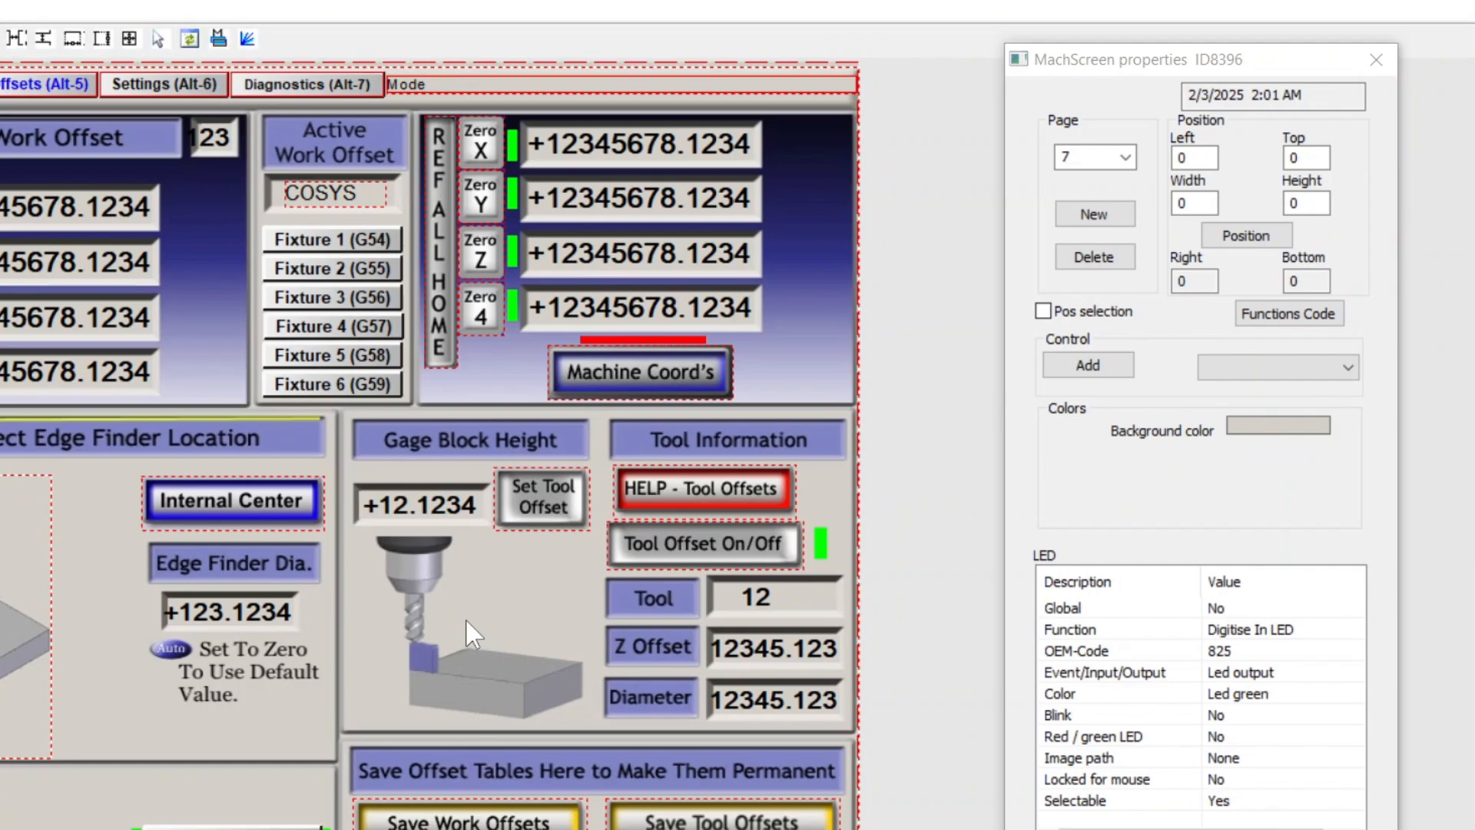
pyautogui.press('ctrl+v')
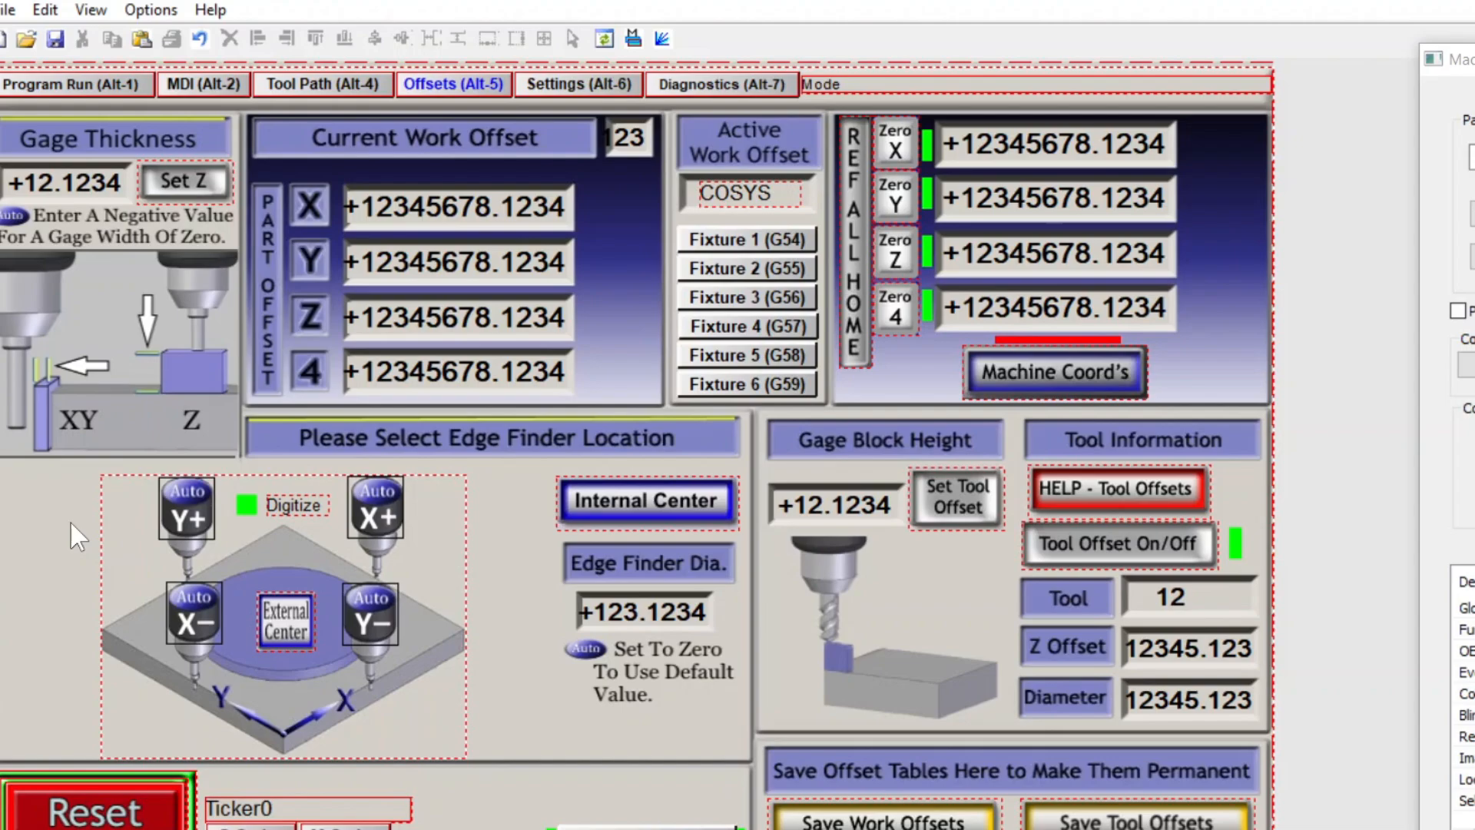
pyautogui.moveTo(238, 502)
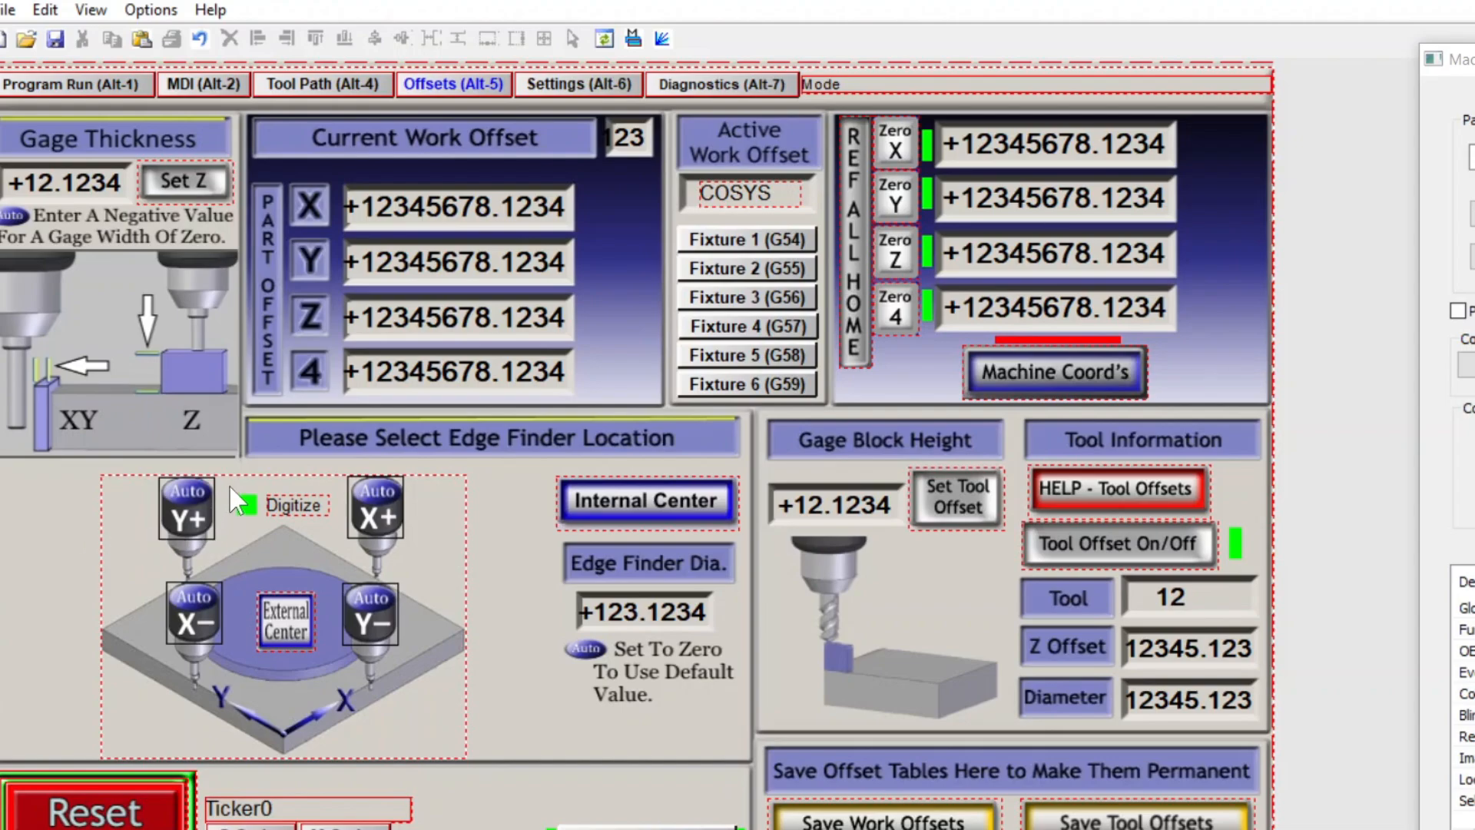
pyautogui.click(295, 505)
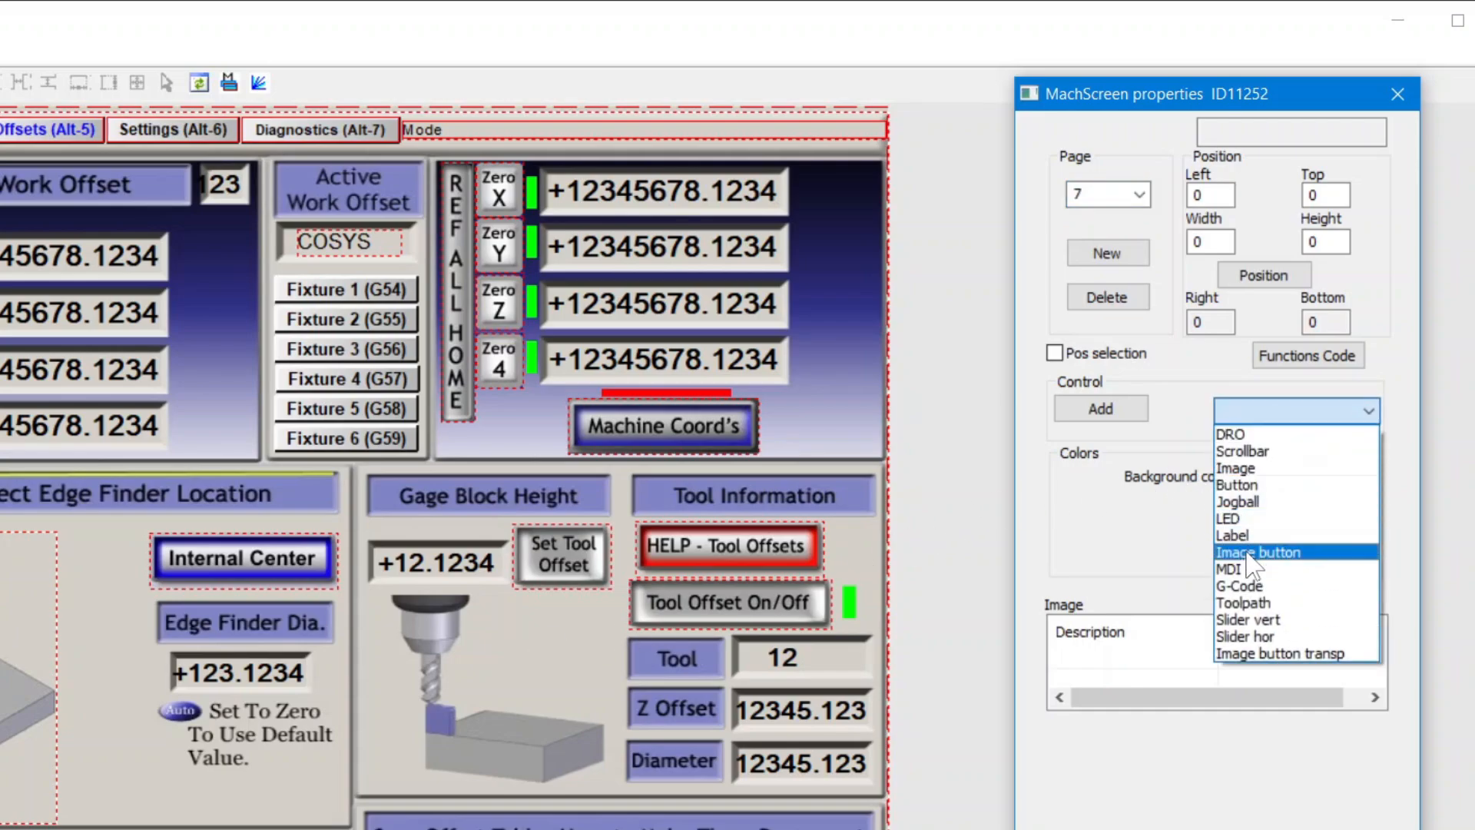
# Step: Add an image button showing MillBitmaps' Internal-button2b.jpg to the offsets page
pyautogui.click(1259, 552)
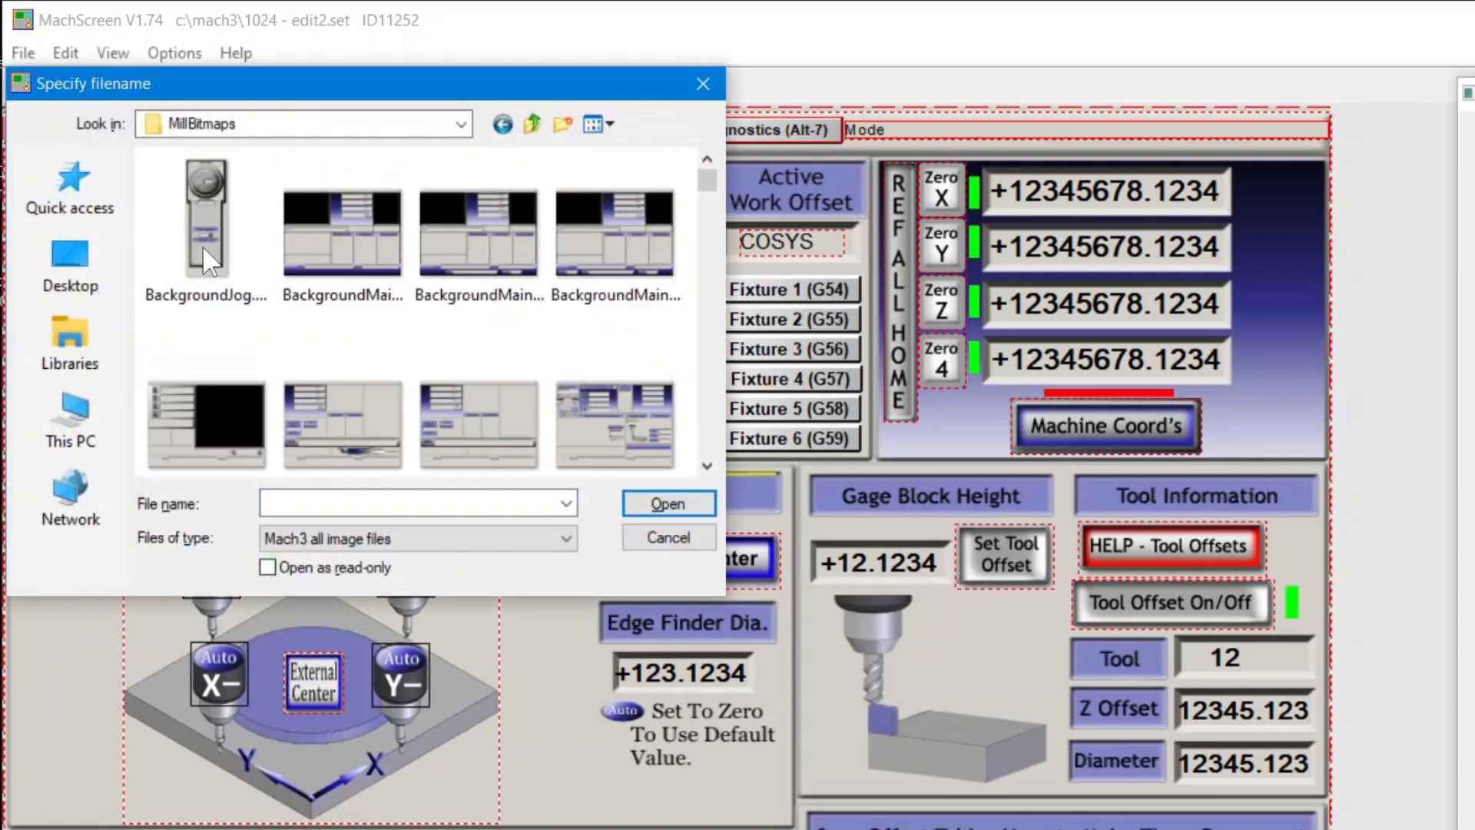
pyautogui.moveTo(205, 221)
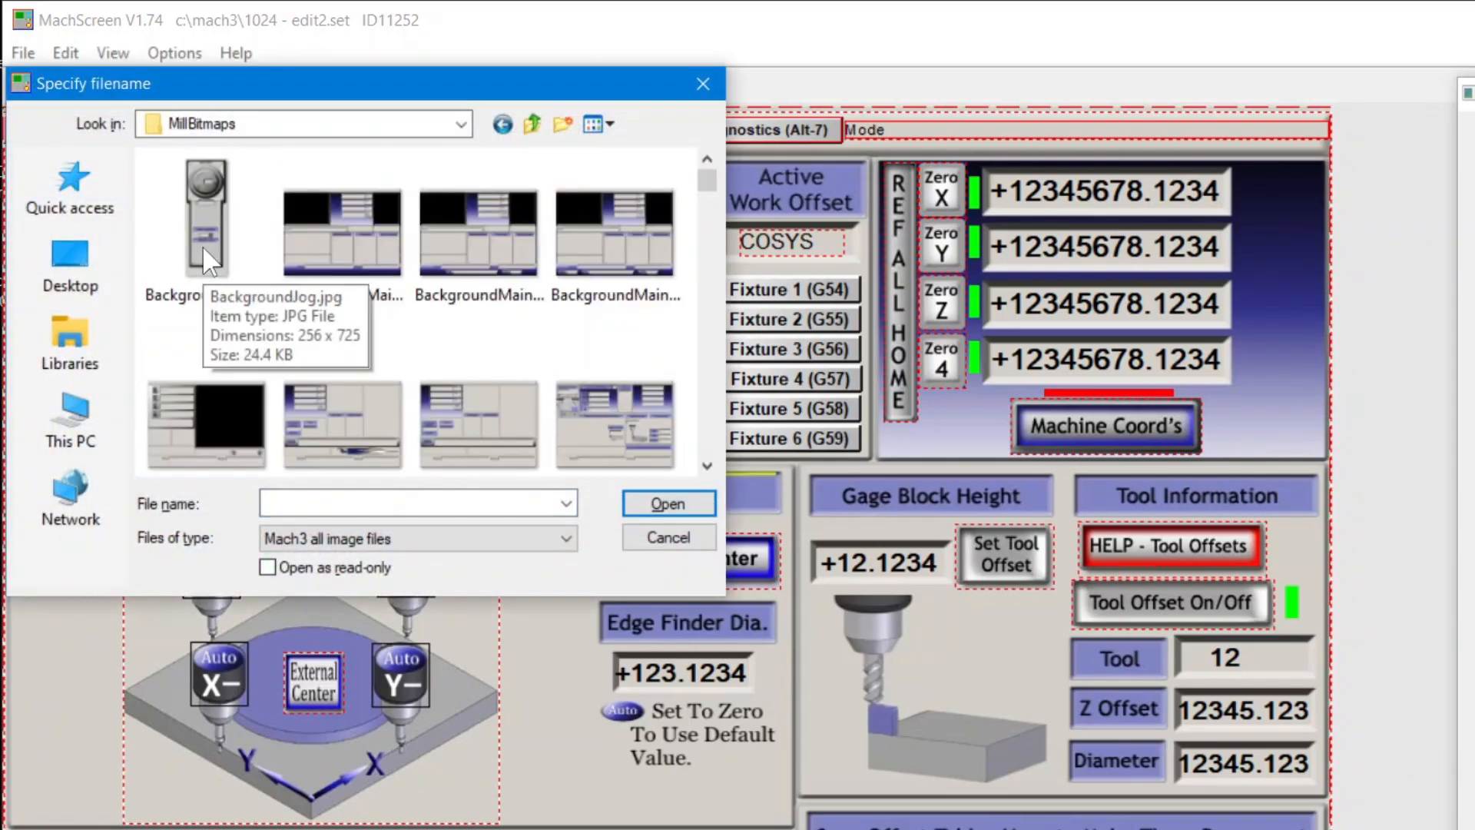
pyautogui.click(616, 230)
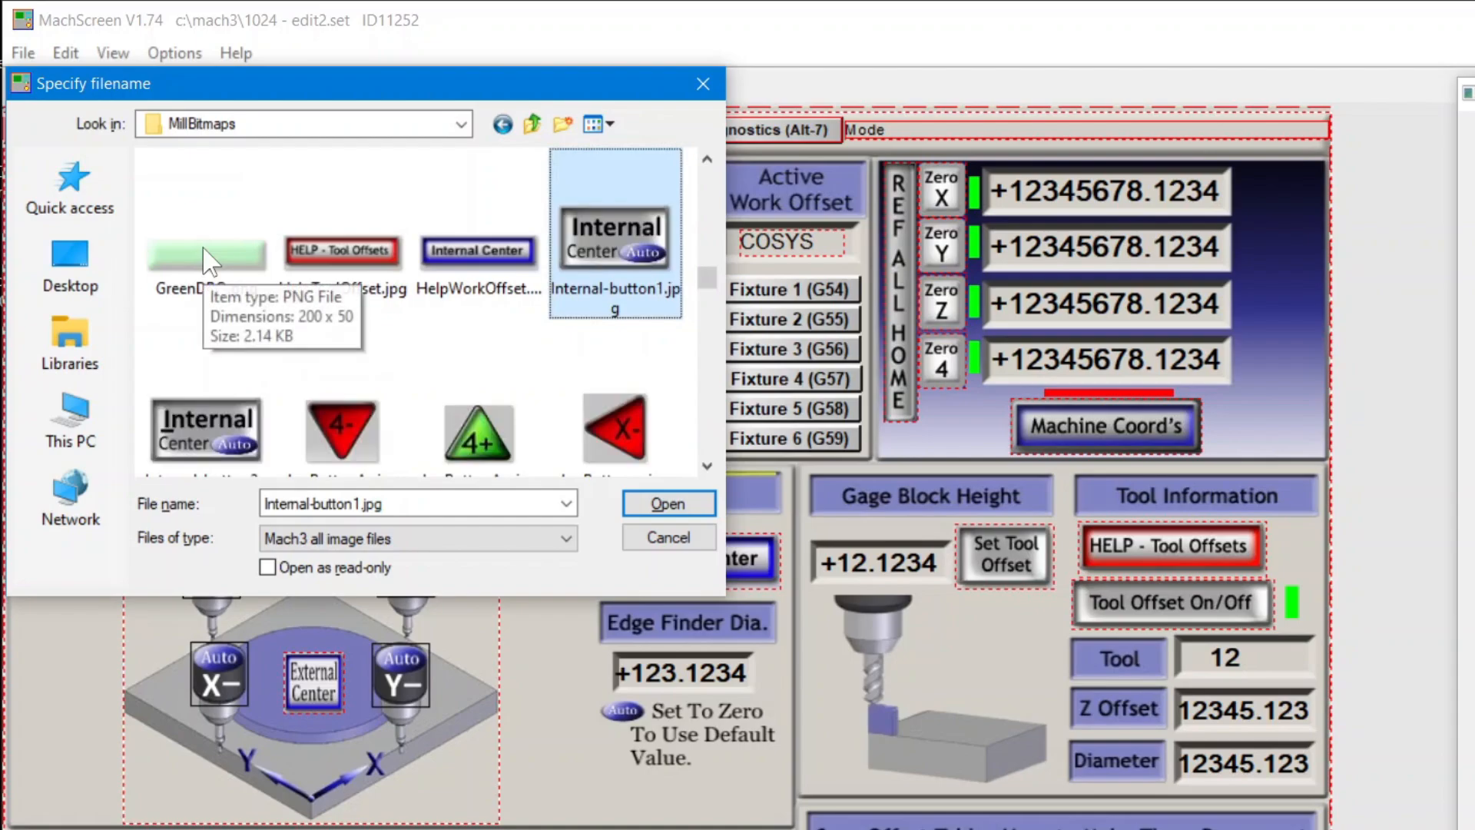
pyautogui.click(206, 428)
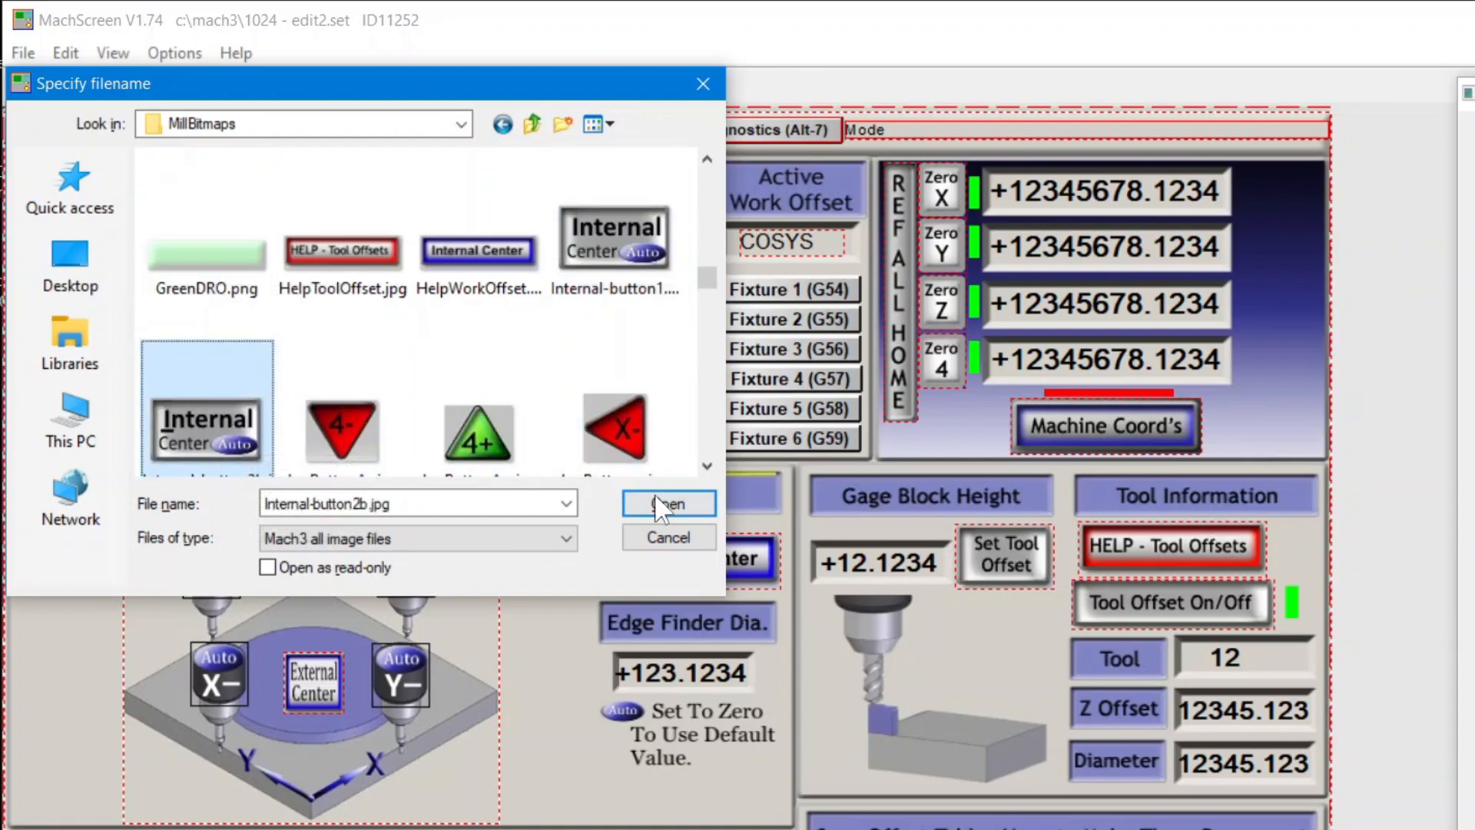
pyautogui.click(667, 503)
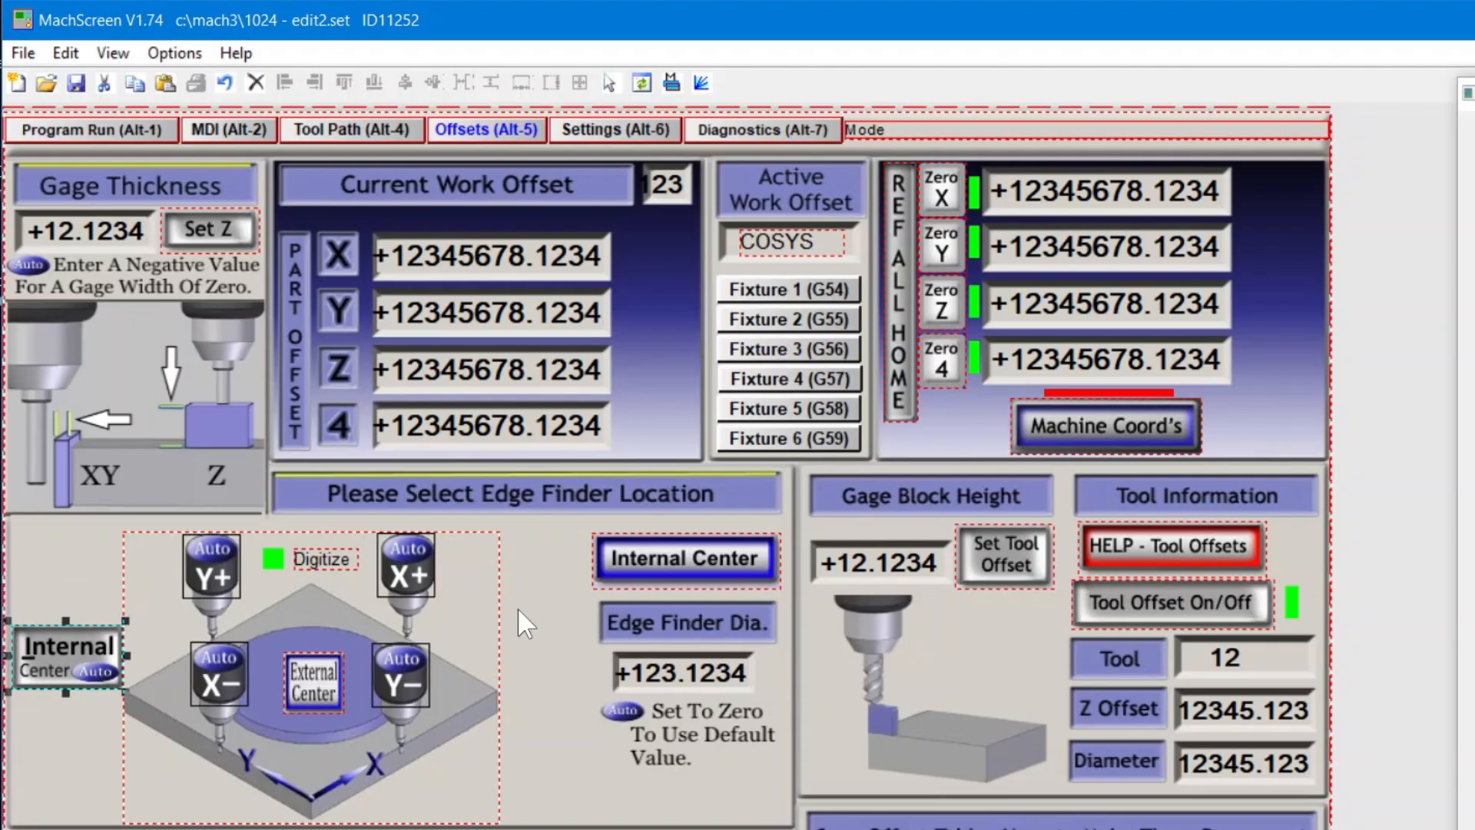
# Step: Paste the internal Find X/Y Center script into the Internal Center button's Execute code
pyautogui.click(684, 557)
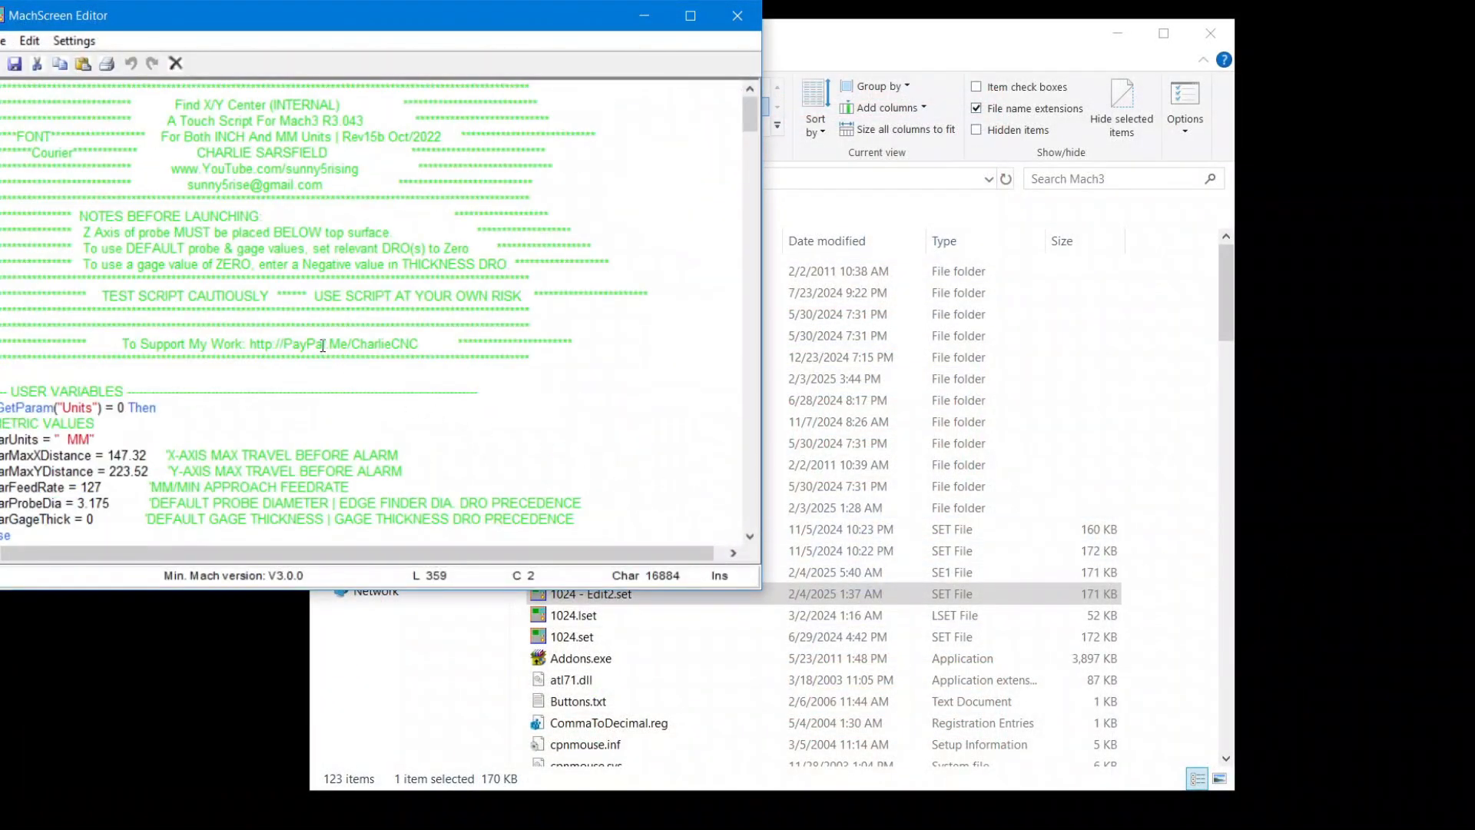
pyautogui.press('ctrl+a')
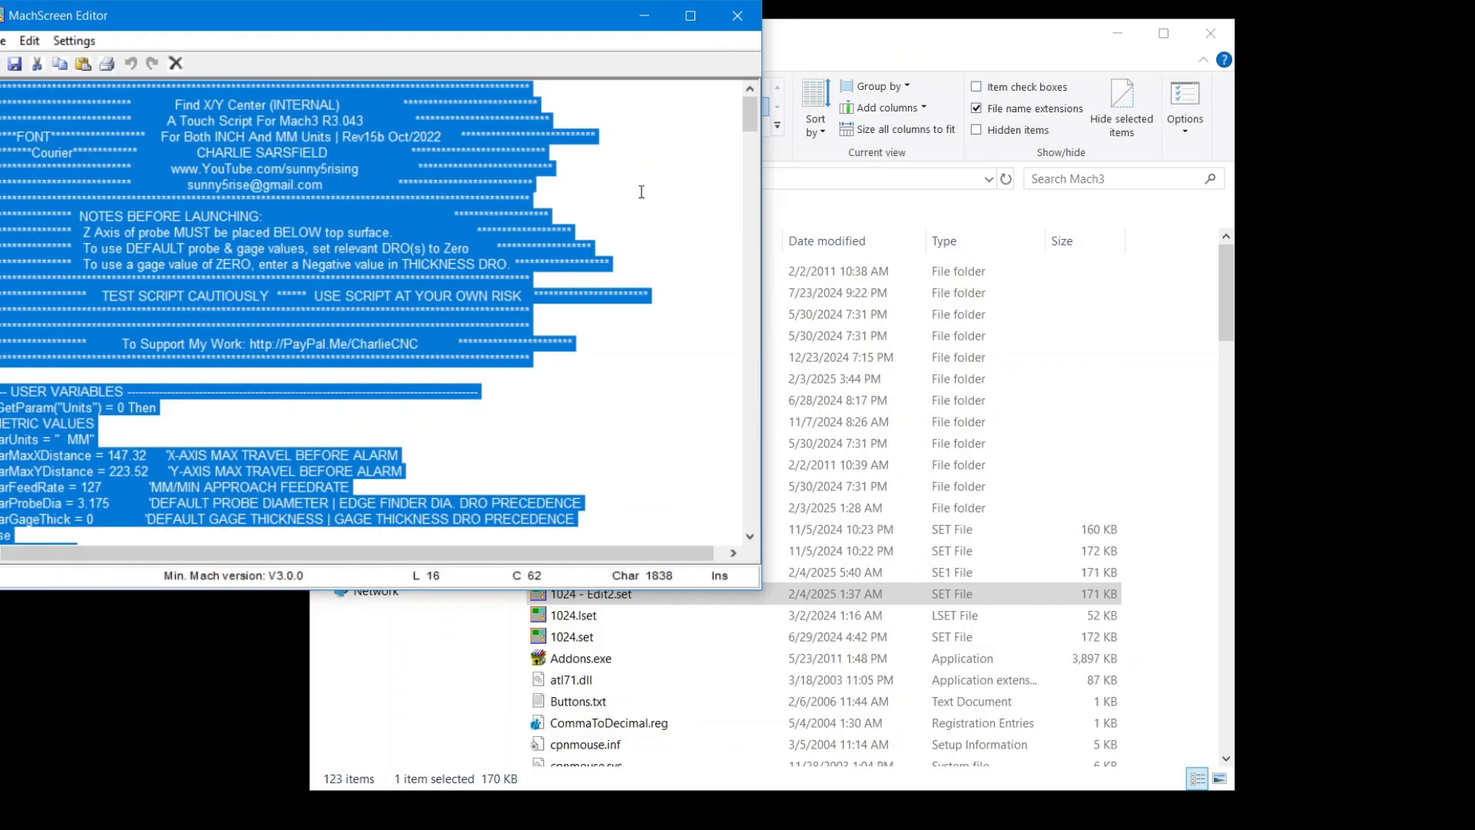
pyautogui.click(14, 62)
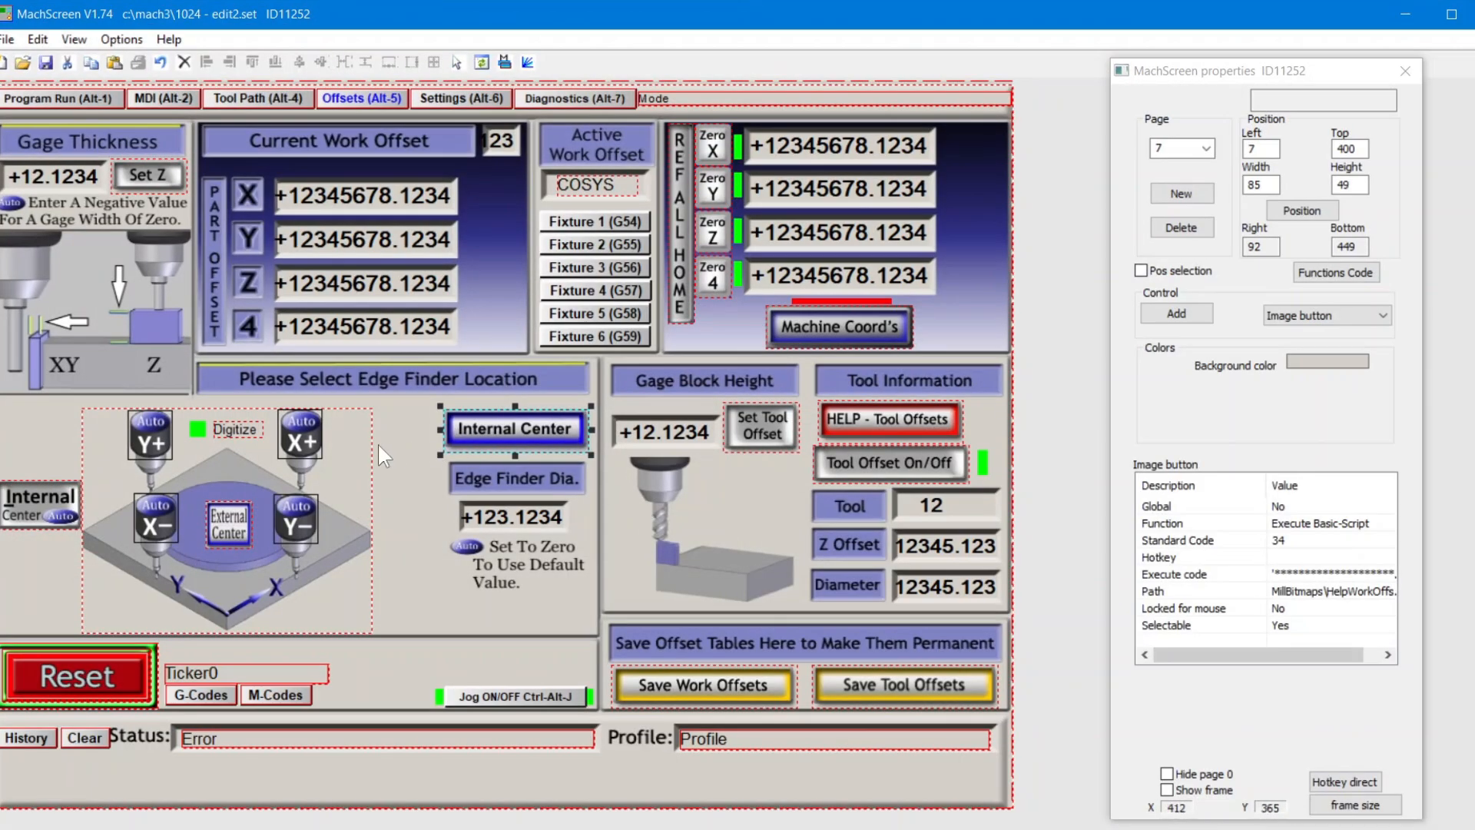
pyautogui.click(37, 503)
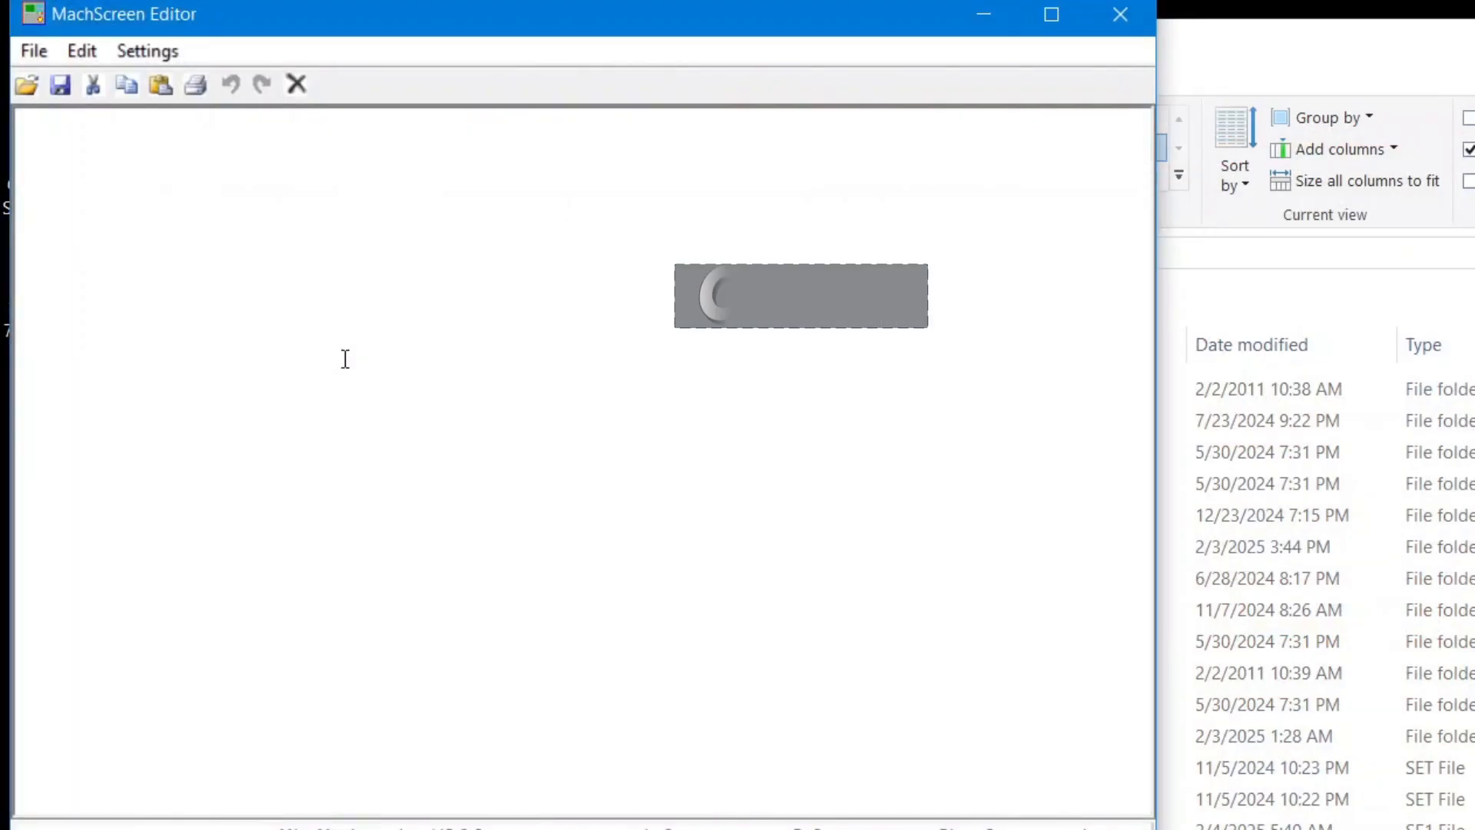
pyautogui.press('ctrl+v')
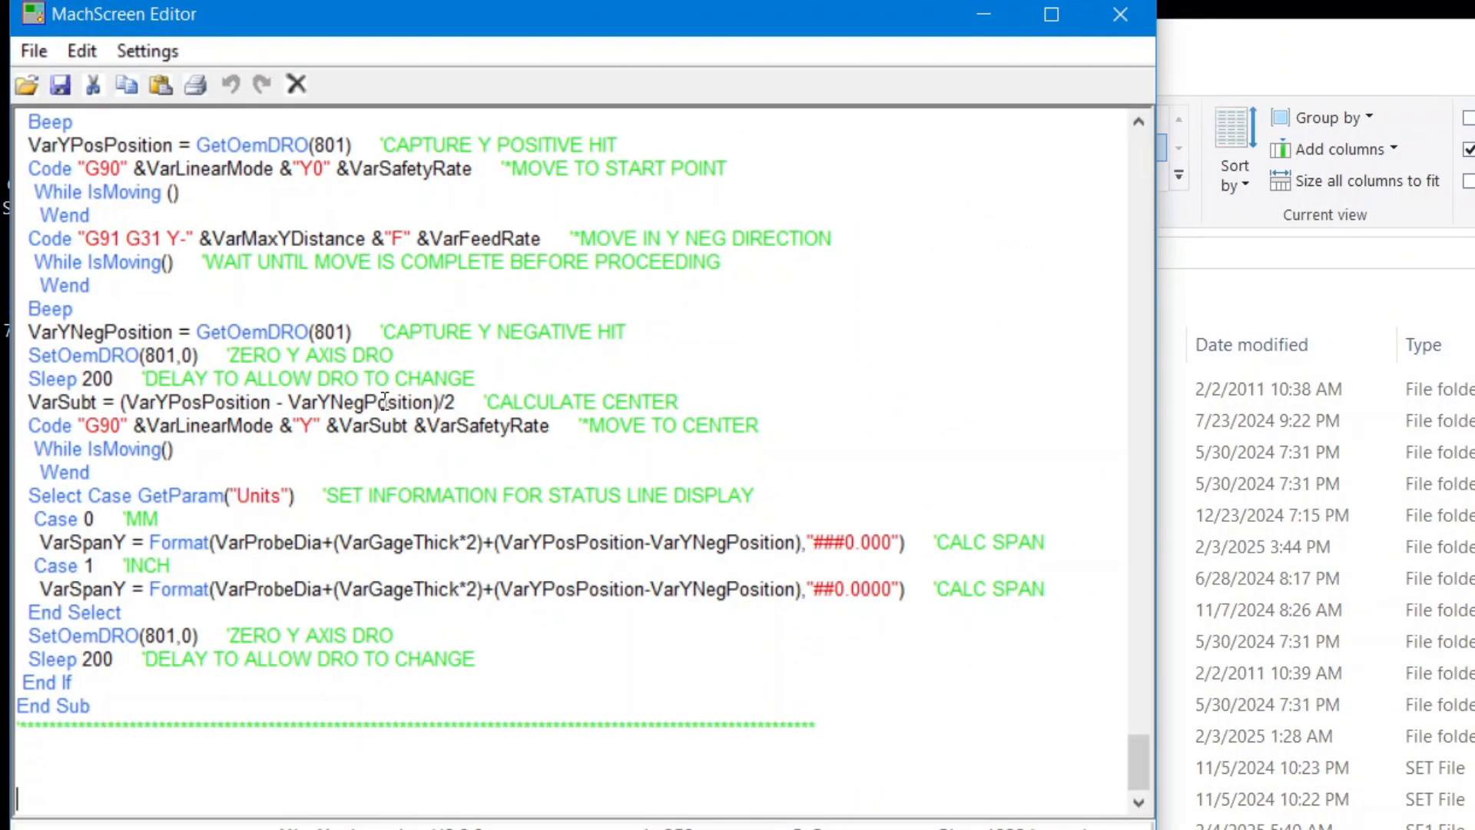
pyautogui.click(1118, 15)
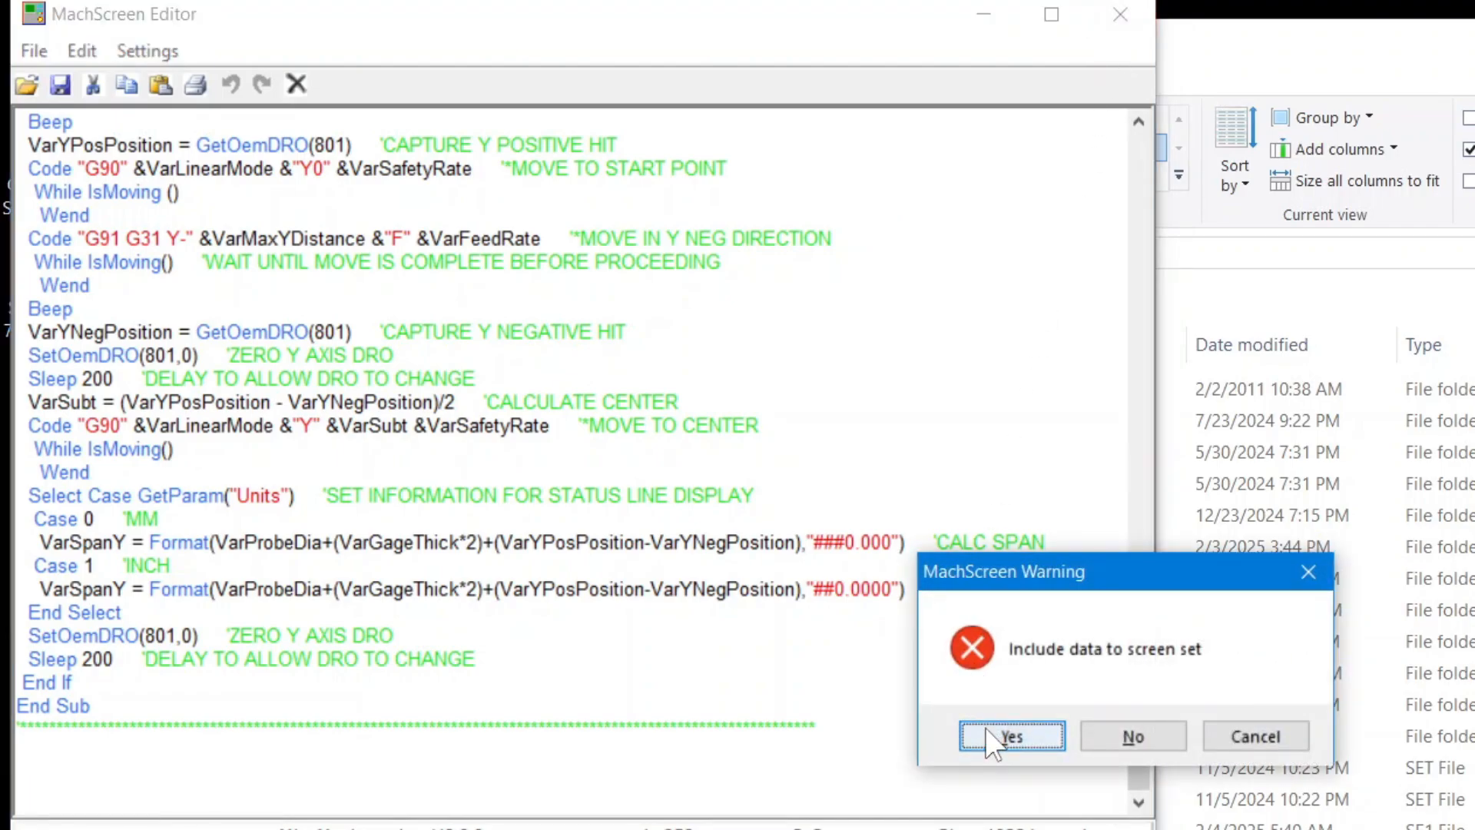
pyautogui.click(1010, 736)
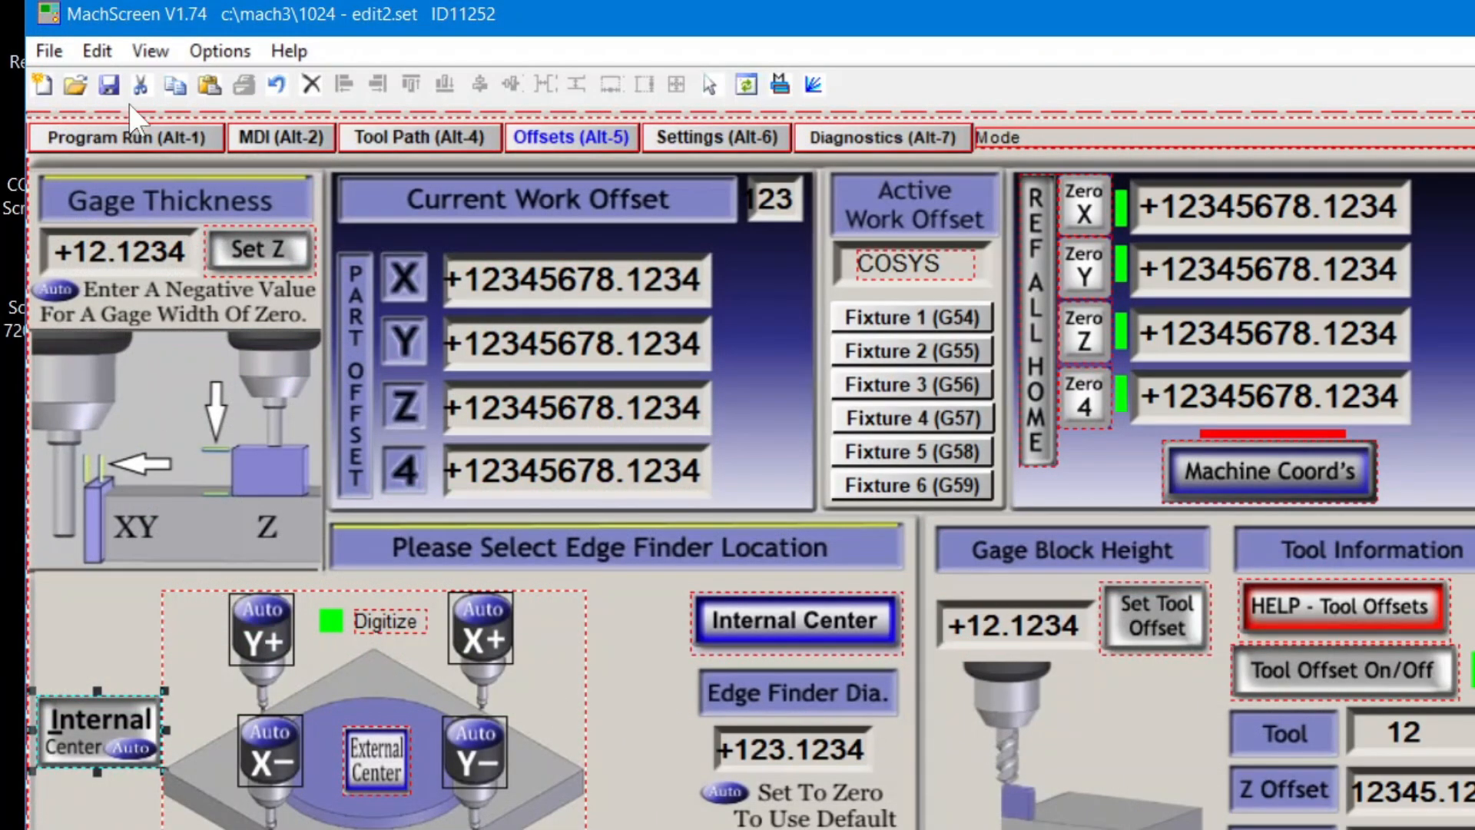
pyautogui.click(150, 51)
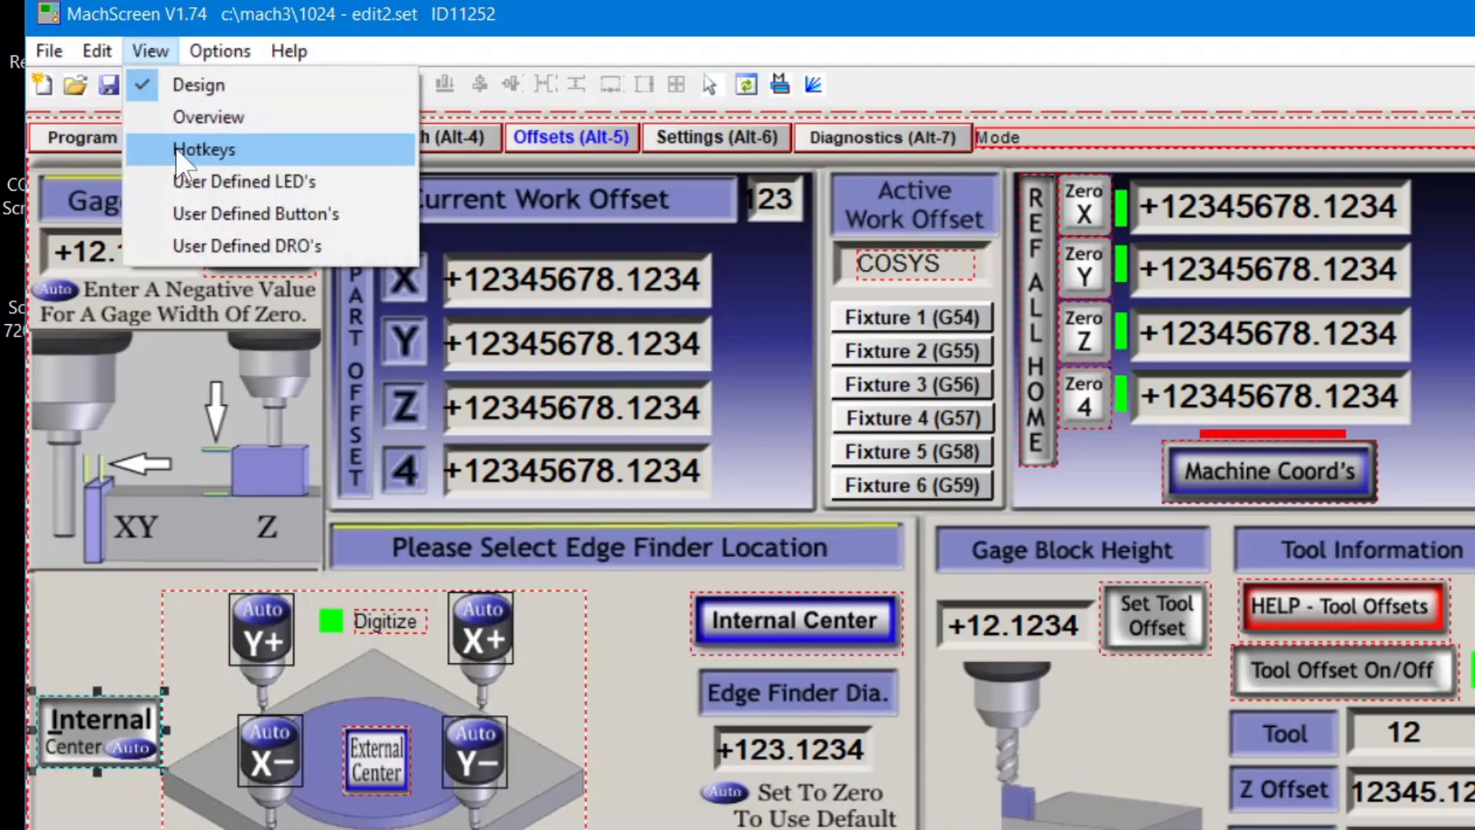
pyautogui.click(203, 148)
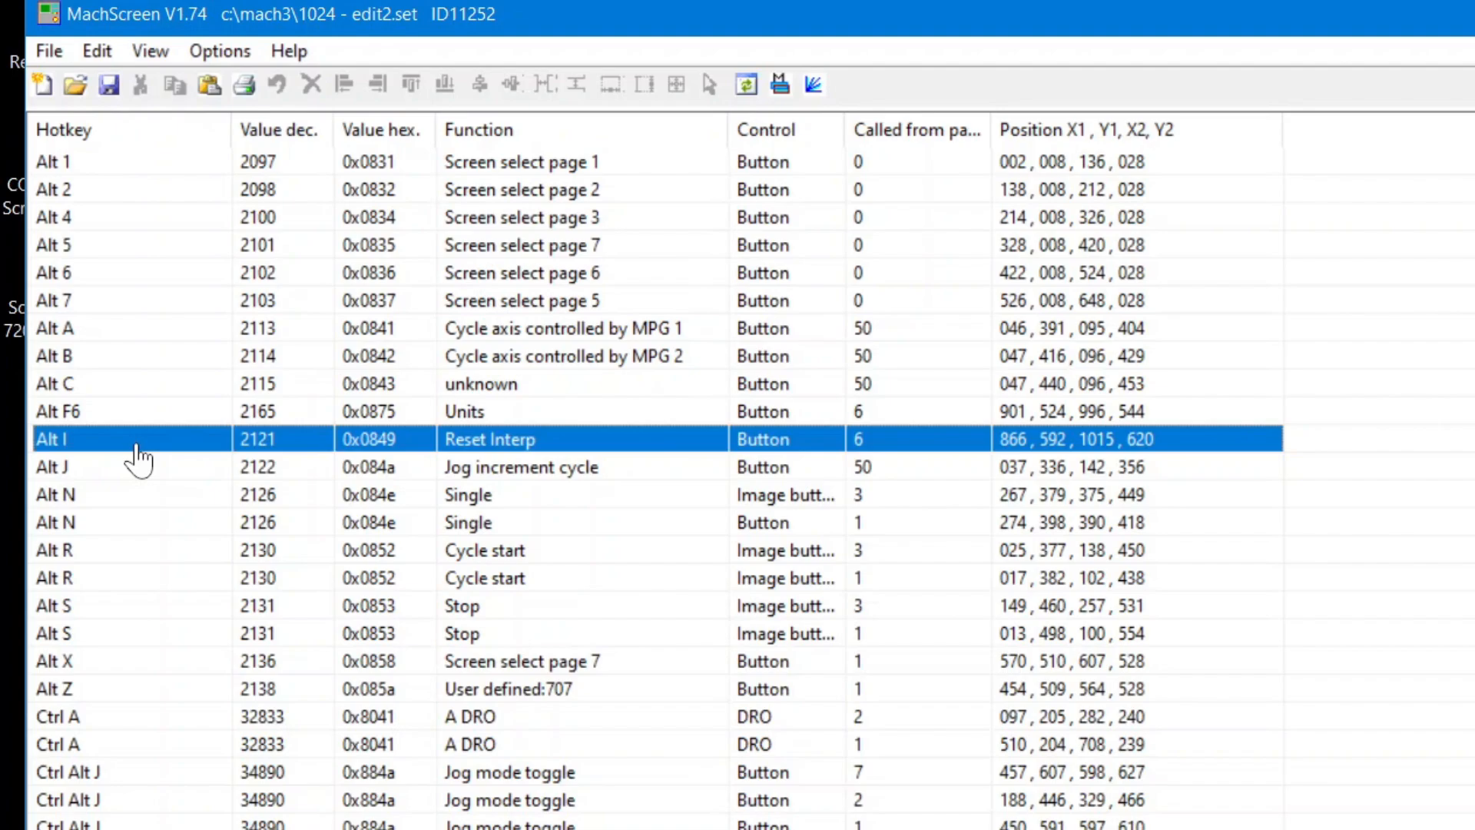
pyautogui.moveTo(155, 345)
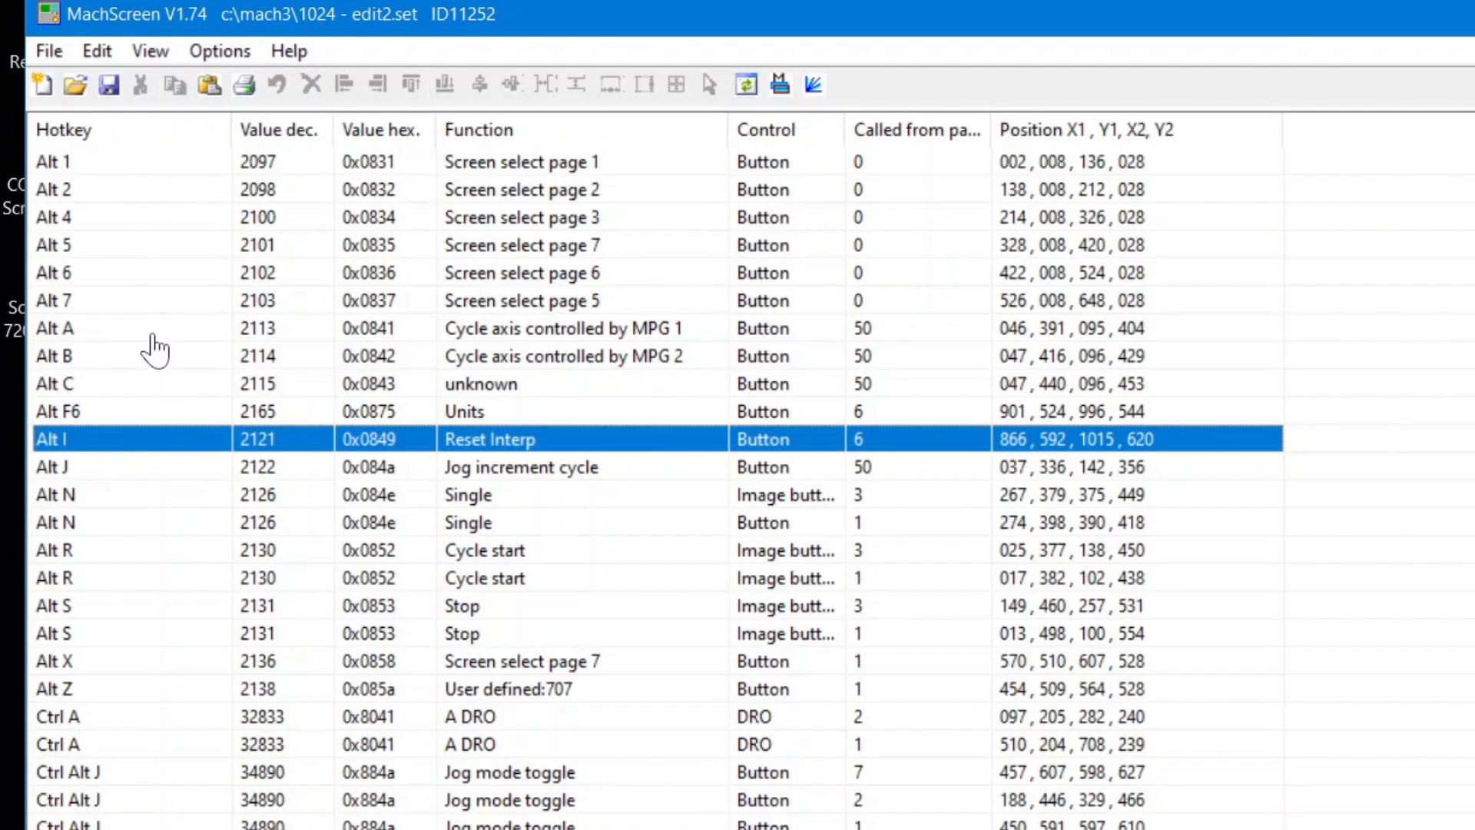
pyautogui.moveTo(104, 522)
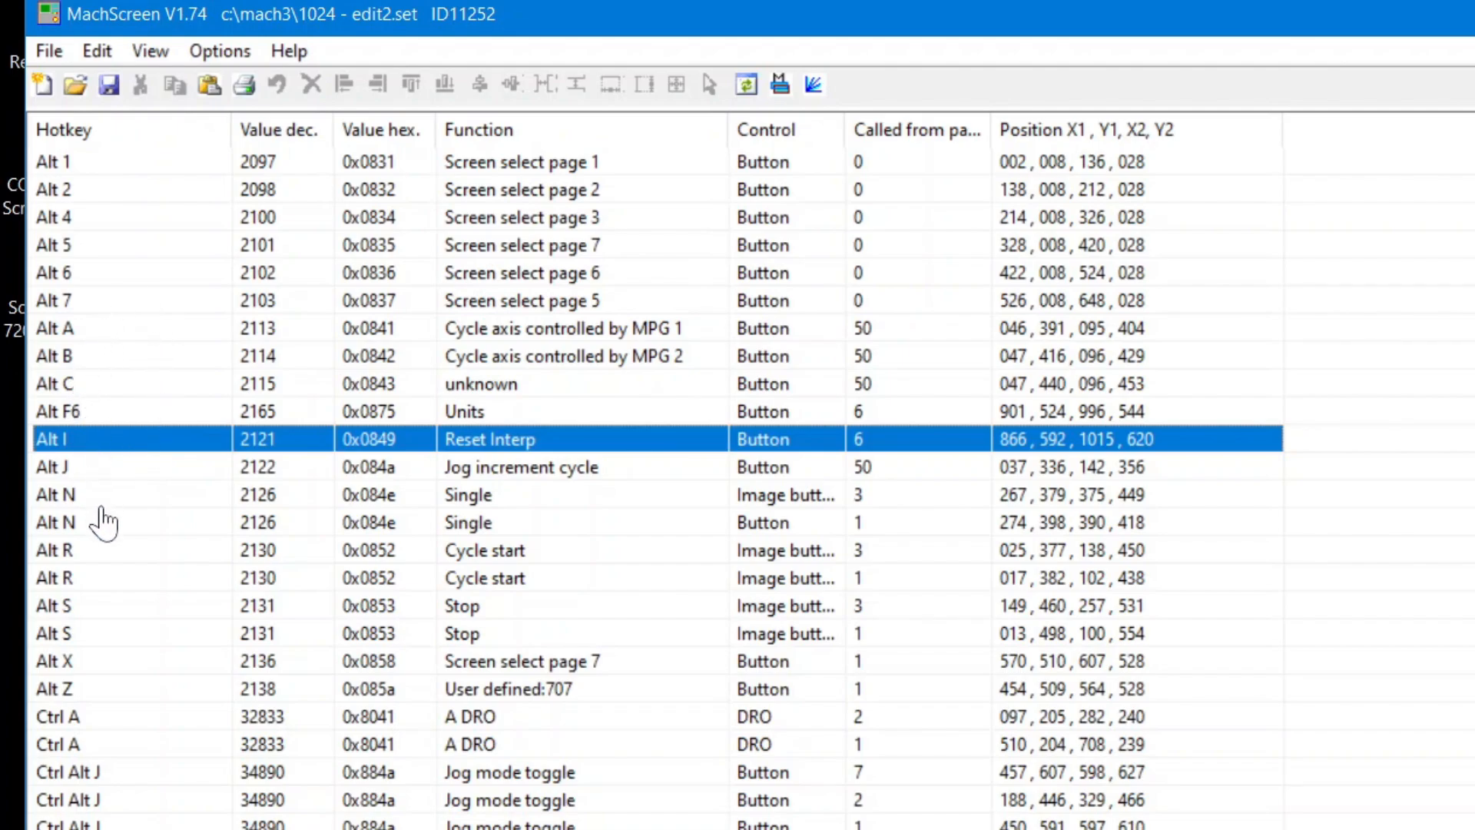
pyautogui.moveTo(138, 432)
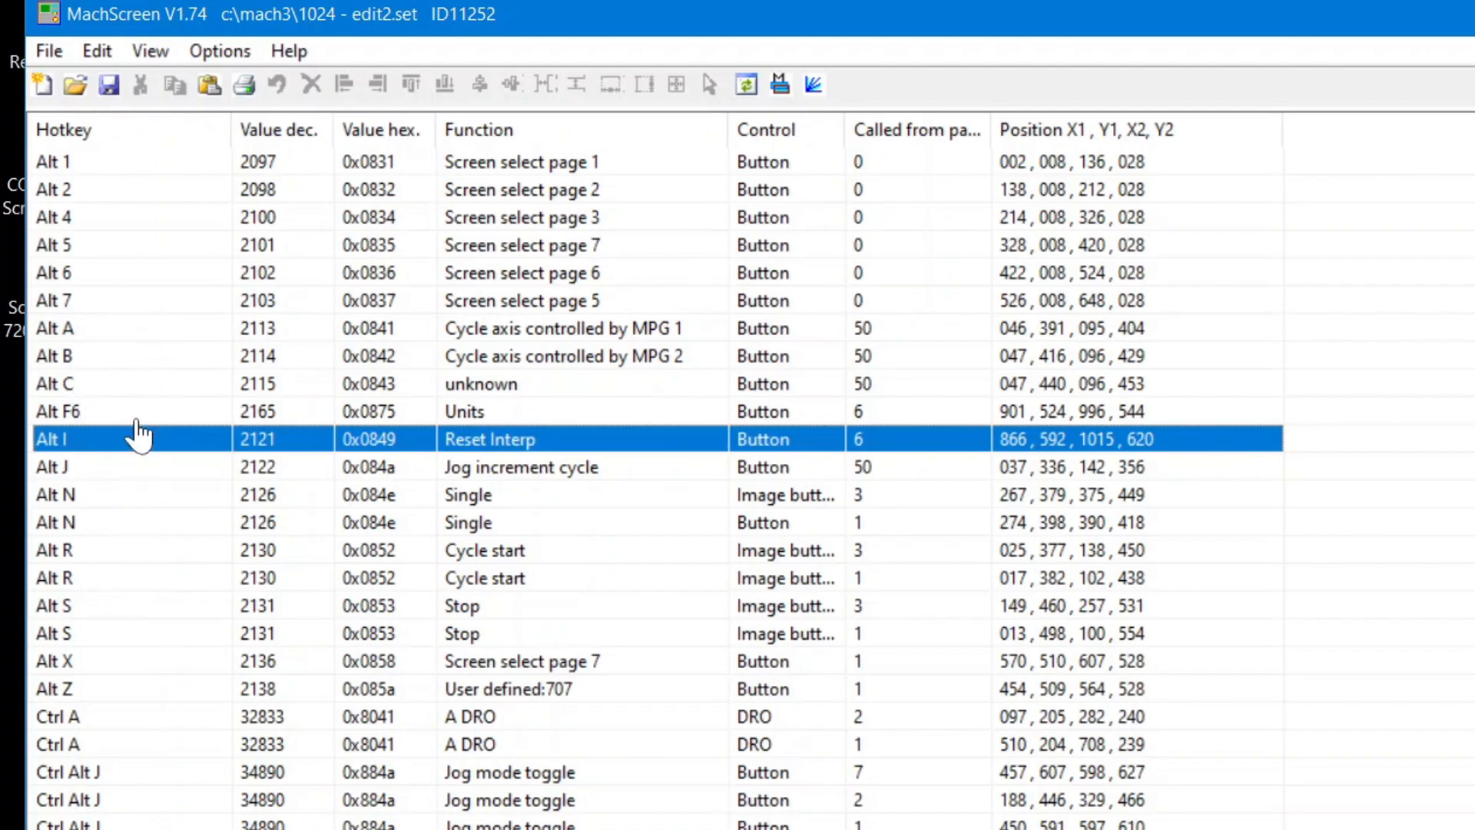
pyautogui.click(149, 51)
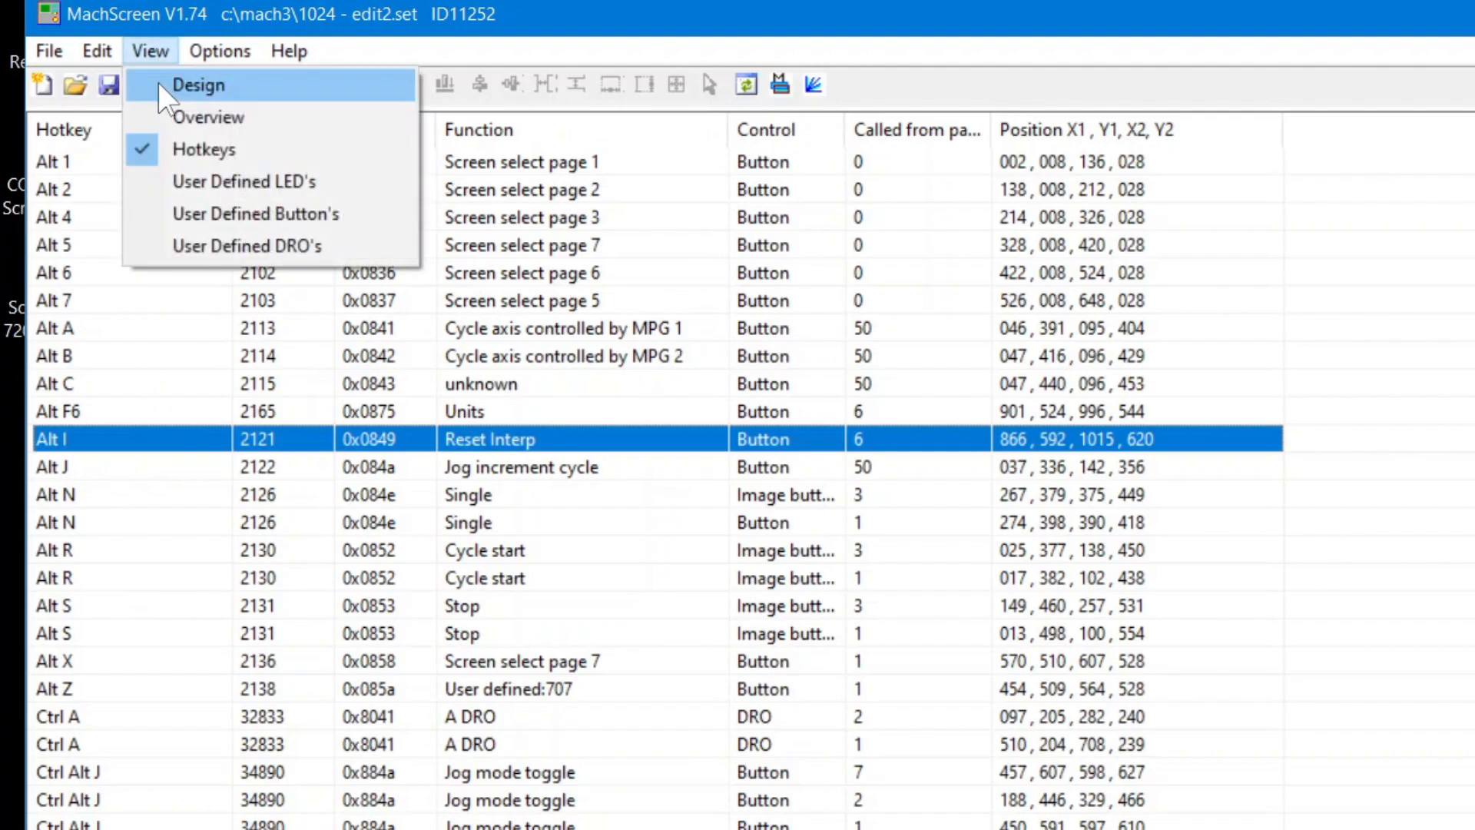
pyautogui.click(197, 84)
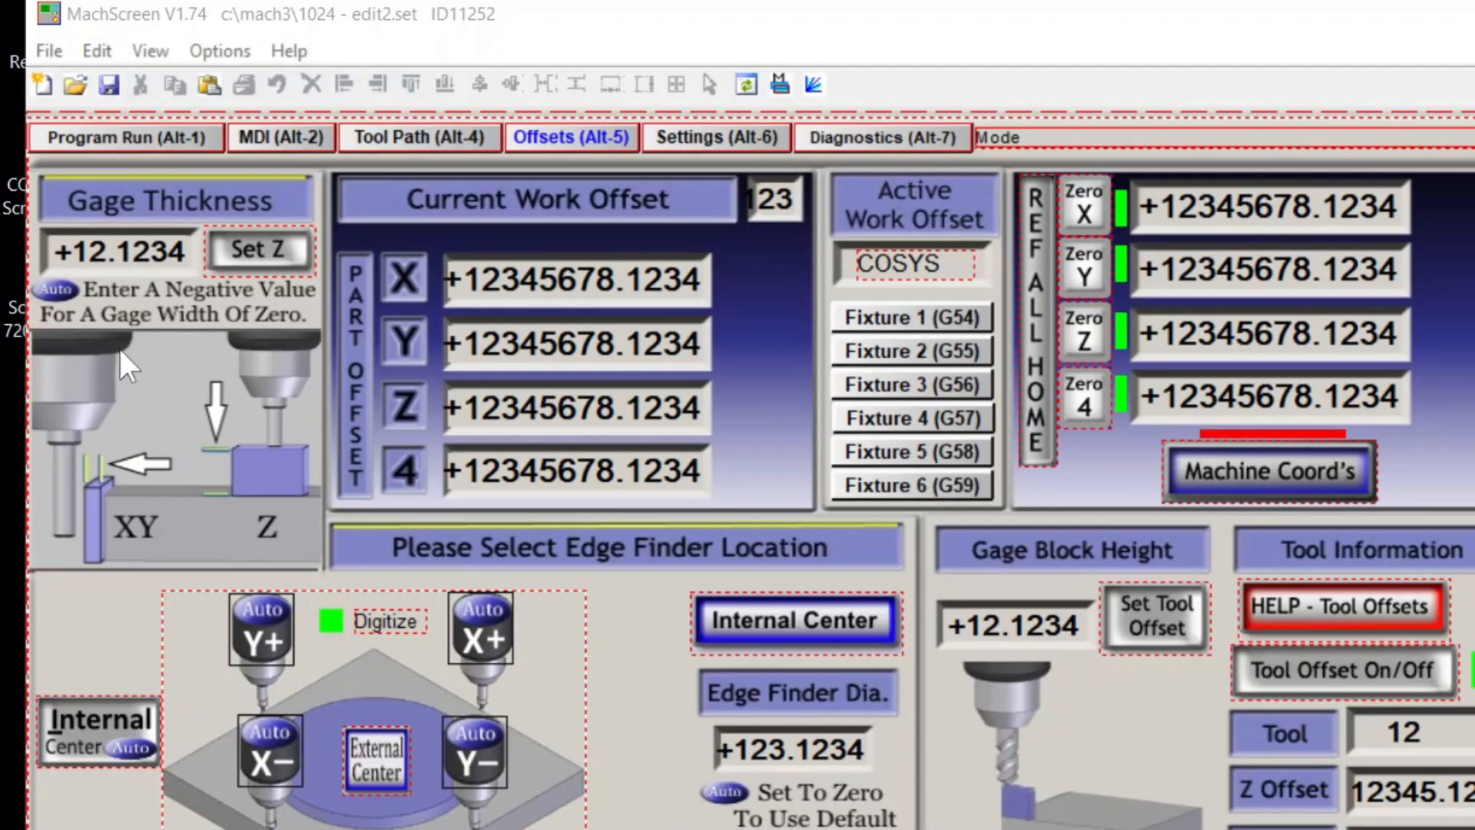
# Step: Set the new image button's hotkey to Alt I and delete the old Internal Center button
pyautogui.click(99, 729)
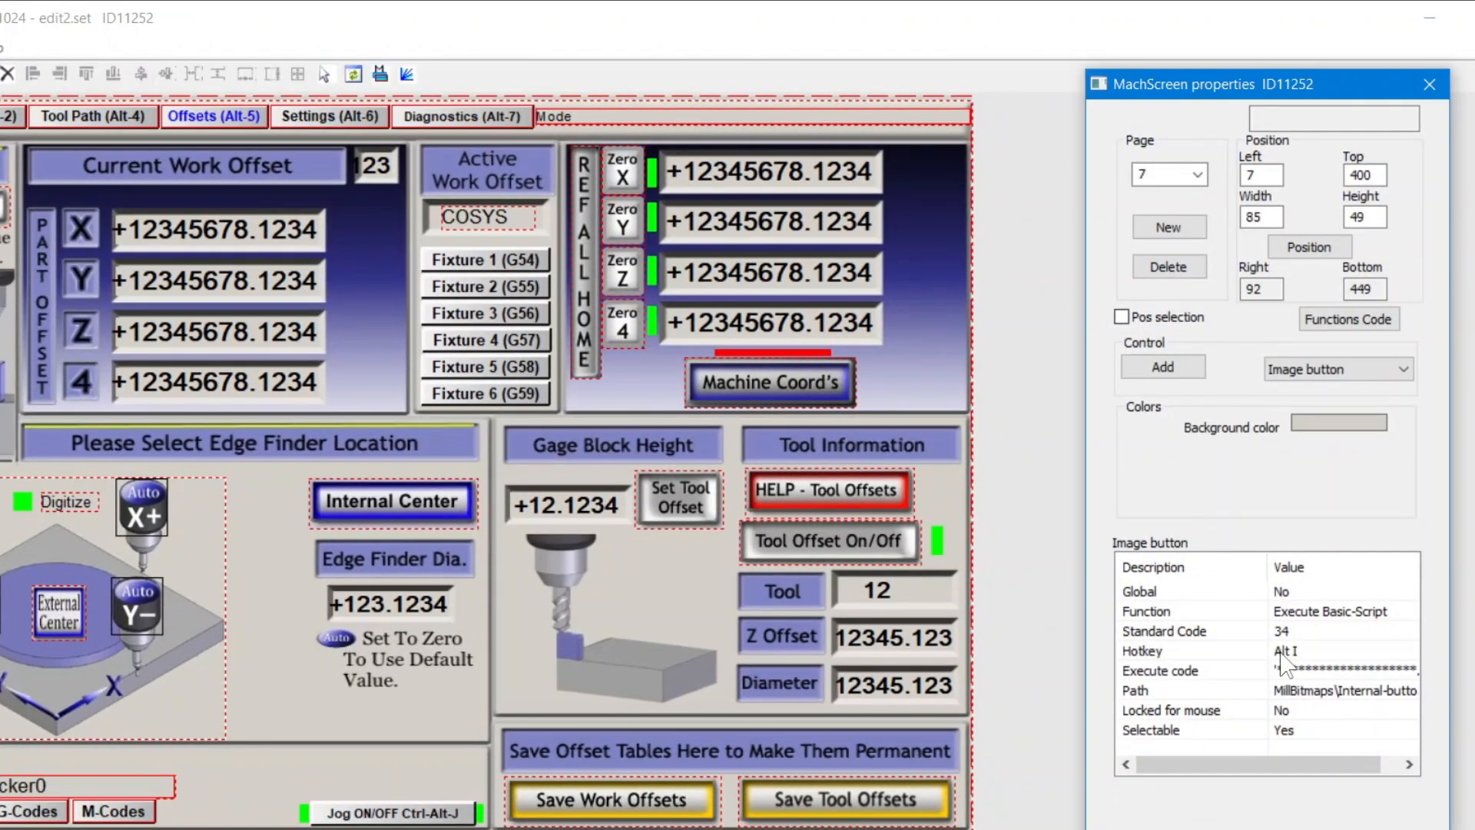
pyautogui.moveTo(963, 673)
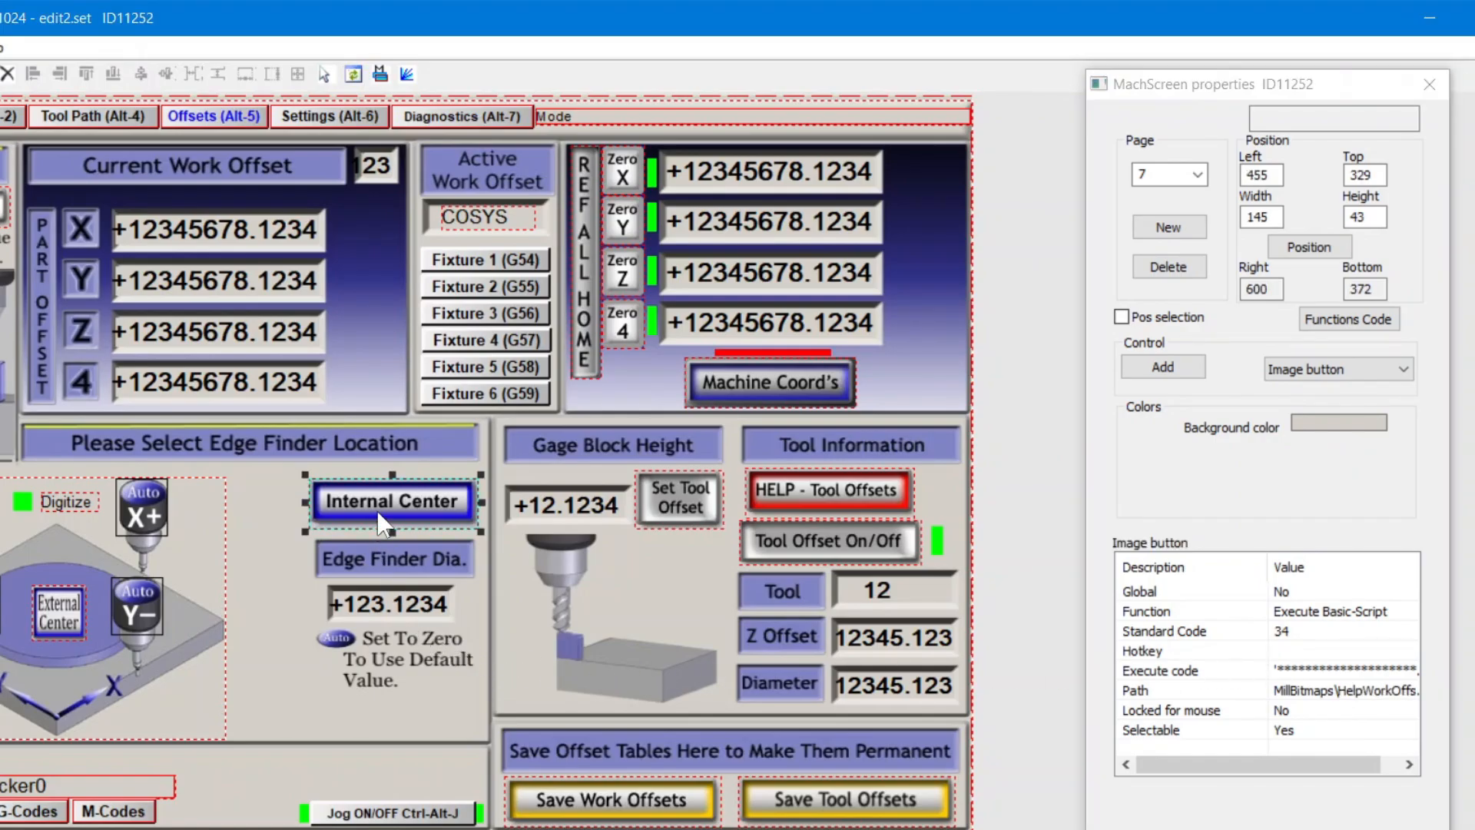
pyautogui.click(393, 499)
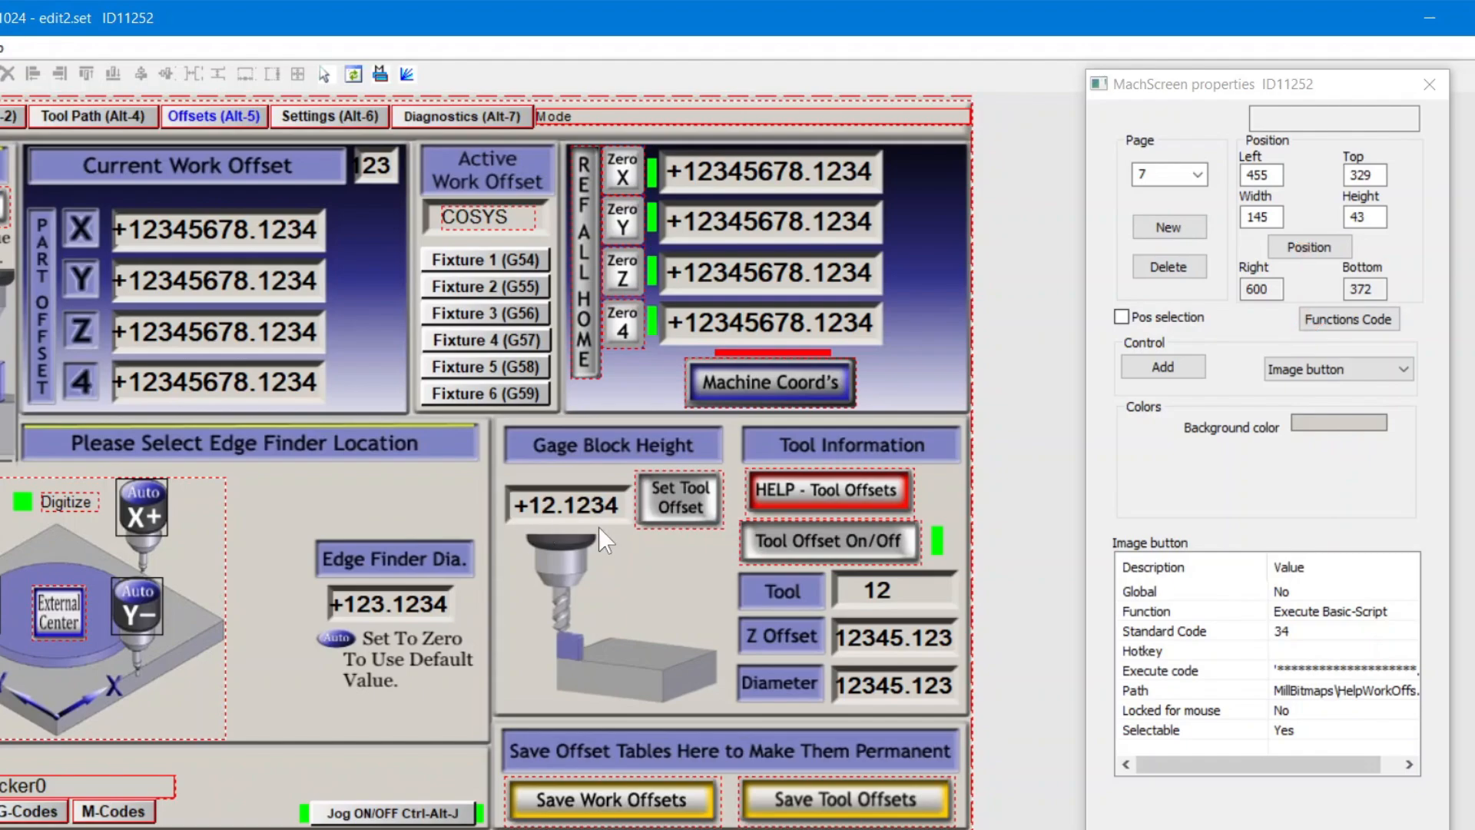
pyautogui.click(1164, 368)
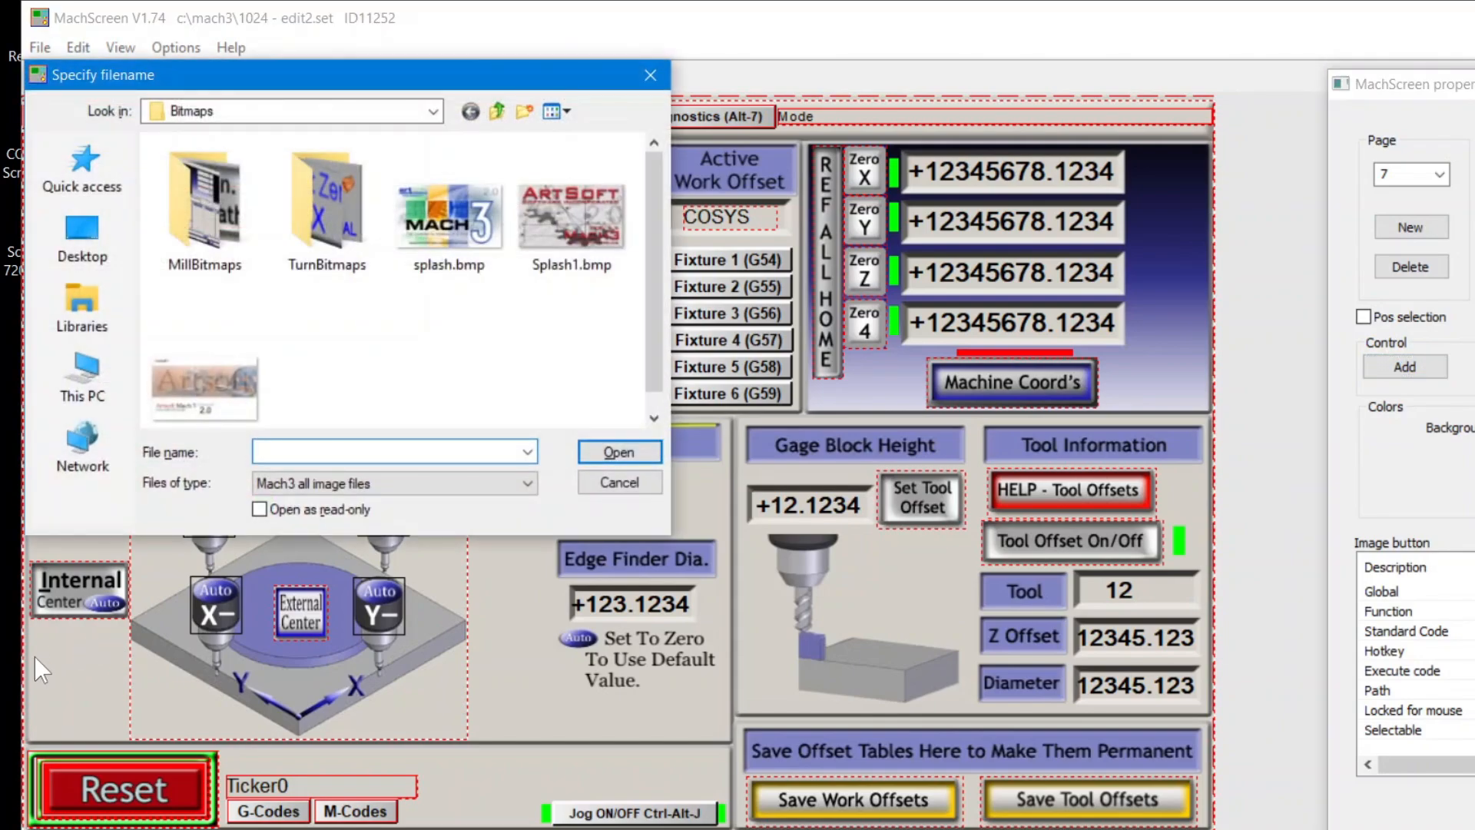
# Step: Load MillBitmaps' External-button1.jpg onto a new image button positioned beneath Internal Center
pyautogui.click(204, 197)
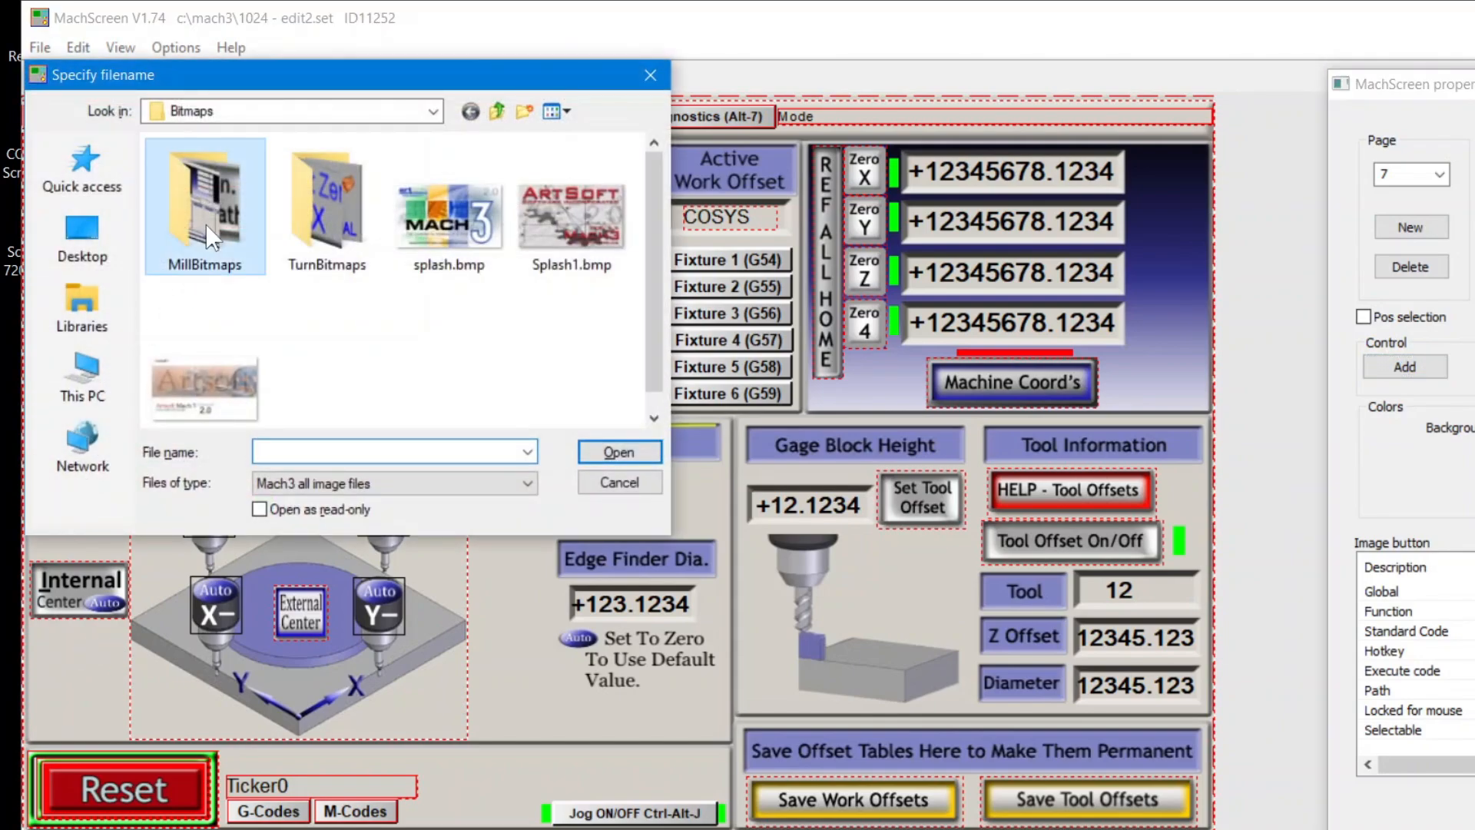
pyautogui.doubleClick(204, 192)
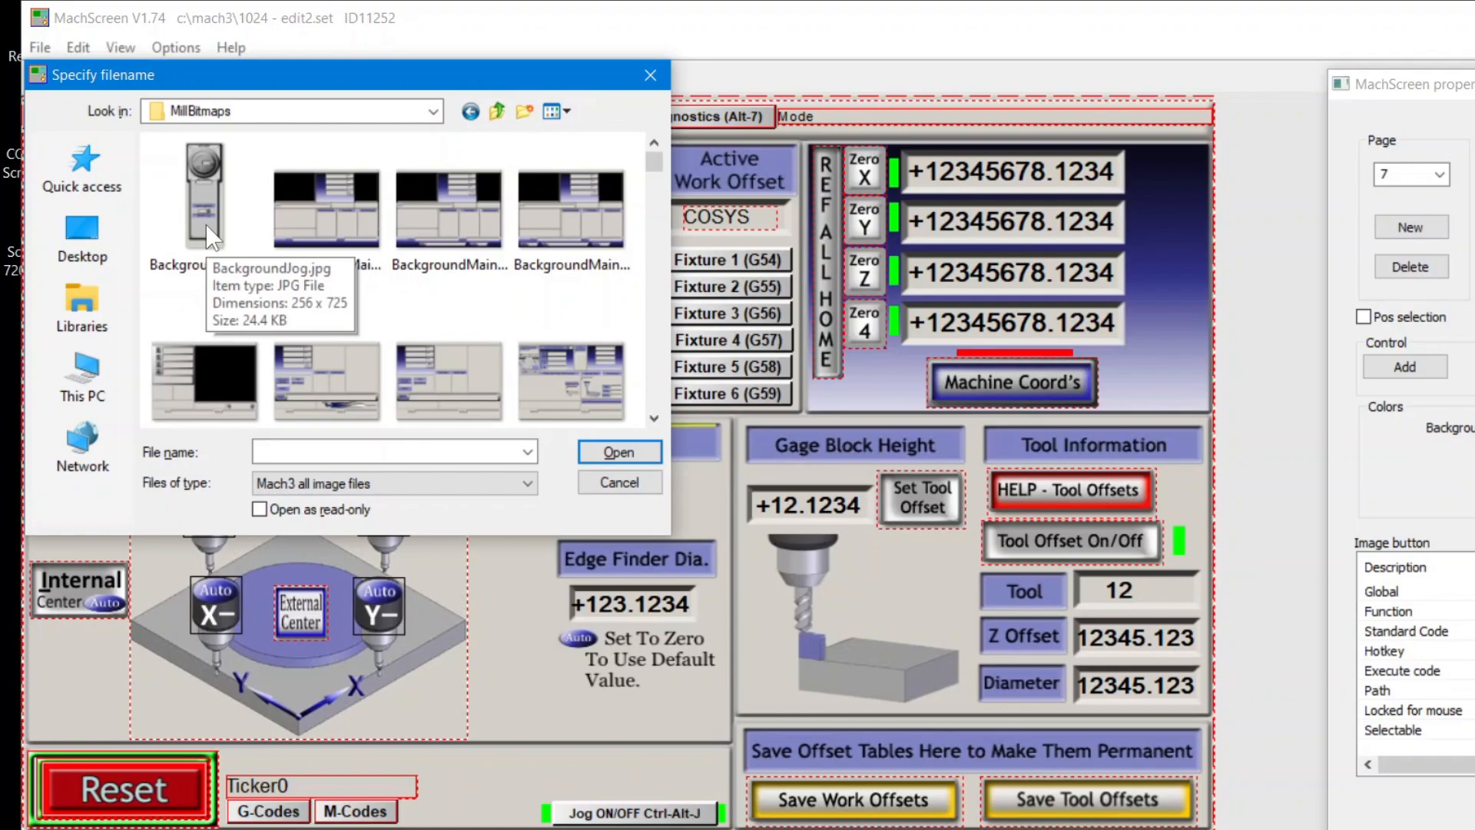
pyautogui.click(449, 206)
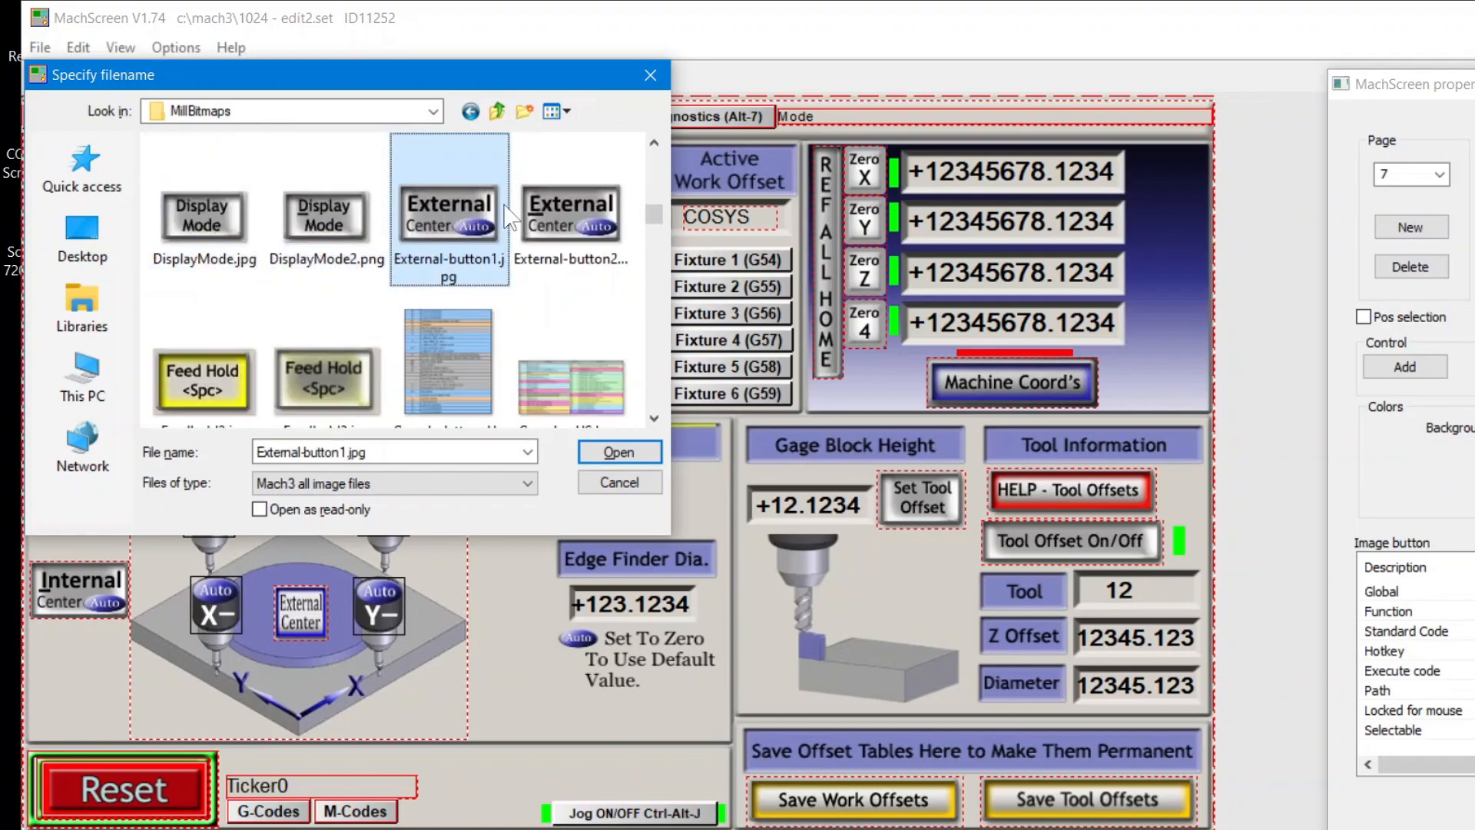
pyautogui.click(571, 207)
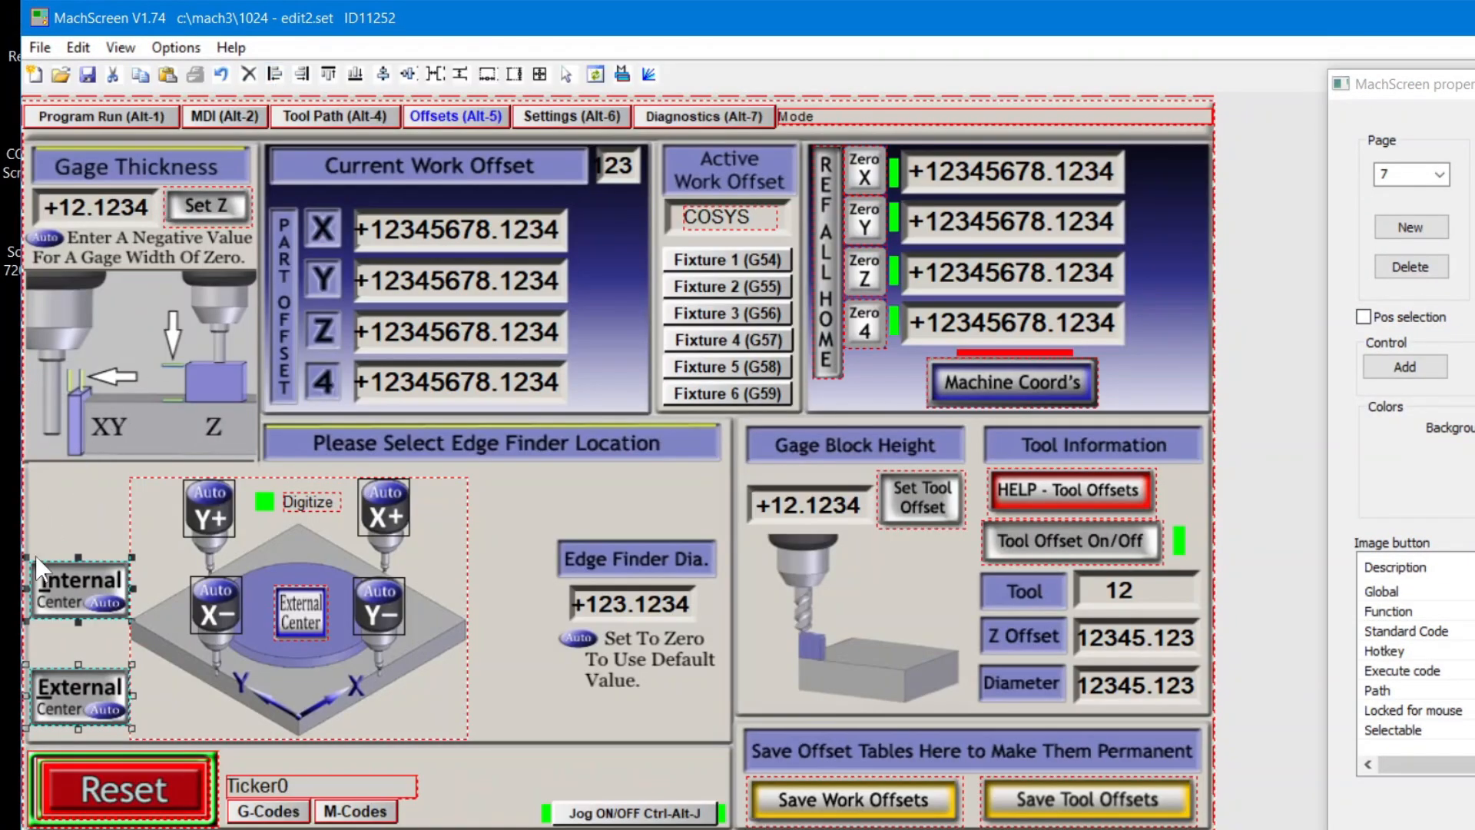
pyautogui.click(80, 686)
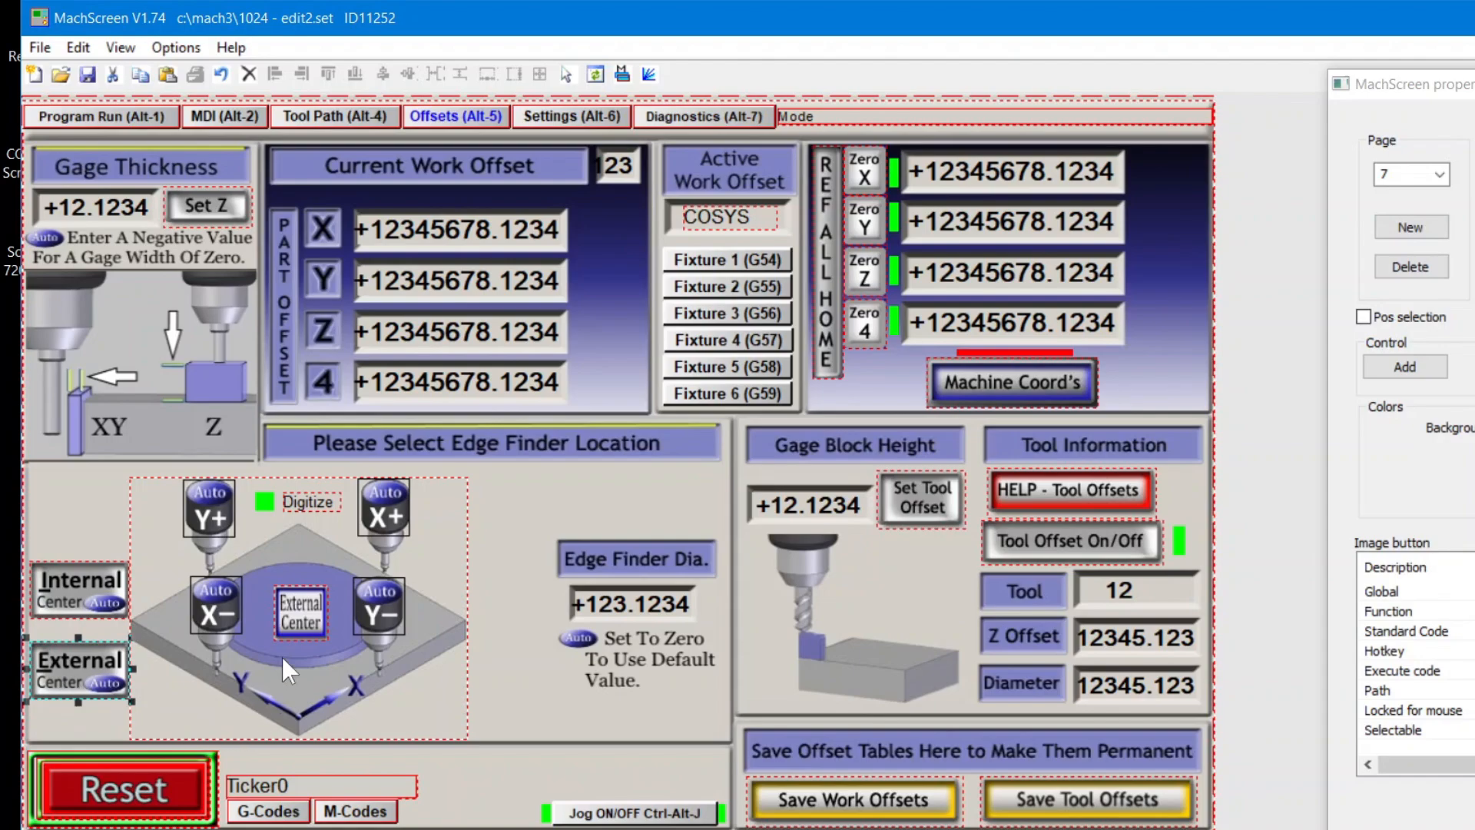
pyautogui.click(299, 612)
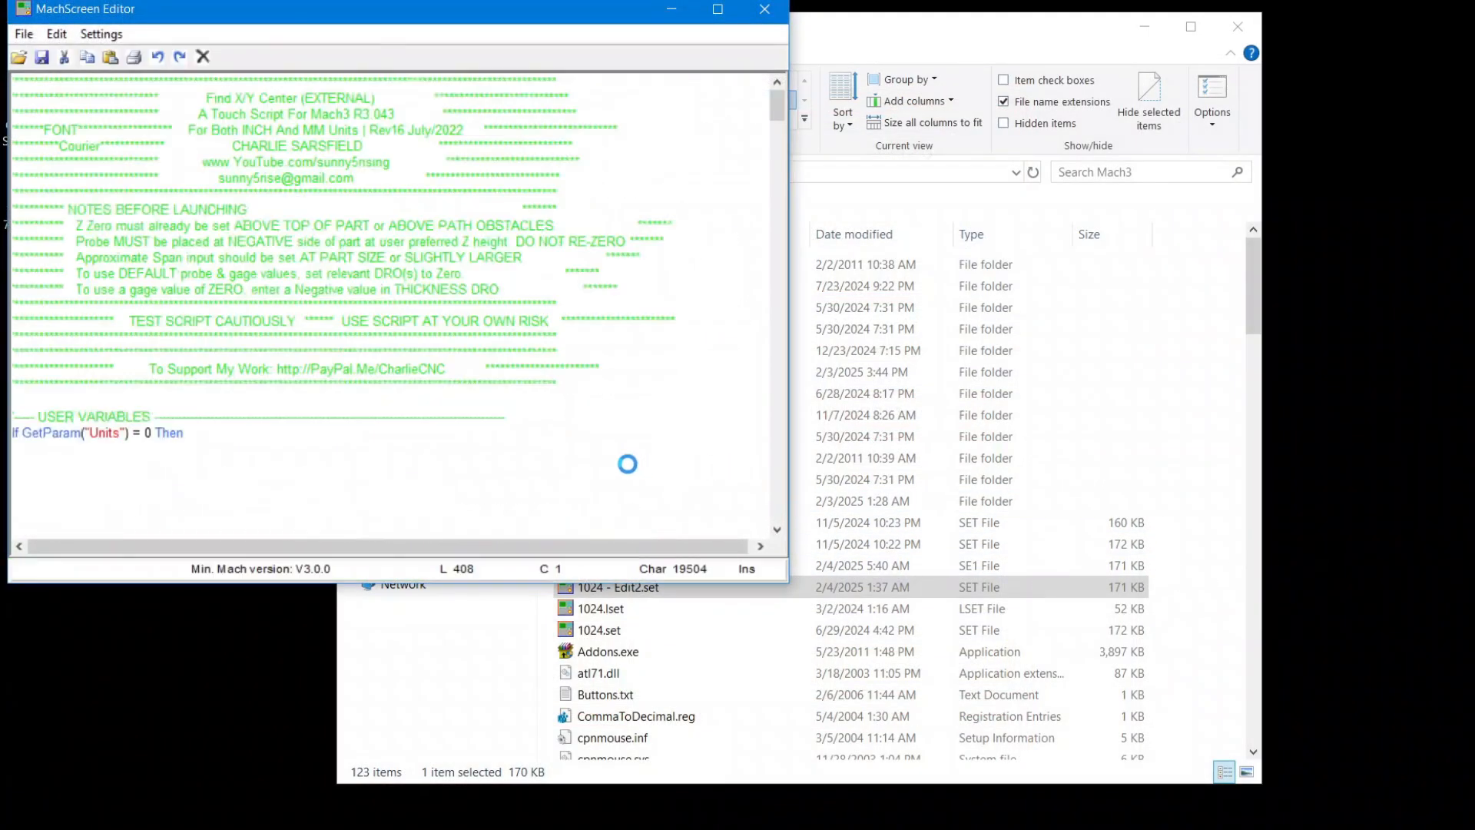
# Step: Paste the external Find X/Y Center script into the External Center button's Execute code
pyautogui.press('ctrl+a')
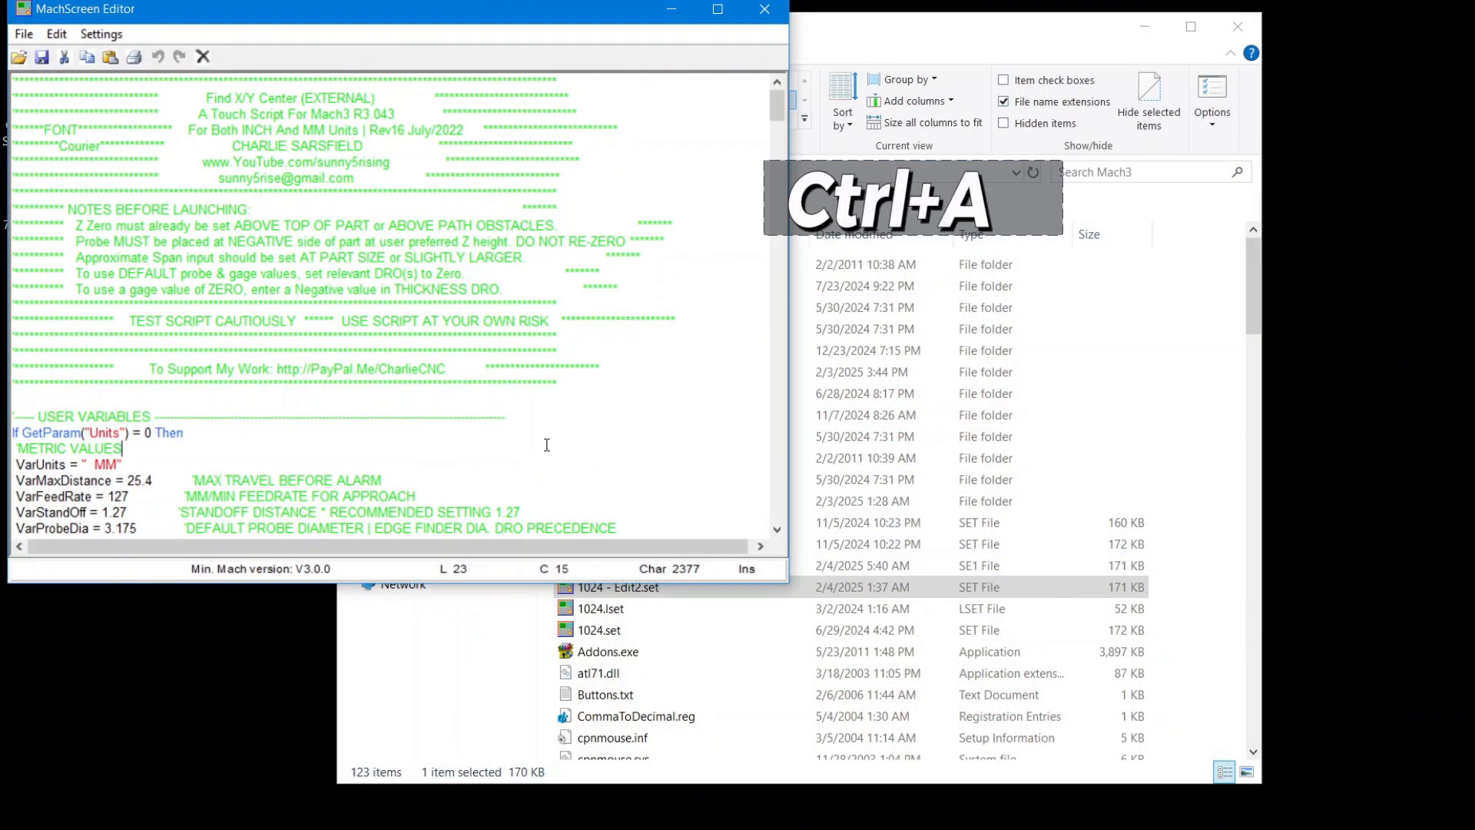
pyautogui.press('ctrl+c')
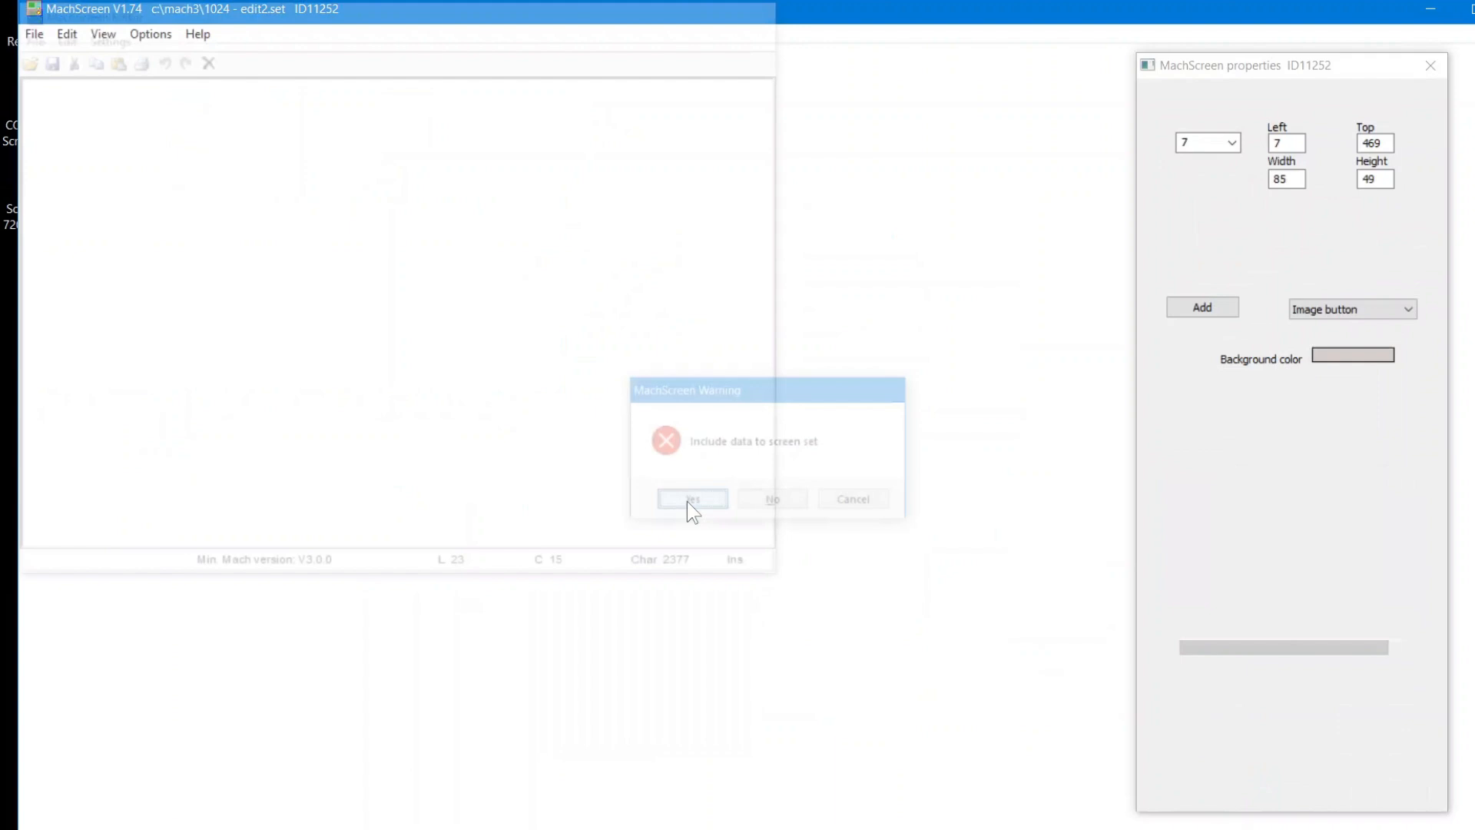
pyautogui.click(692, 498)
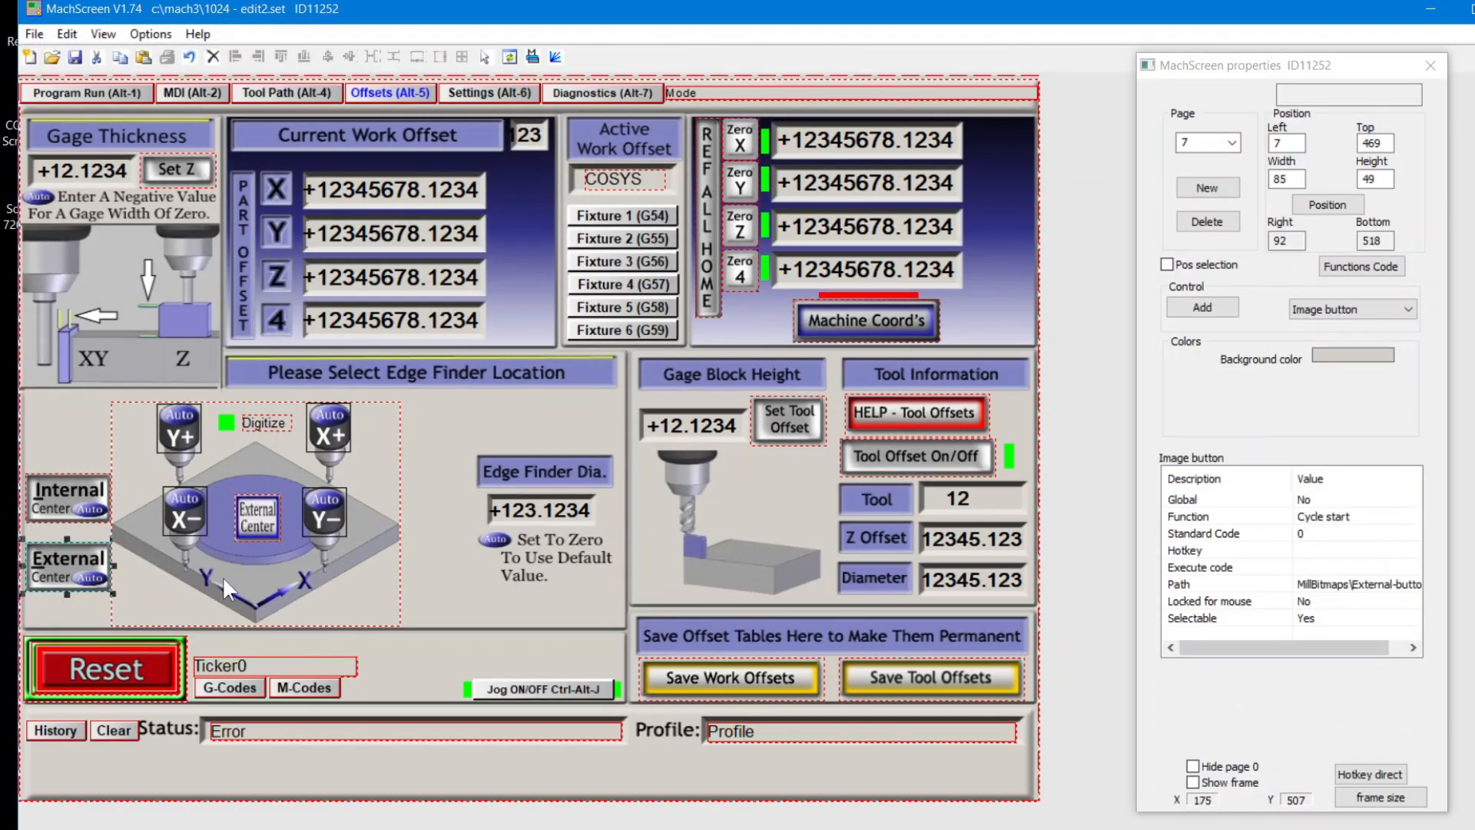
pyautogui.click(1227, 566)
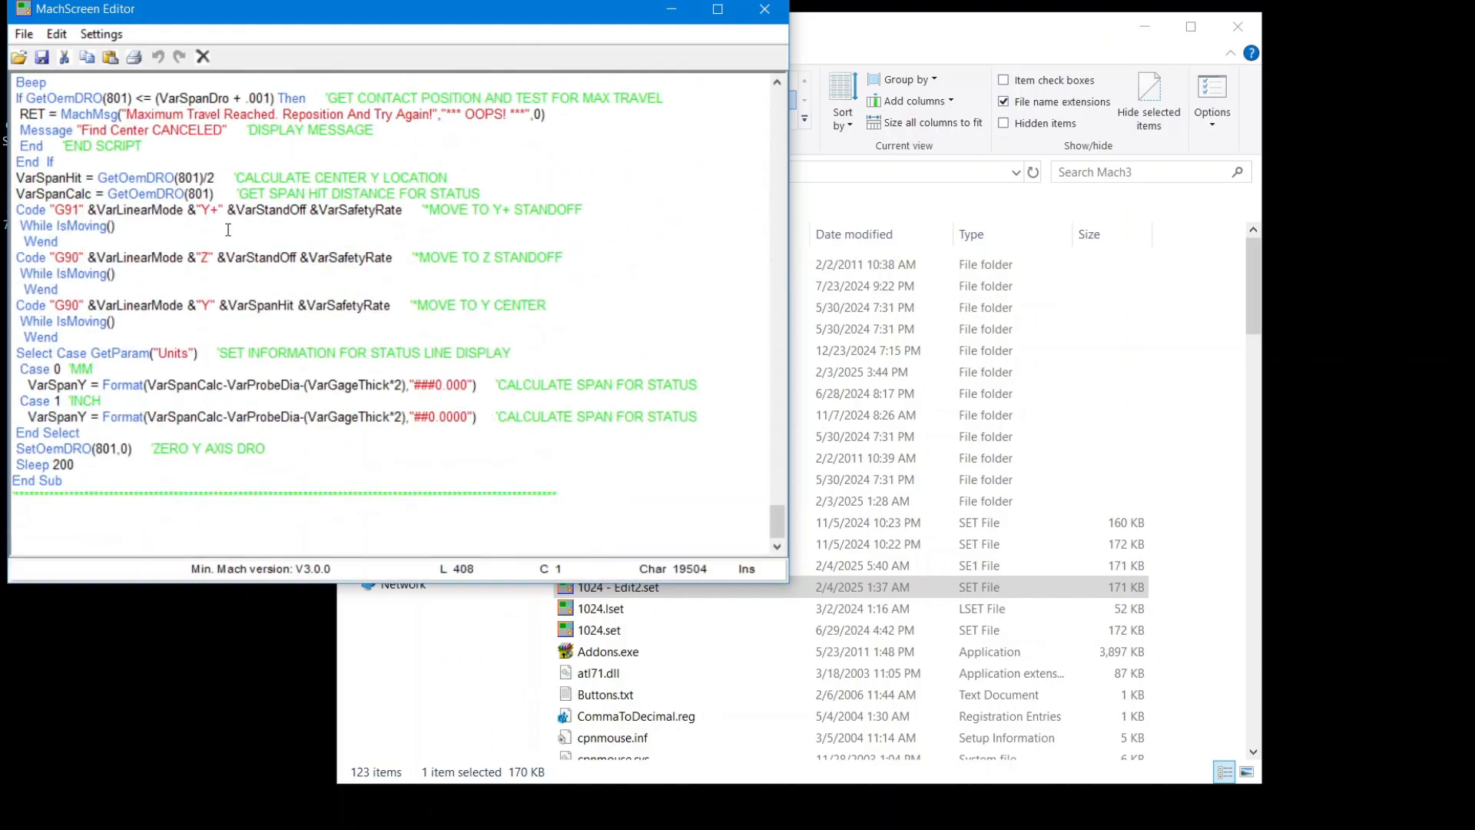
pyautogui.moveTo(763, 10)
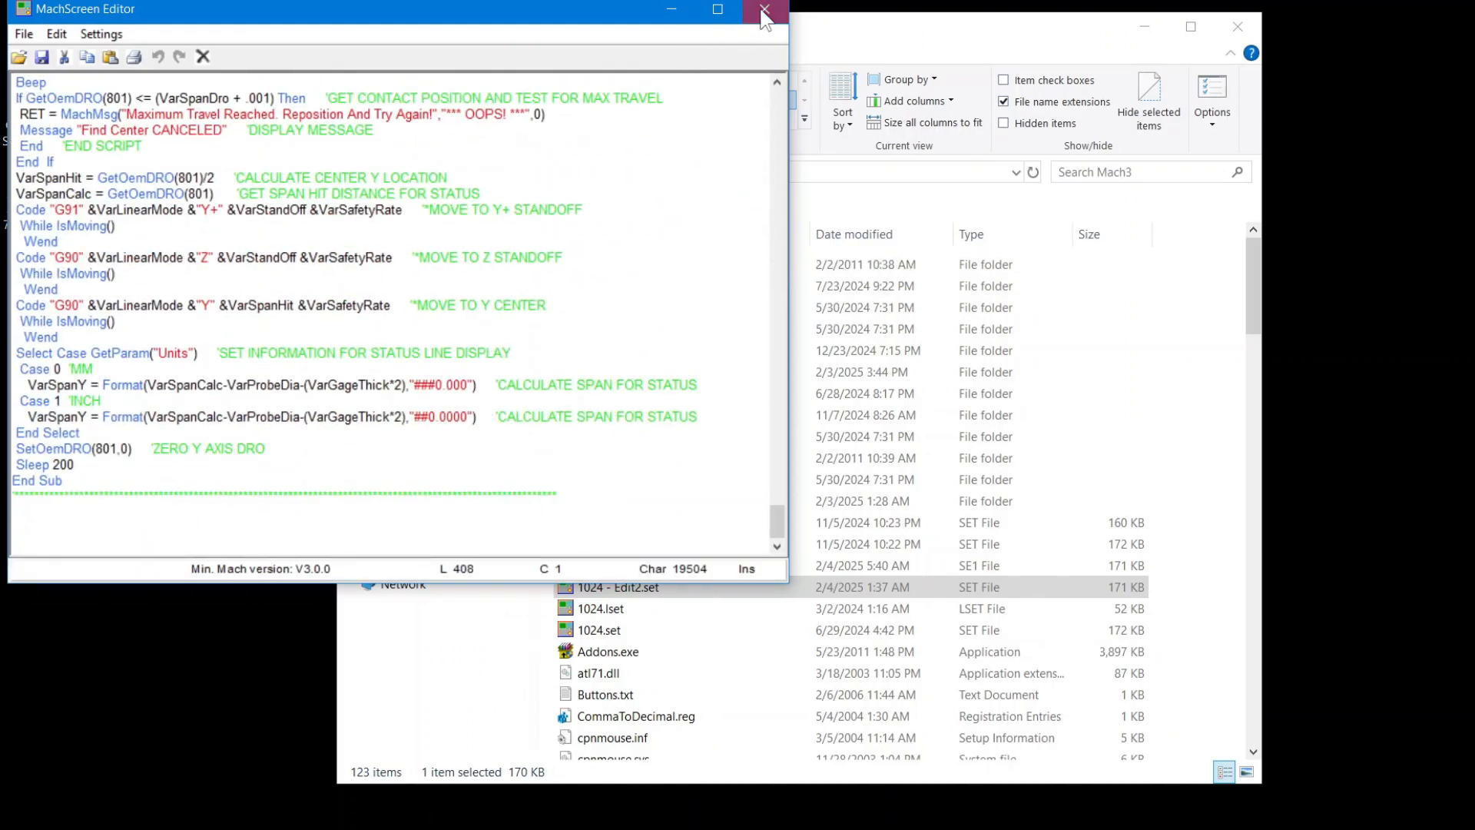
pyautogui.click(763, 10)
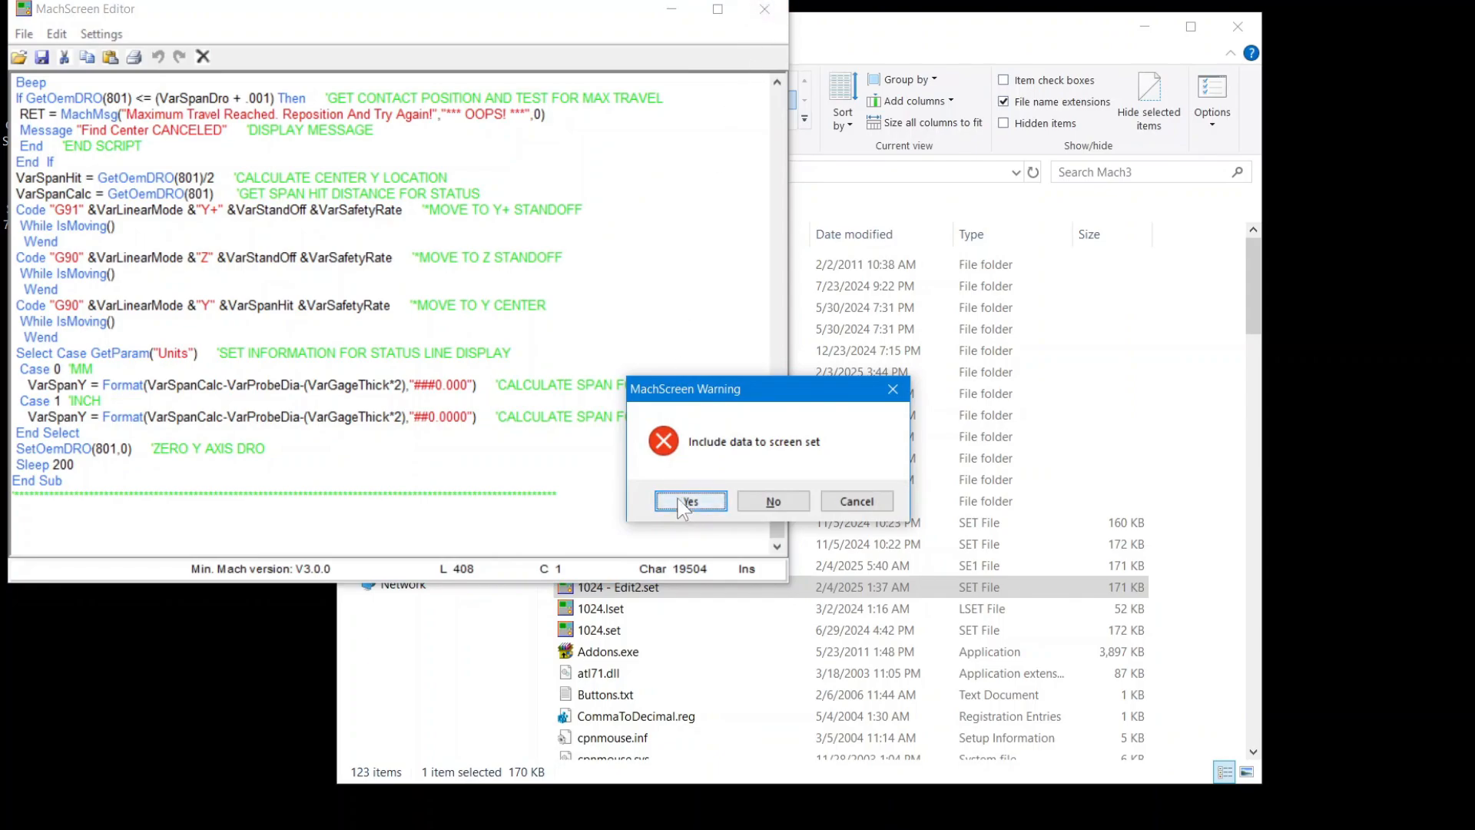
pyautogui.click(690, 500)
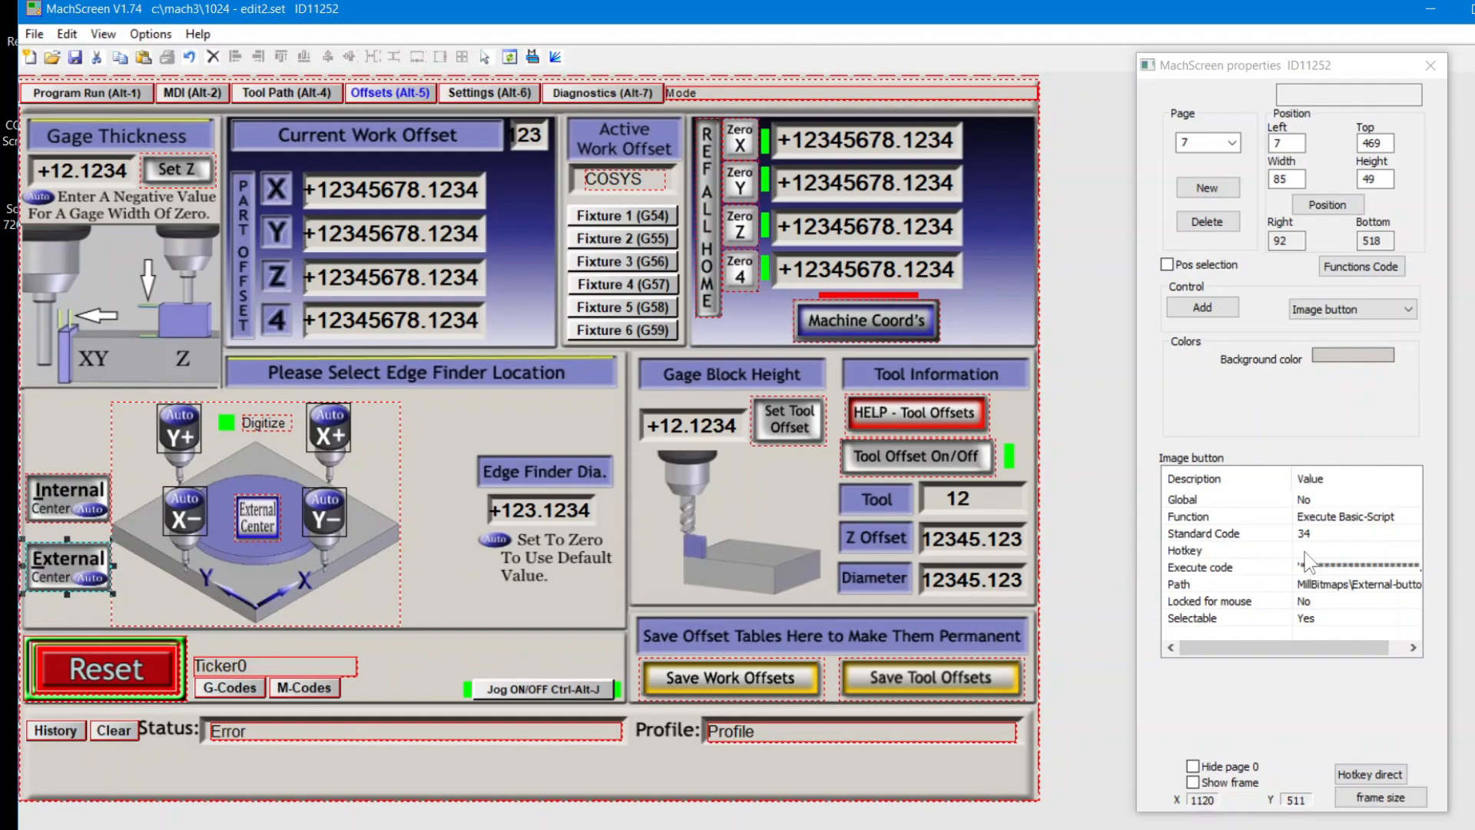
# Step: Give External Center the Alt E hotkey and delete the small marker on the diagram
pyautogui.click(1357, 550)
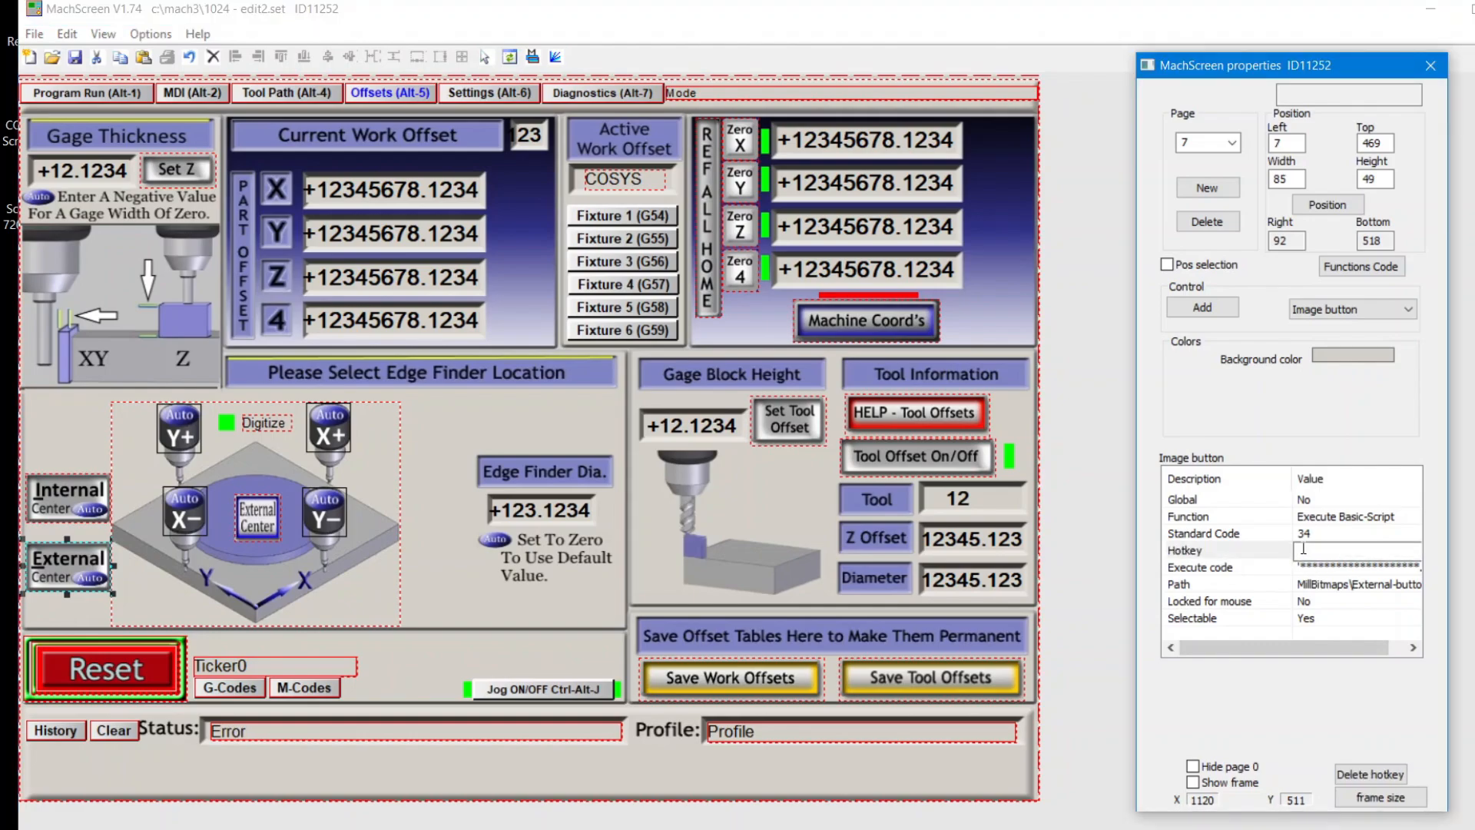
pyautogui.write('Alt E')
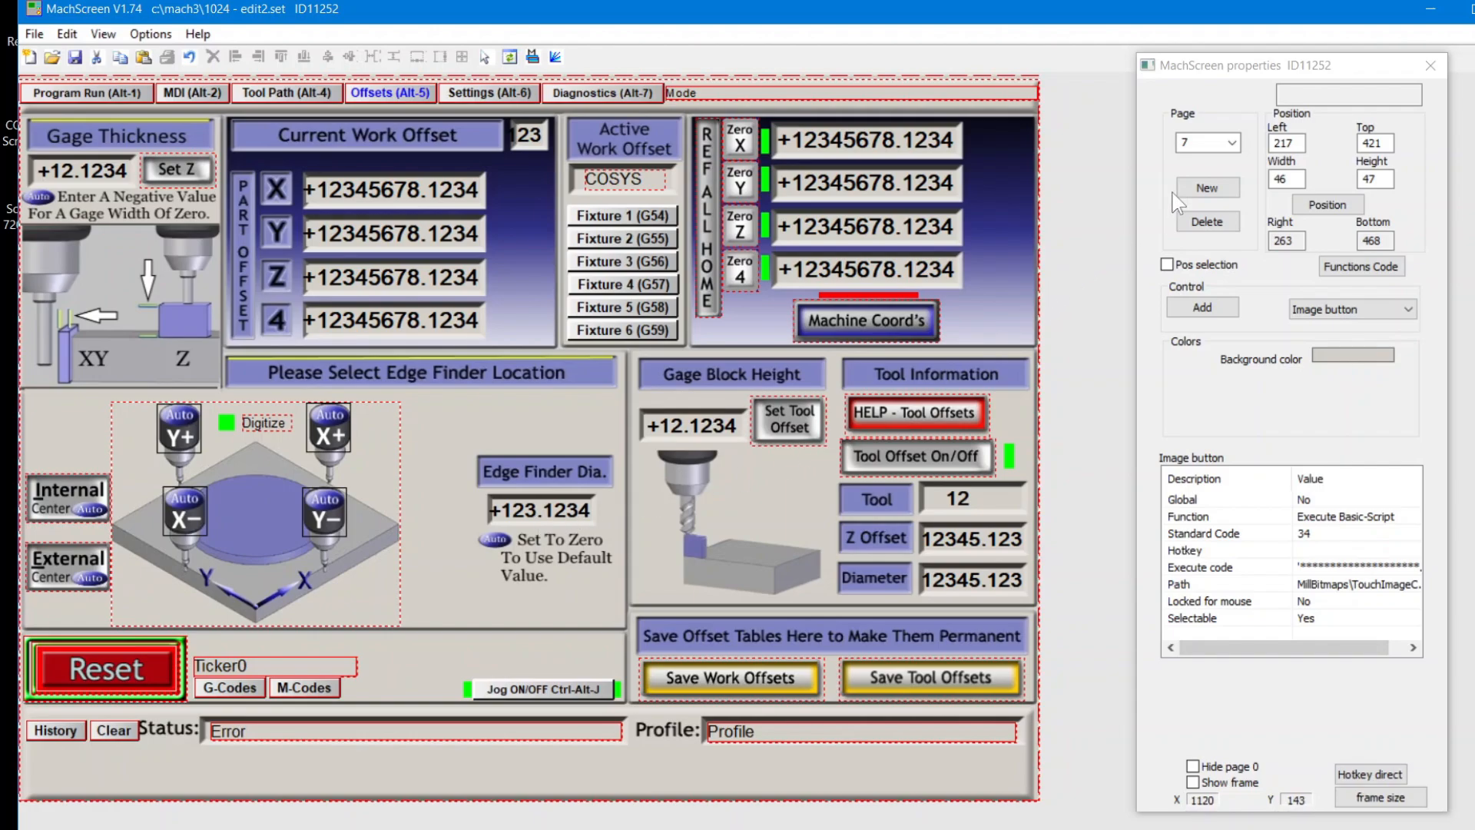
pyautogui.click(1231, 142)
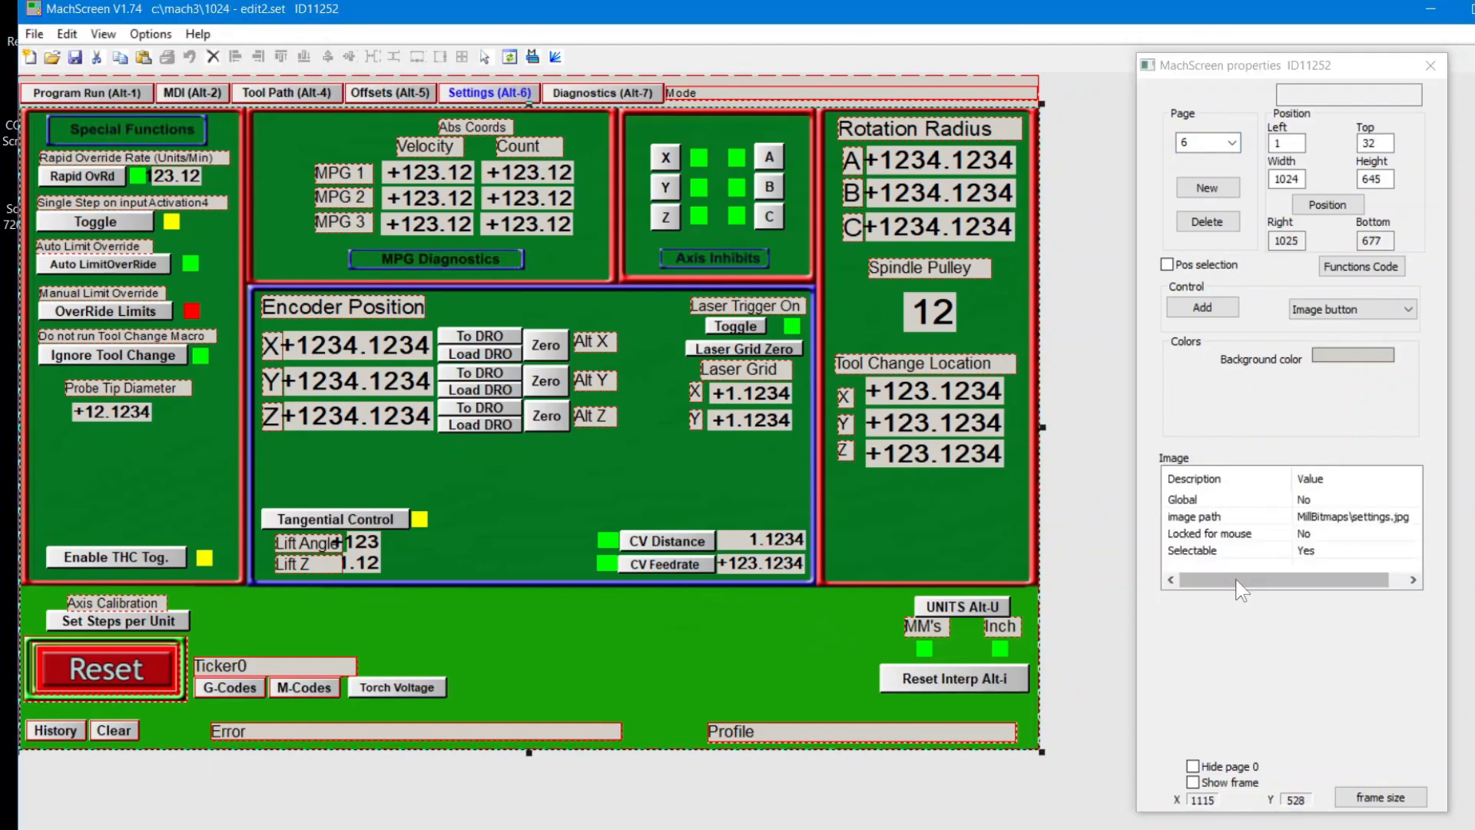
# Step: Clear the Alt I hotkey from the Reset Interp button on Settings page 6
pyautogui.click(1223, 549)
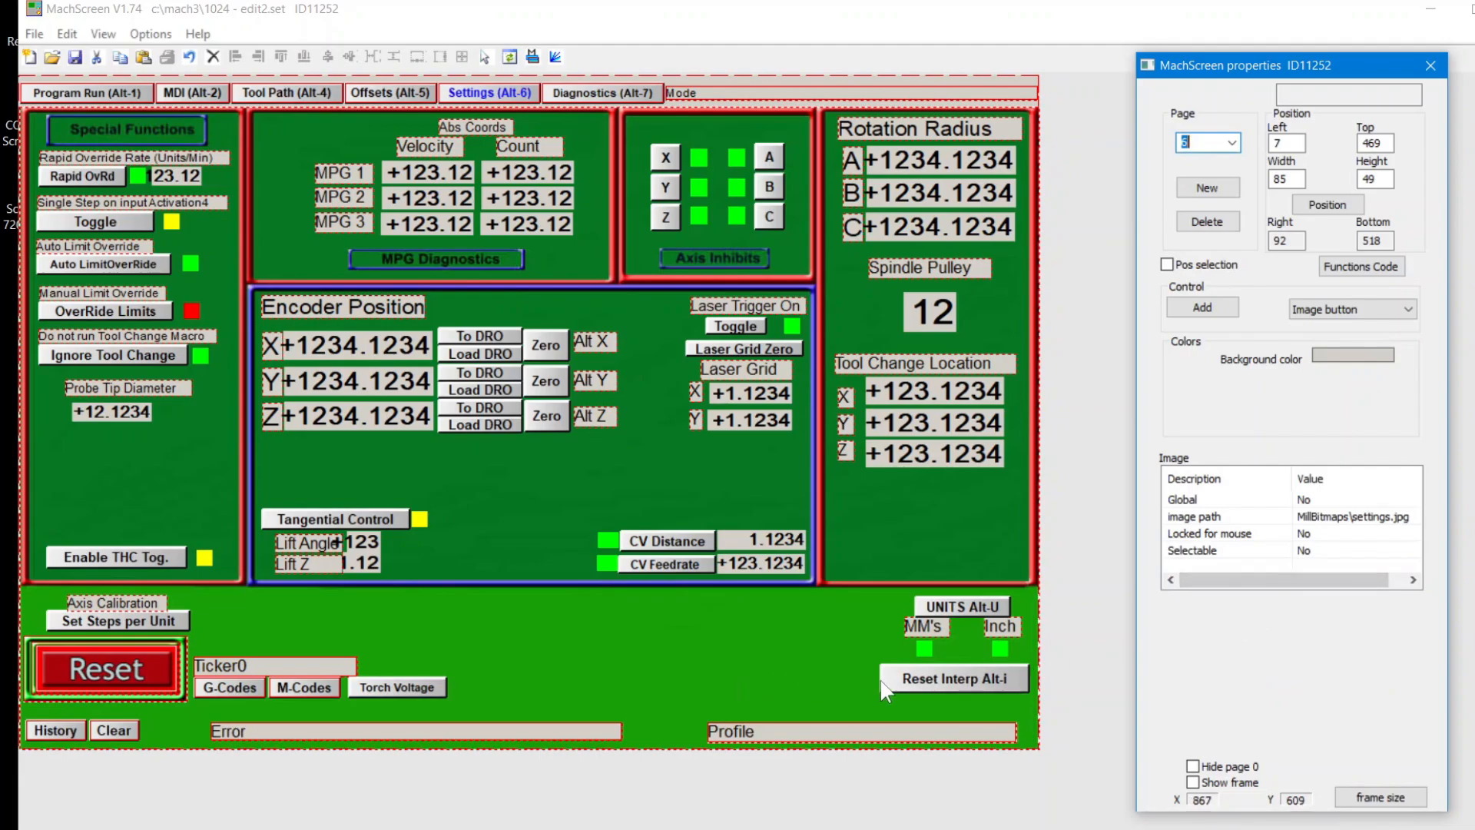
pyautogui.click(953, 679)
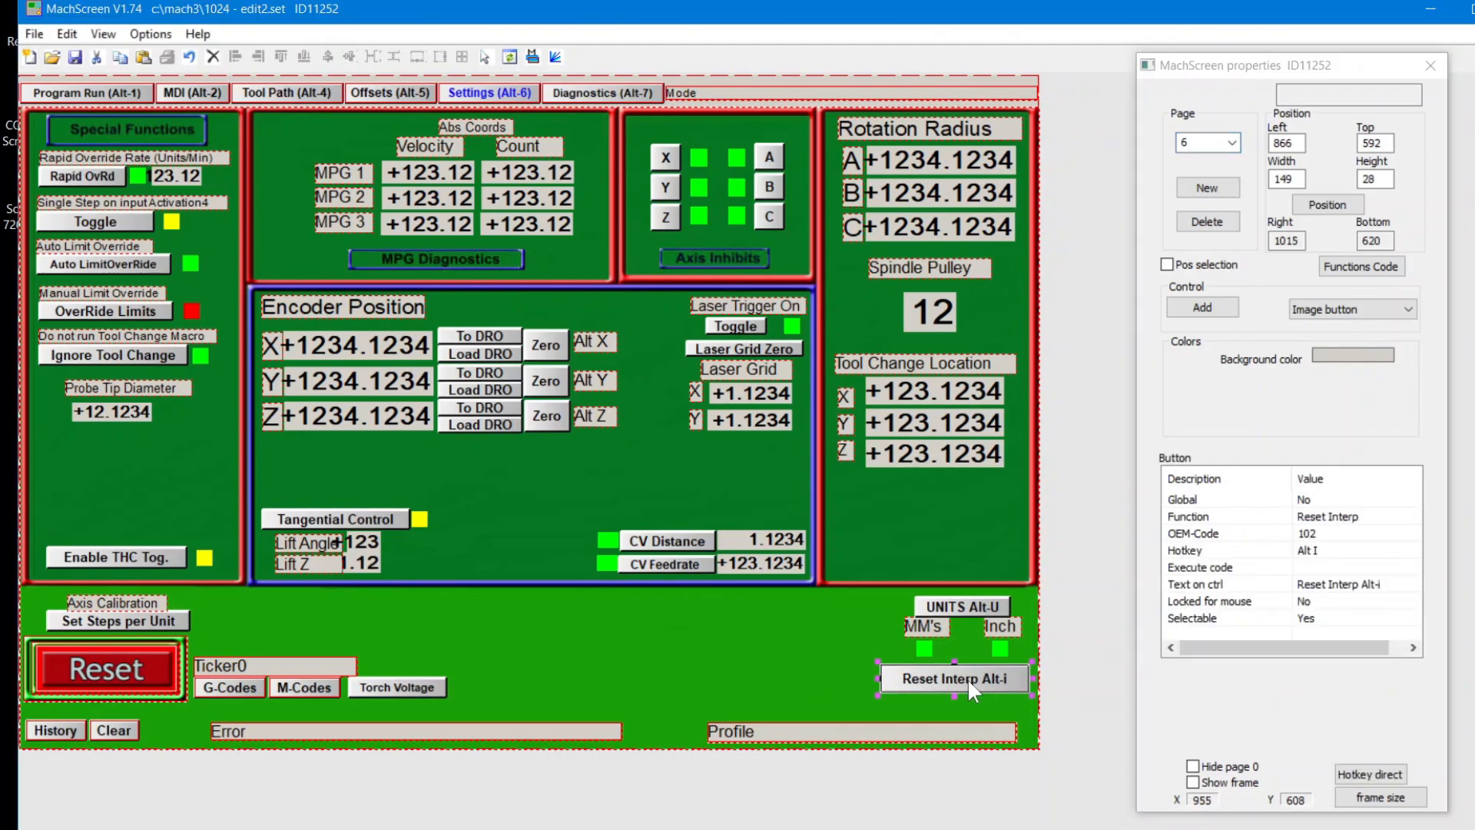
pyautogui.moveTo(1312, 560)
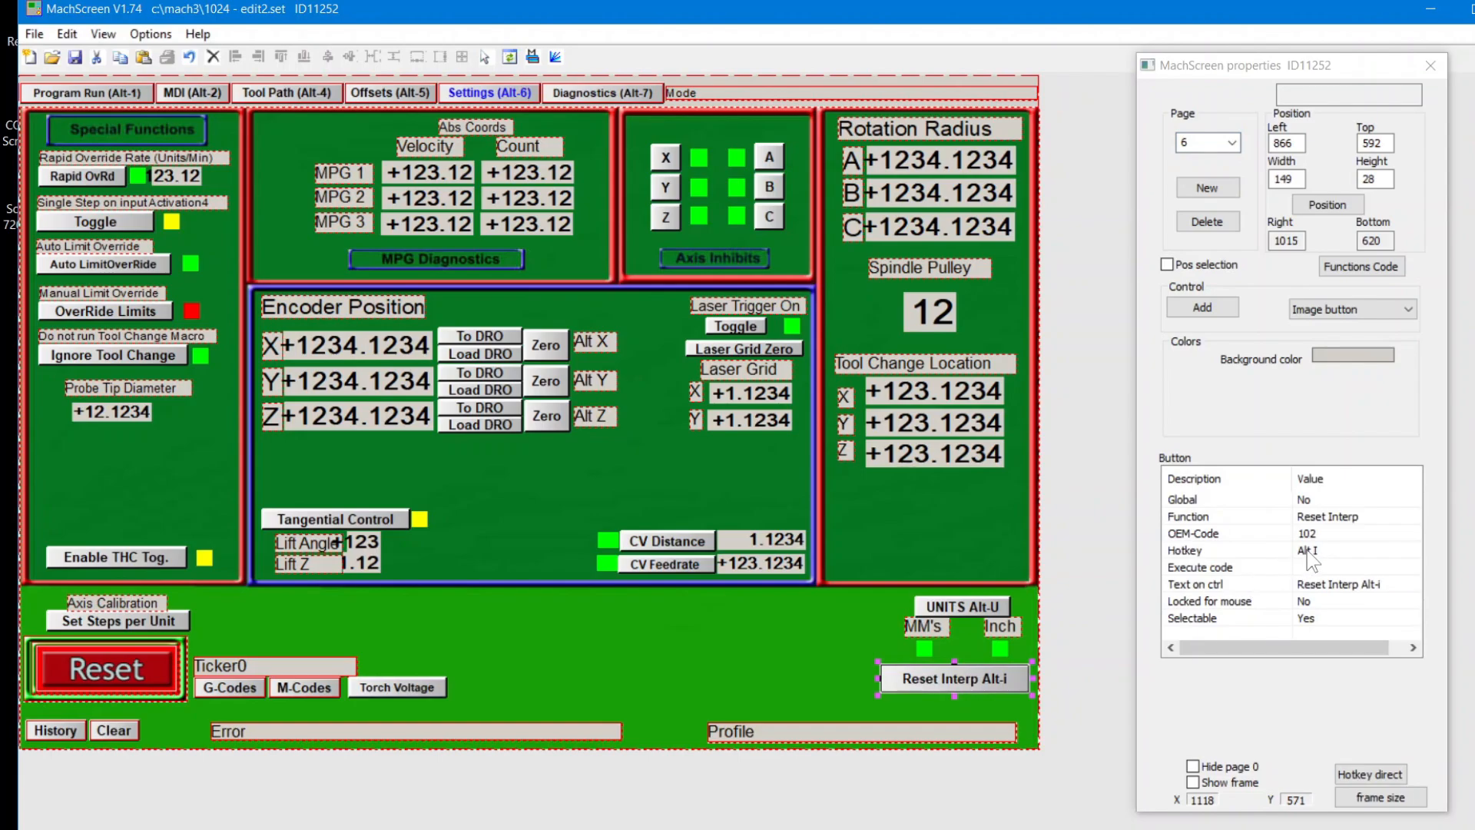
pyautogui.click(1358, 550)
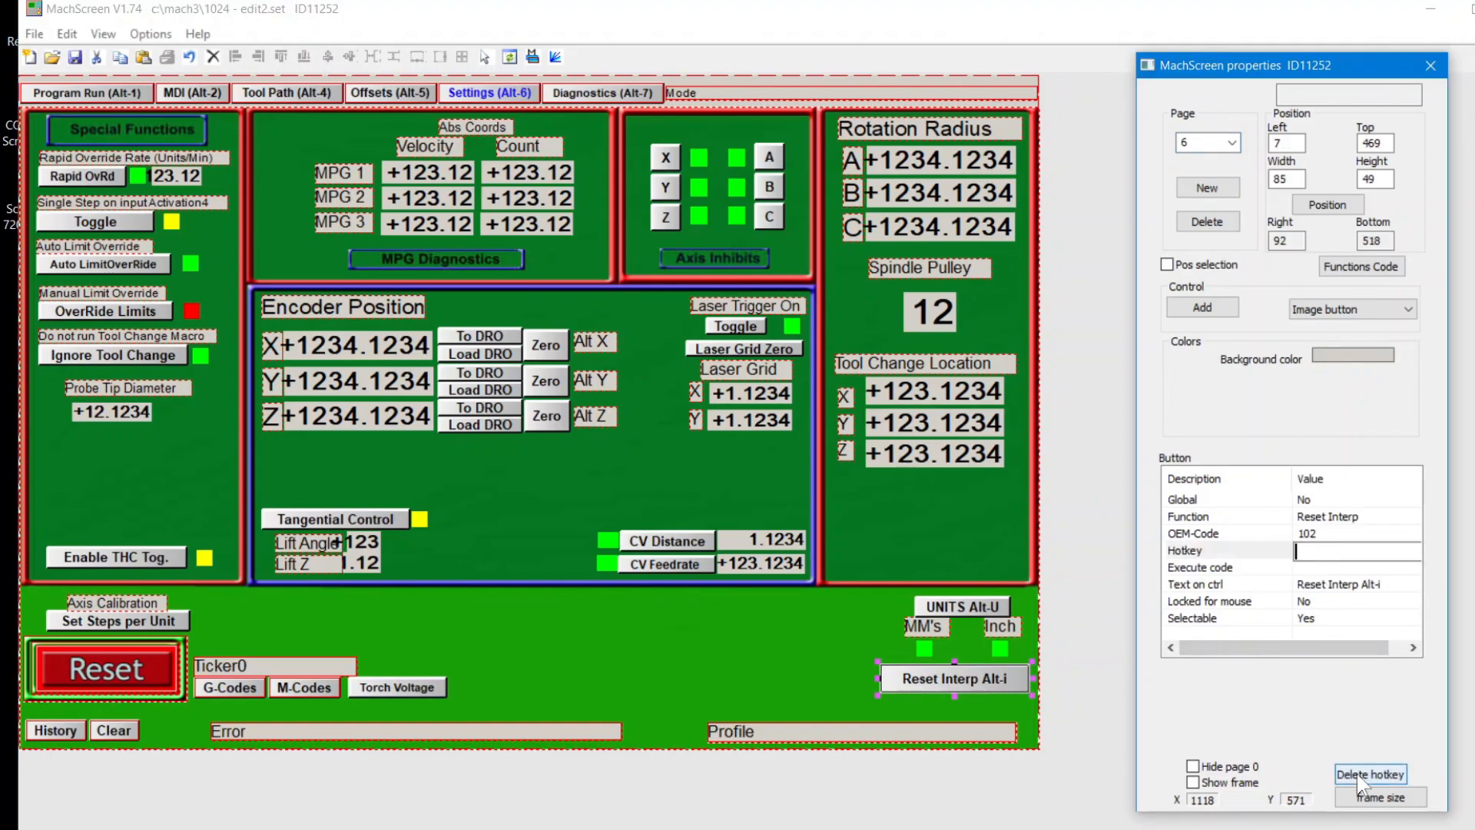
pyautogui.click(1369, 773)
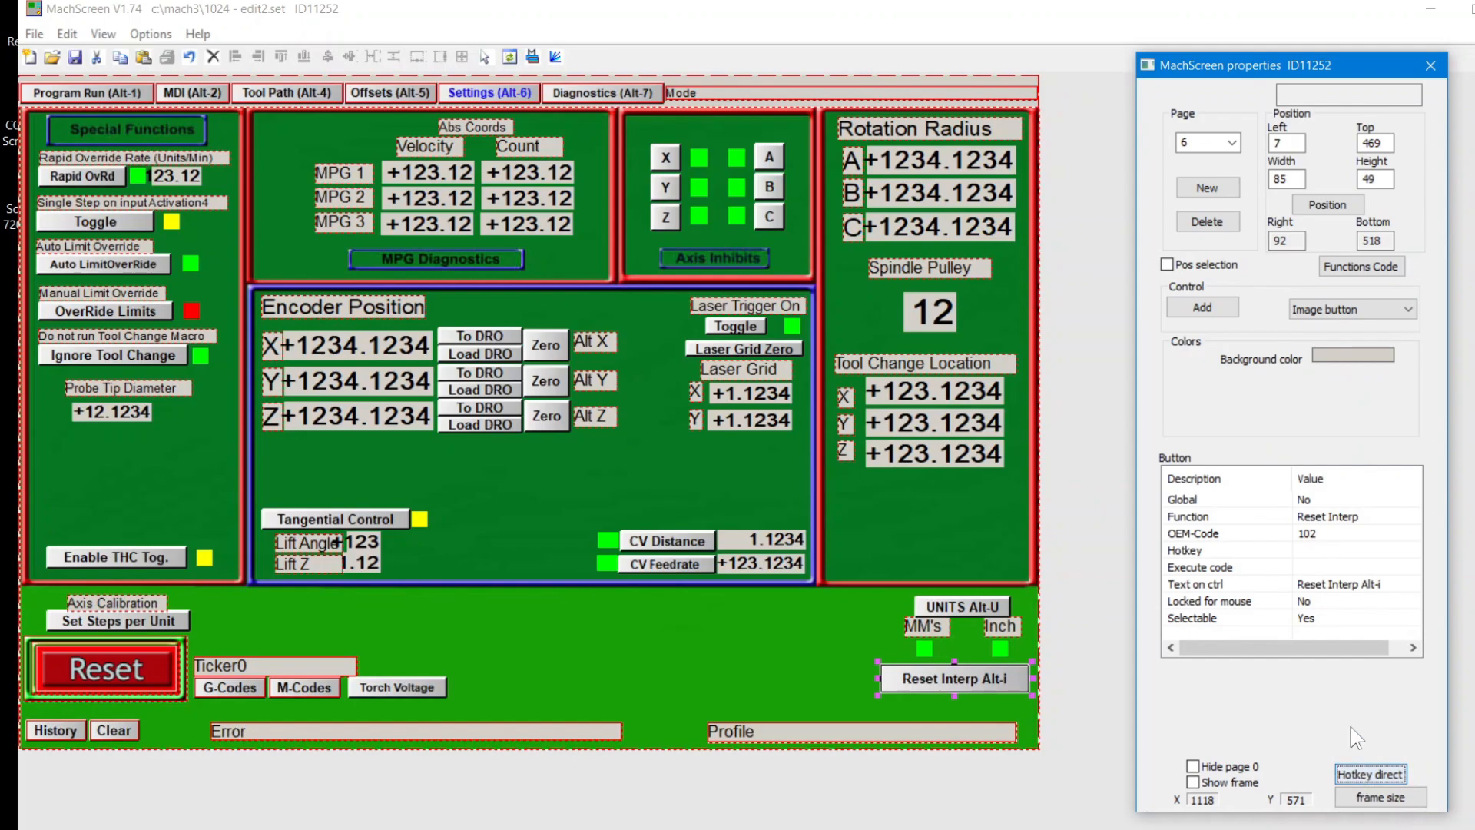
pyautogui.click(1353, 584)
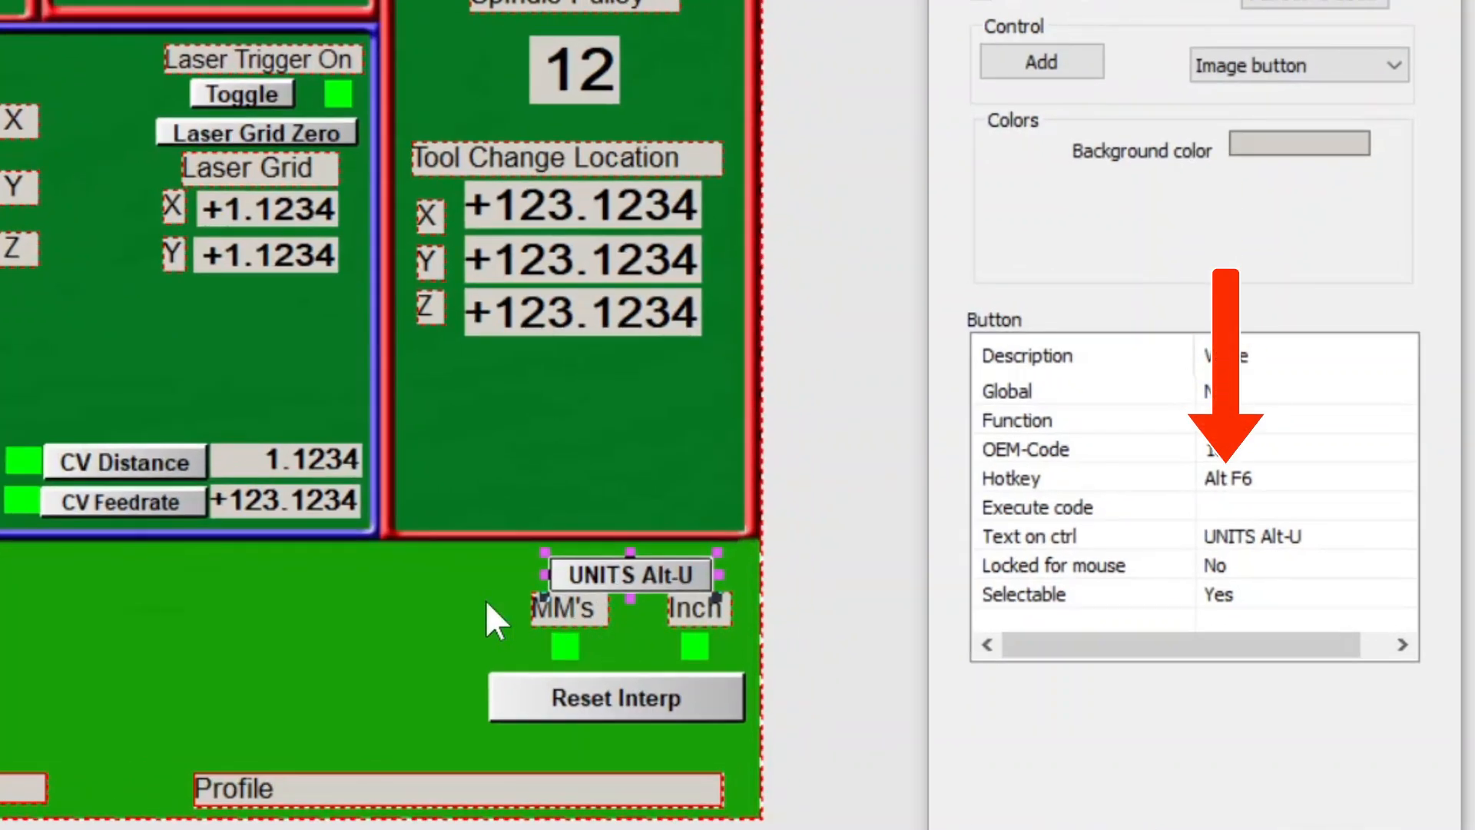
# Step: Relabel the buttons 'Reset Interp' and 'UNITS Alt-F6'
pyautogui.click(1298, 536)
pyautogui.write('F6')
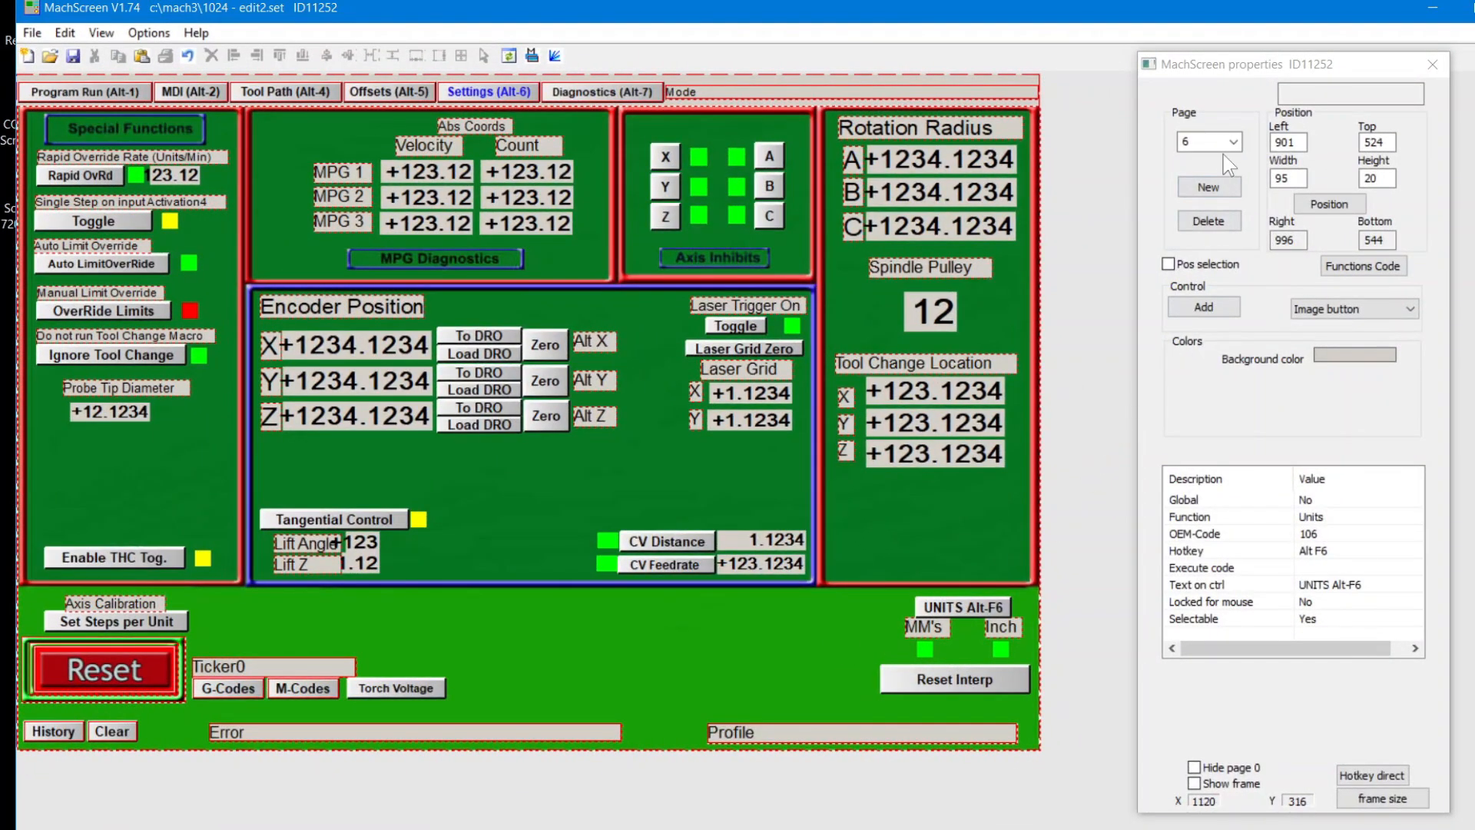
pyautogui.click(1231, 142)
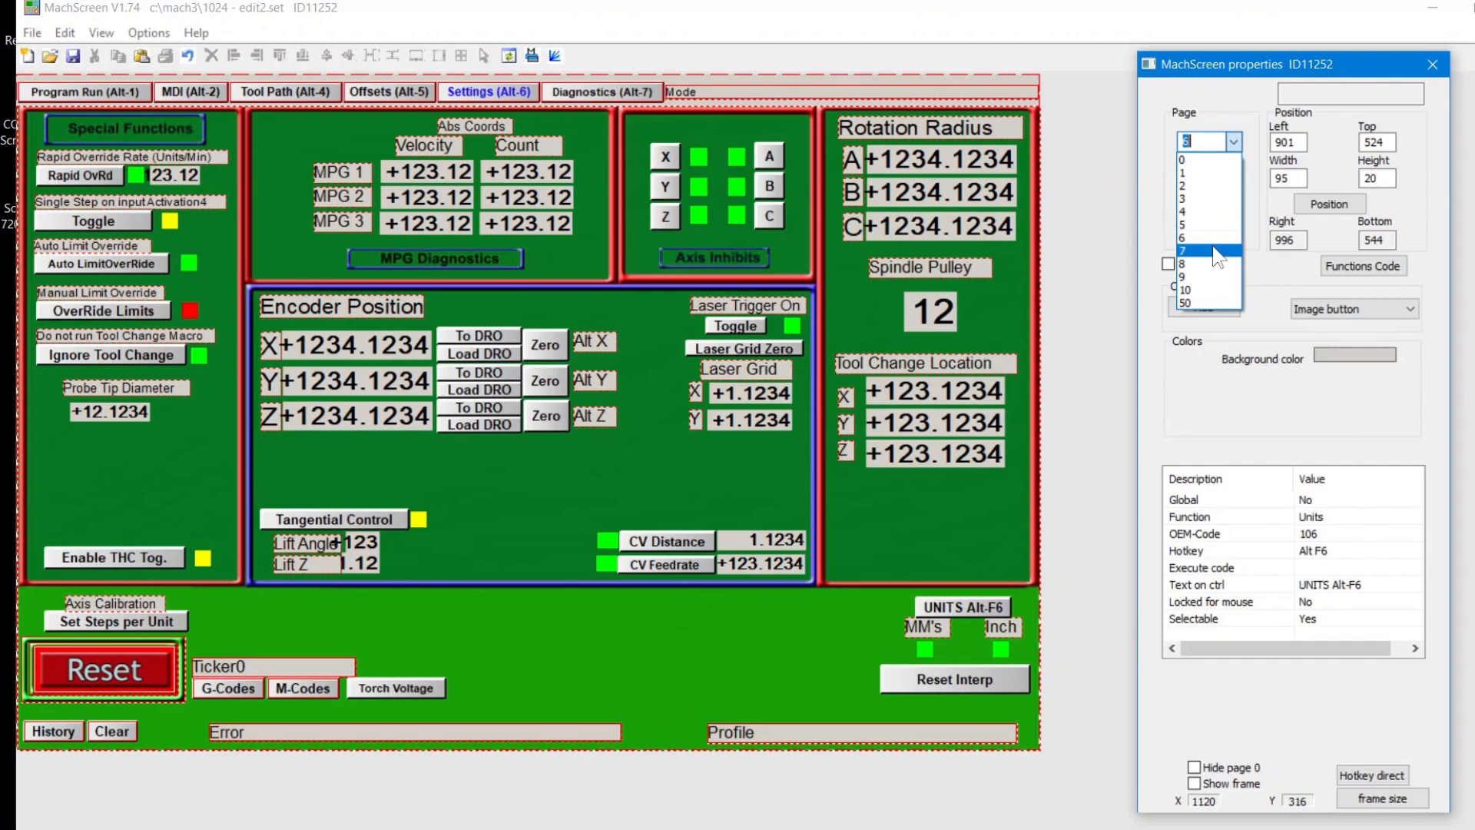
# Step: Select page 7 in the Page list and open the Control type dropdown beside Add
pyautogui.click(386, 91)
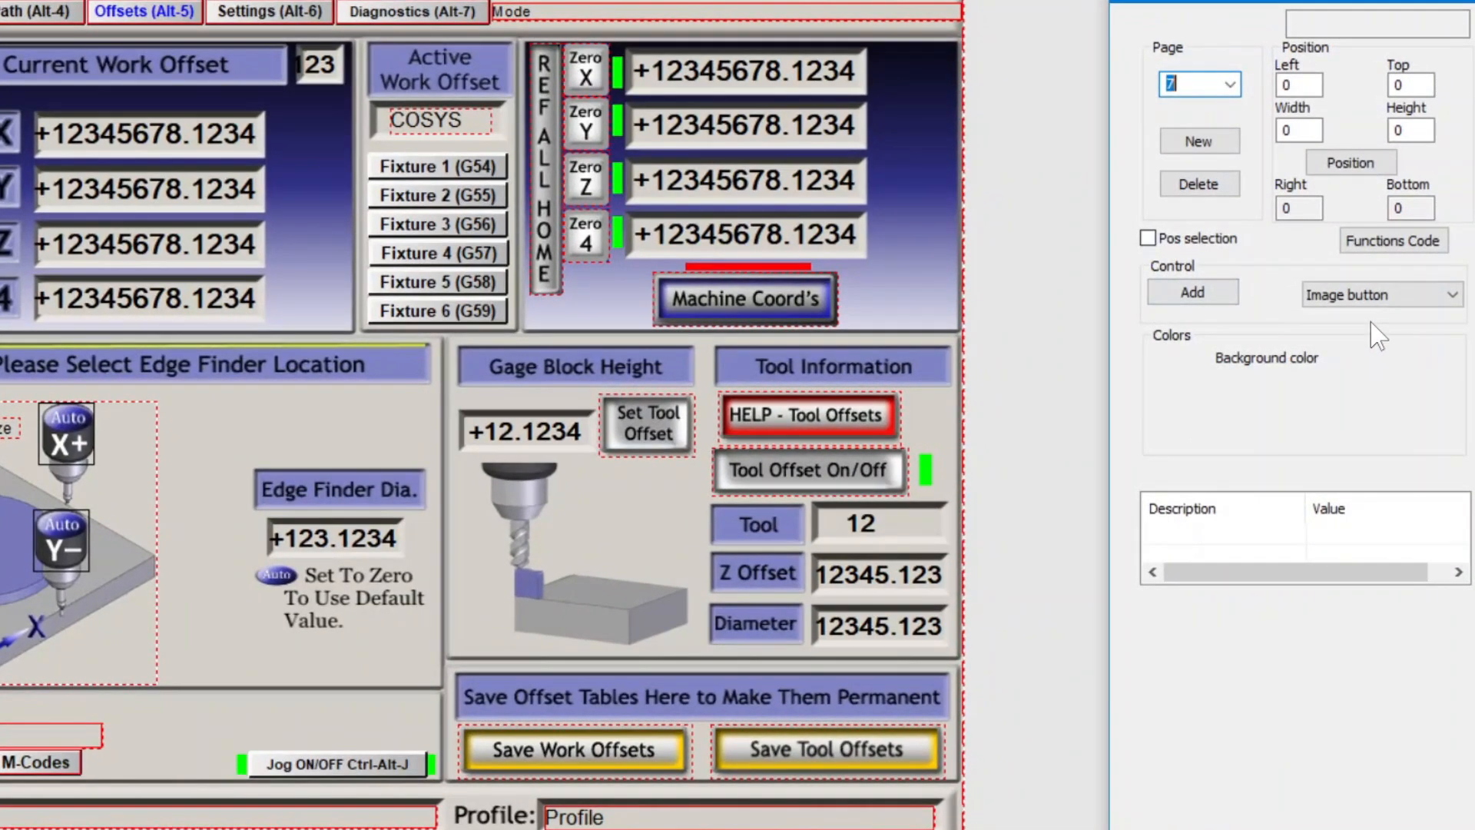
pyautogui.click(1378, 293)
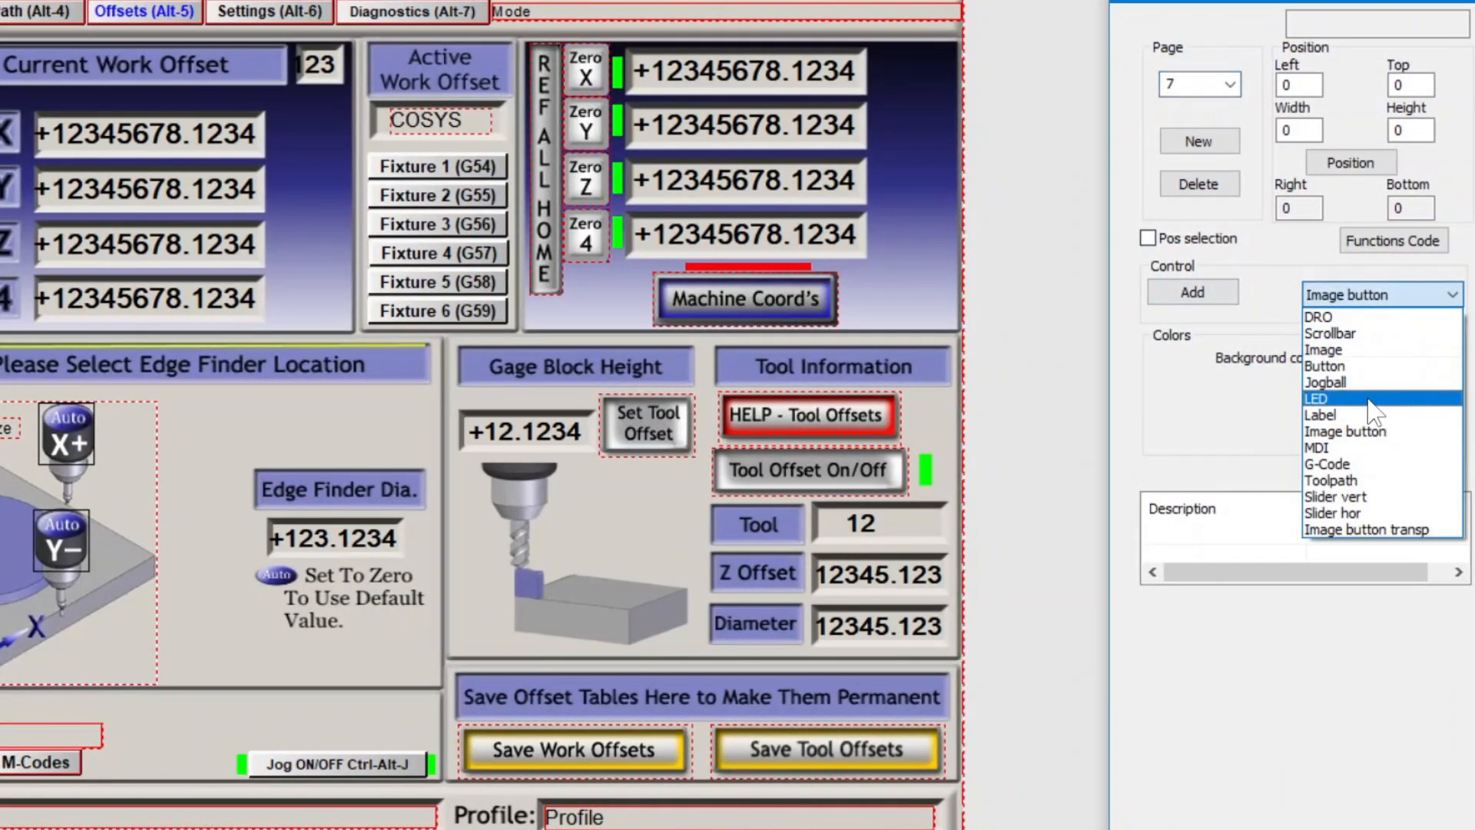
# Step: Add a new text label reading '(Ctrl-Alt-1)' to the Offsets page
pyautogui.click(1320, 415)
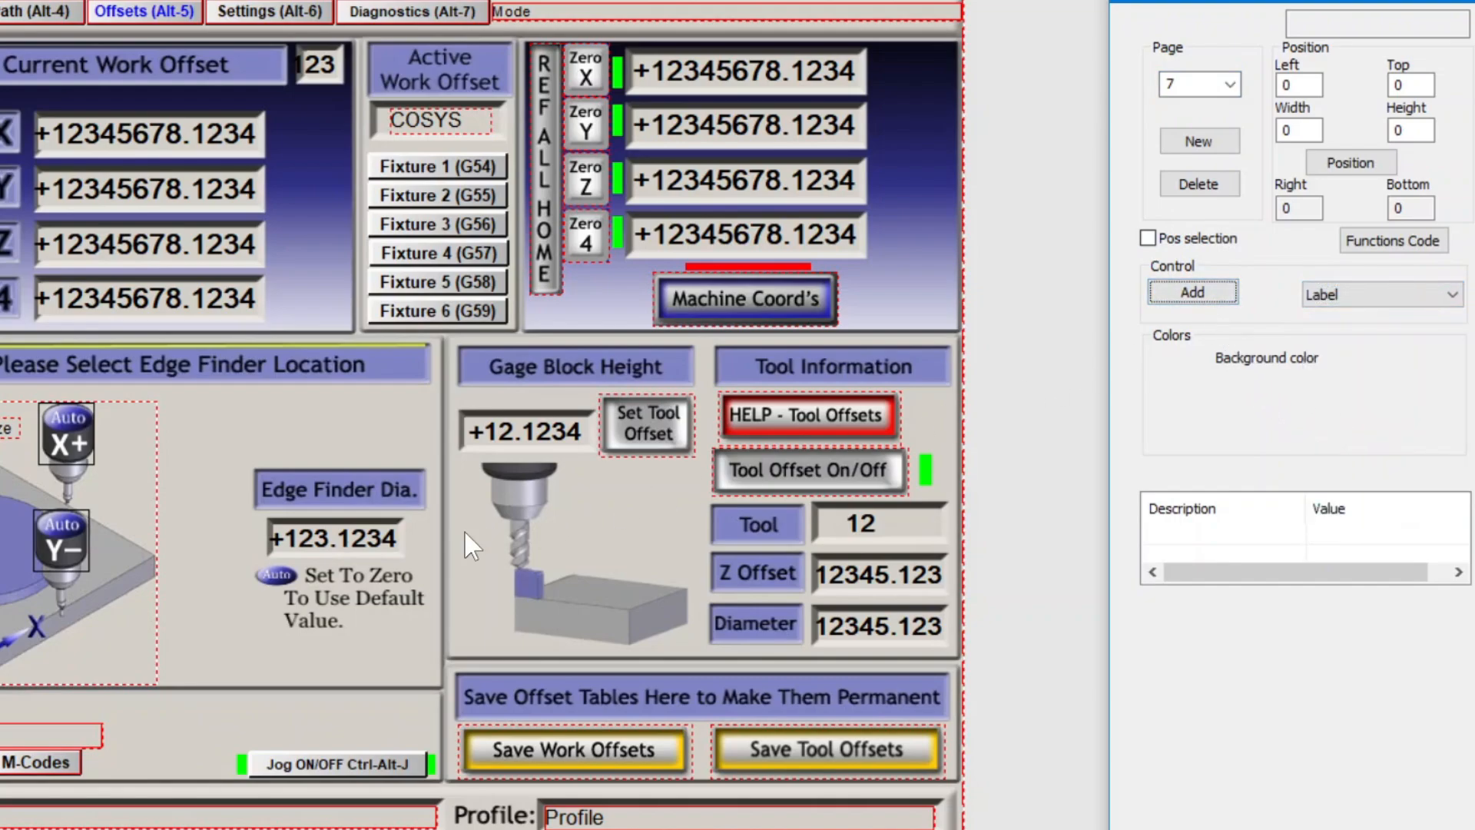
pyautogui.click(1192, 292)
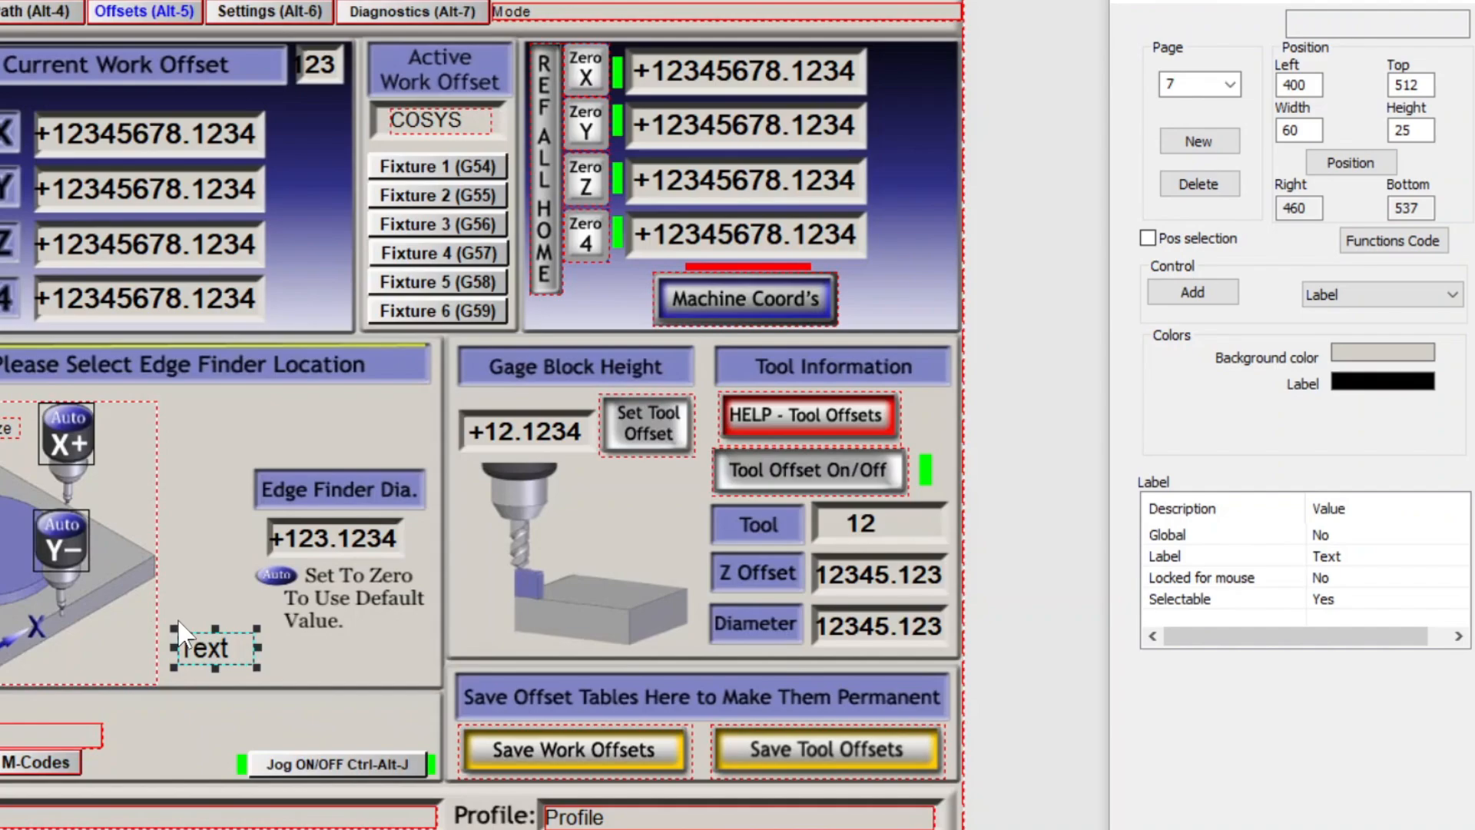
pyautogui.moveTo(1411, 574)
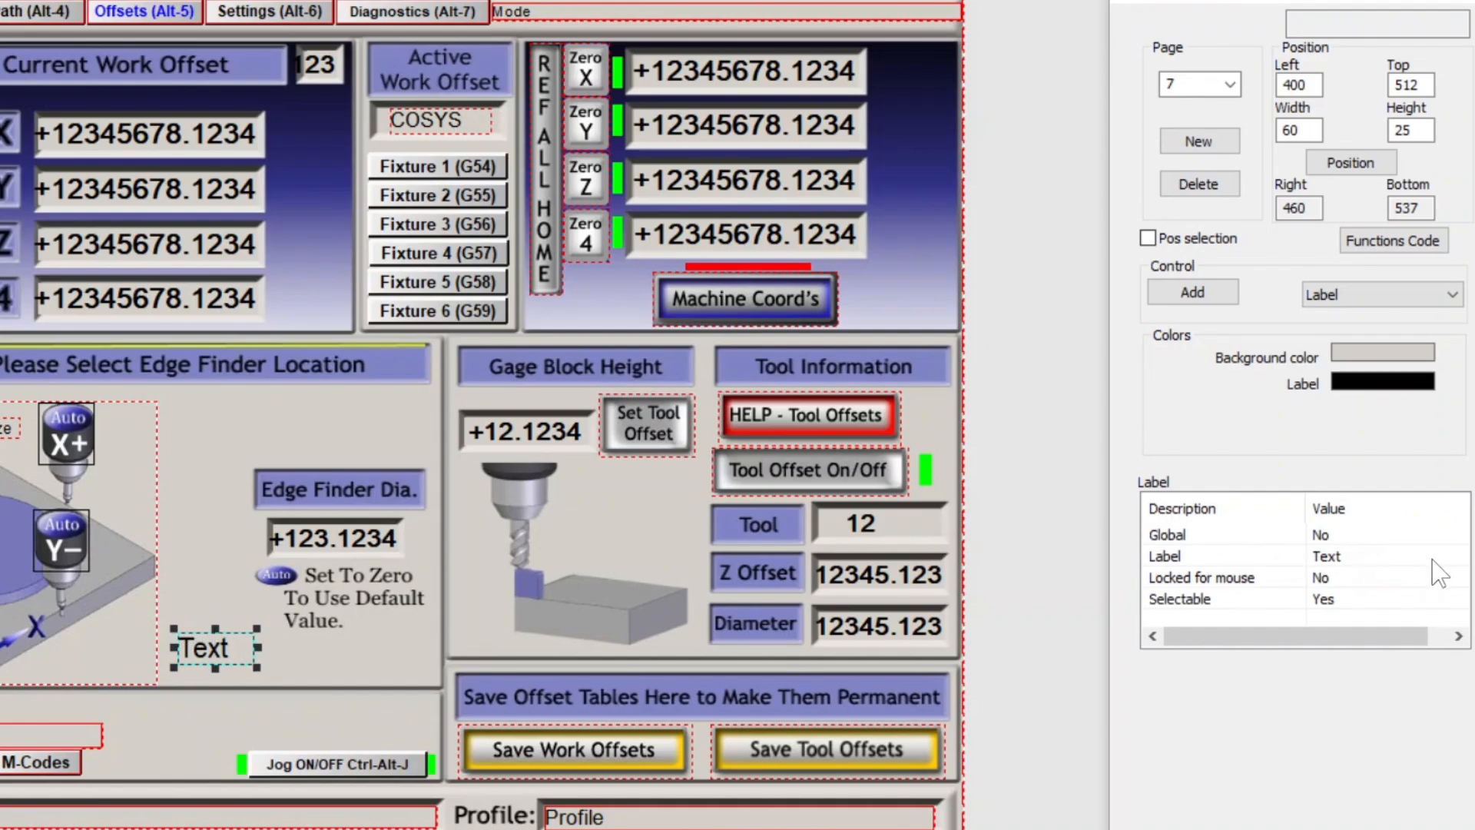
pyautogui.write('(C')
pyautogui.write('71')
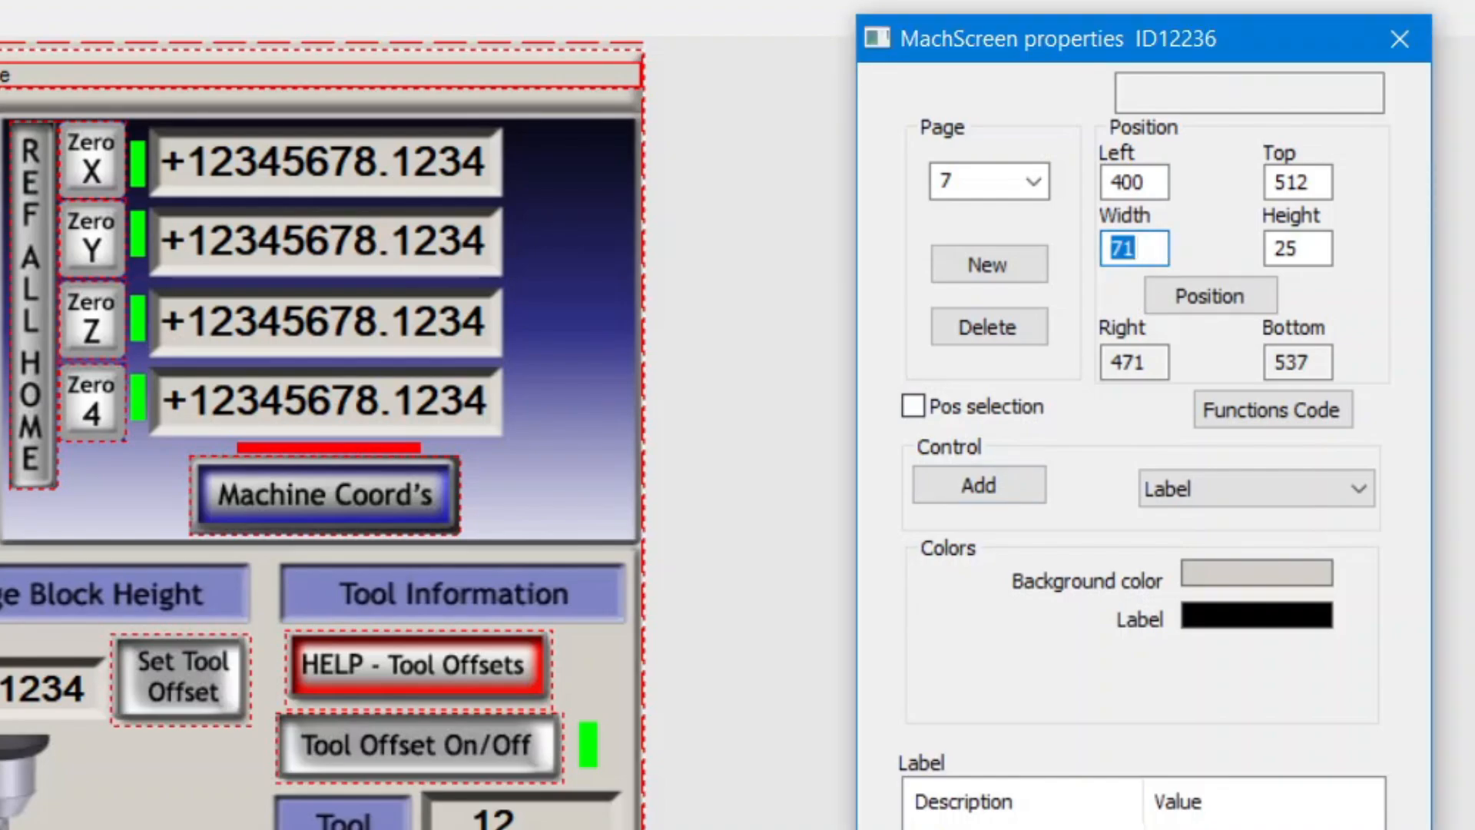
# Step: Size the label to width 67 and height 14
pyautogui.write('67')
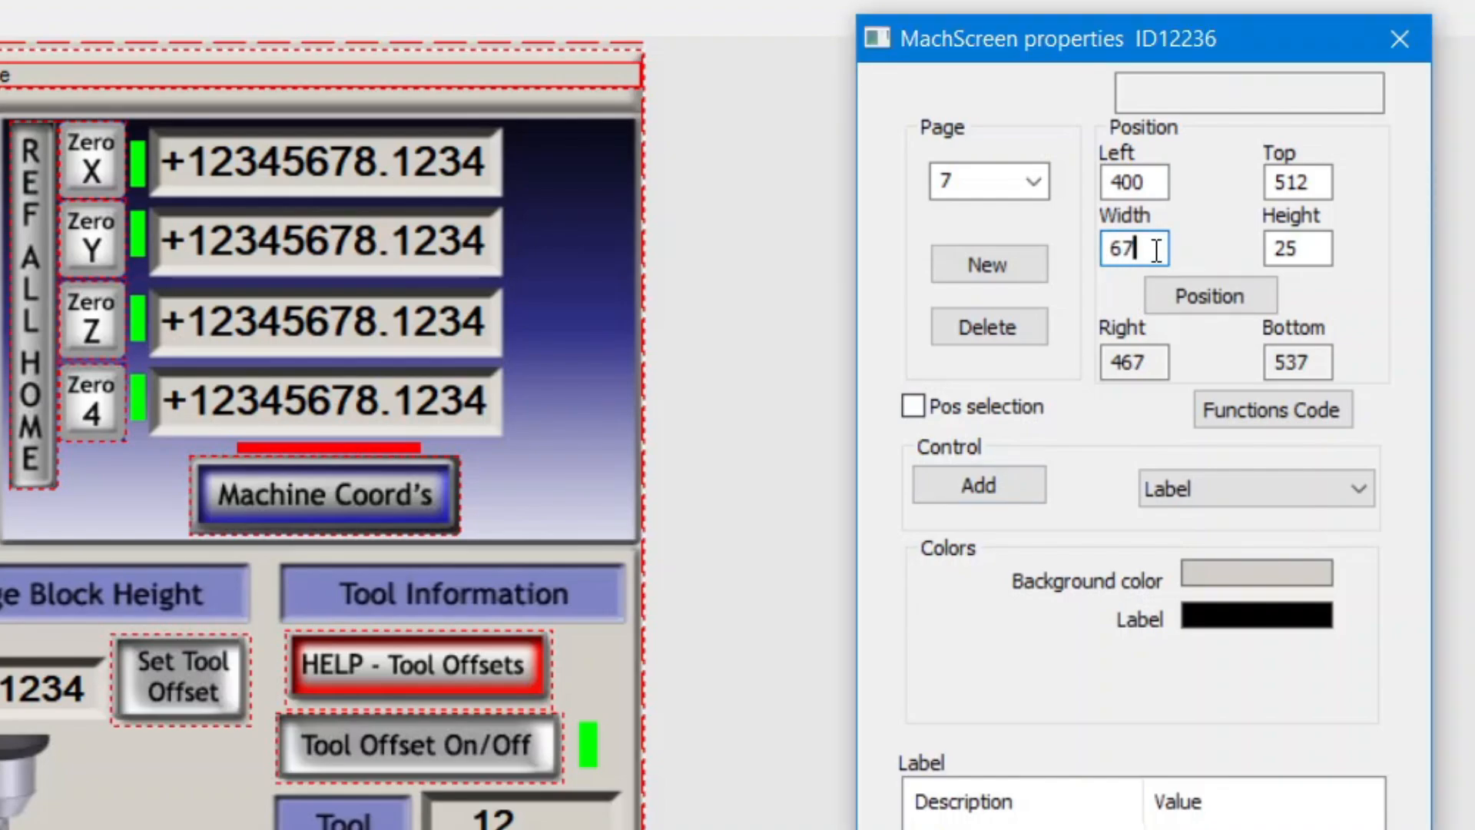
pyautogui.click(1296, 248)
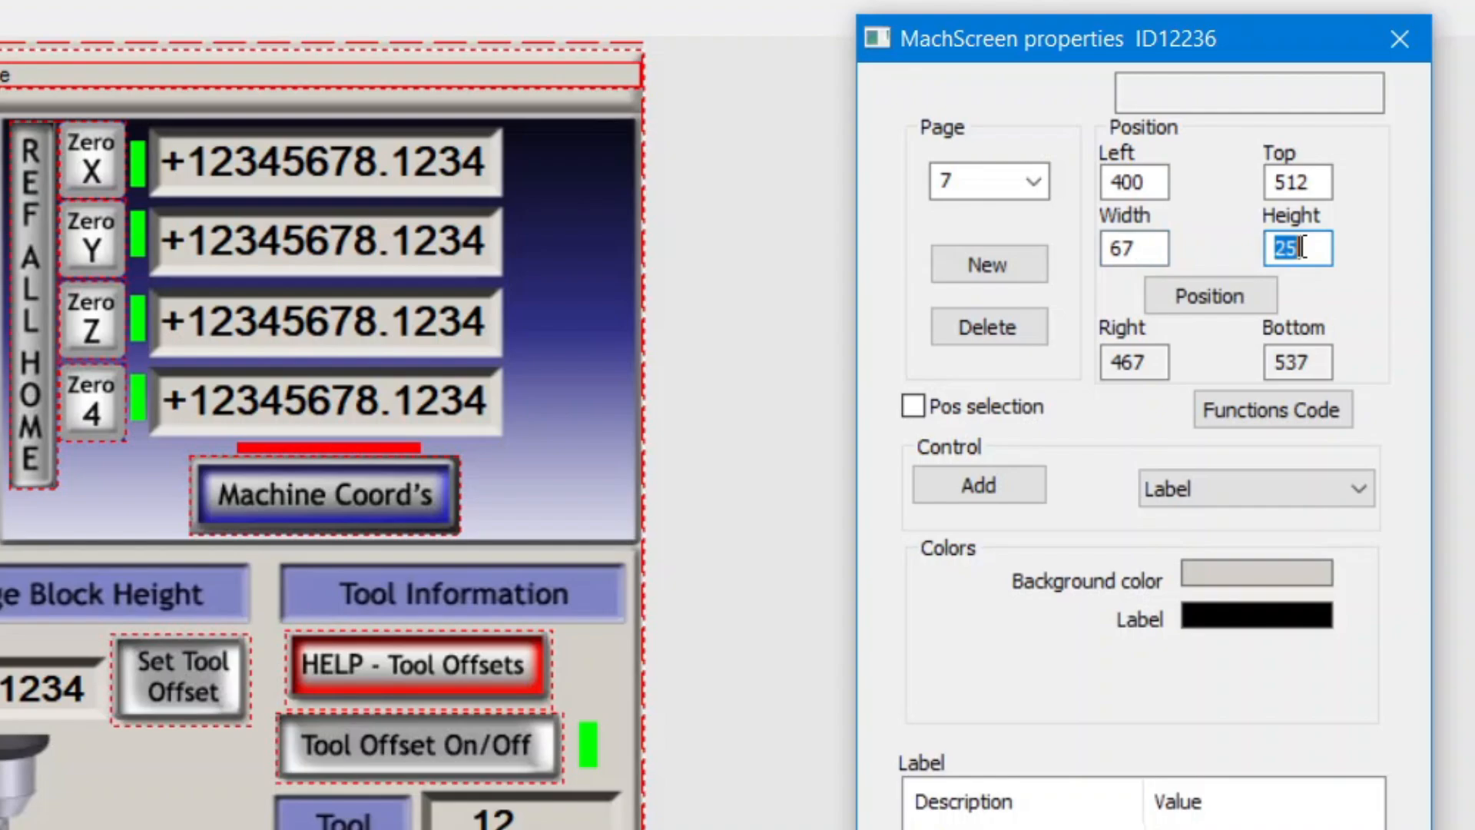
pyautogui.write('14')
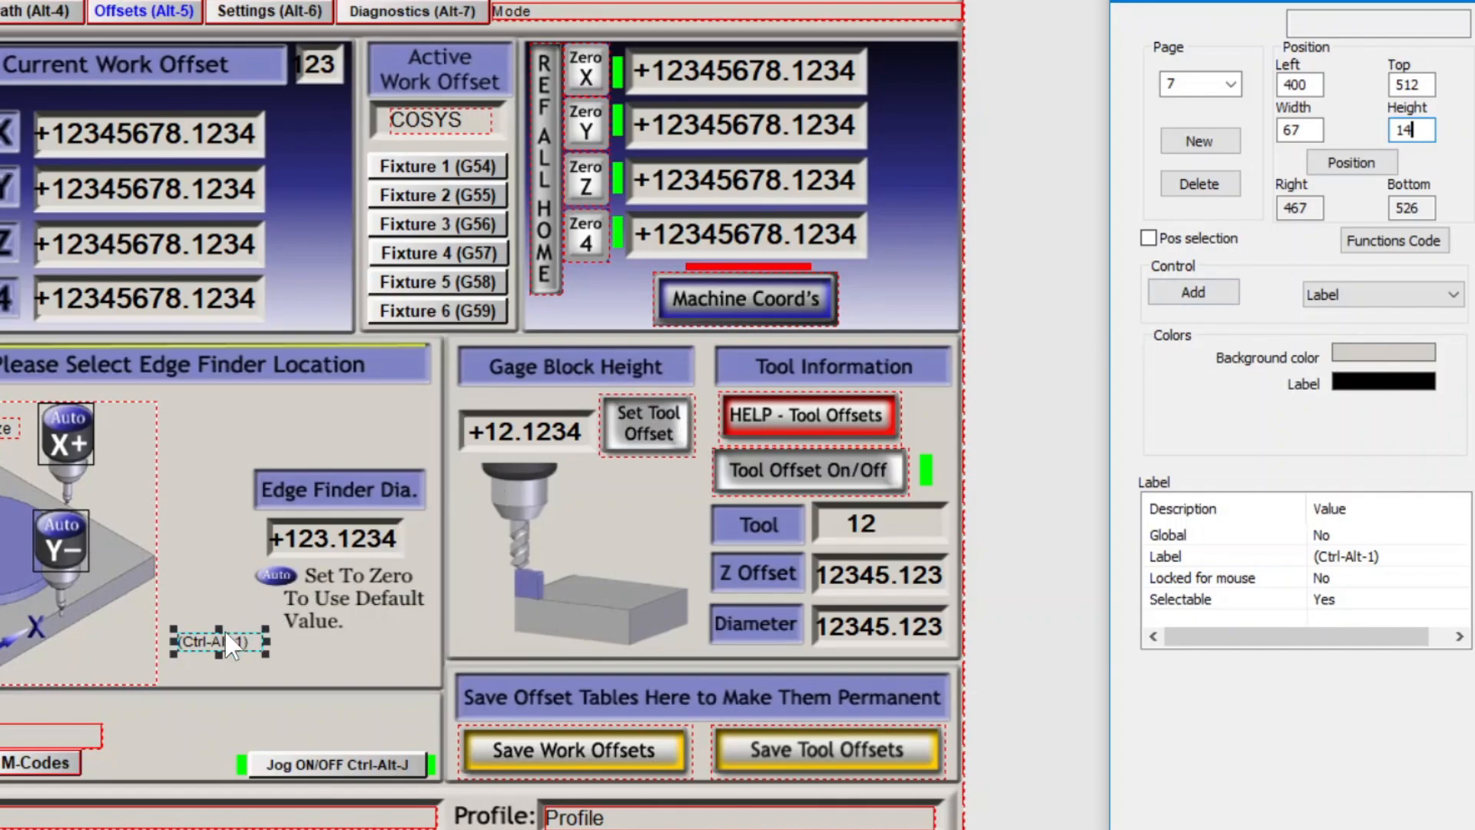
pyautogui.moveTo(235, 654)
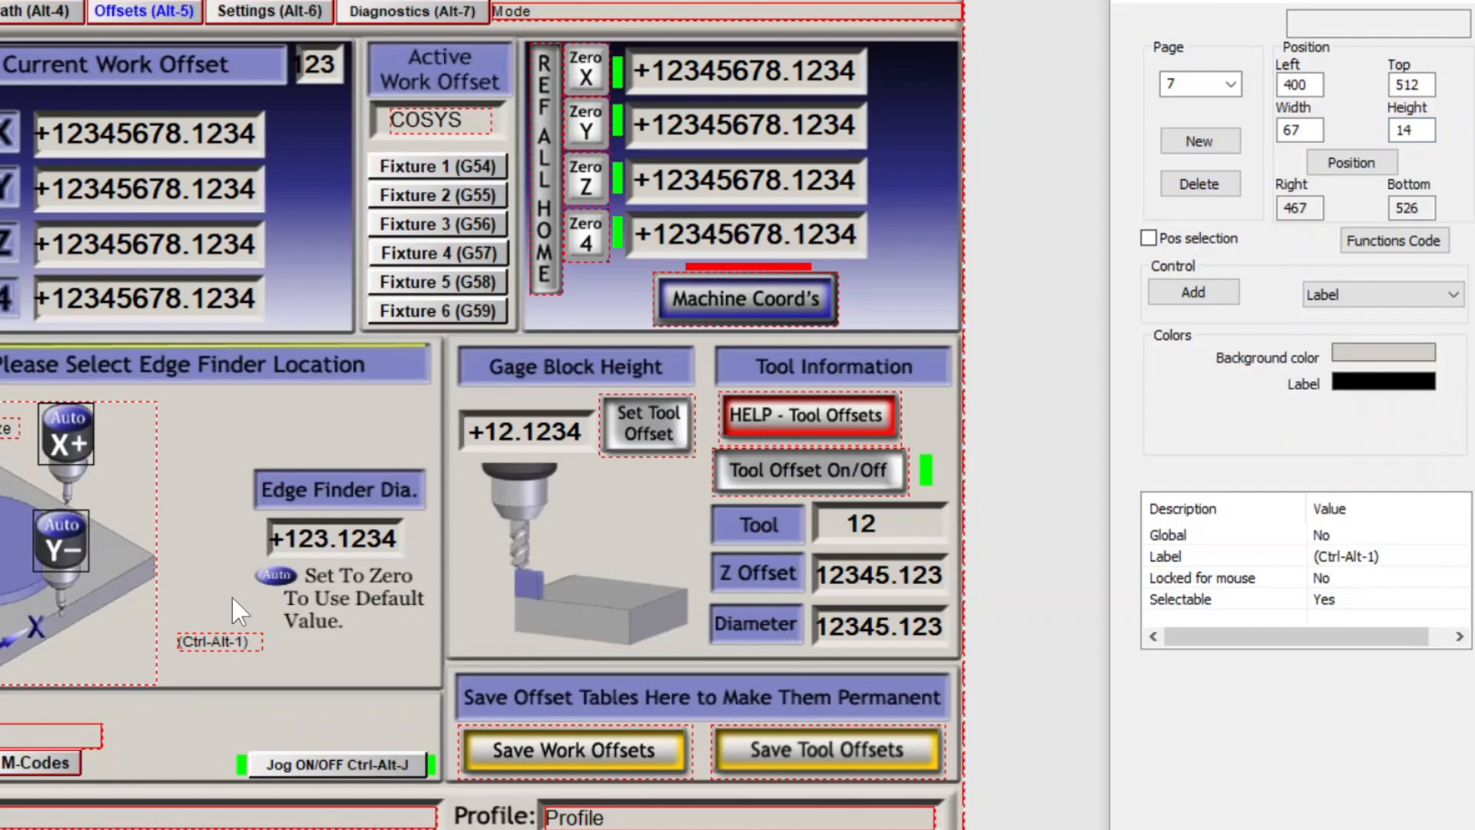
# Step: Paste three copies of the label and change their text to (Ctrl-Alt-2) through (Ctrl-Alt-4)
pyautogui.click(218, 641)
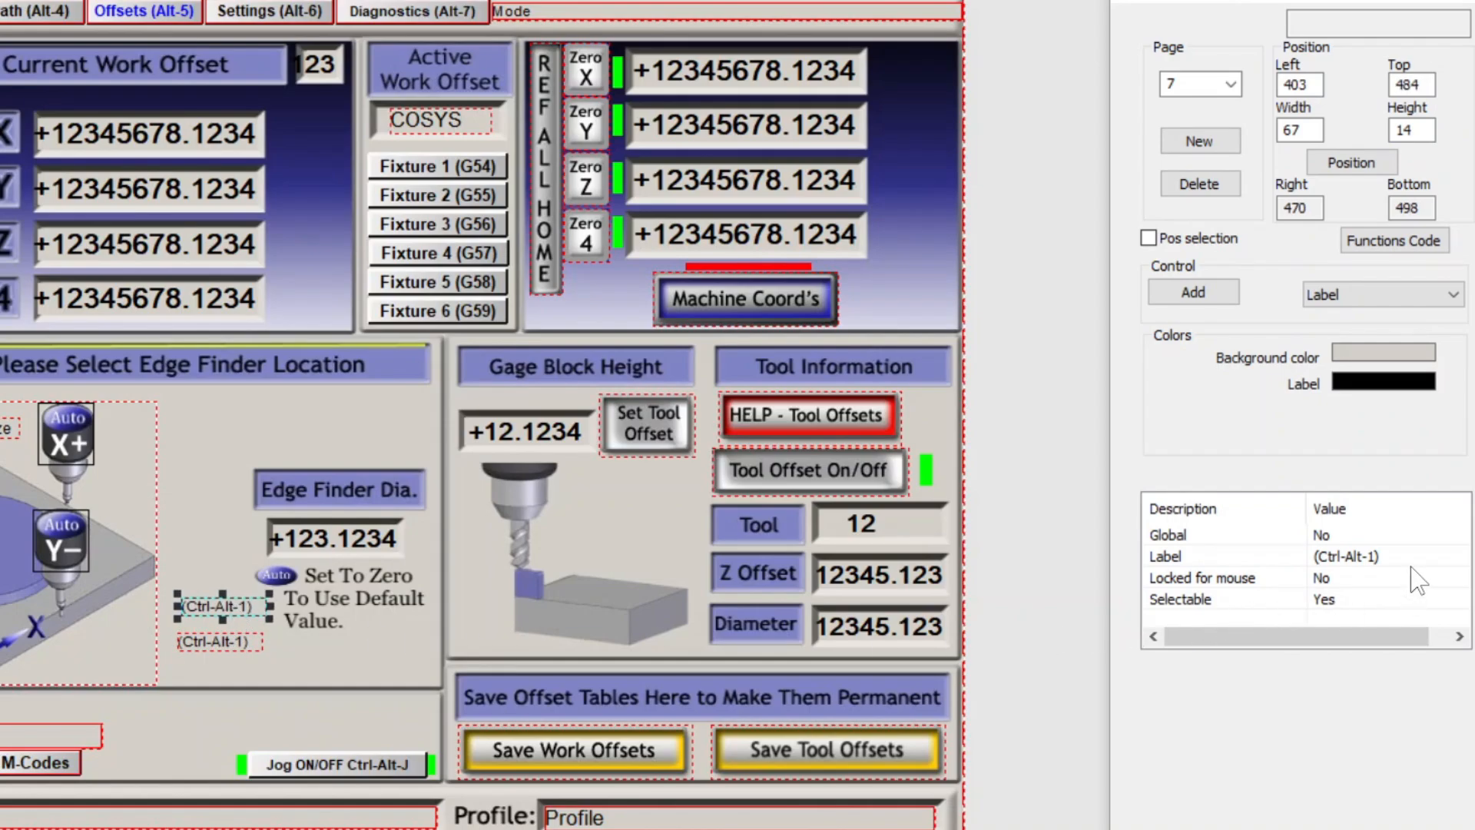
pyautogui.doubleClick(1374, 556)
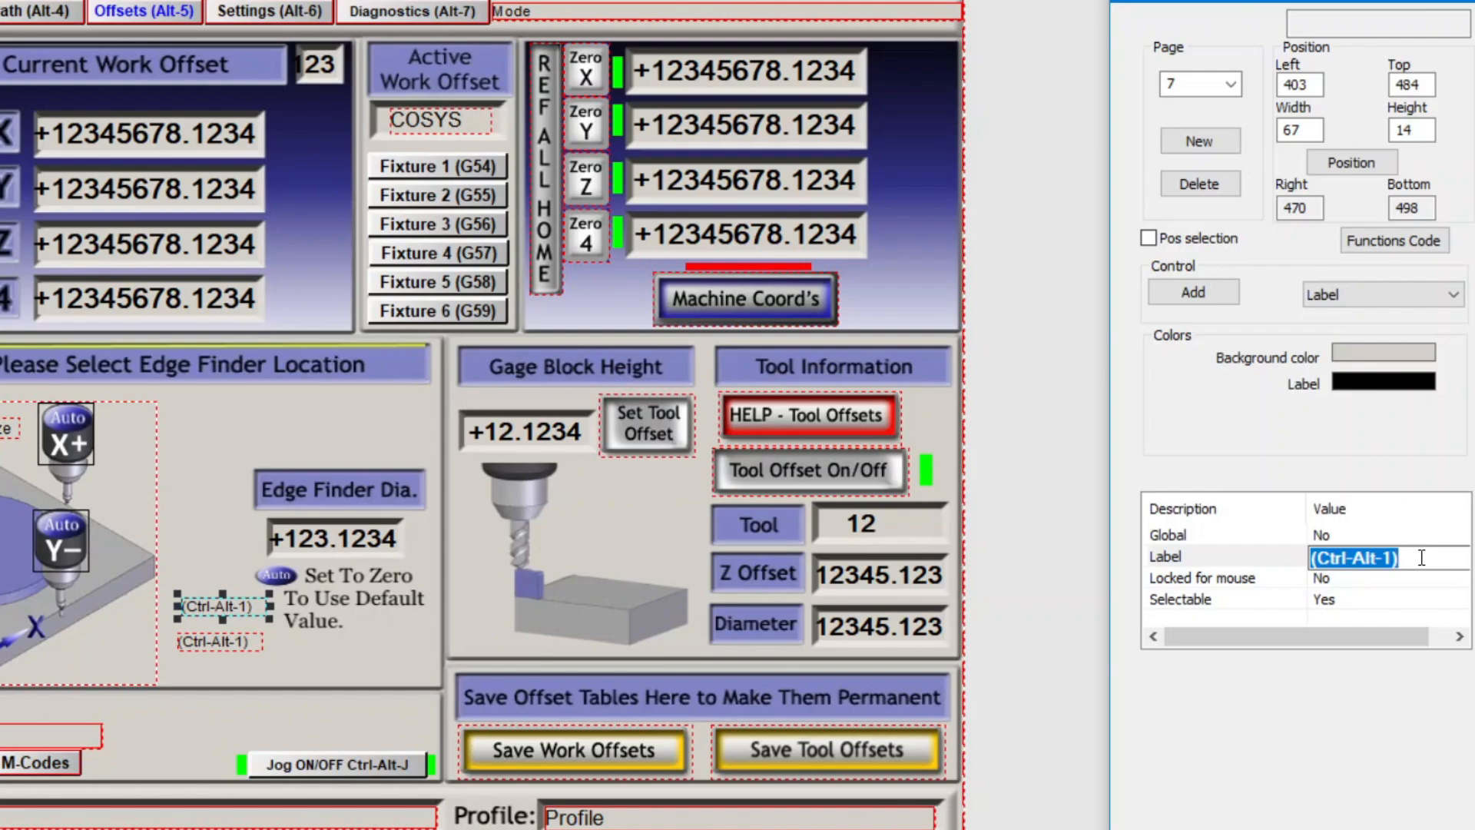
pyautogui.press('Backspace')
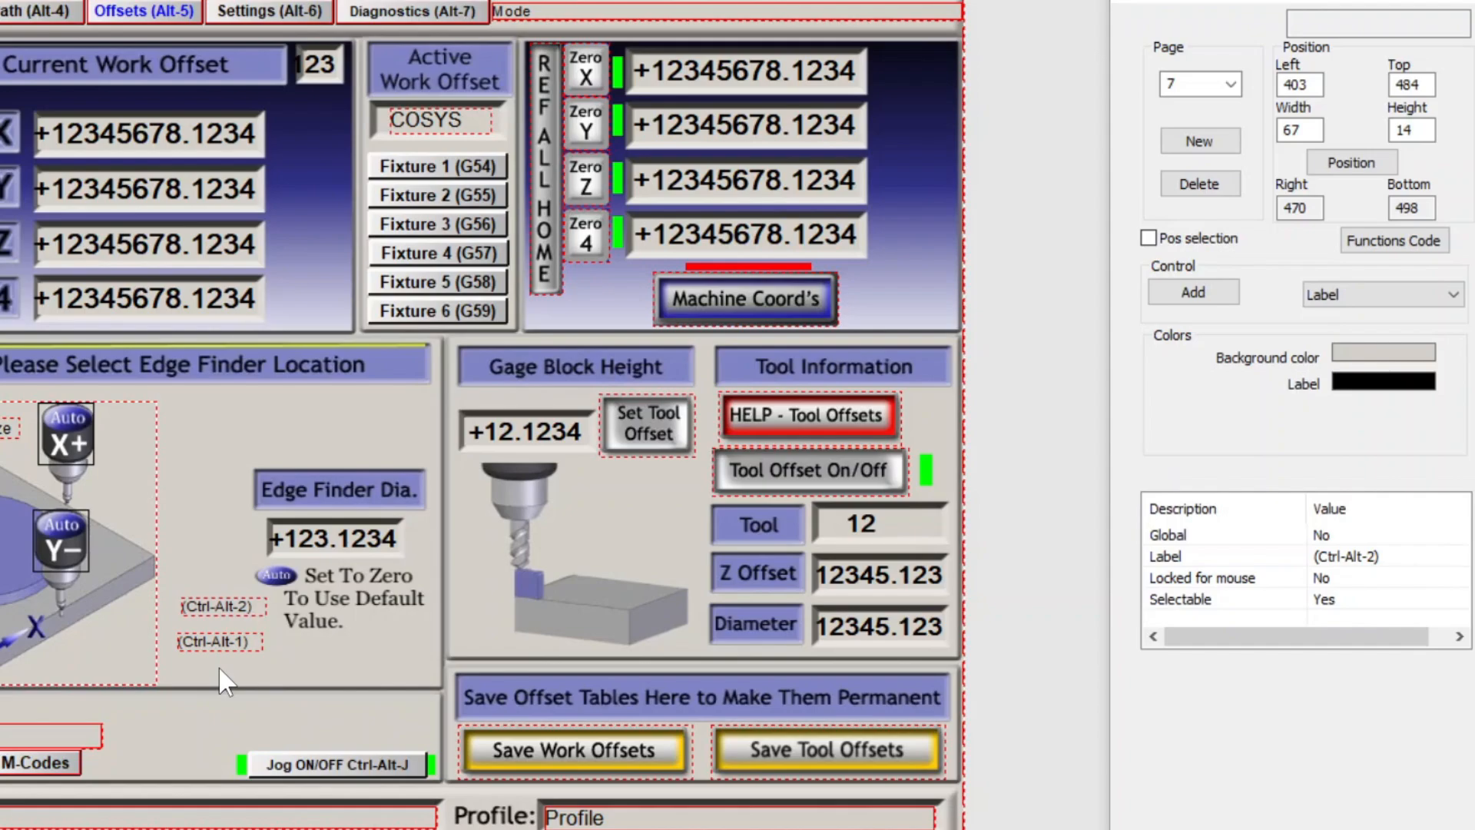
pyautogui.click(218, 642)
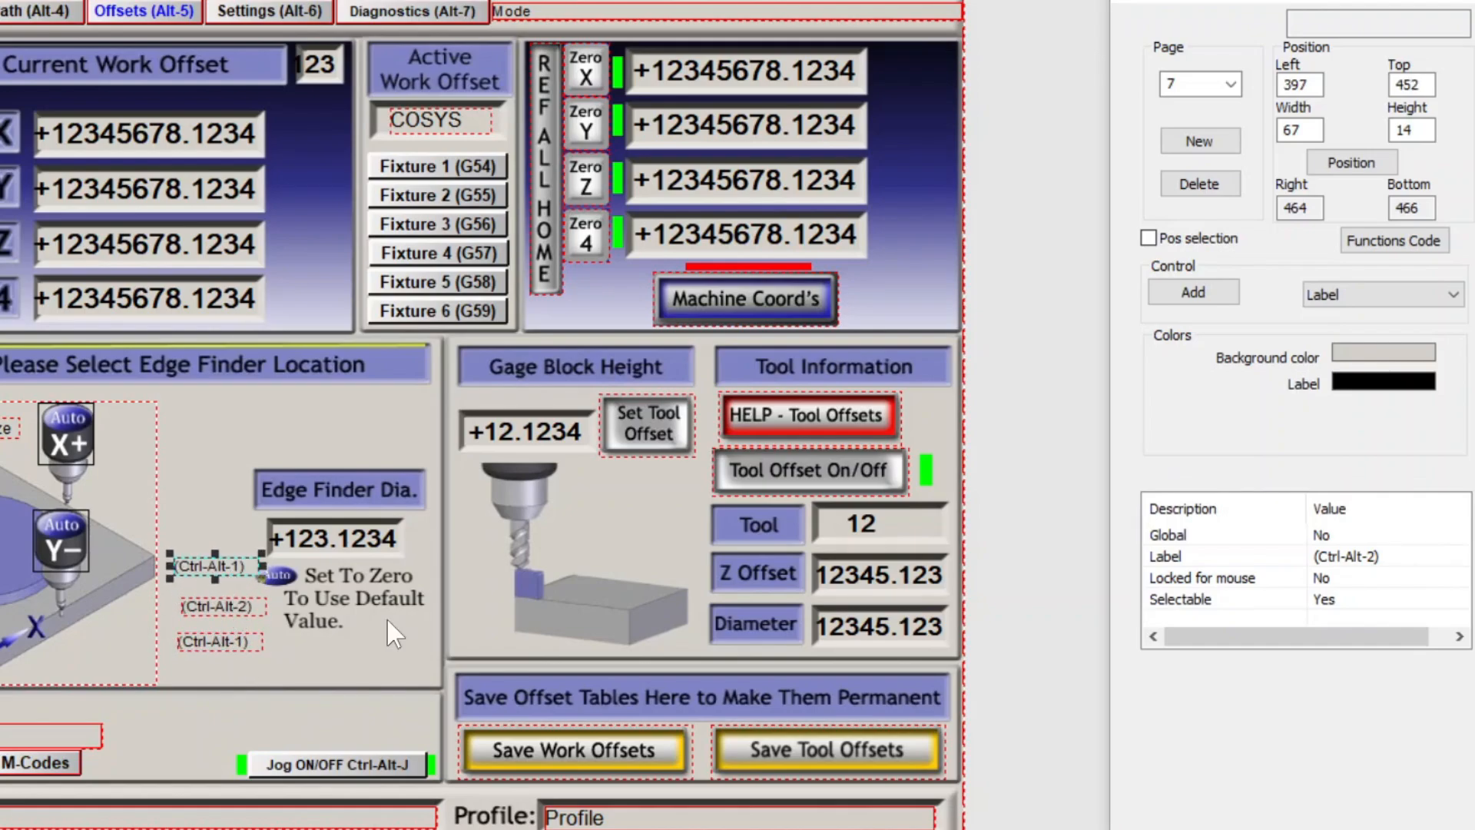
pyautogui.click(1383, 557)
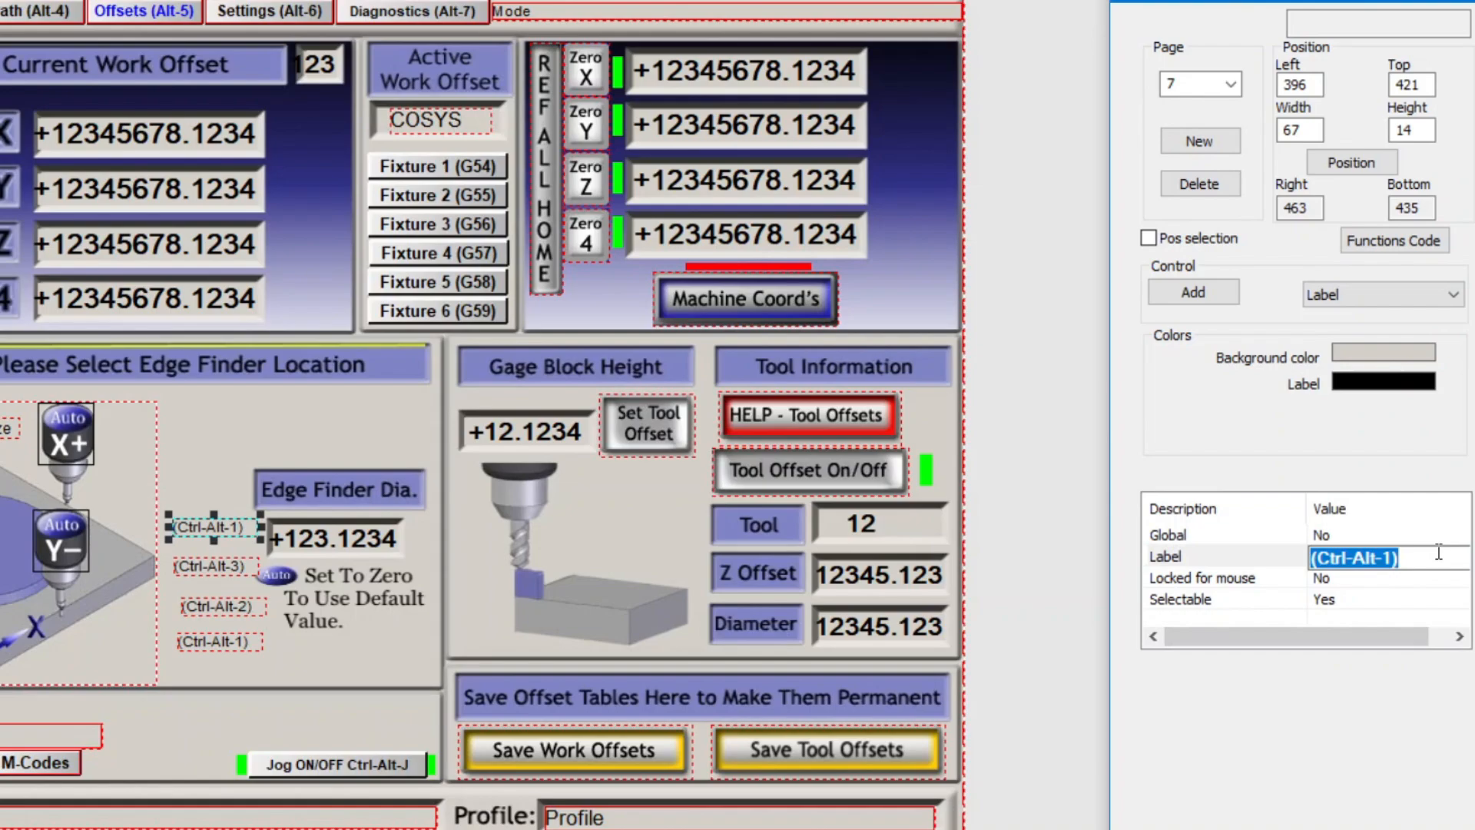
pyautogui.write('(Ctrl-Alt-4)')
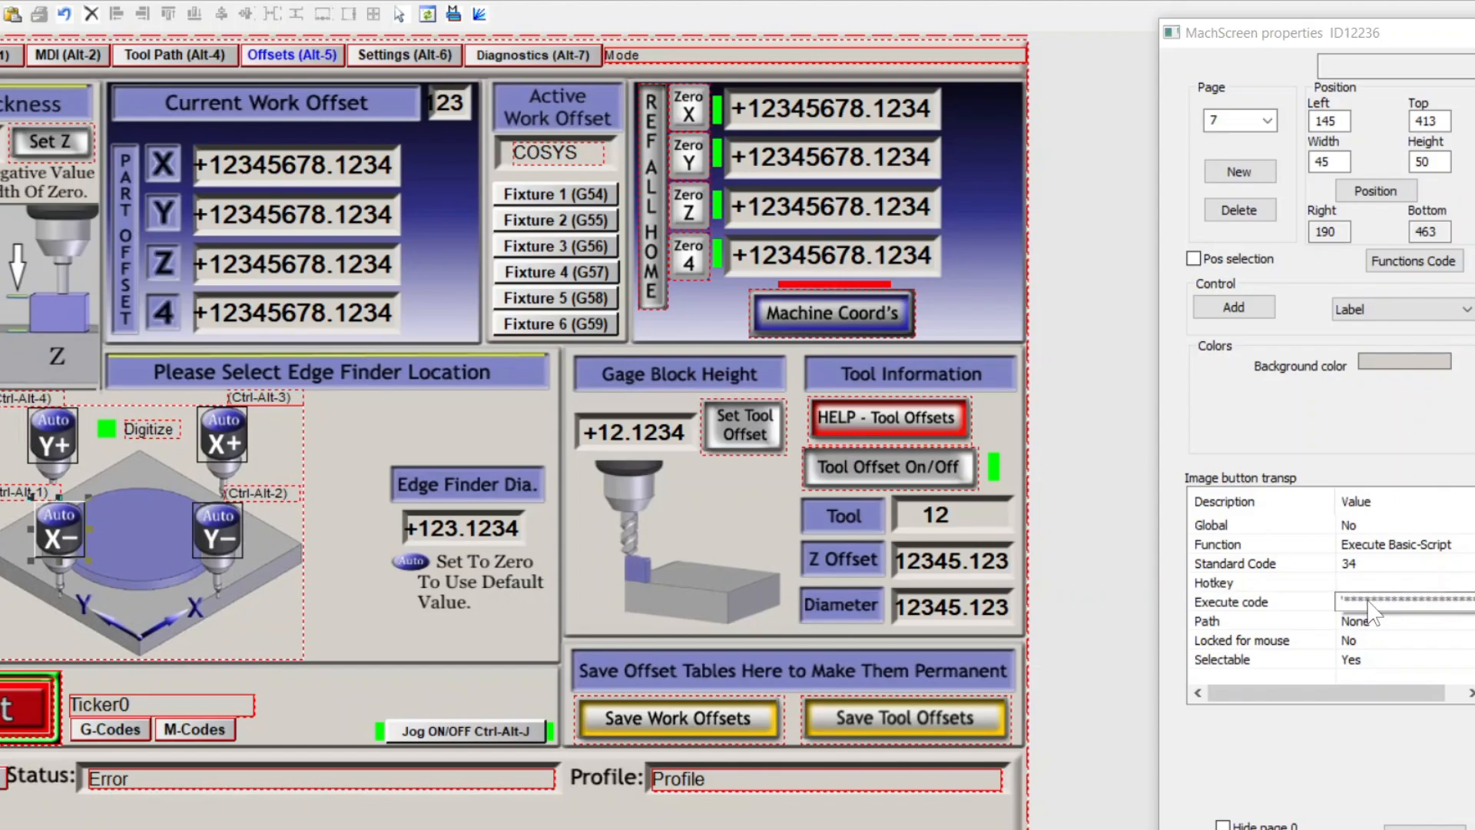
# Step: Give the X−, X+ and Y+ edge finder buttons Ctrl Alt Numpad hotkeys, starting with Numpad 1
pyautogui.click(1402, 582)
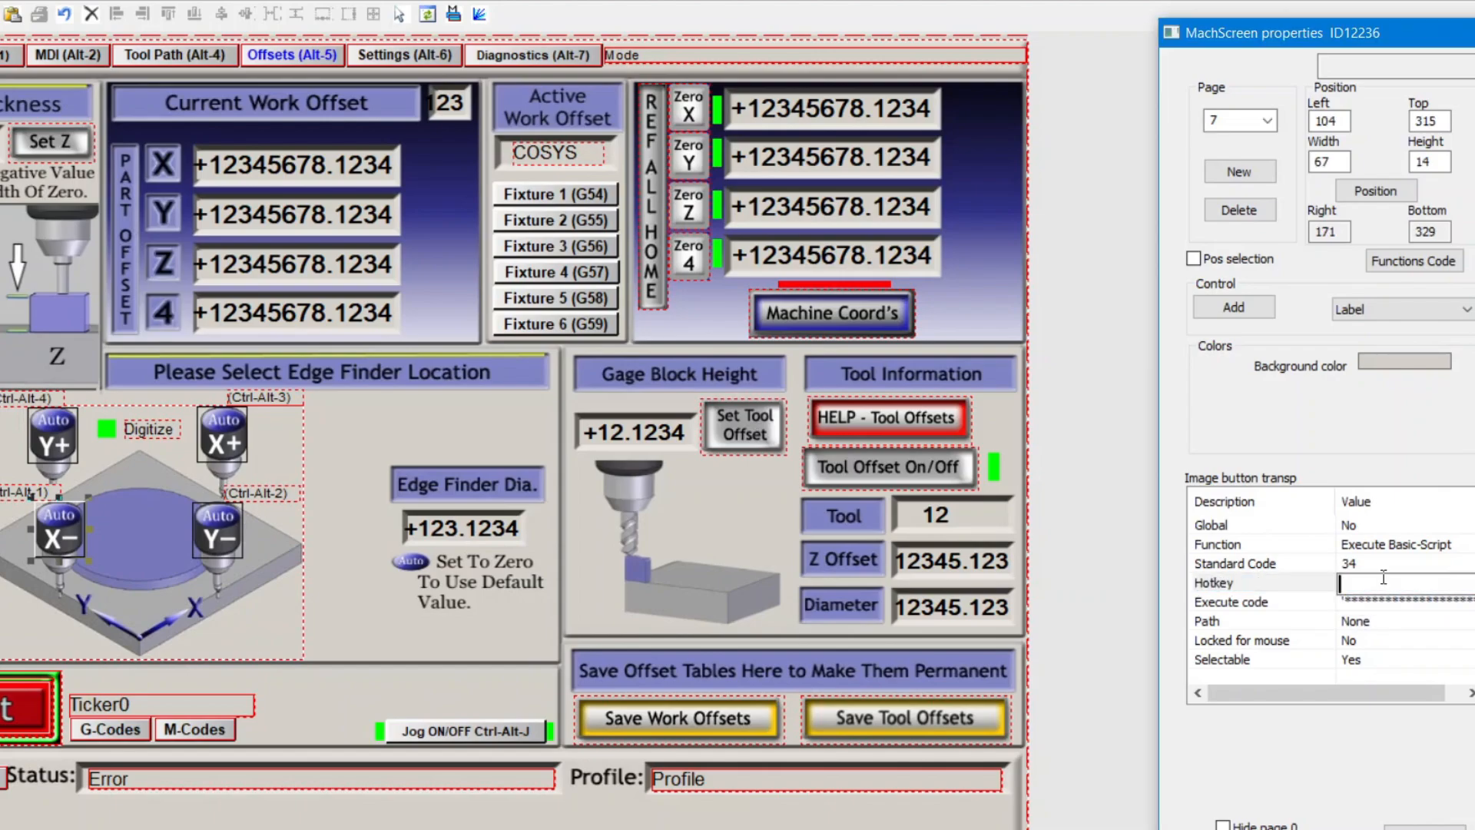
pyautogui.write('Ctrl Alt Numpad 1')
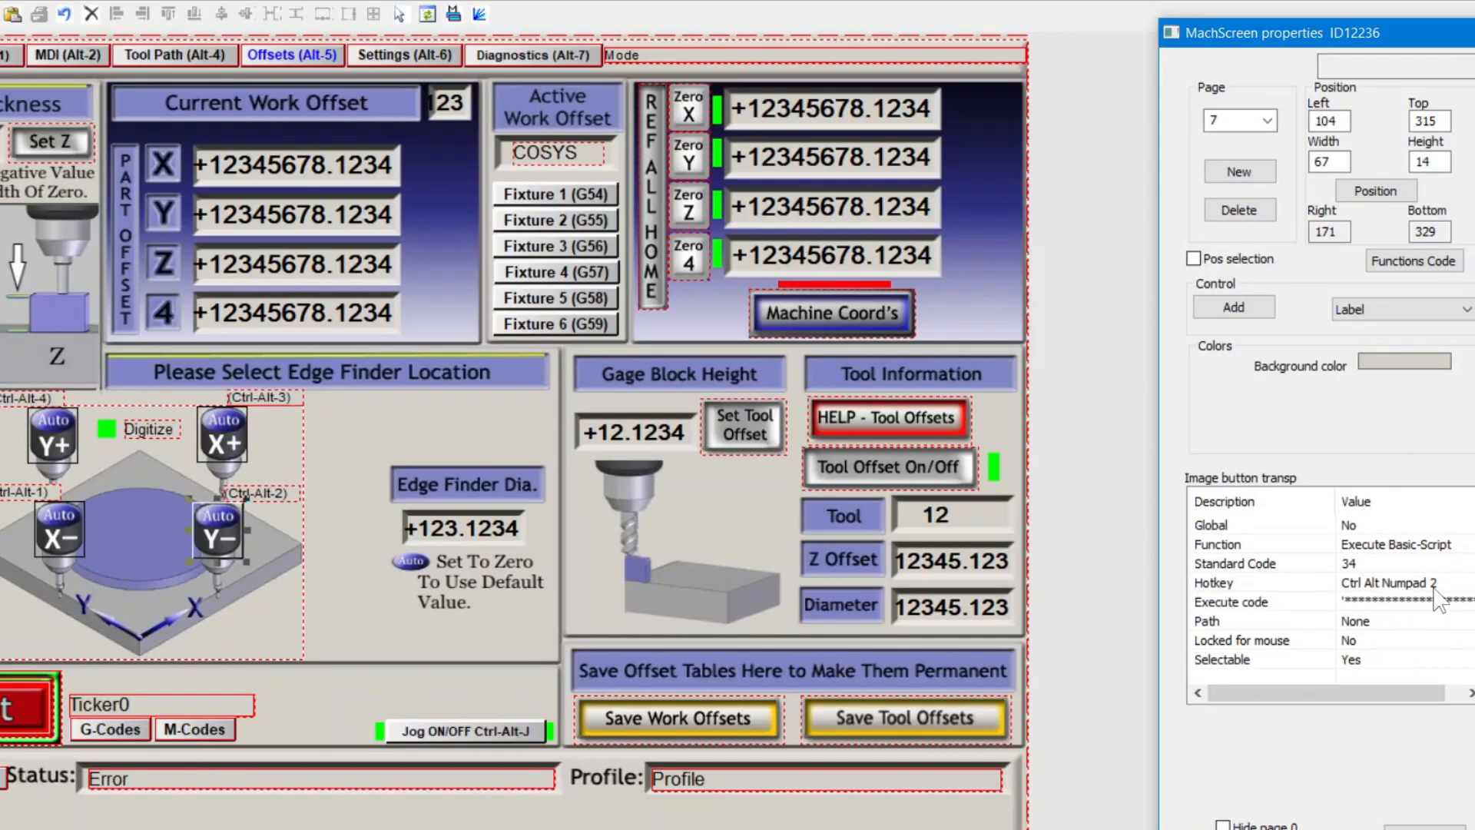
pyautogui.click(1401, 582)
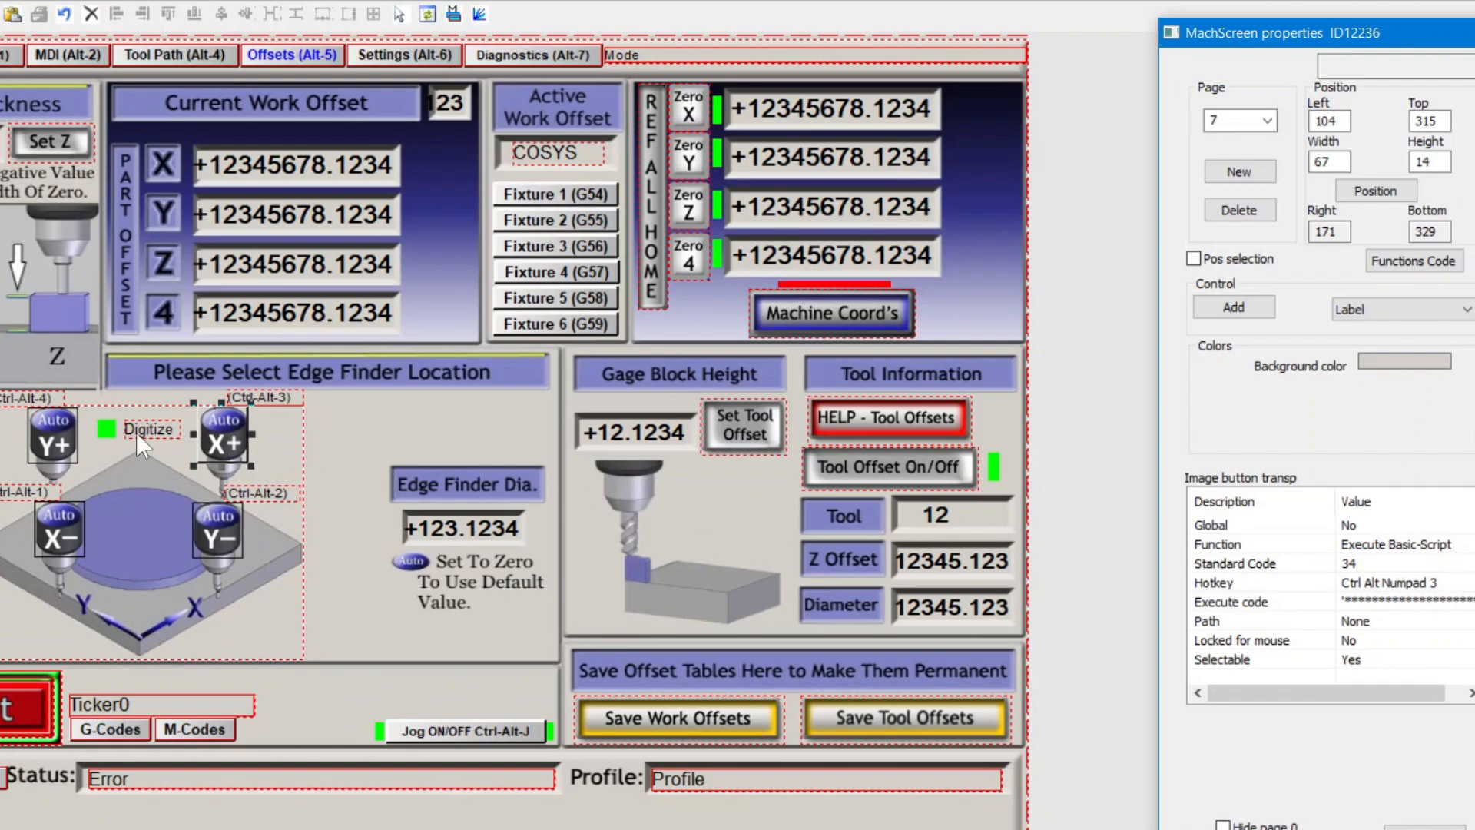
pyautogui.click(1392, 582)
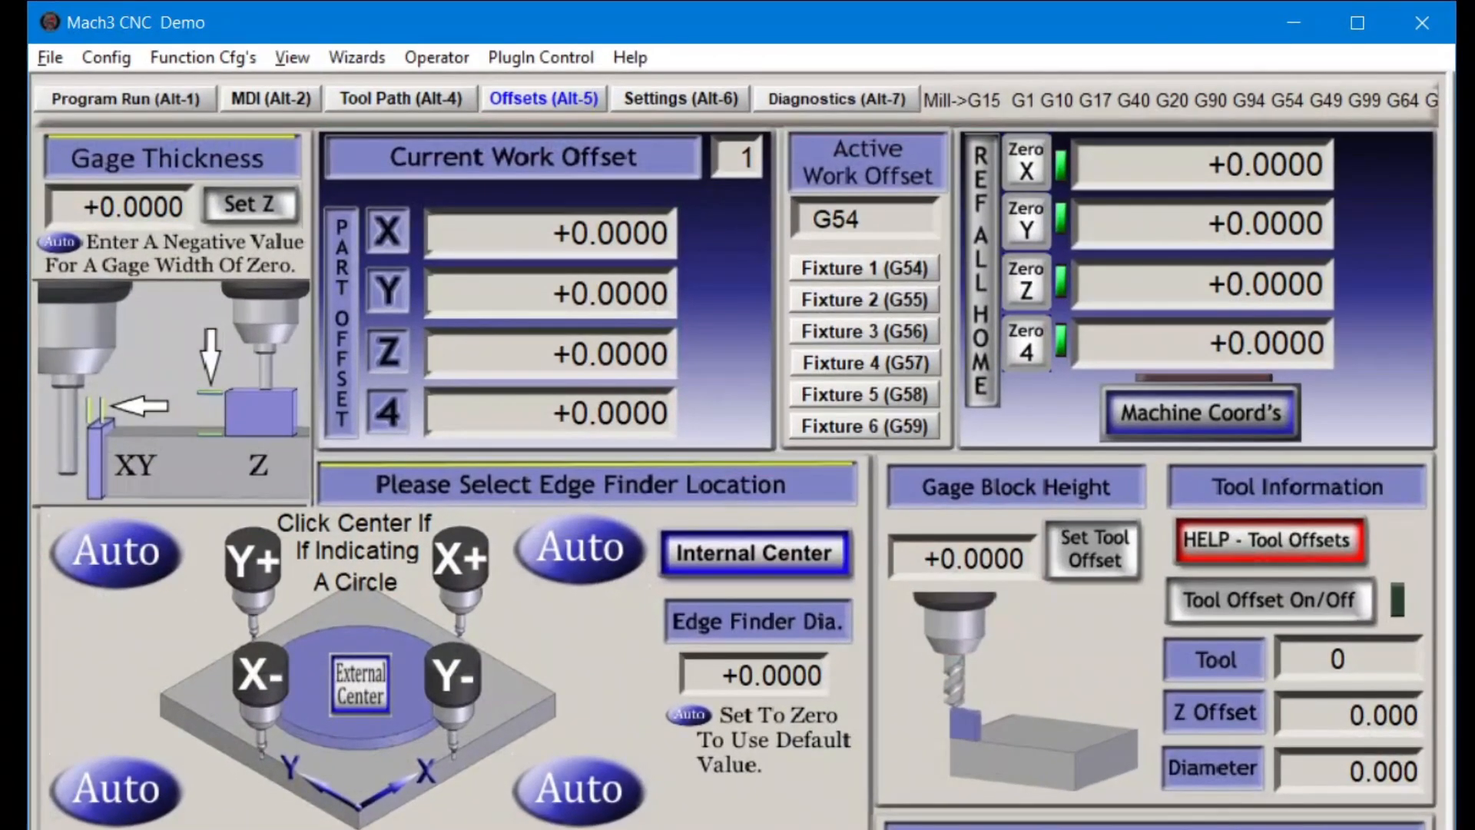
# Step: Load the edited screen set in Mach3 and show the Offsets page
pyautogui.click(292, 58)
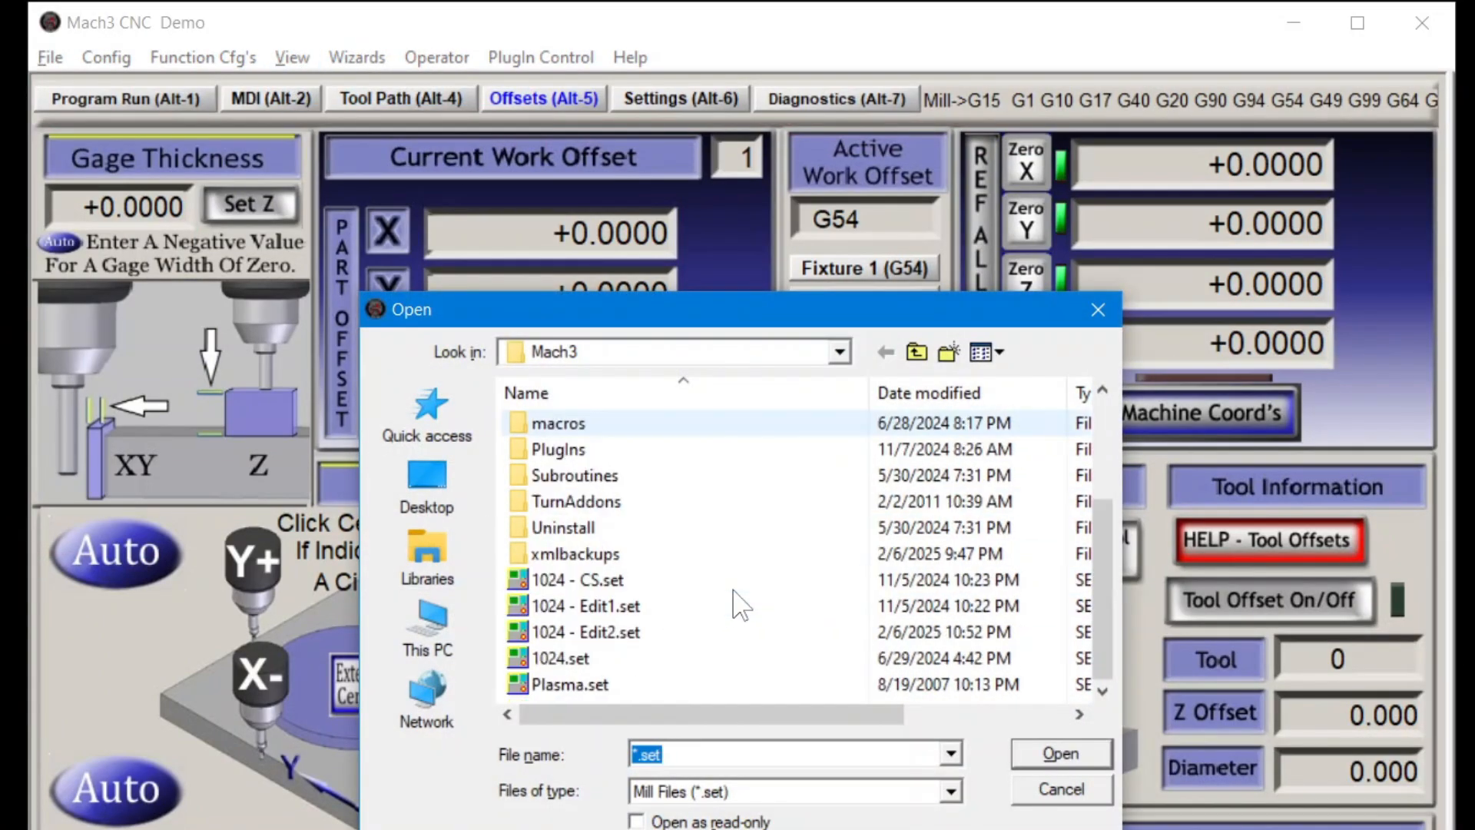
pyautogui.click(1060, 789)
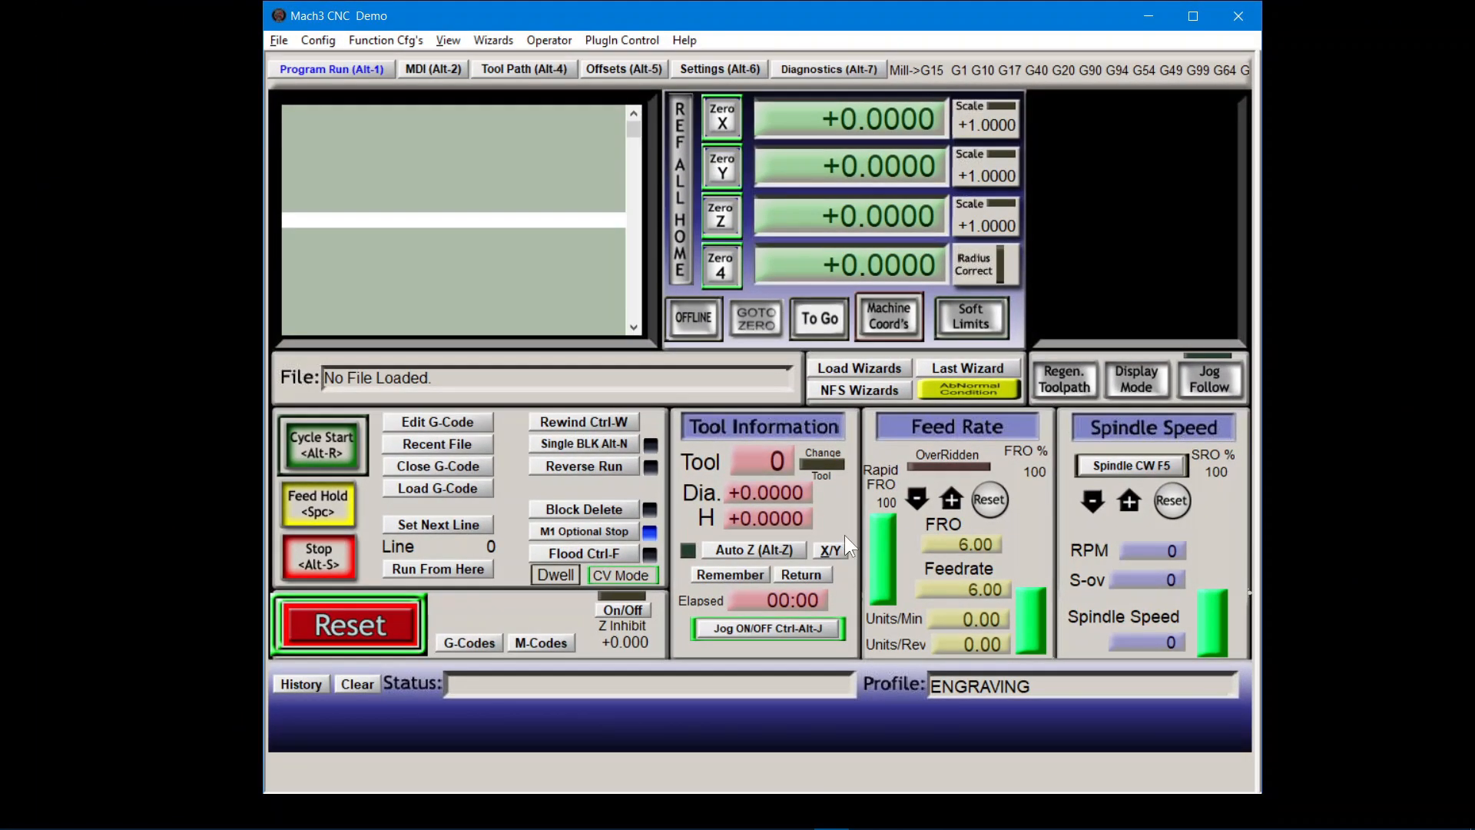
pyautogui.click(623, 68)
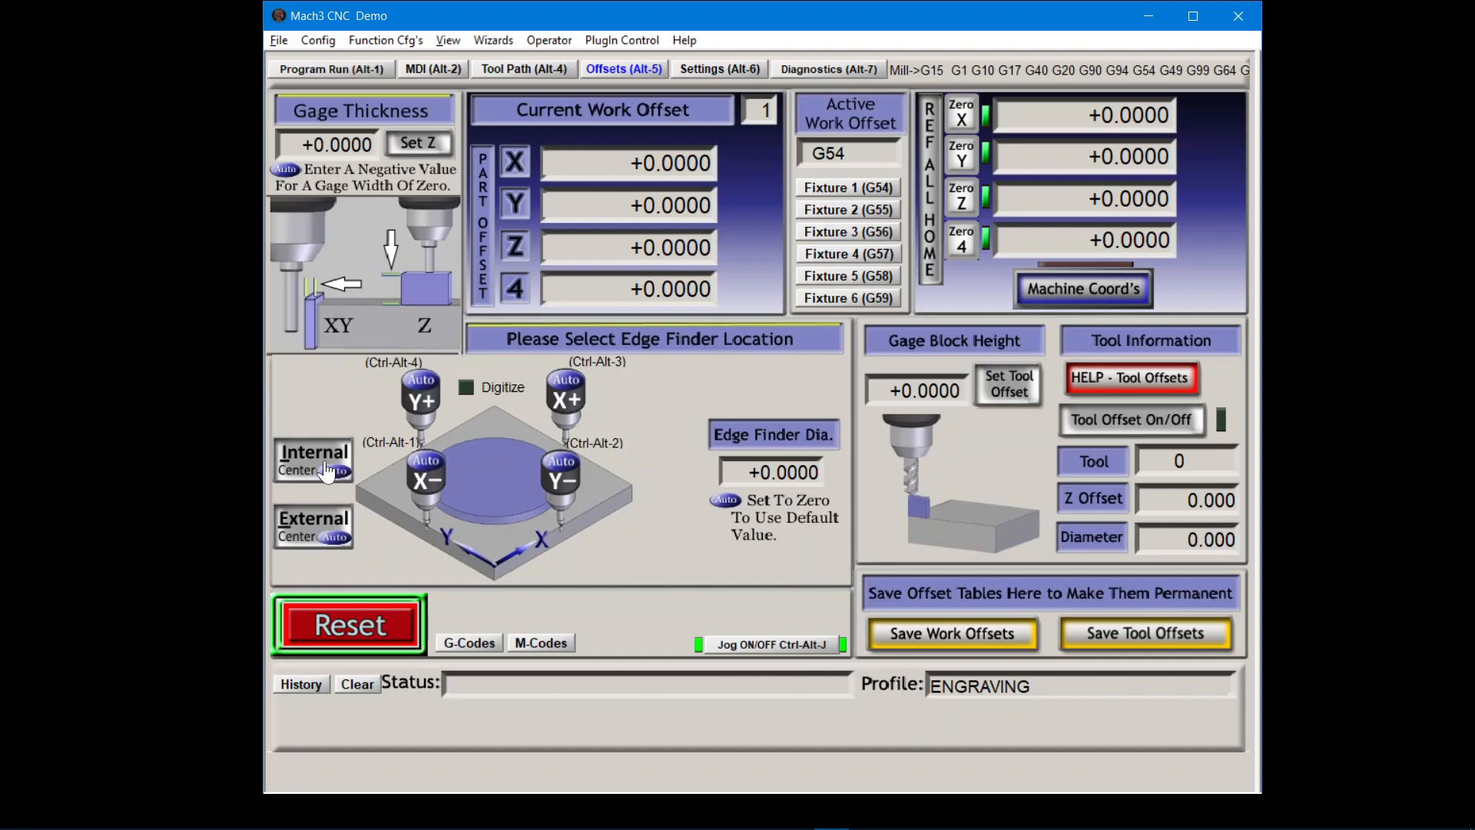
# Step: Test External Center and the Y− edge finder, producing offsets X 0.0731, Y 0.0531
pyautogui.click(314, 527)
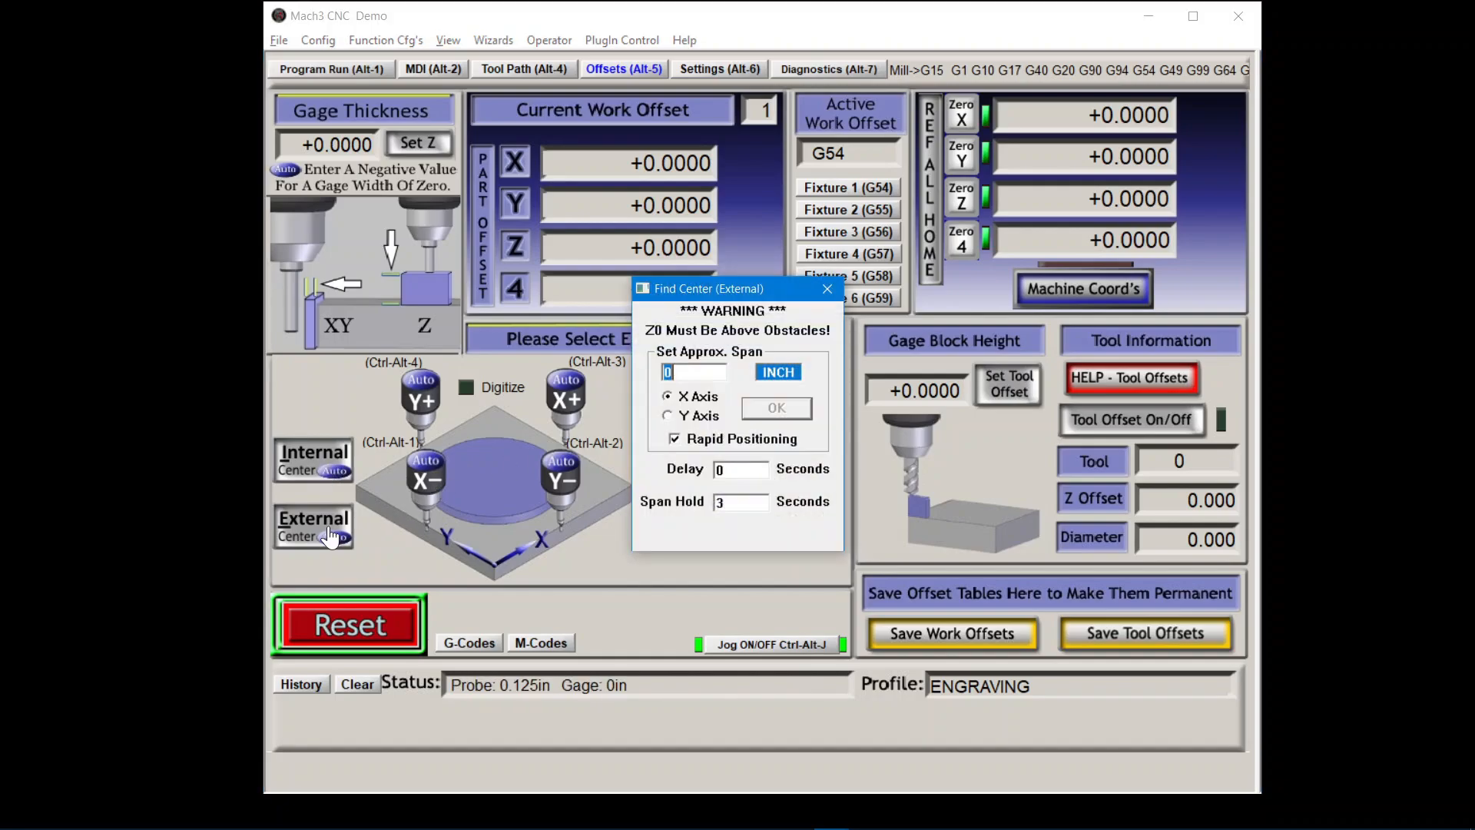
pyautogui.click(826, 288)
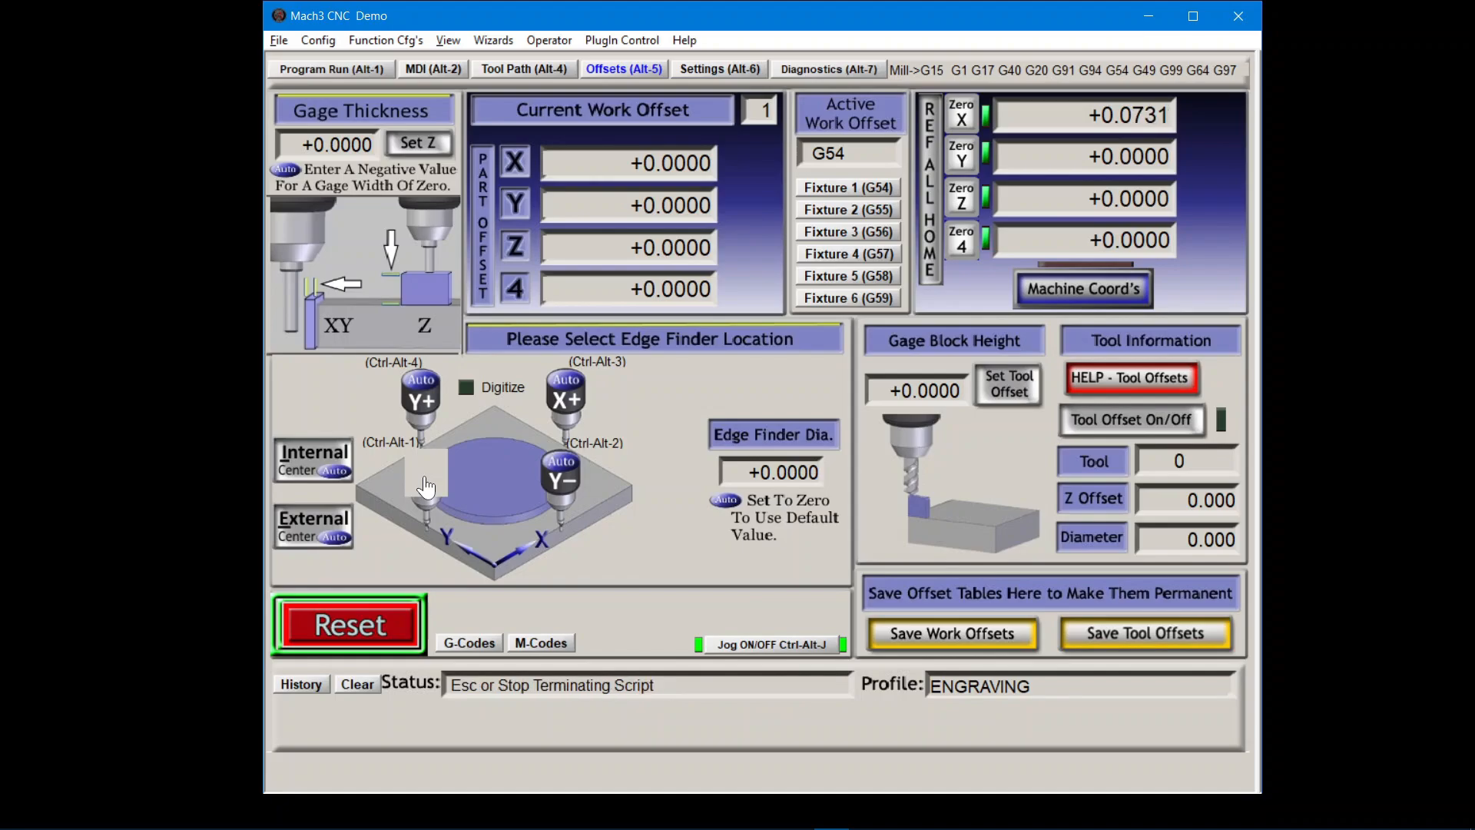
pyautogui.click(561, 475)
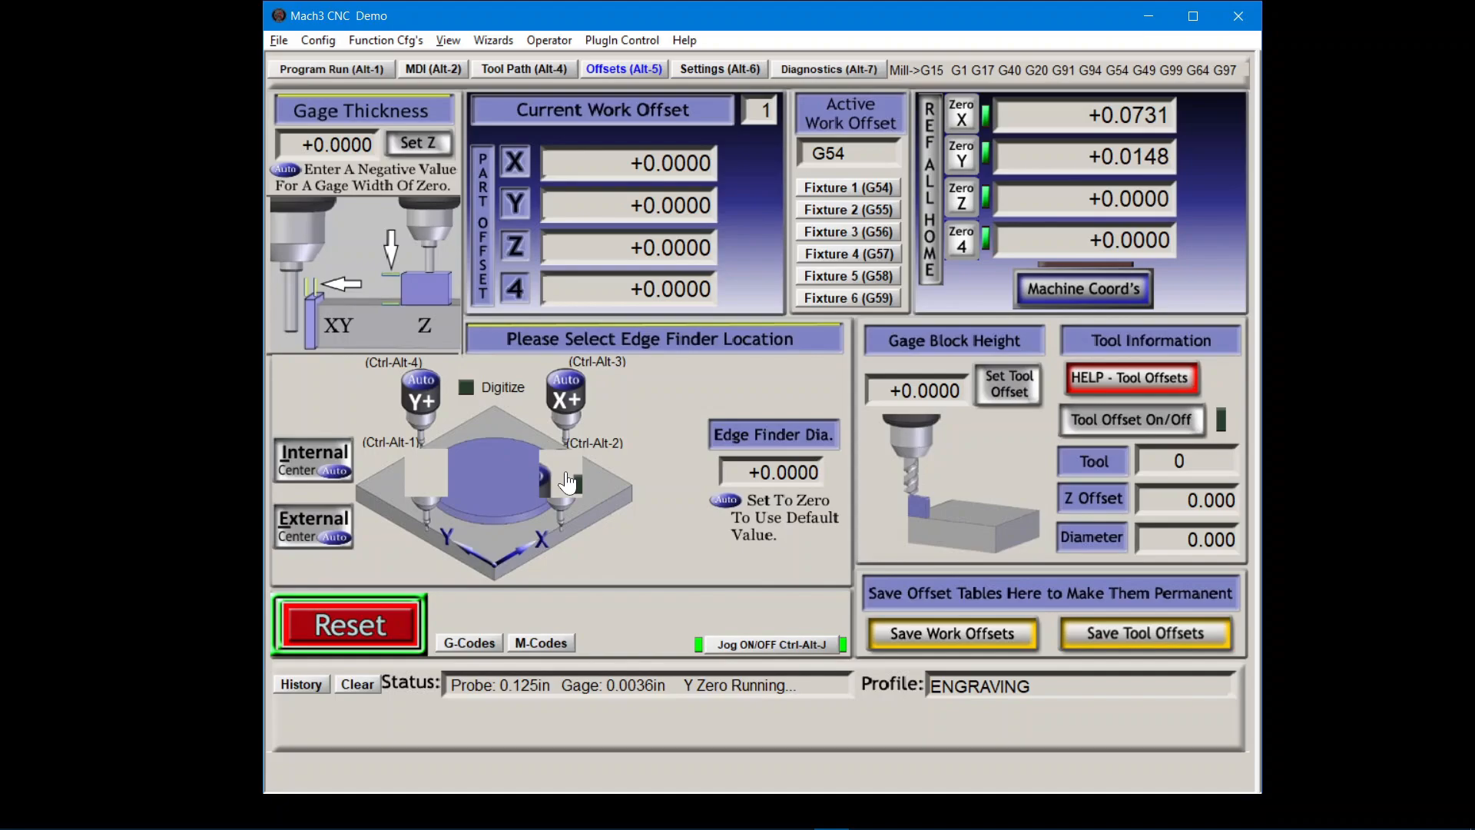
pyautogui.click(565, 402)
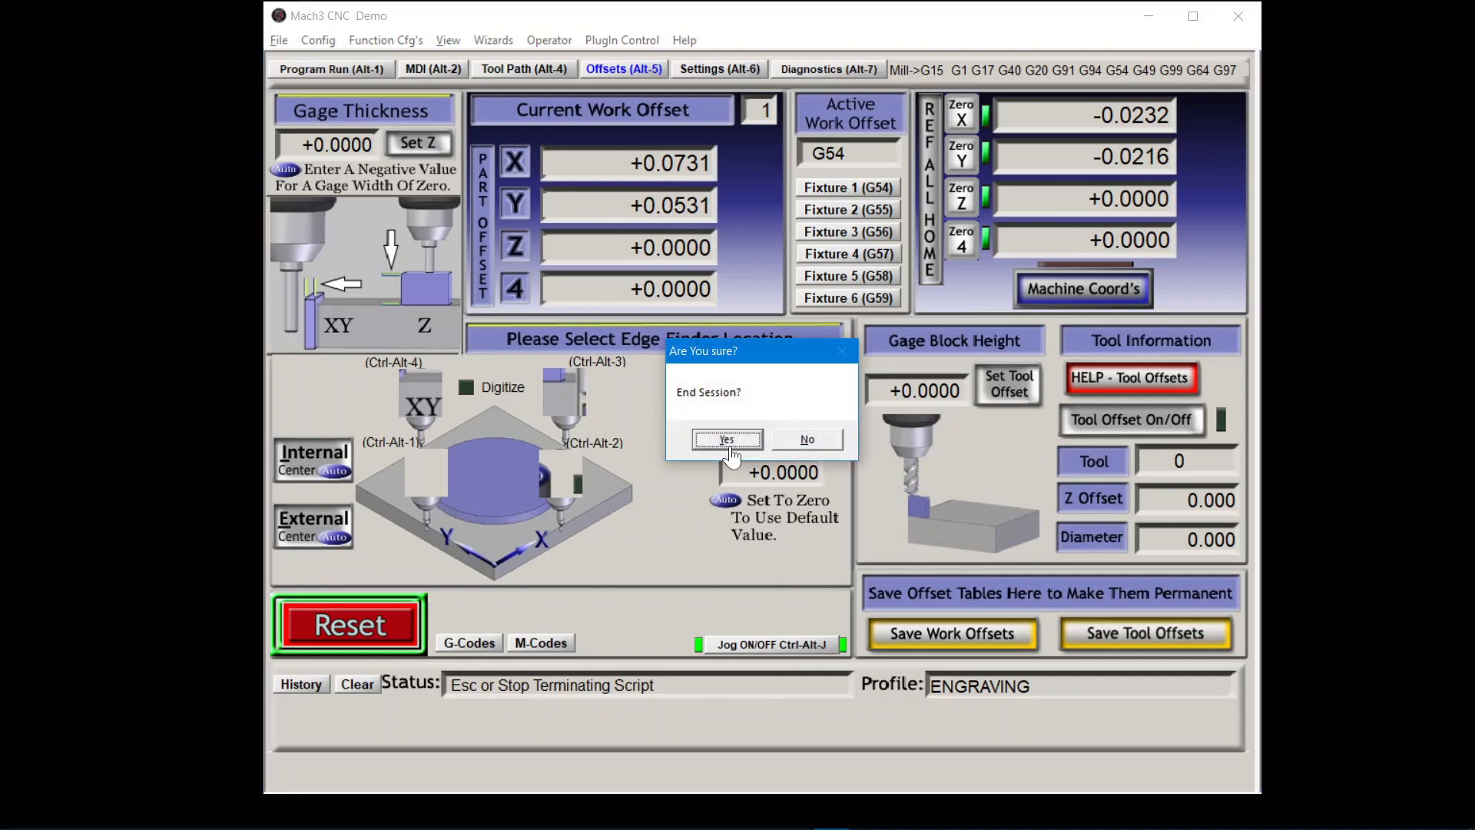
# Step: End the Mach3 session and set the Windows display scale to 100%
pyautogui.click(724, 439)
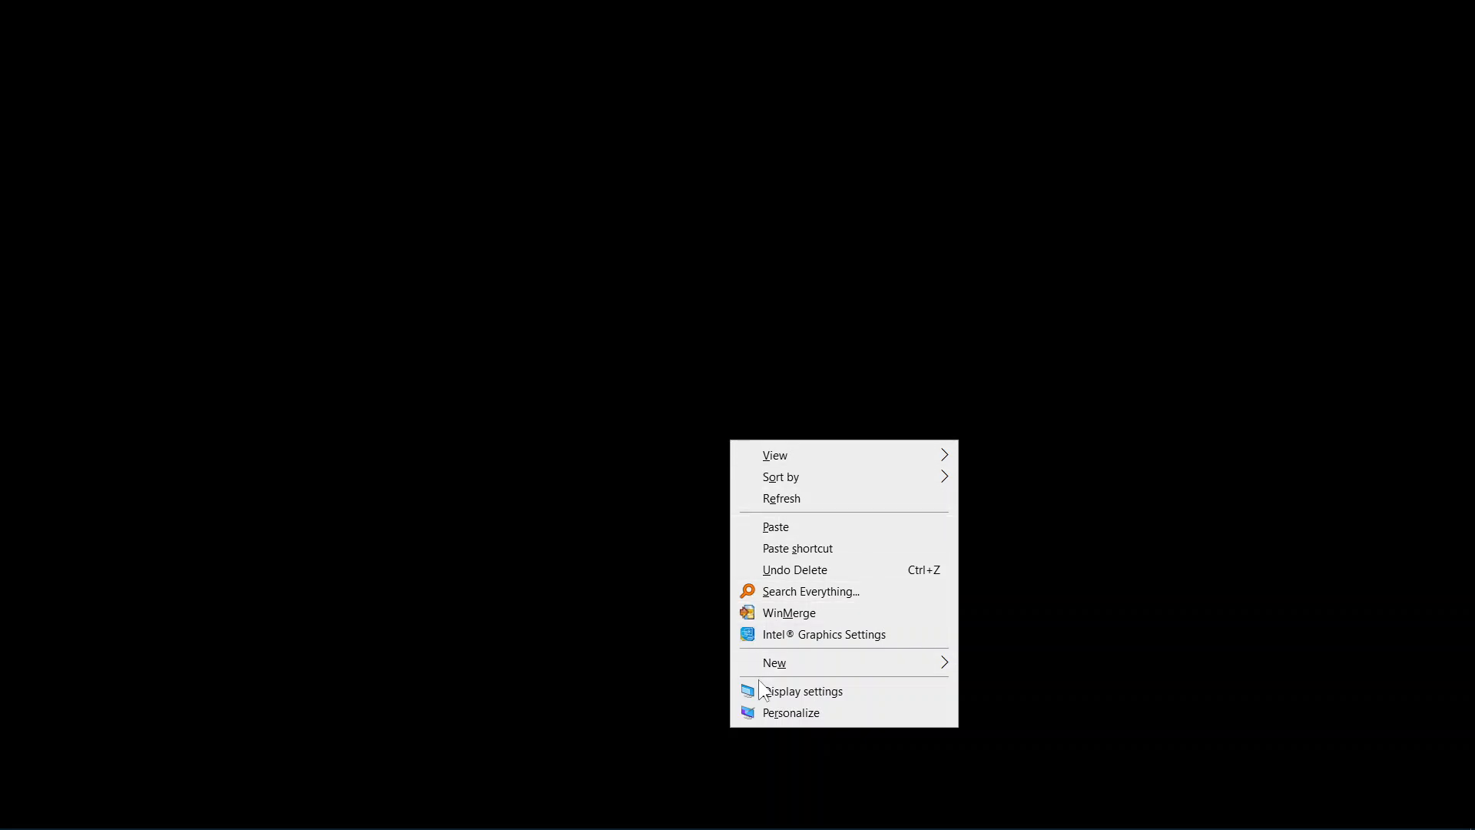
pyautogui.click(803, 691)
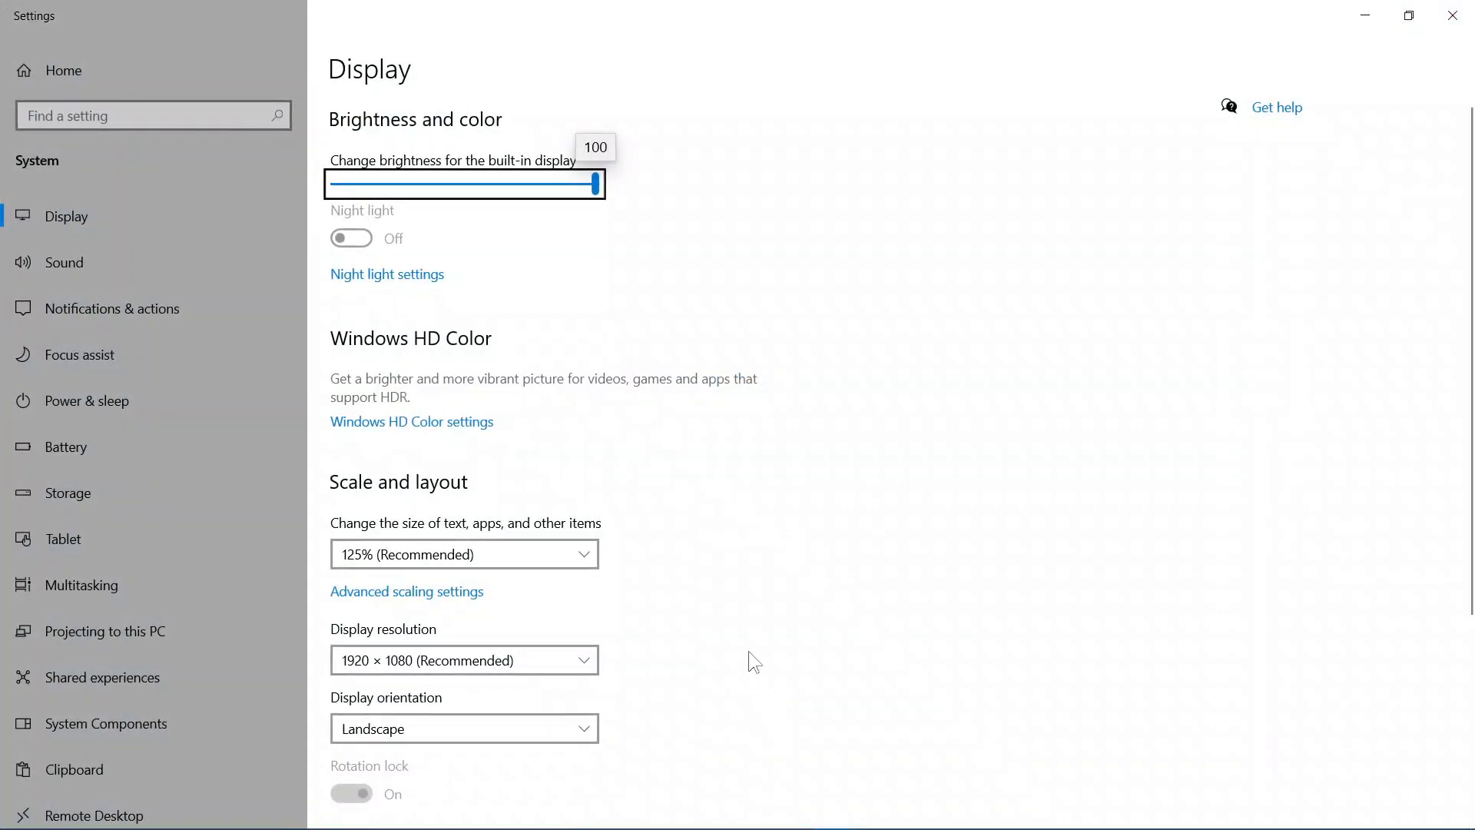
pyautogui.click(464, 553)
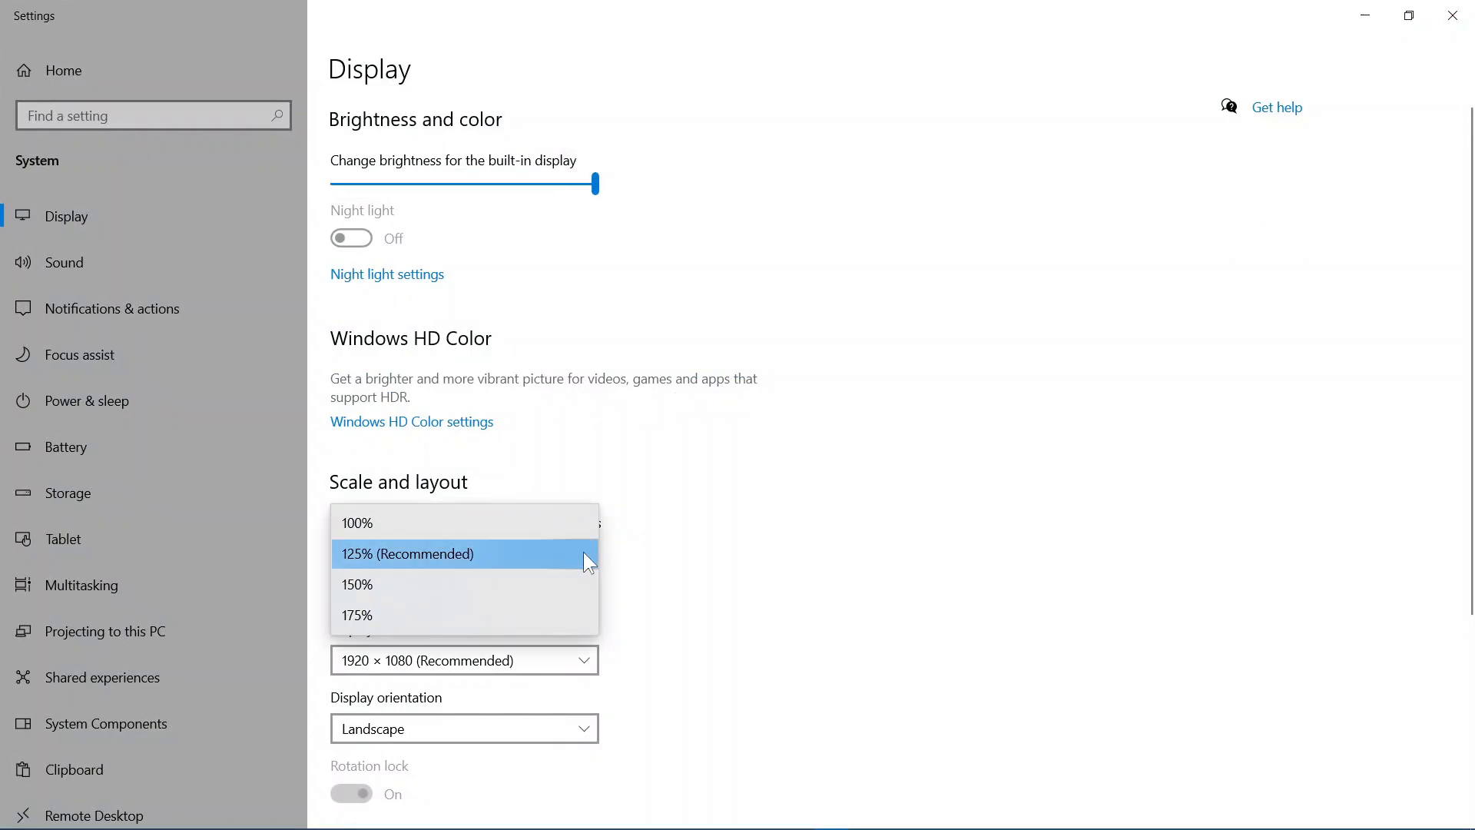
pyautogui.click(358, 523)
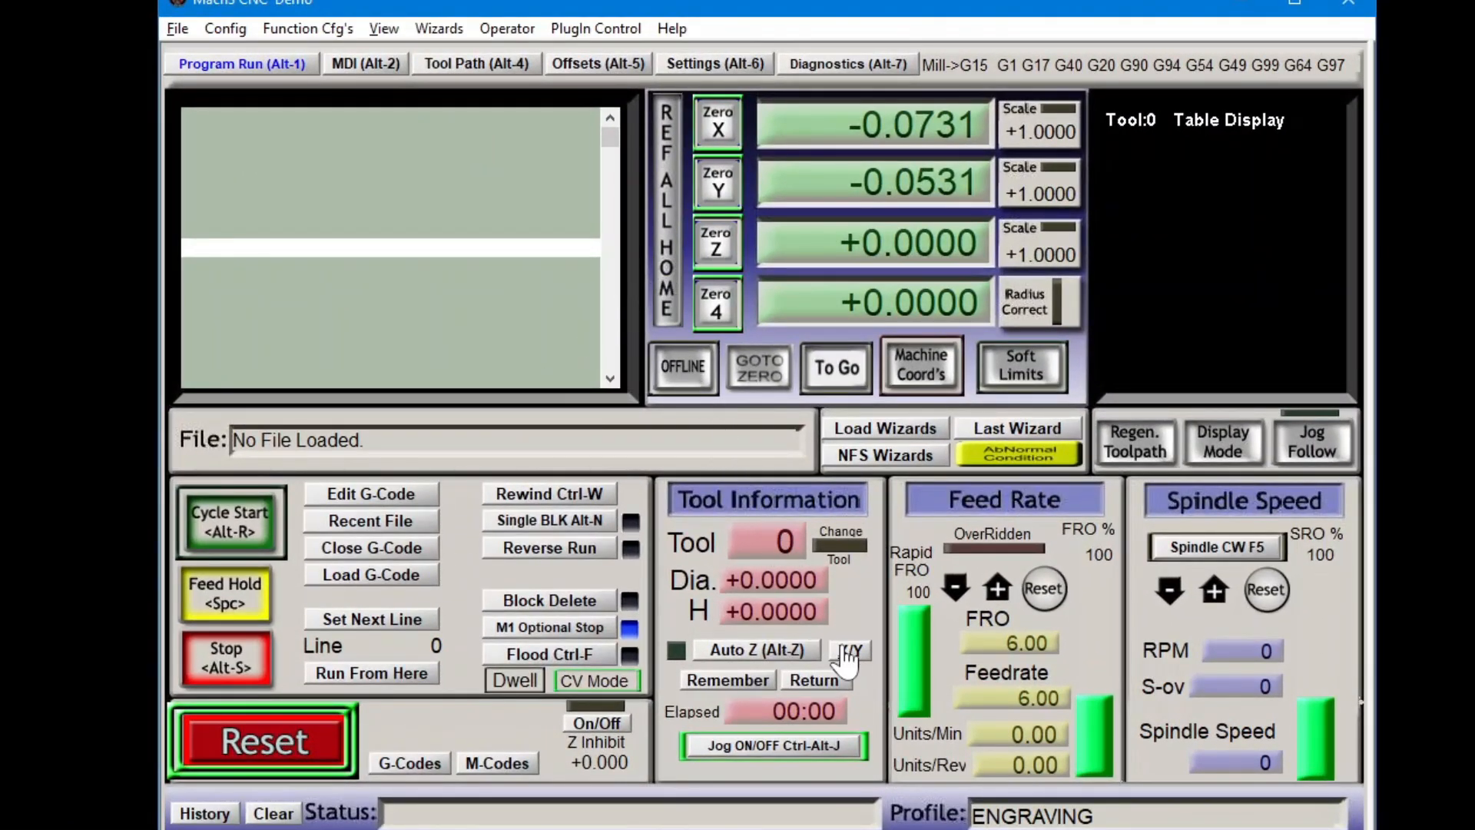
# Step: On the Offsets page, run the X− then Y− edge finders to zero both offsets
pyautogui.click(598, 63)
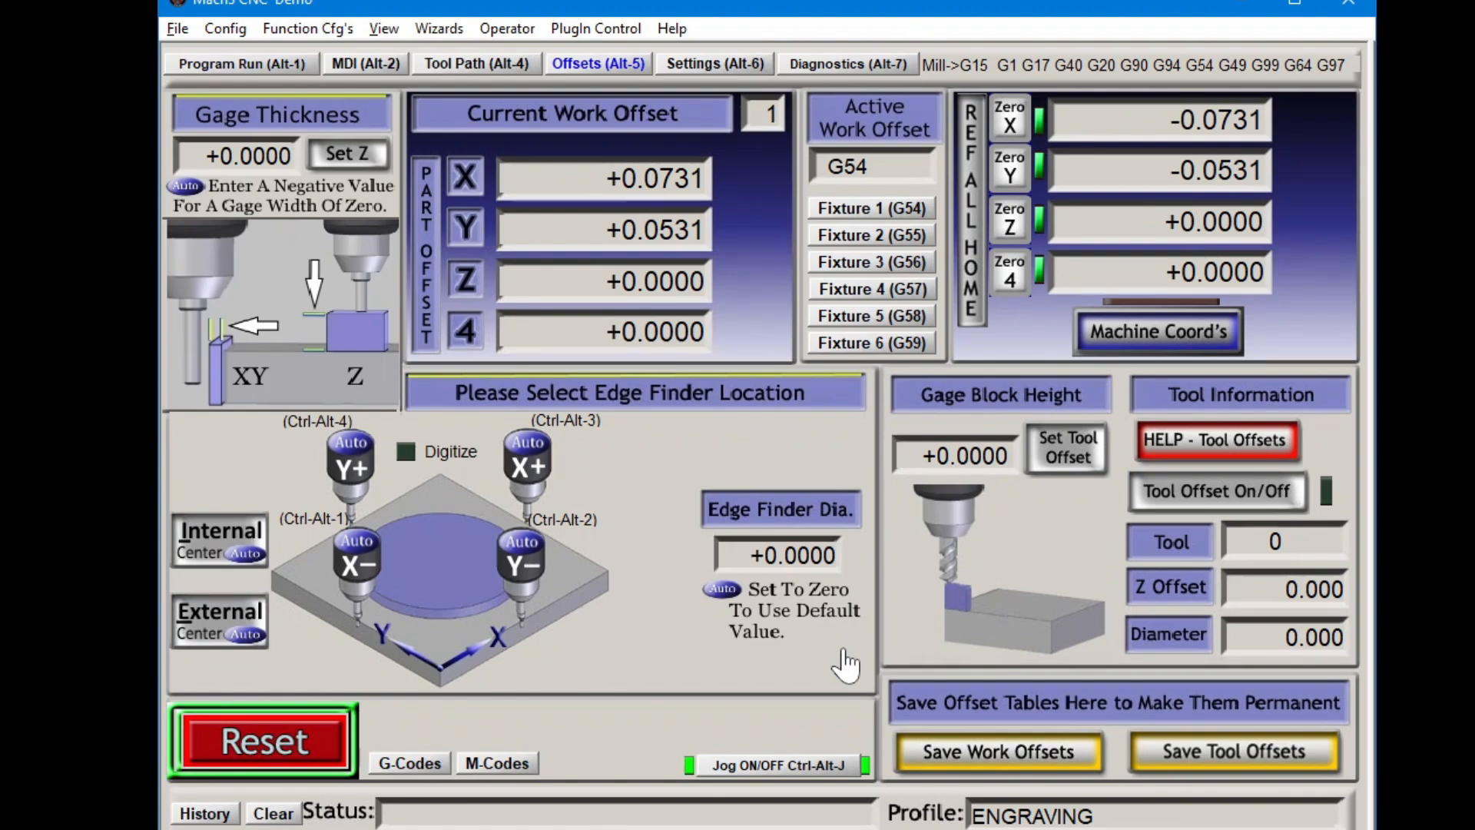
pyautogui.click(355, 562)
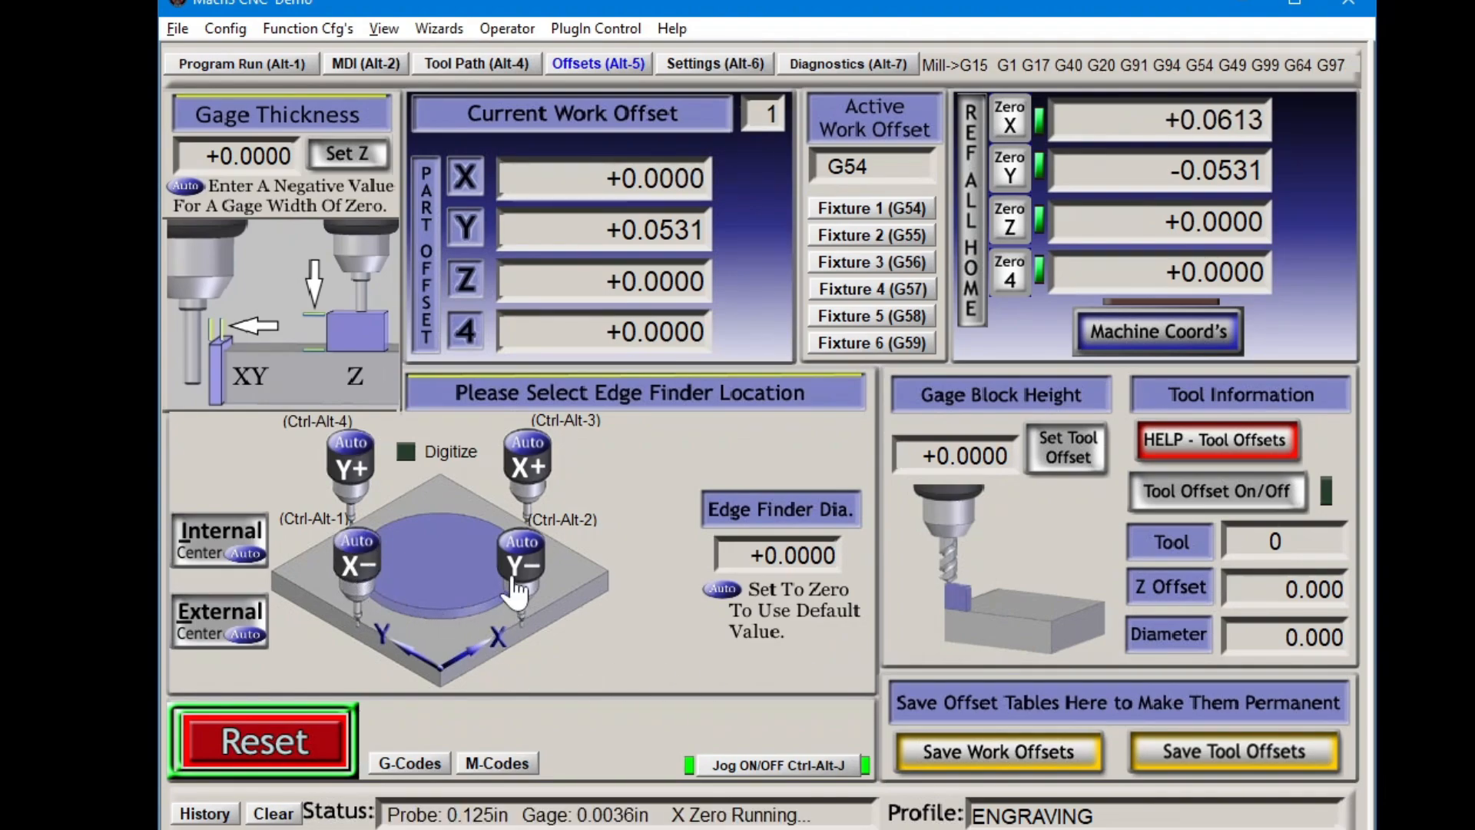
pyautogui.click(521, 564)
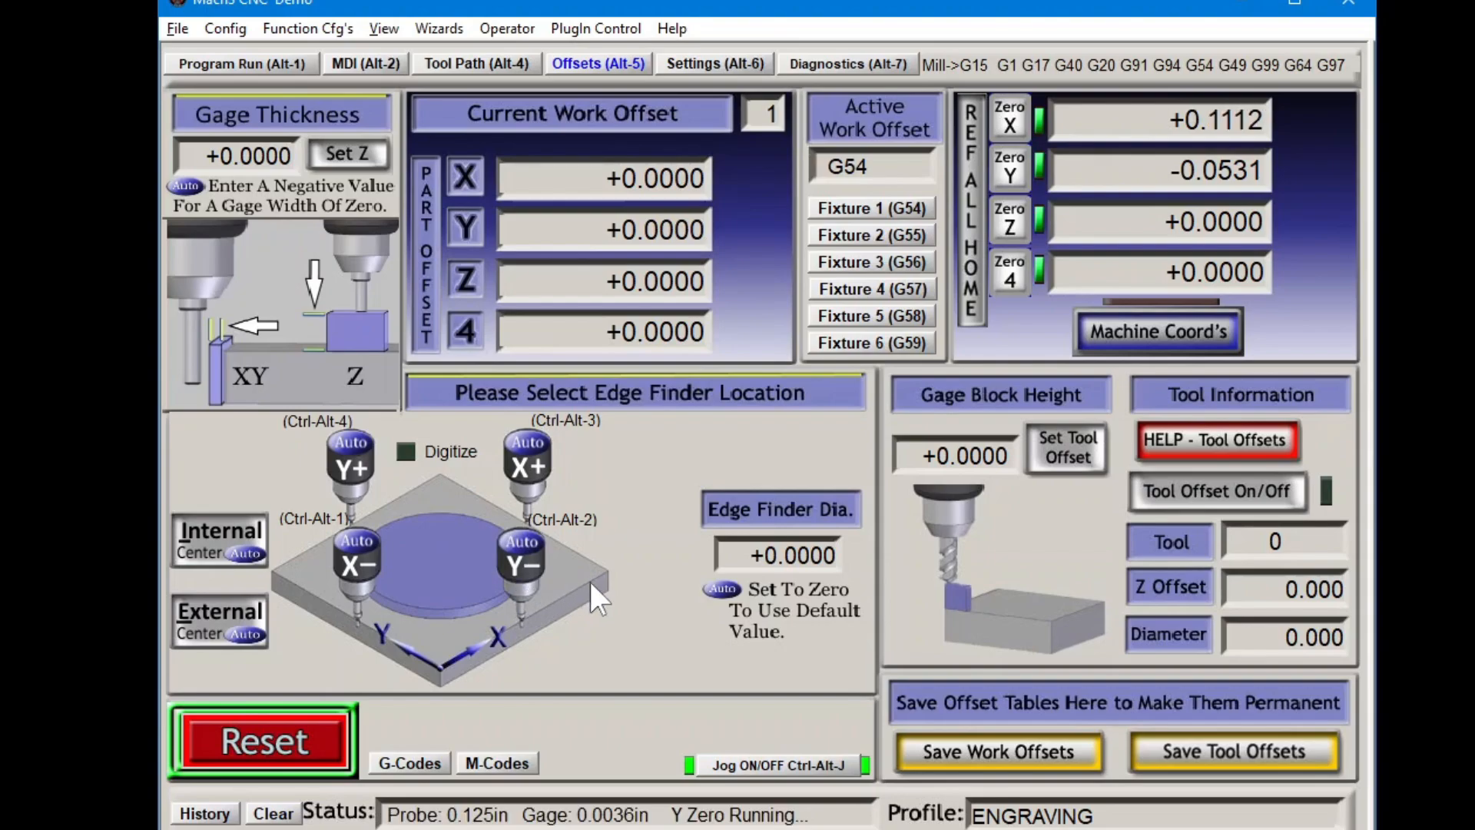